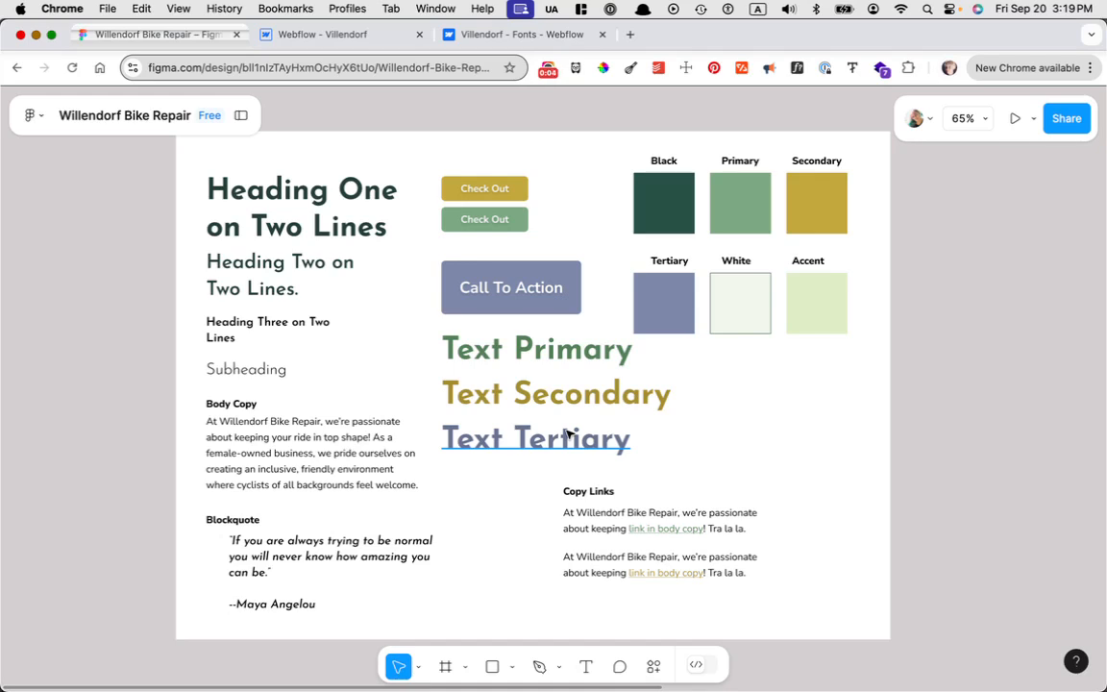
pyautogui.moveTo(764, 431)
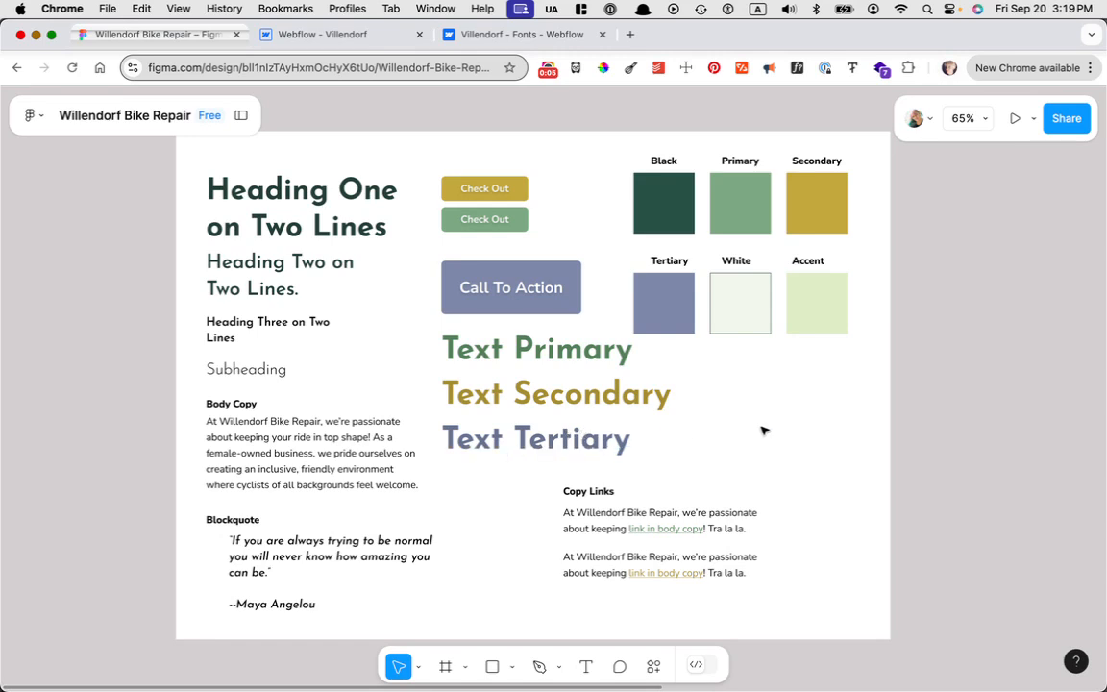
pyautogui.moveTo(797, 458)
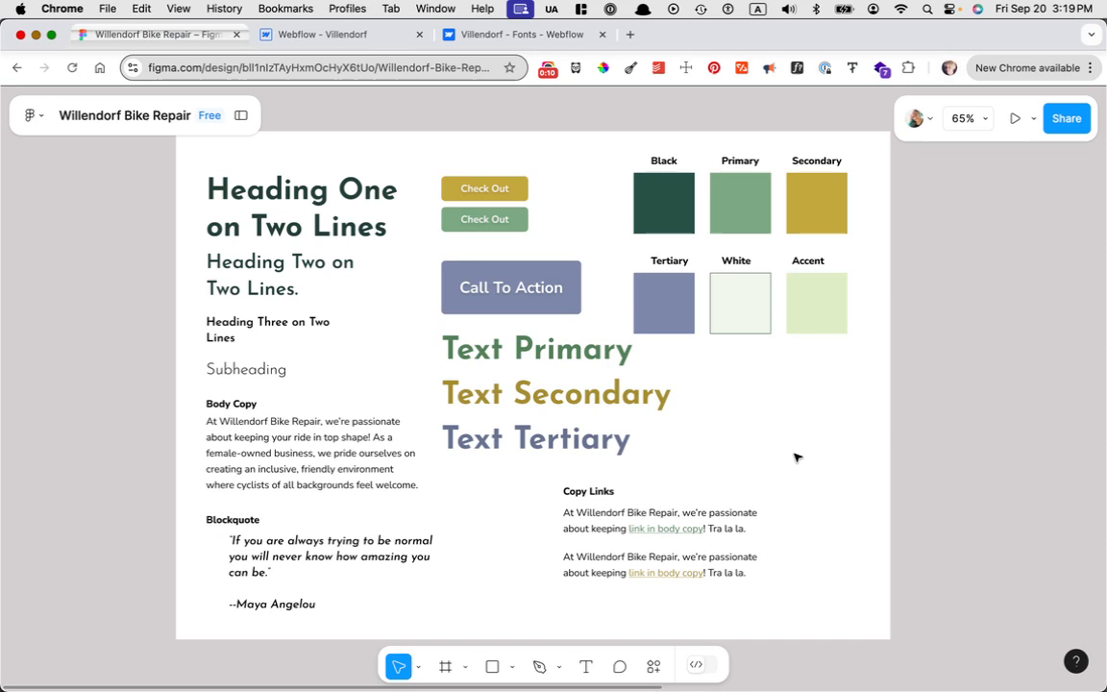
pyautogui.moveTo(788, 444)
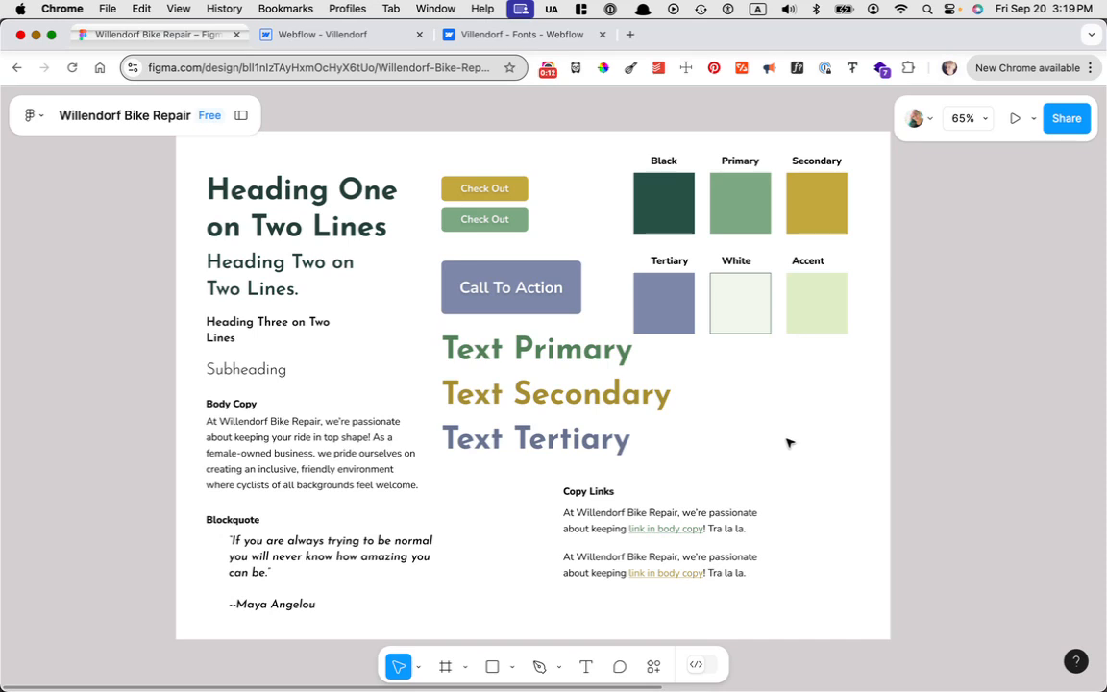
pyautogui.moveTo(724, 379)
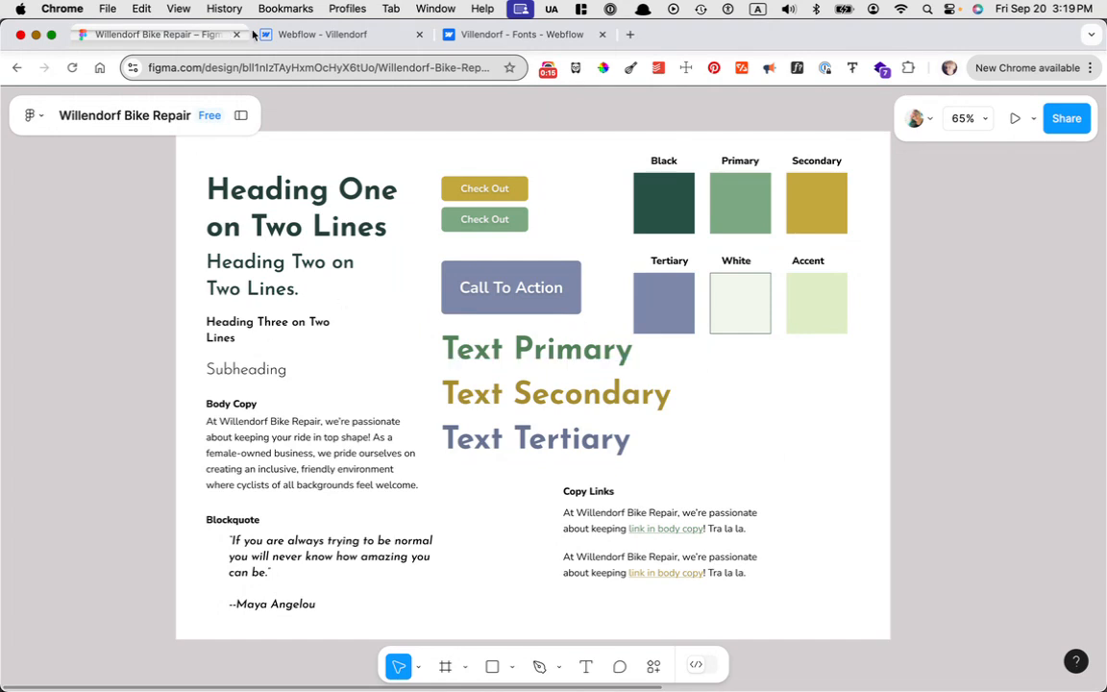
pyautogui.moveTo(322, 34)
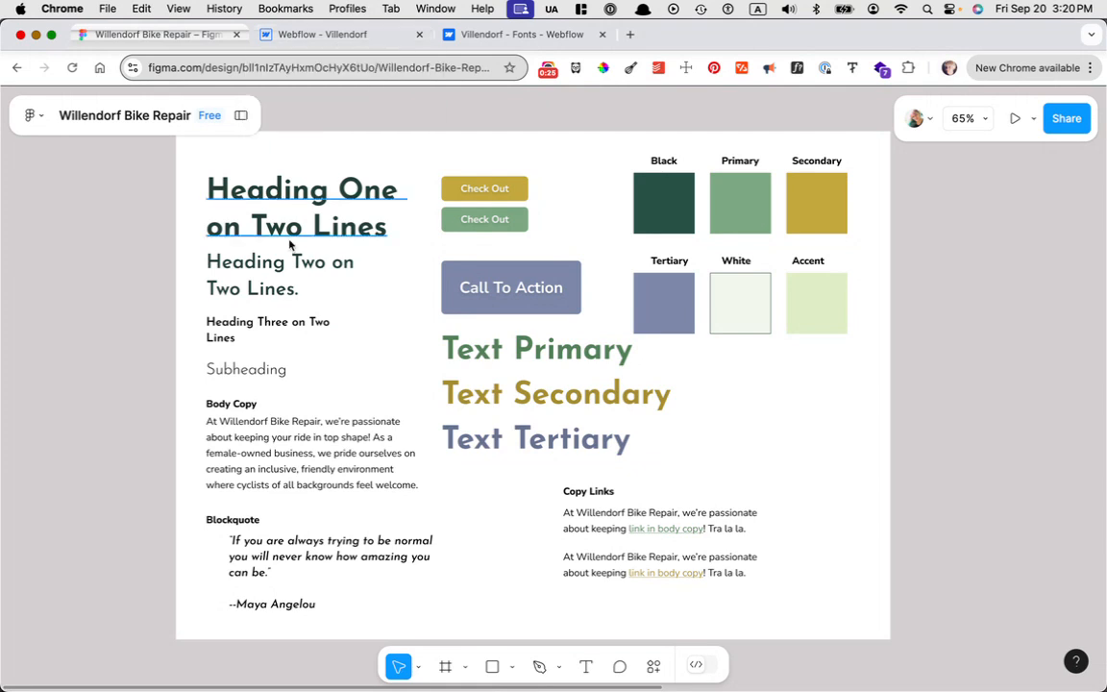
# Step: Leave the Figma style guide and switch to the 'Webflow - Villendorf' project tab
pyautogui.click(322, 34)
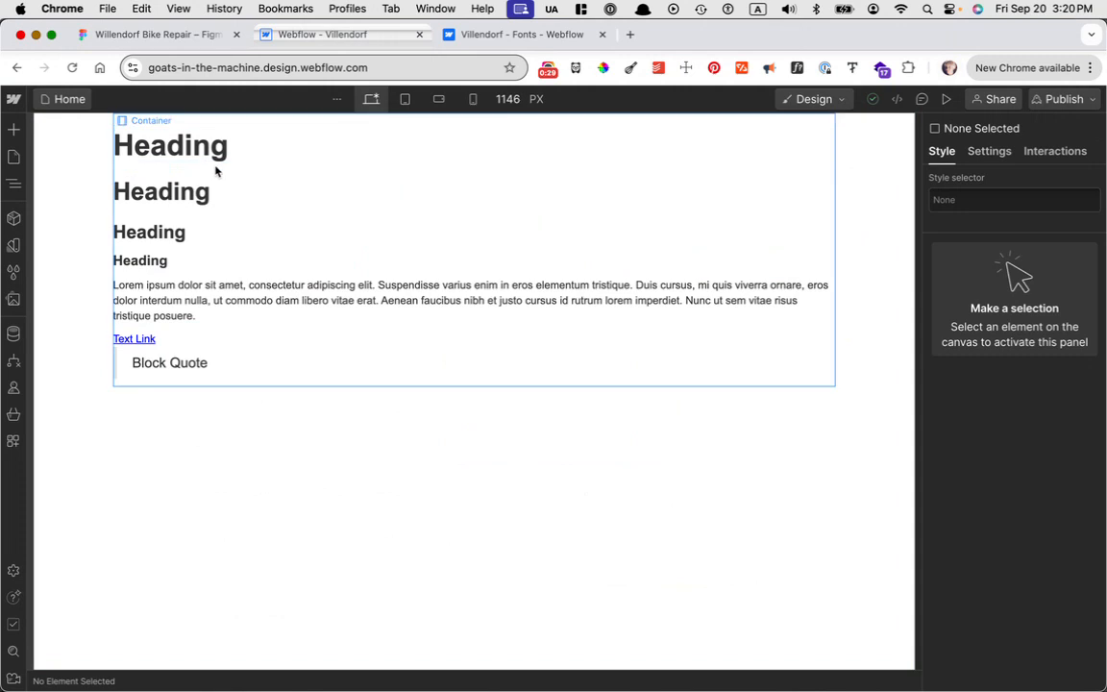
# Step: Remove the top heading's class and switch its styling to the All H1 Headings tag
pyautogui.click(170, 145)
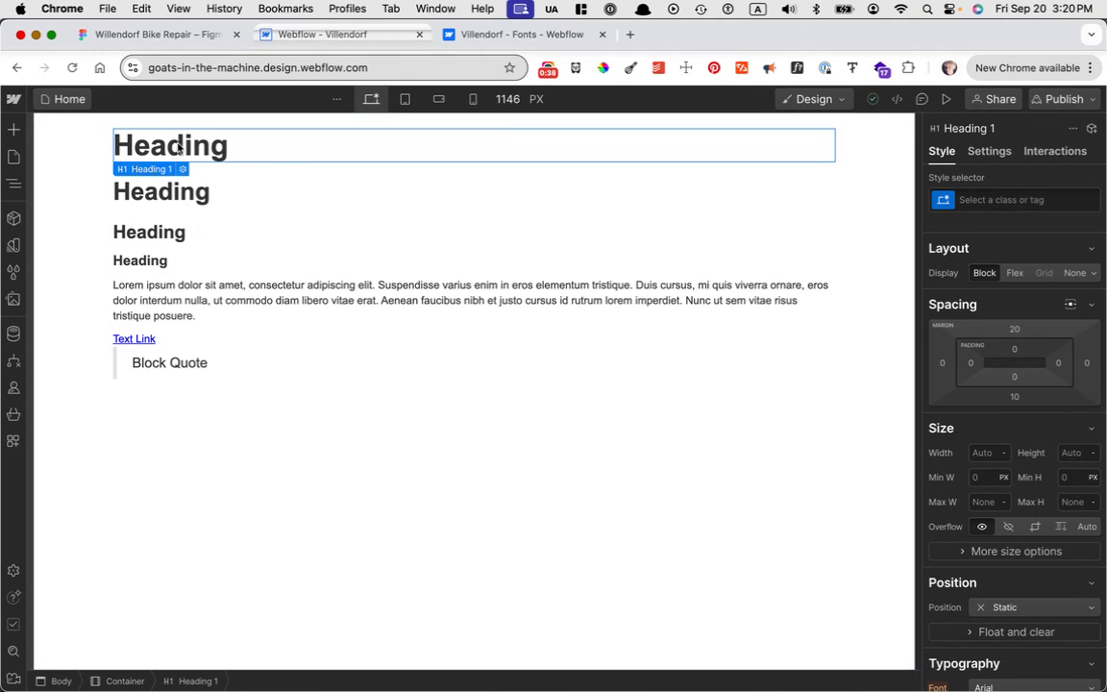
pyautogui.moveTo(996, 217)
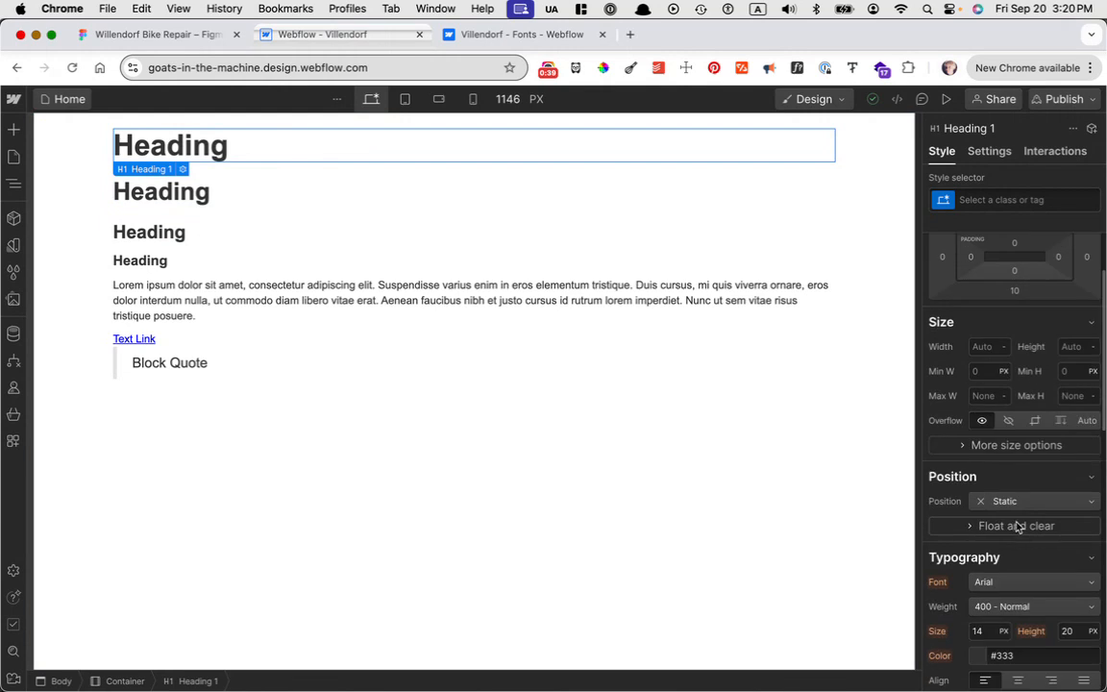
pyautogui.scroll(-3)
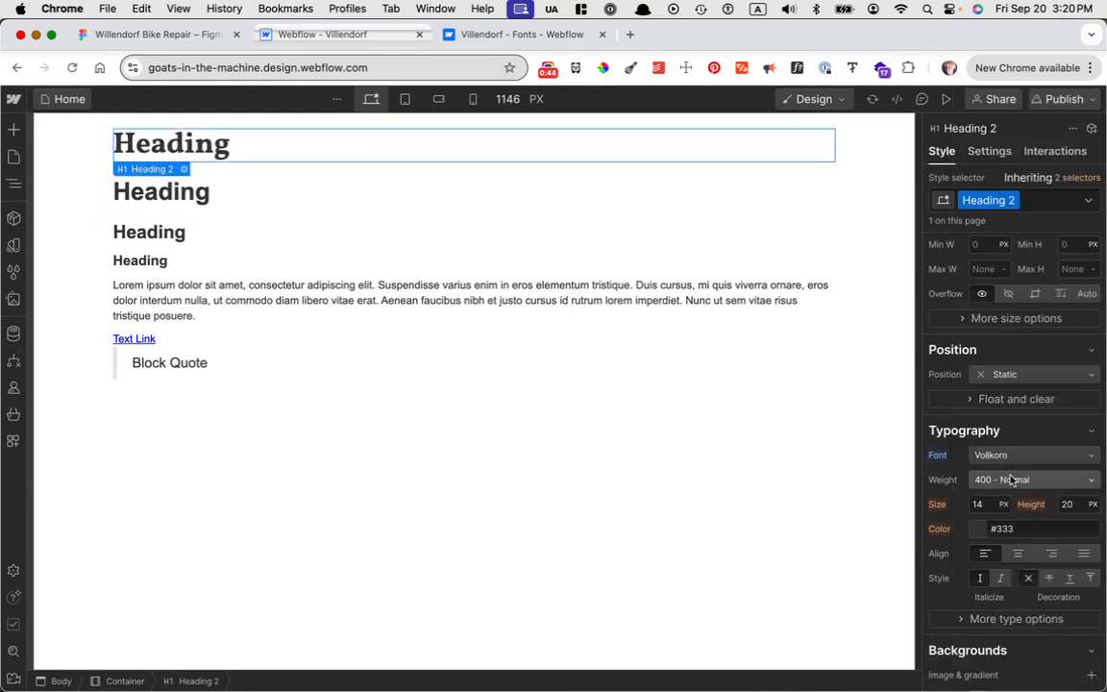
pyautogui.click(988, 200)
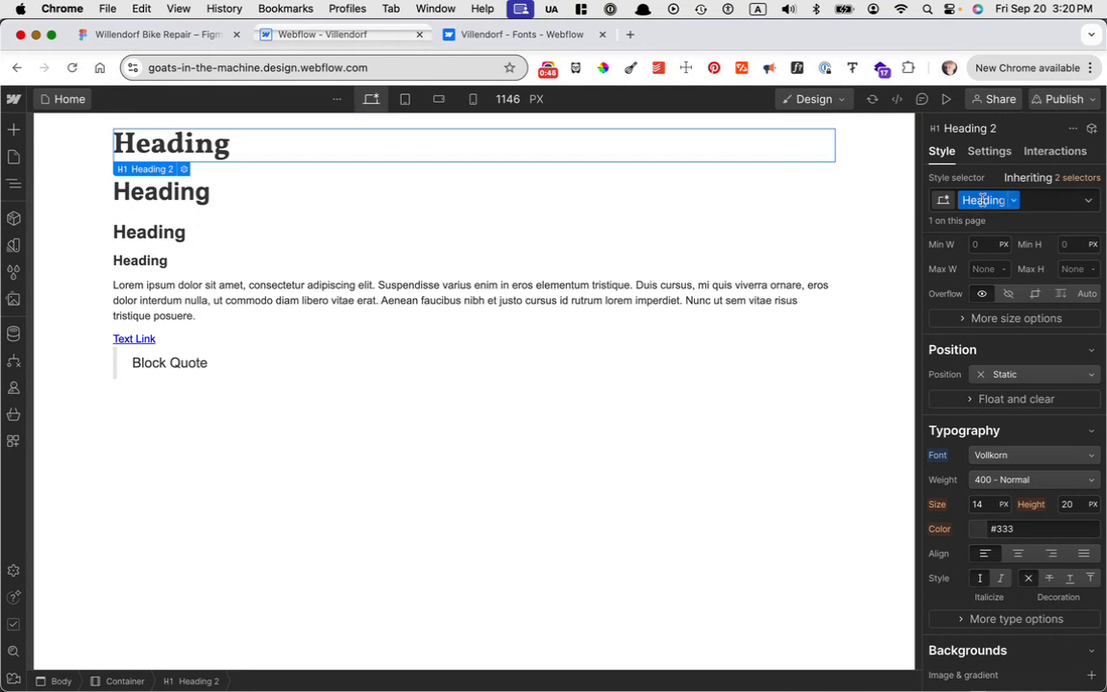
pyautogui.click(1013, 200)
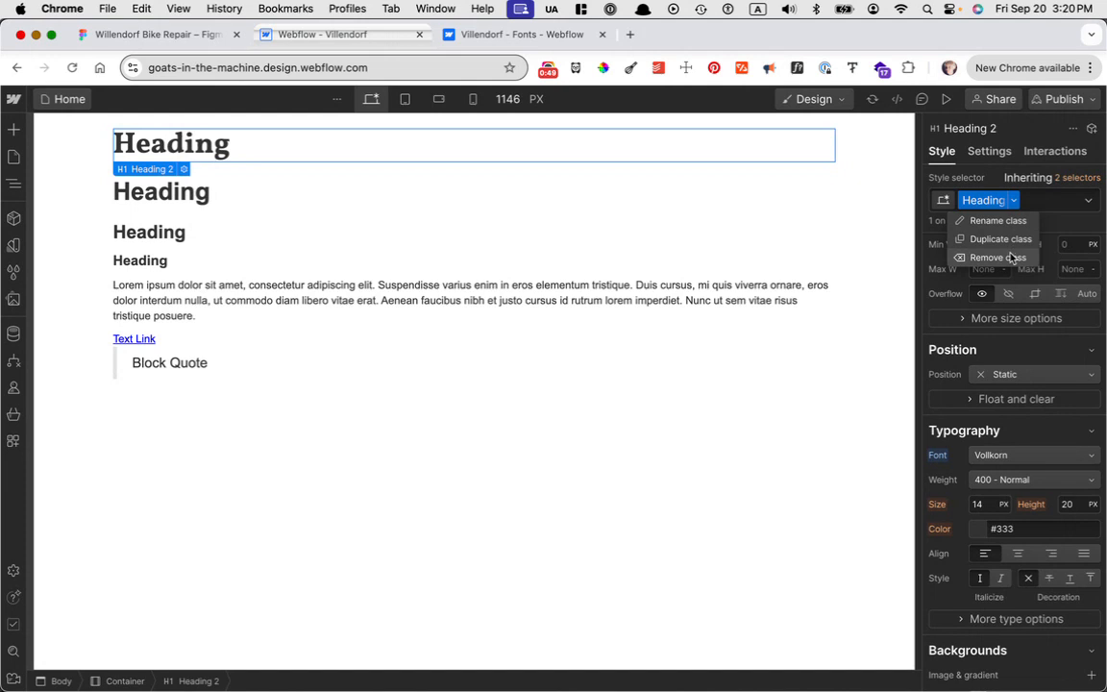
pyautogui.click(997, 257)
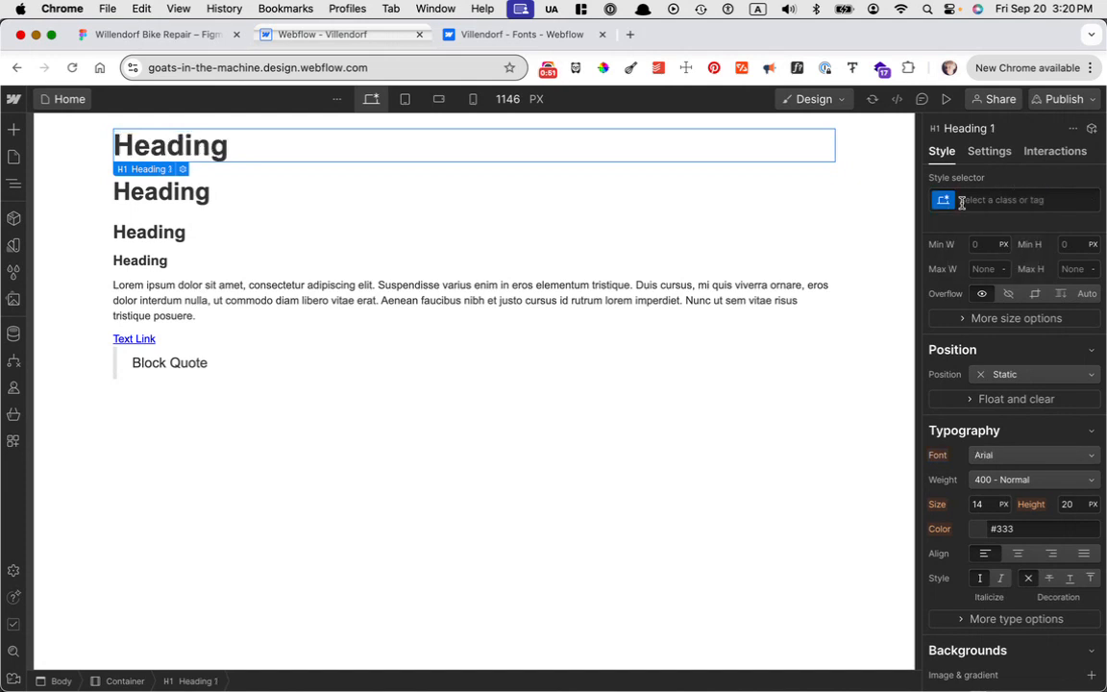
pyautogui.click(161, 191)
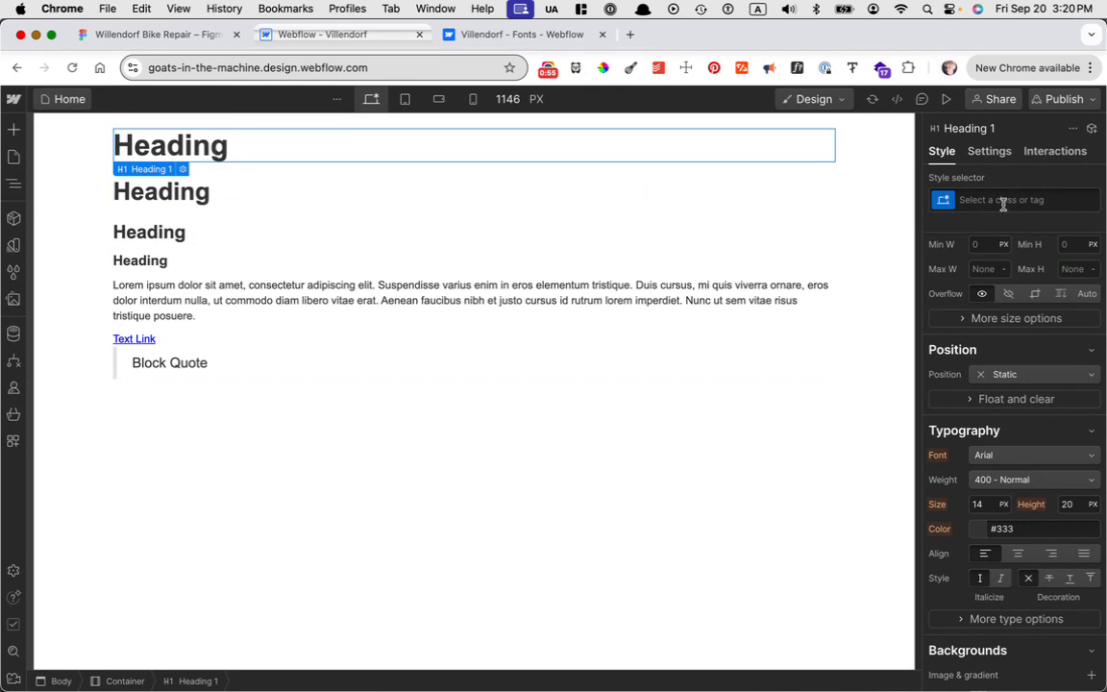
pyautogui.click(1015, 200)
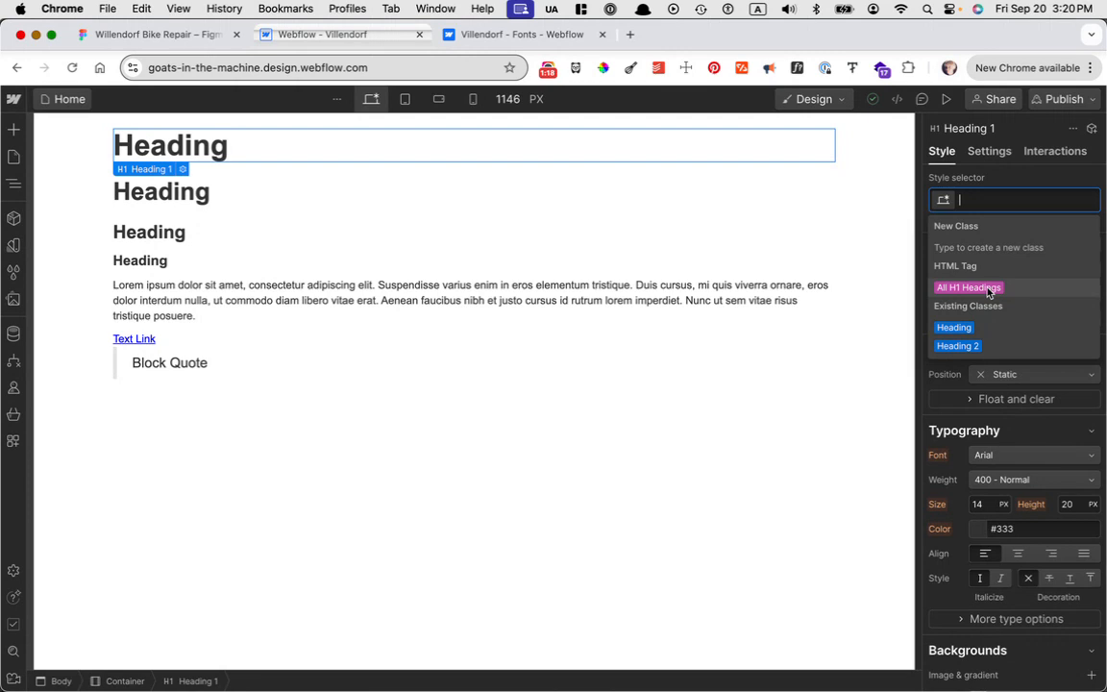
pyautogui.click(969, 288)
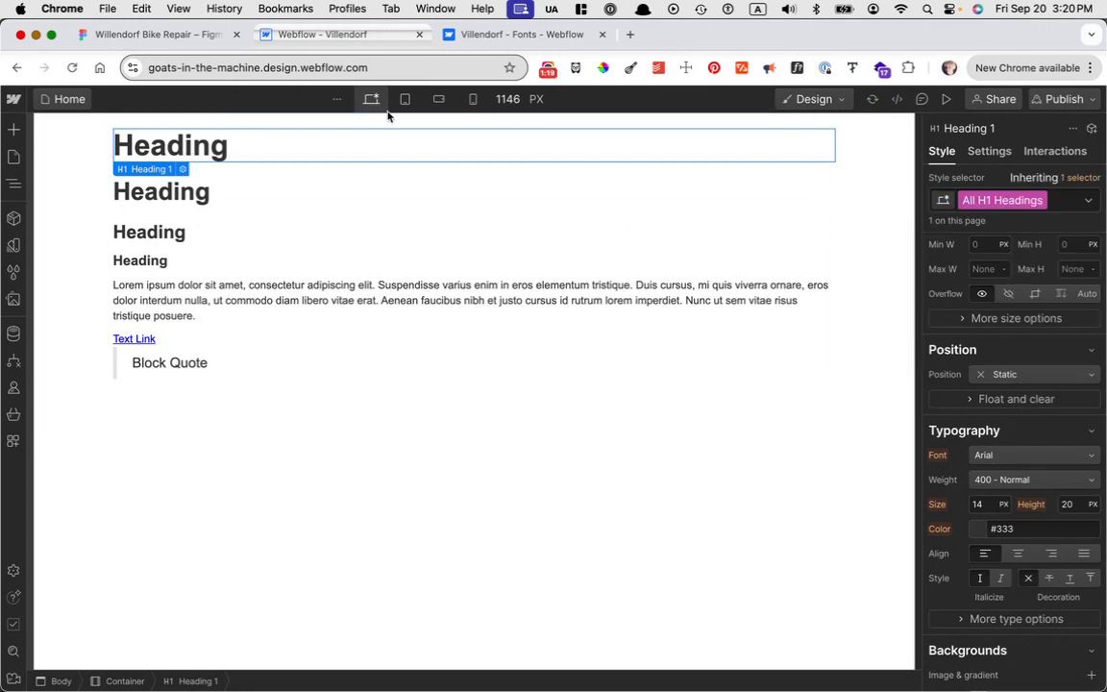
# Step: Inspect Figma's Heading One (Josefin Sans Bold, 60, line height 74), then return to Webflow
pyautogui.click(154, 33)
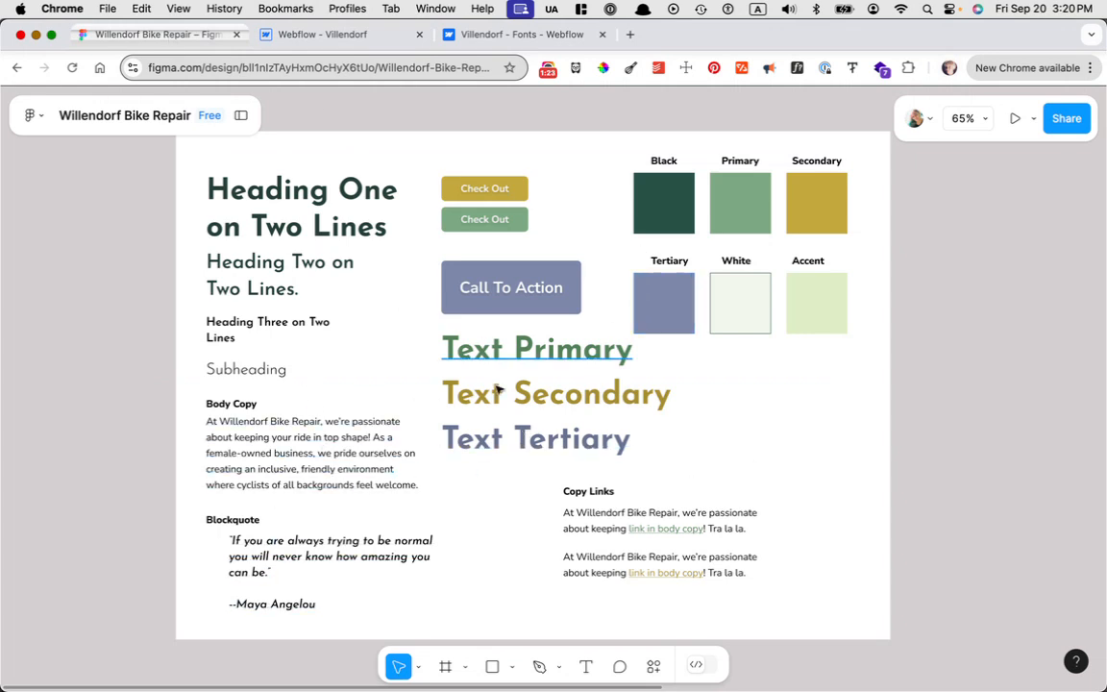
pyautogui.click(536, 348)
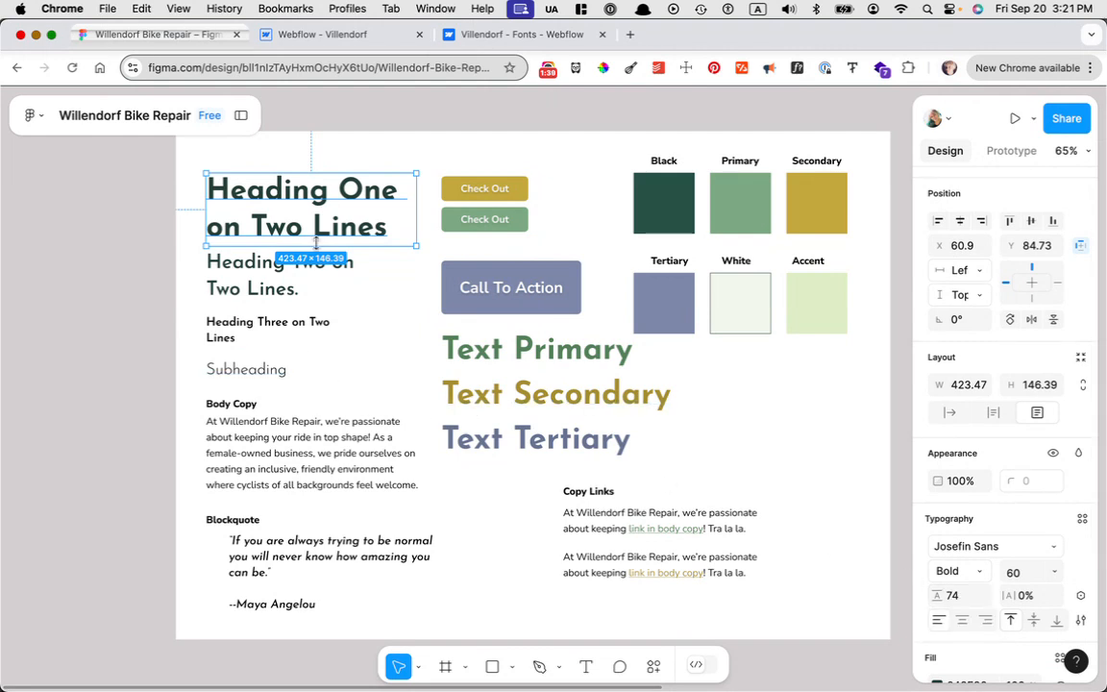
pyautogui.click(322, 34)
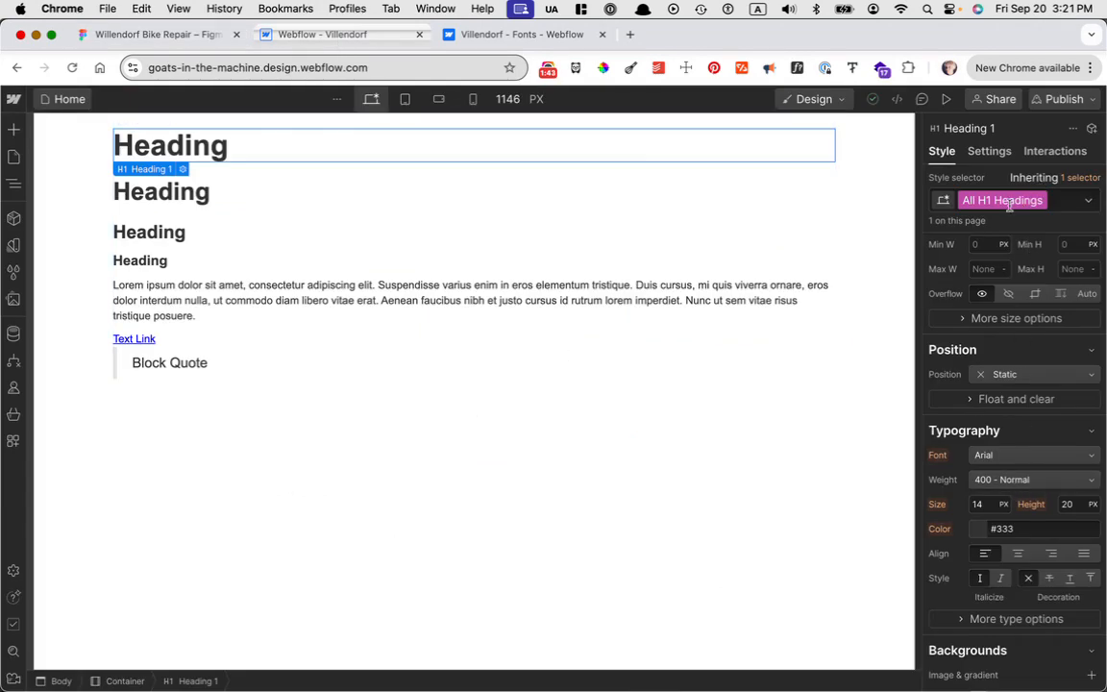
# Step: Give all H1 headings Josefin Sans, 700 Bold, size 60 and line height 78
pyautogui.click(1028, 455)
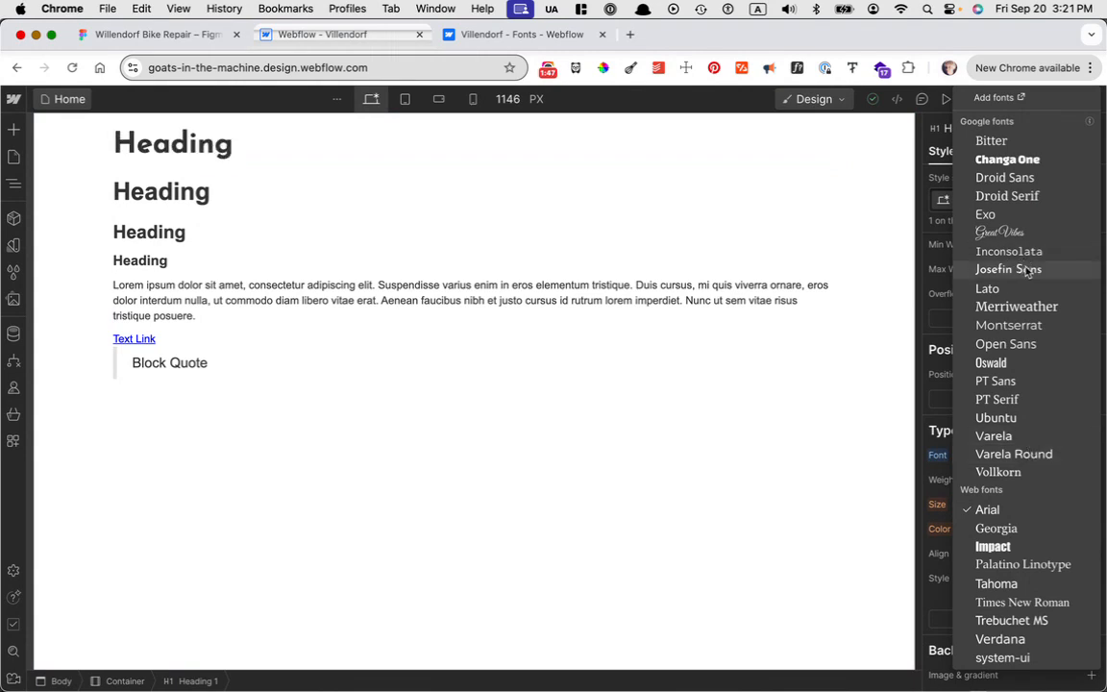
pyautogui.click(1010, 269)
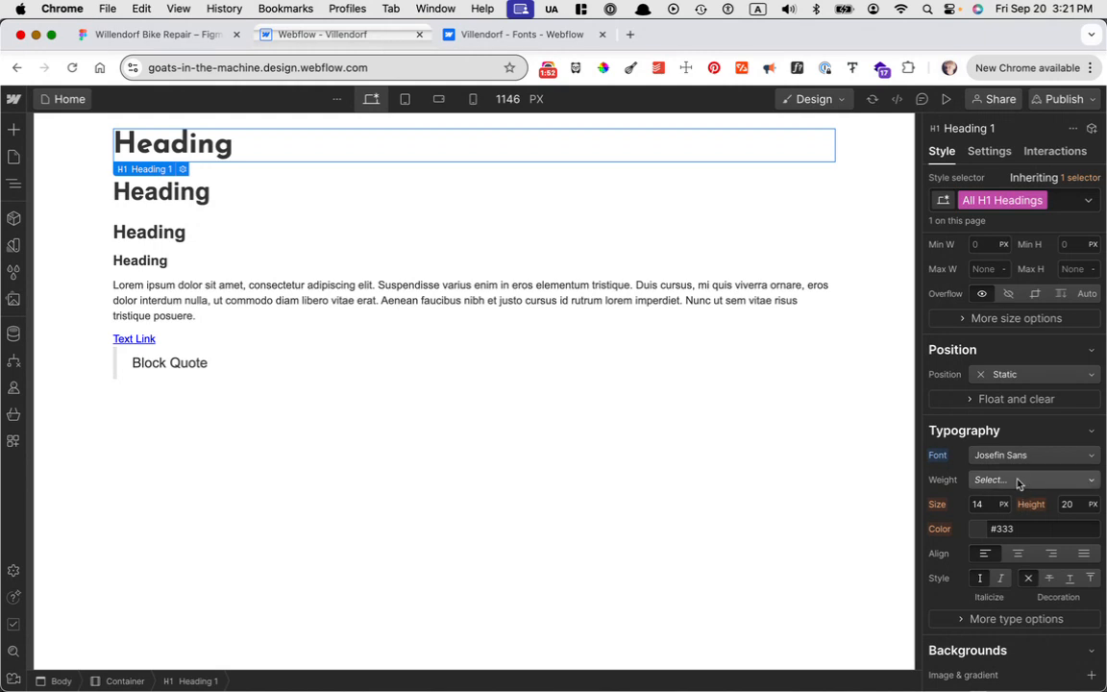
pyautogui.click(1034, 479)
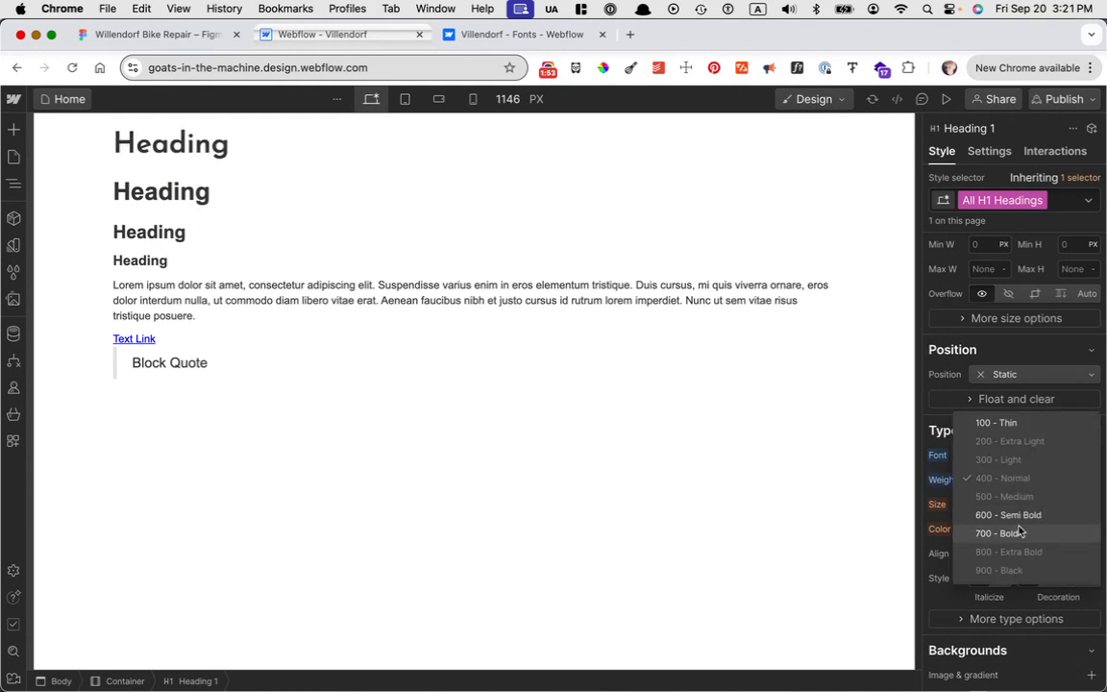
pyautogui.click(1001, 534)
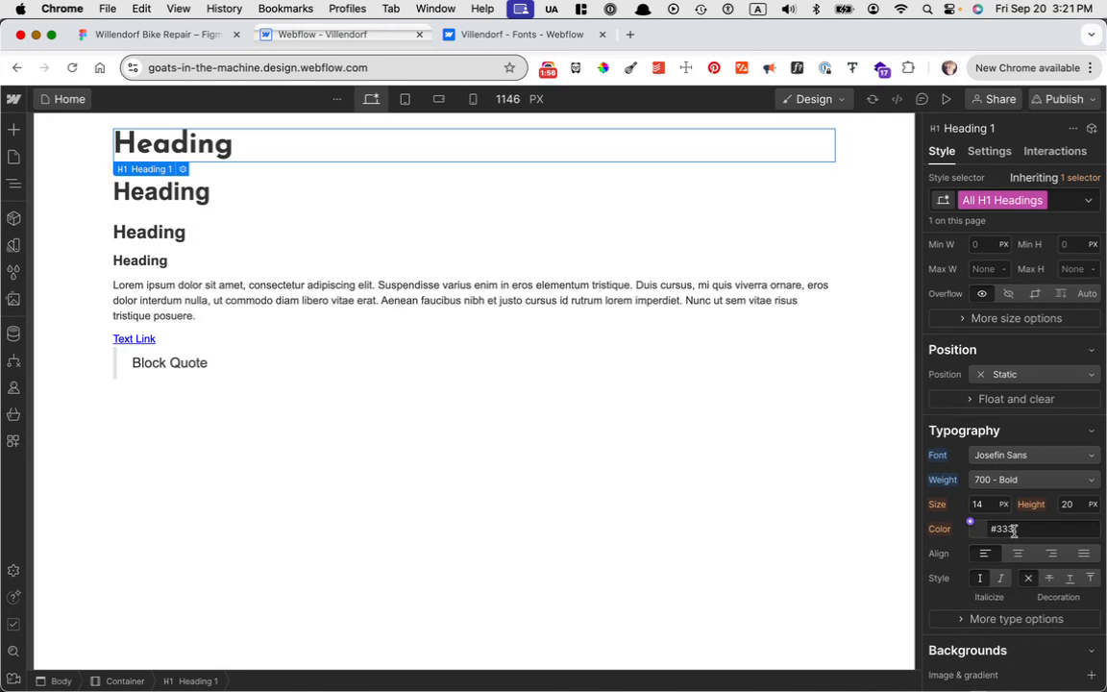
pyautogui.click(985, 503)
pyautogui.write('60')
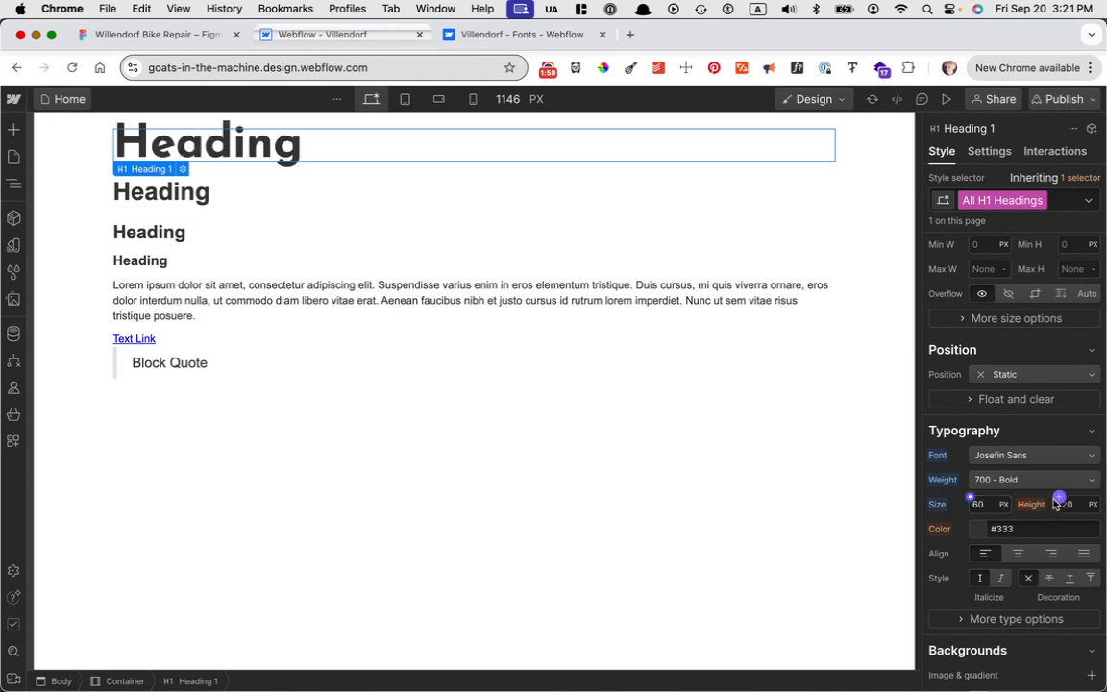
pyautogui.click(1067, 504)
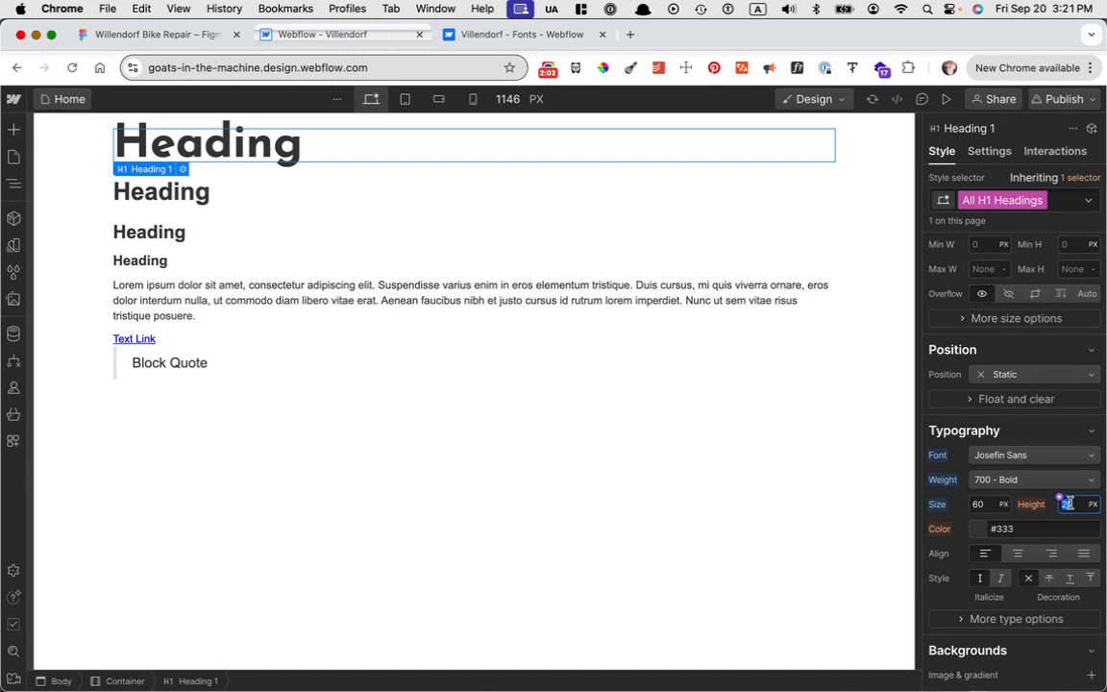
pyautogui.write('78')
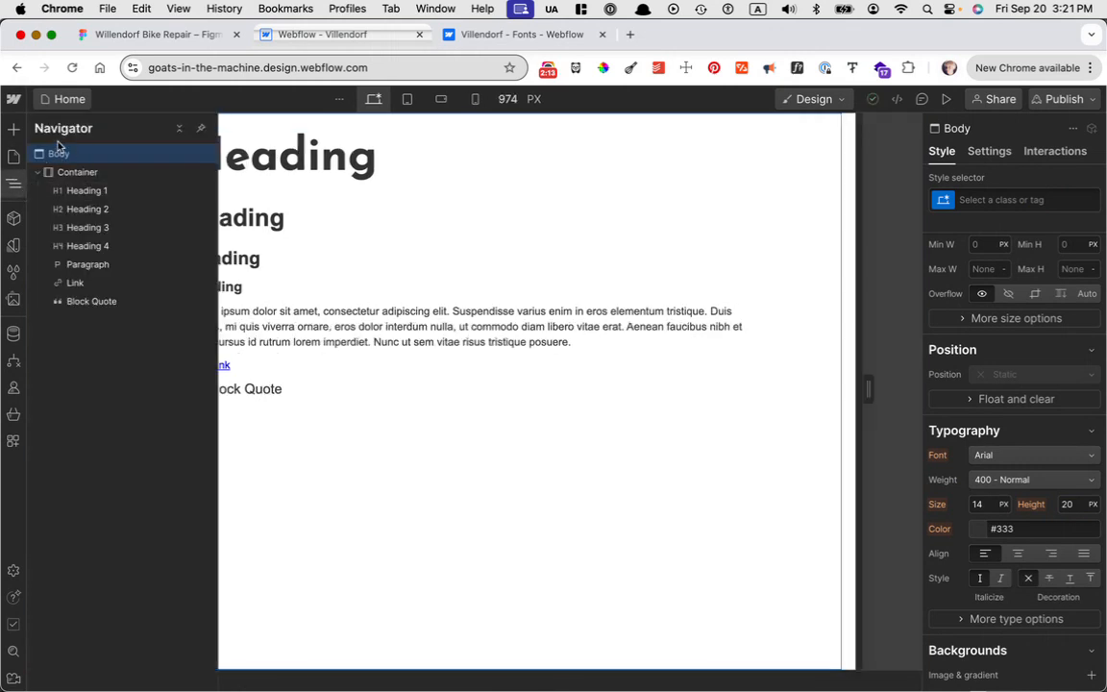
# Step: Select Body and its child elements, then browse the Add elements panel
pyautogui.click(77, 171)
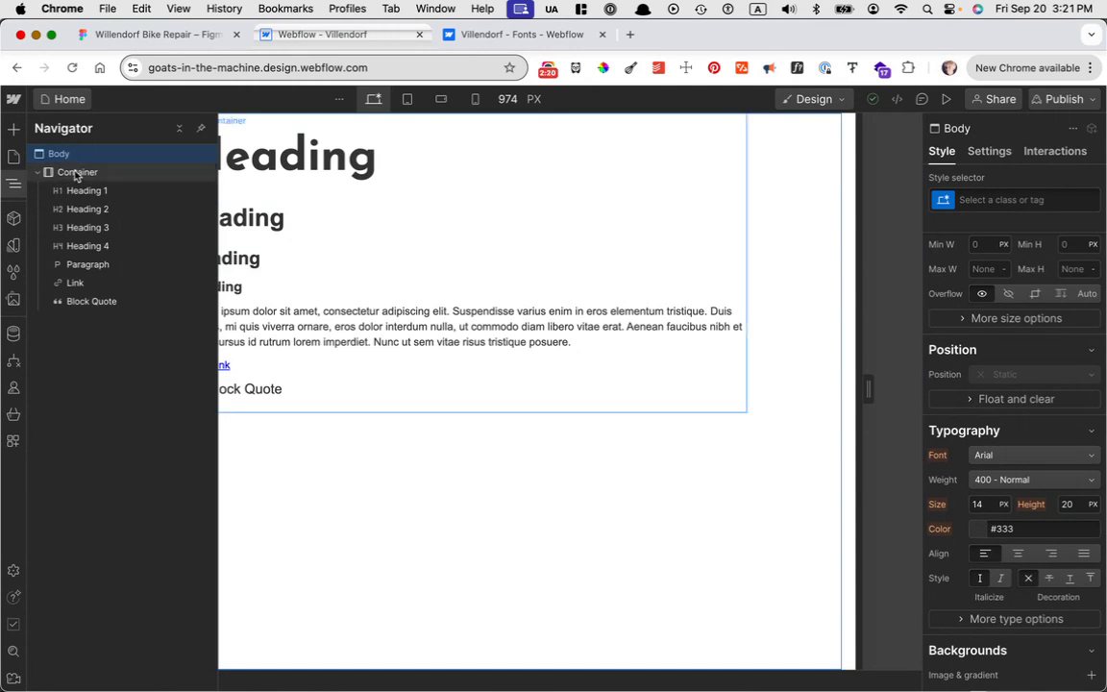
pyautogui.click(87, 191)
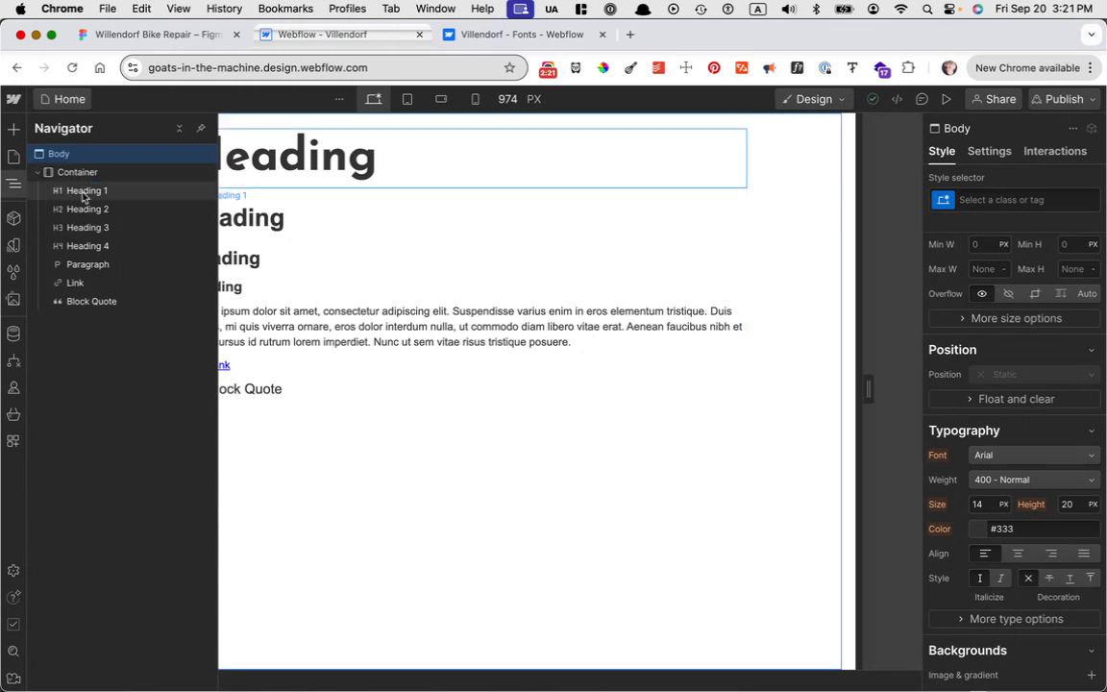
pyautogui.click(87, 264)
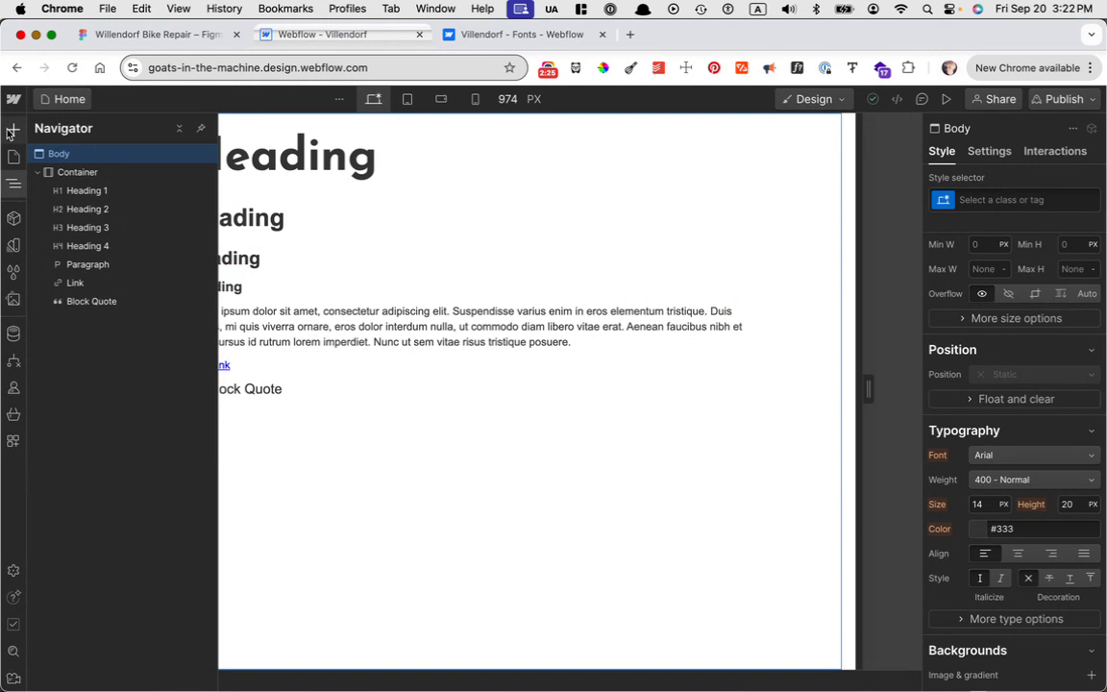
pyautogui.click(13, 129)
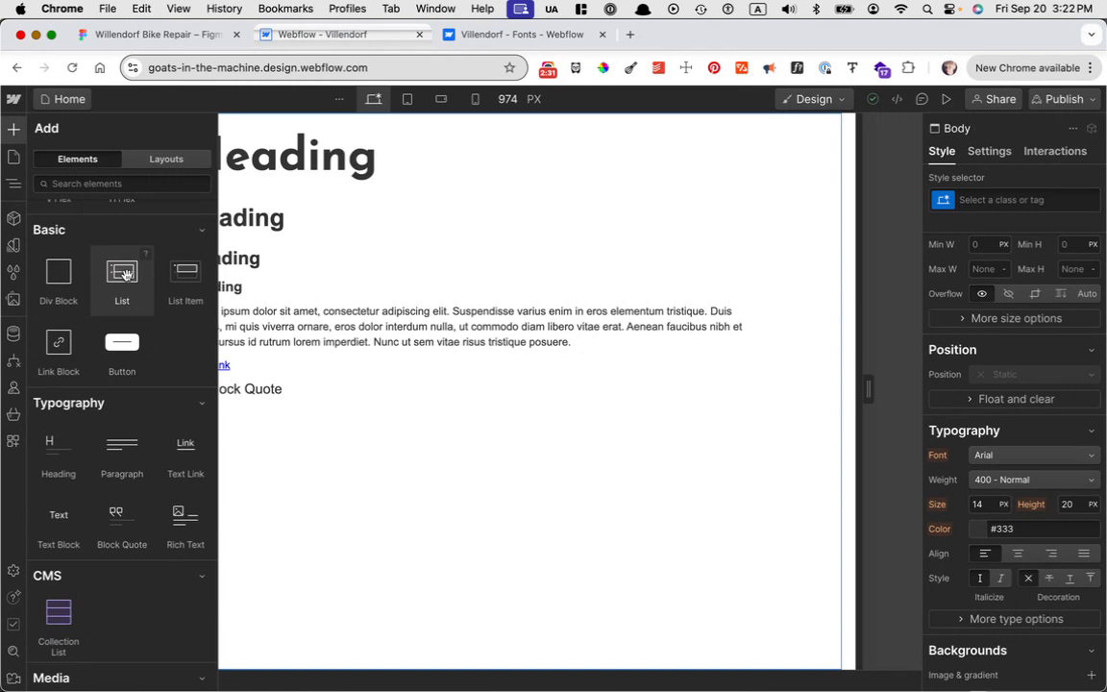
pyautogui.moveTo(182, 443)
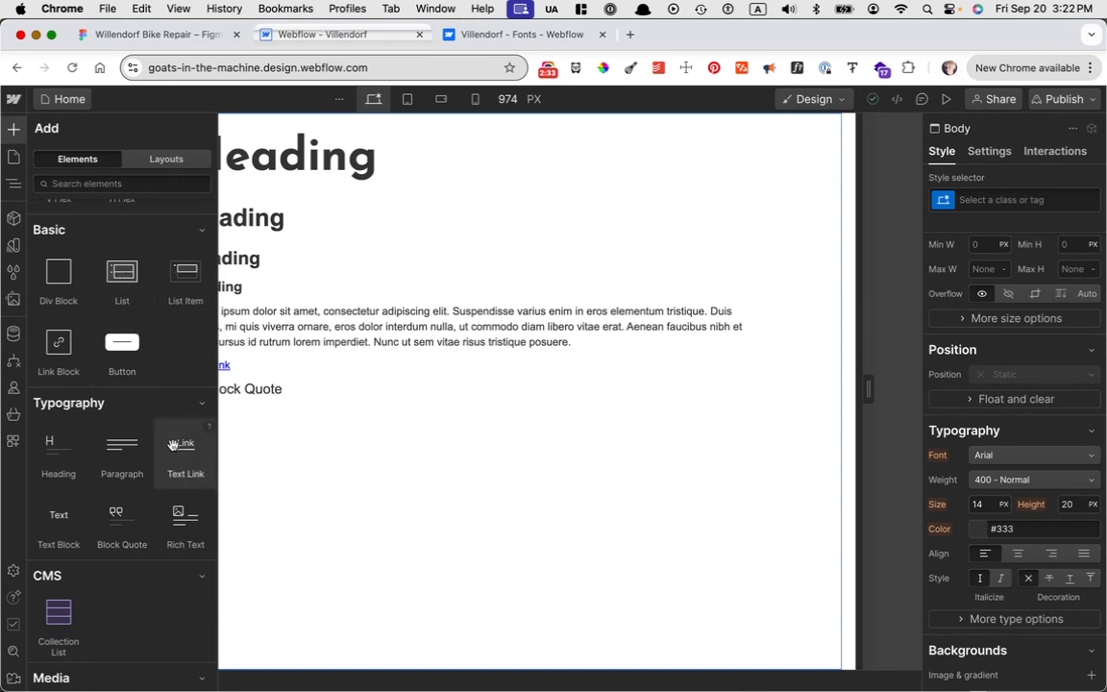
pyautogui.scroll(-3)
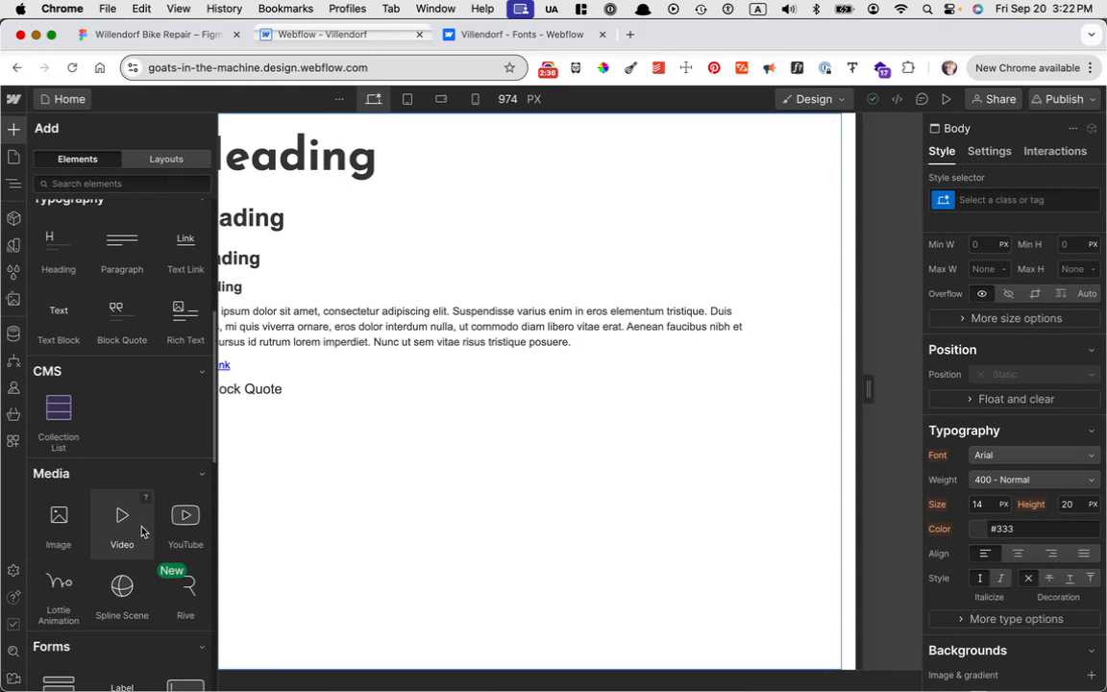
pyautogui.scroll(-3)
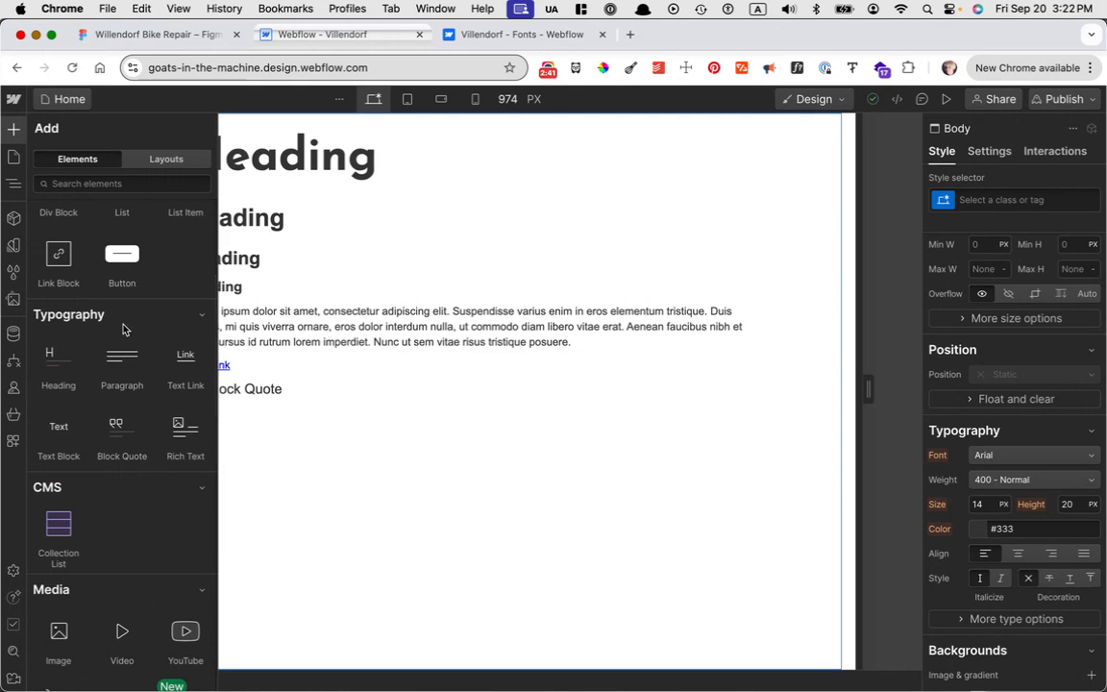
pyautogui.moveTo(122, 361)
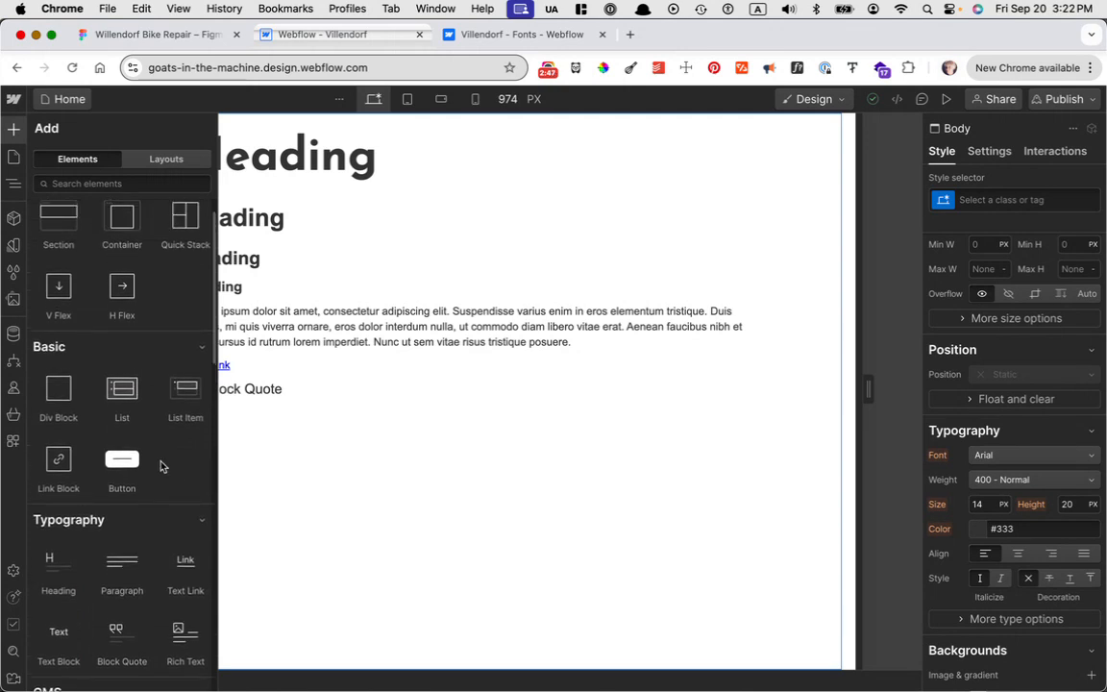
pyautogui.moveTo(224, 450)
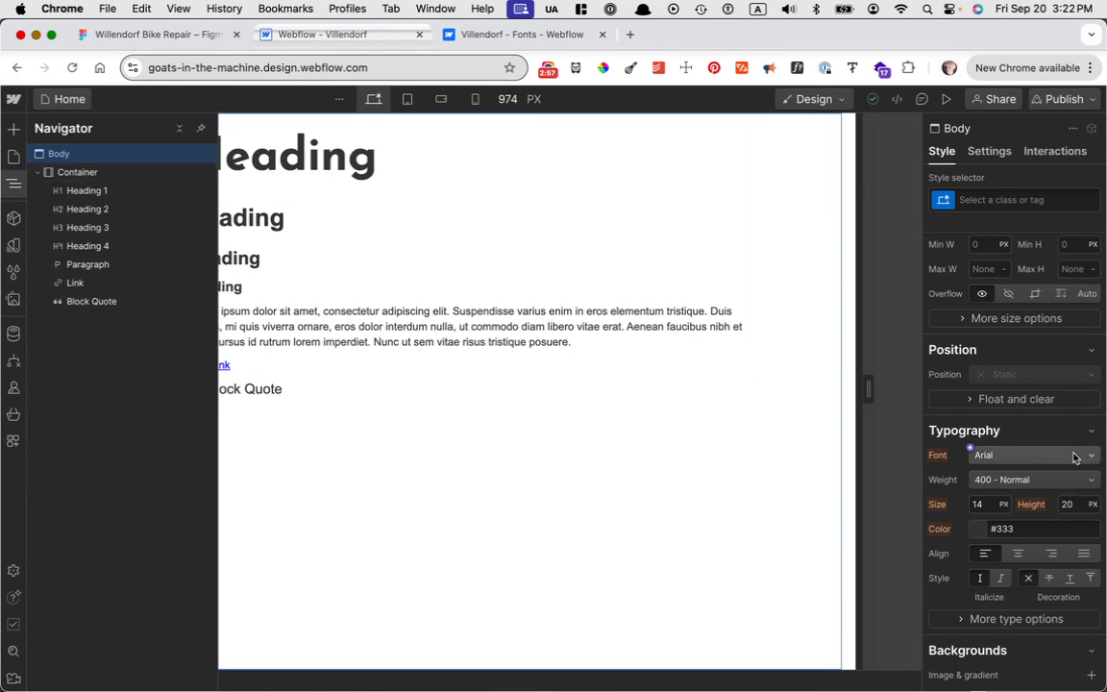
pyautogui.moveTo(1036, 457)
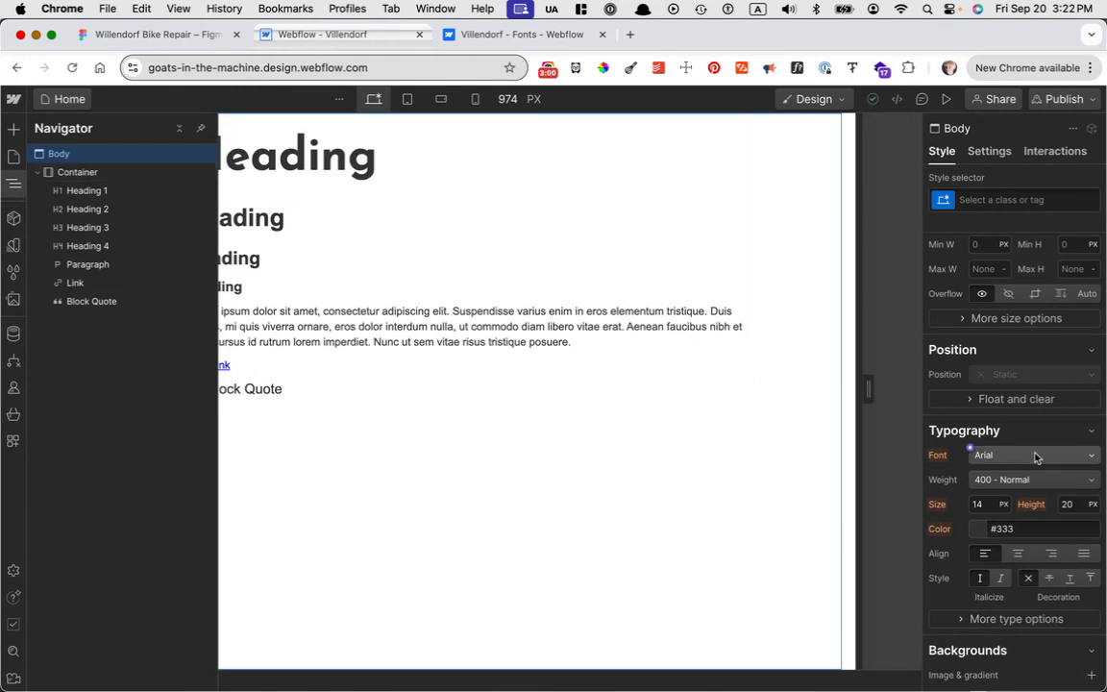
pyautogui.moveTo(1029, 458)
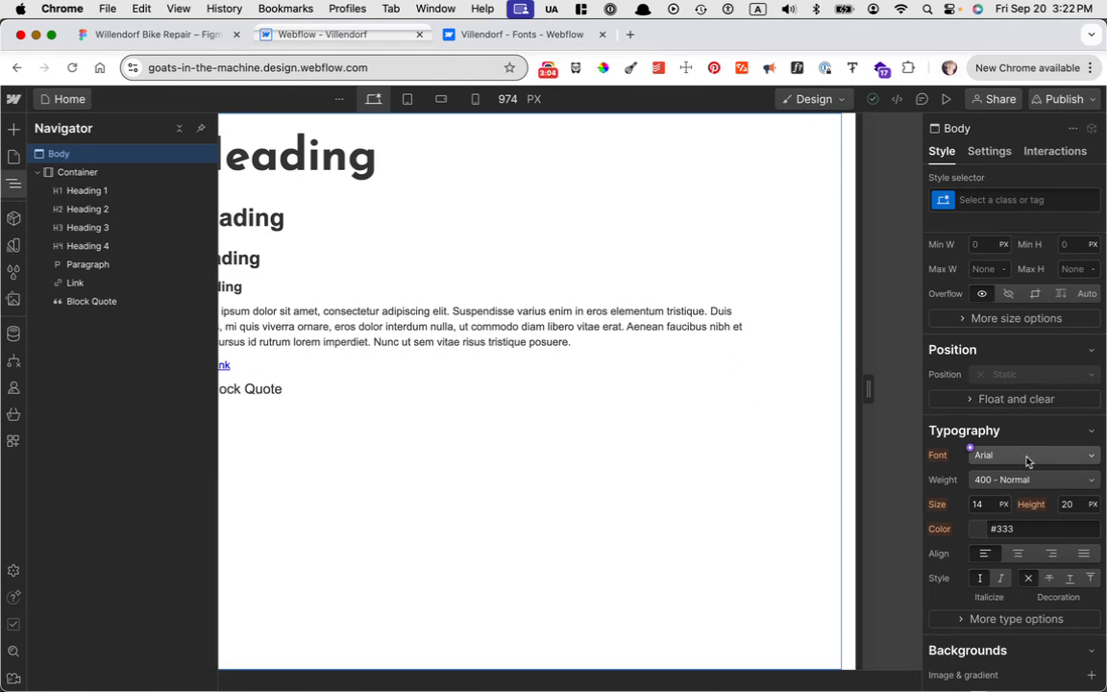
# Step: Check Figma's body copy (Nunito Sans Regular, 20, height 32), then view Webflow's body font list
pyautogui.click(158, 34)
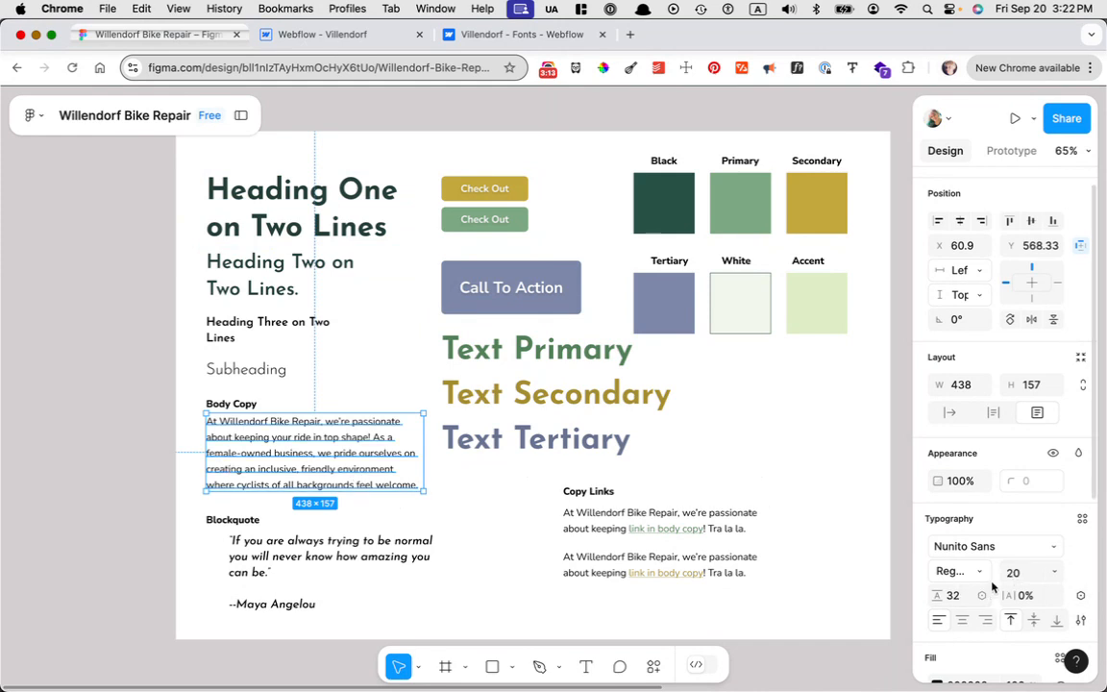
pyautogui.click(322, 34)
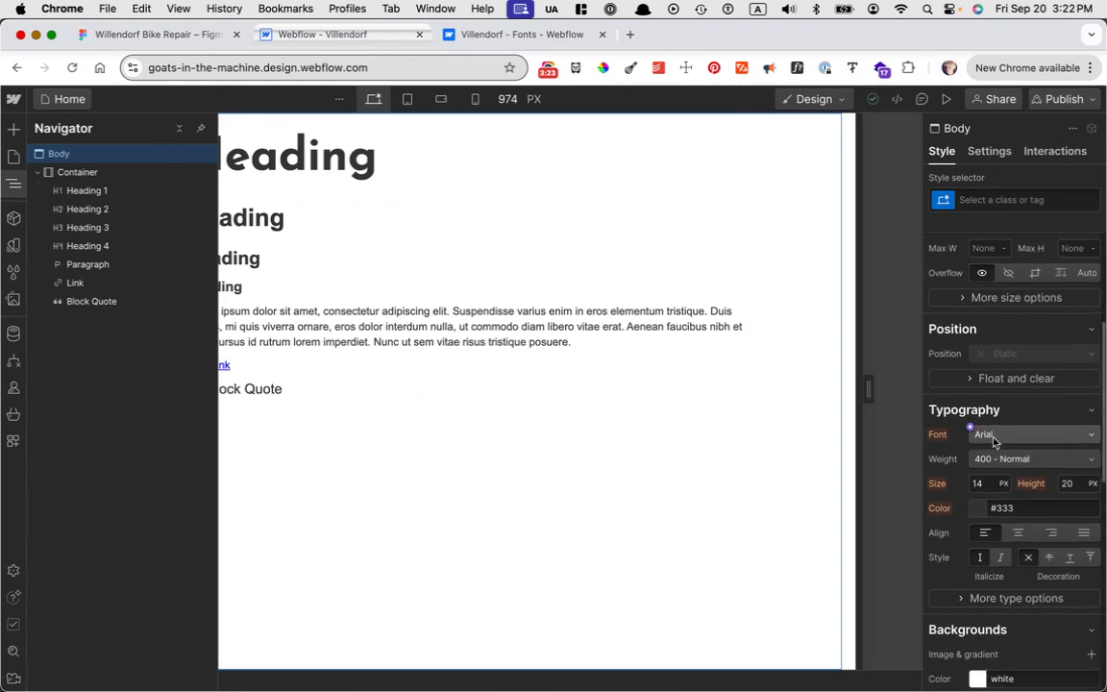
pyautogui.click(1033, 435)
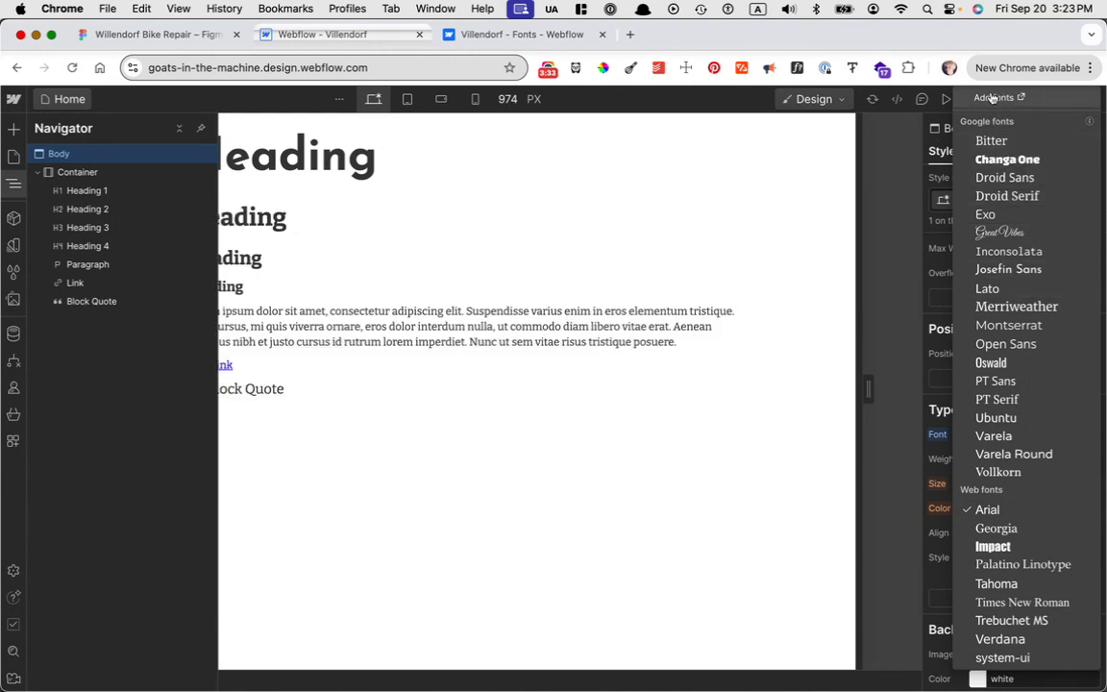
# Step: Choose Nunito Sans from Google Fonts with the 900 weight, comparing against Figma
pyautogui.click(524, 34)
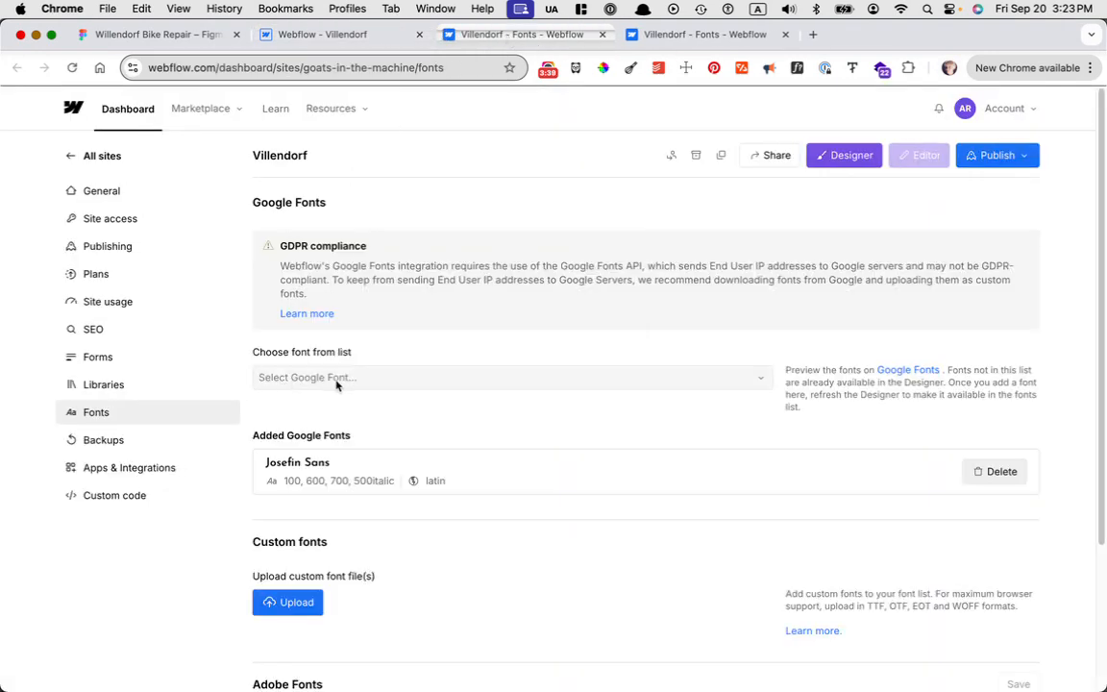
pyautogui.write('nunit')
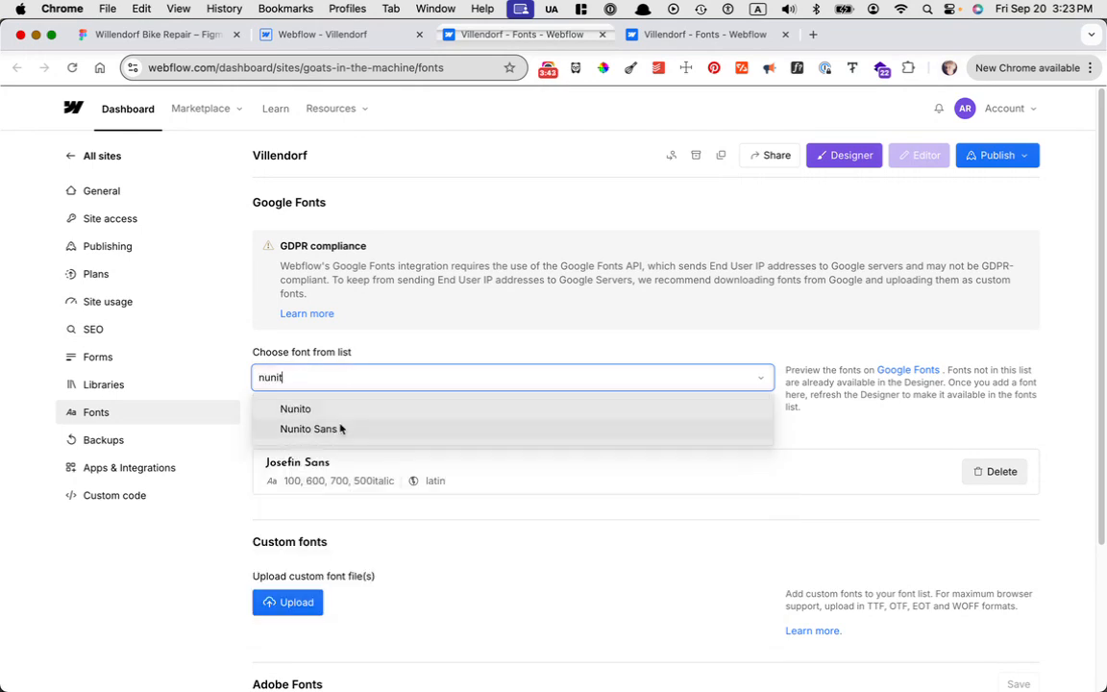
pyautogui.click(309, 428)
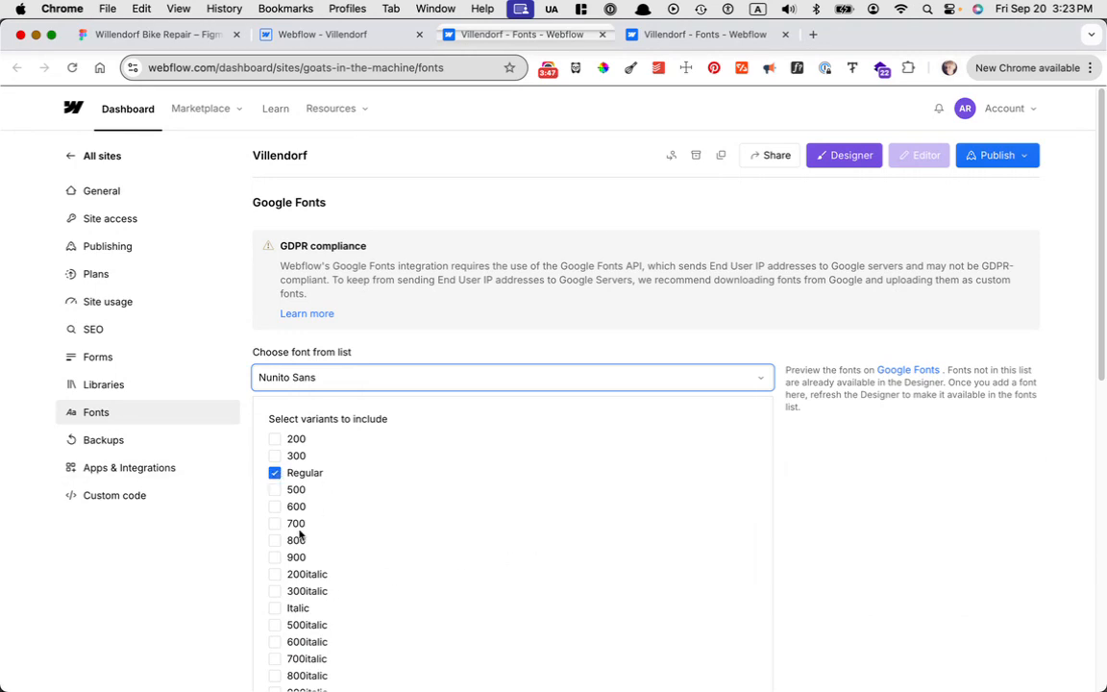
pyautogui.click(275, 558)
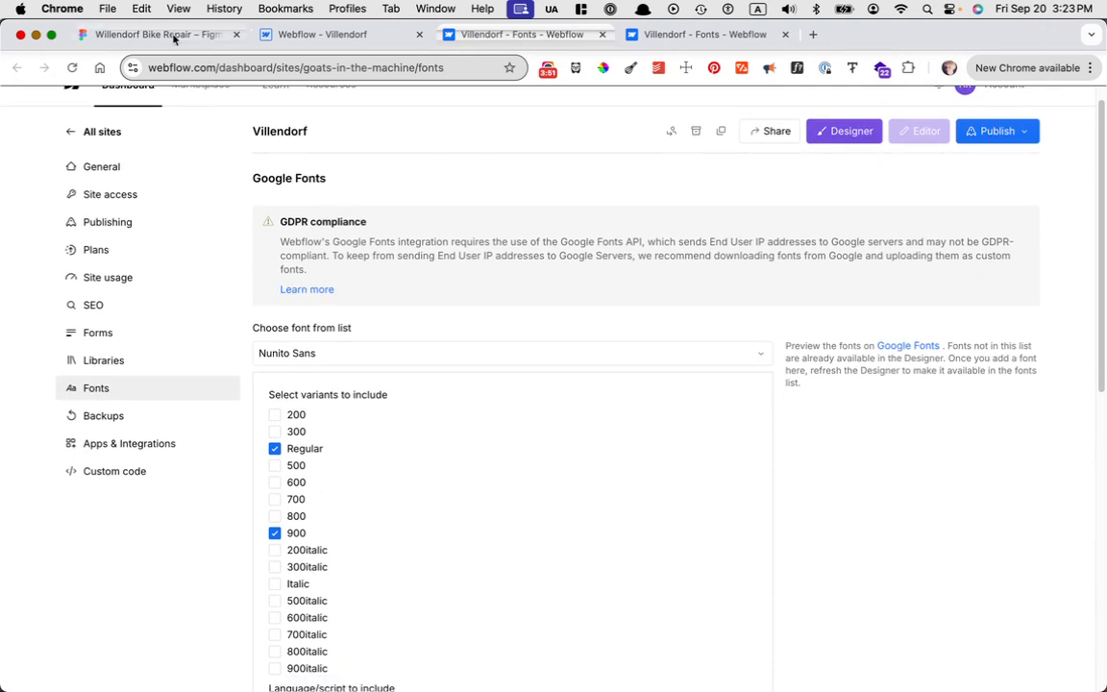
pyautogui.click(144, 33)
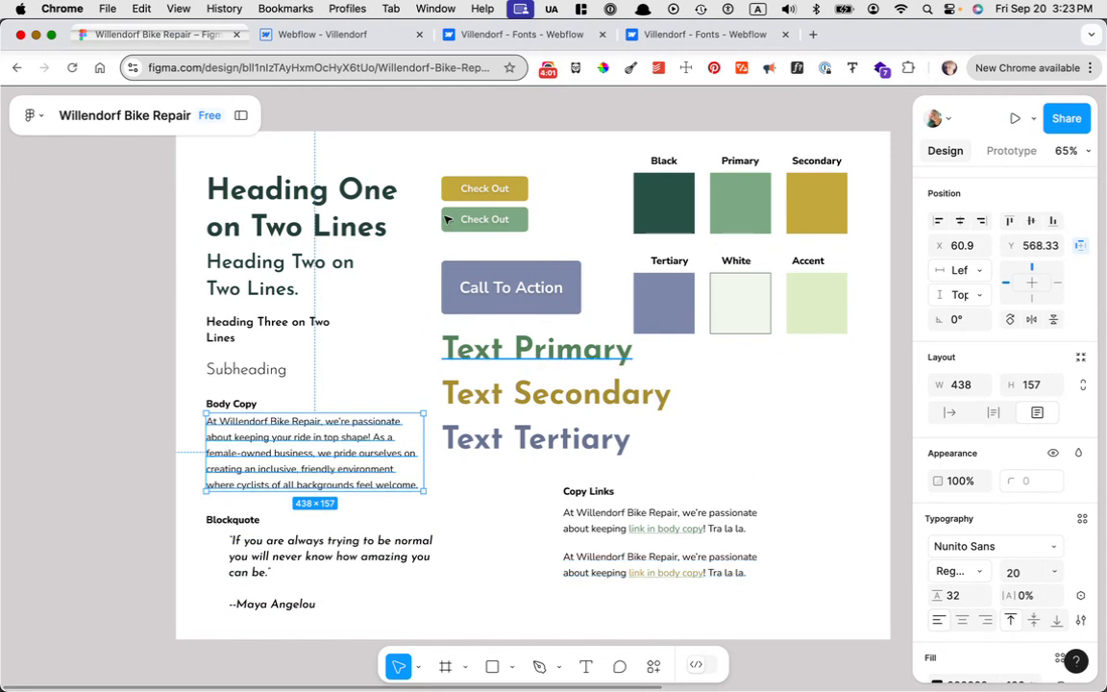
pyautogui.click(322, 34)
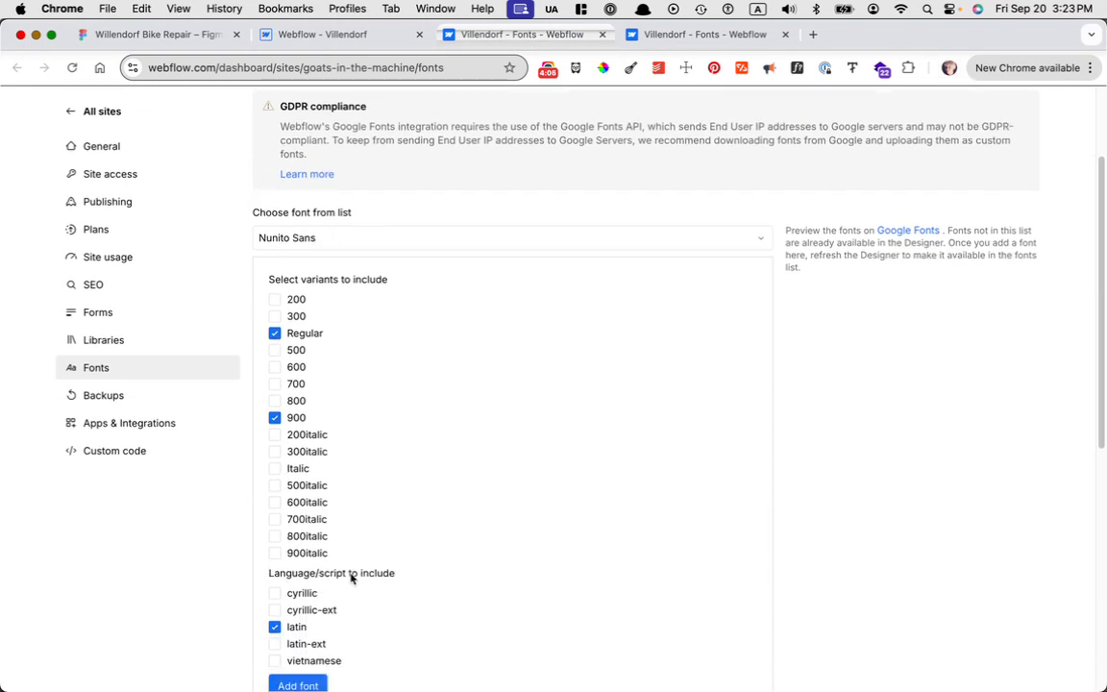
# Step: Add Nunito Sans to the site's fonts and confirm reloading the Designer
pyautogui.scroll(-3)
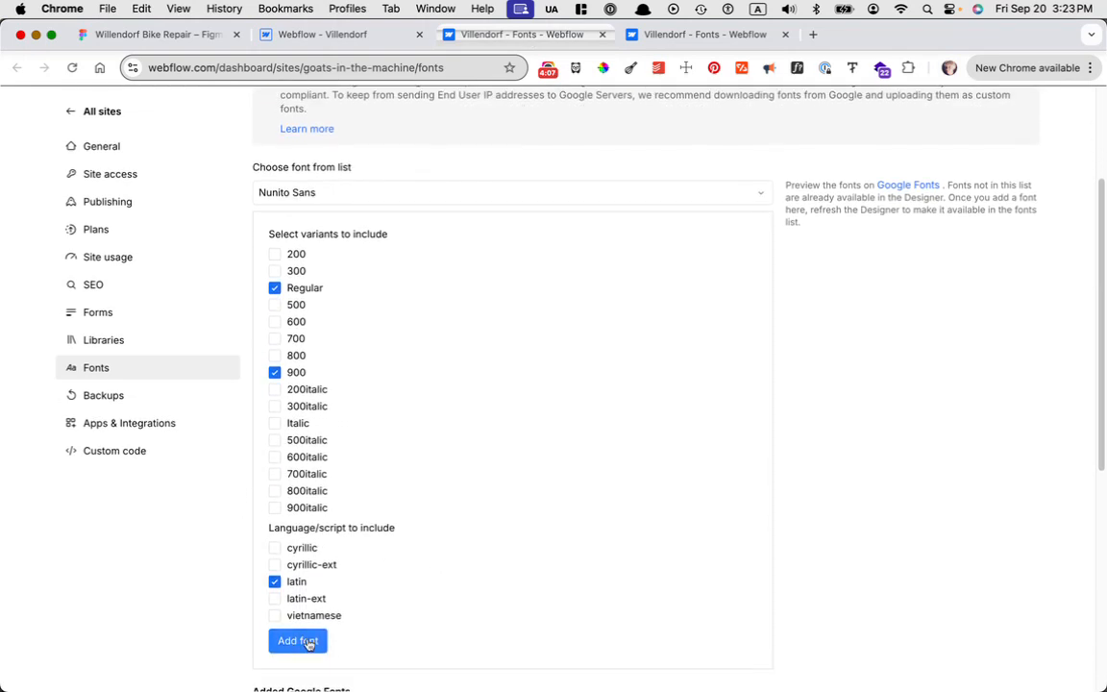
pyautogui.click(298, 641)
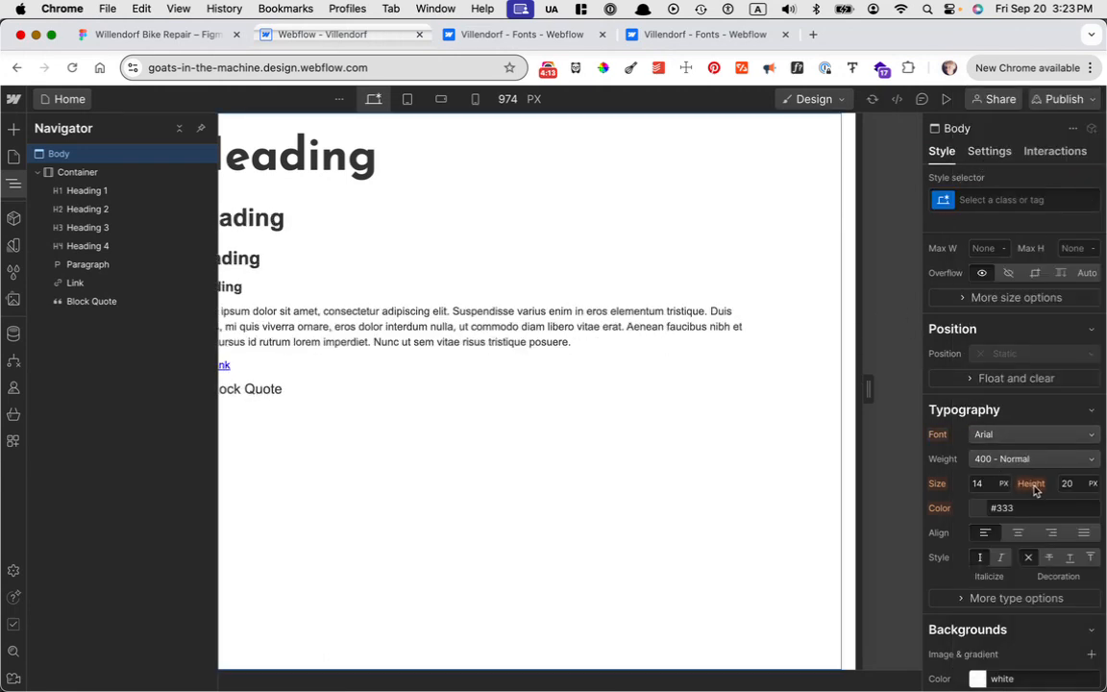
pyautogui.click(1034, 434)
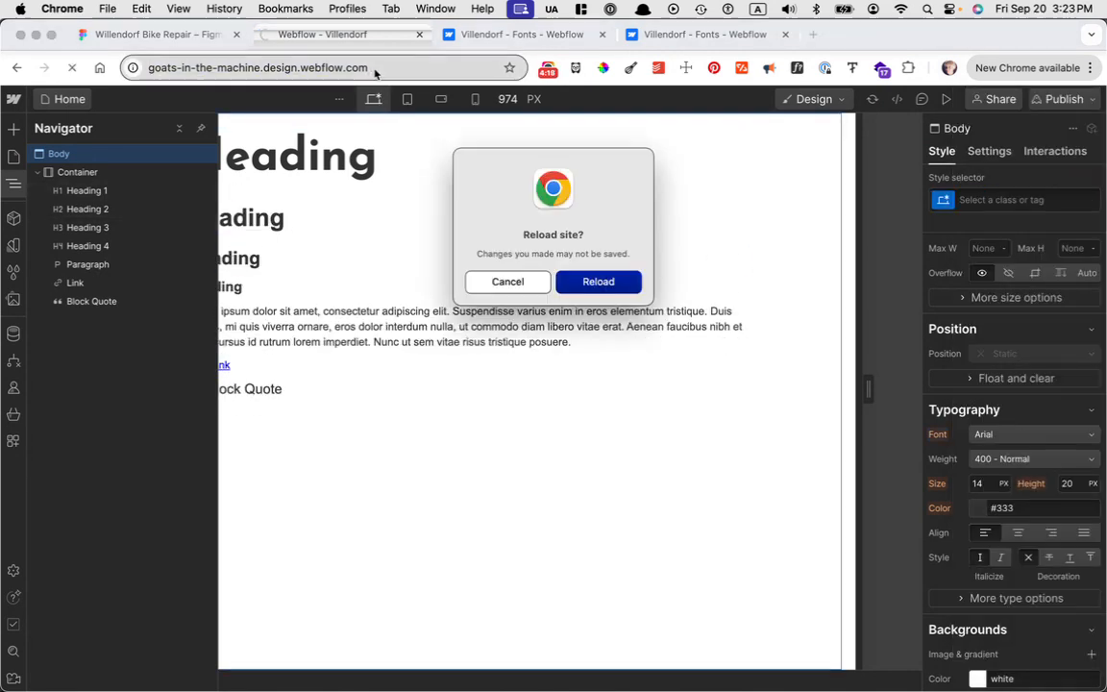
pyautogui.click(507, 281)
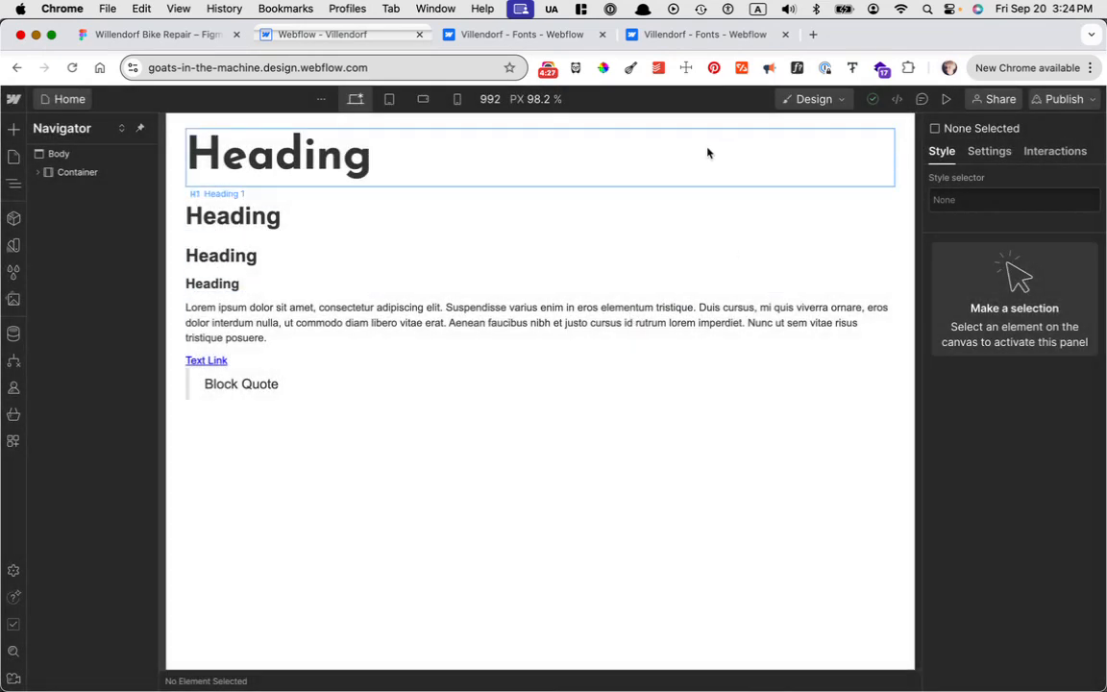
pyautogui.moveTo(286, 183)
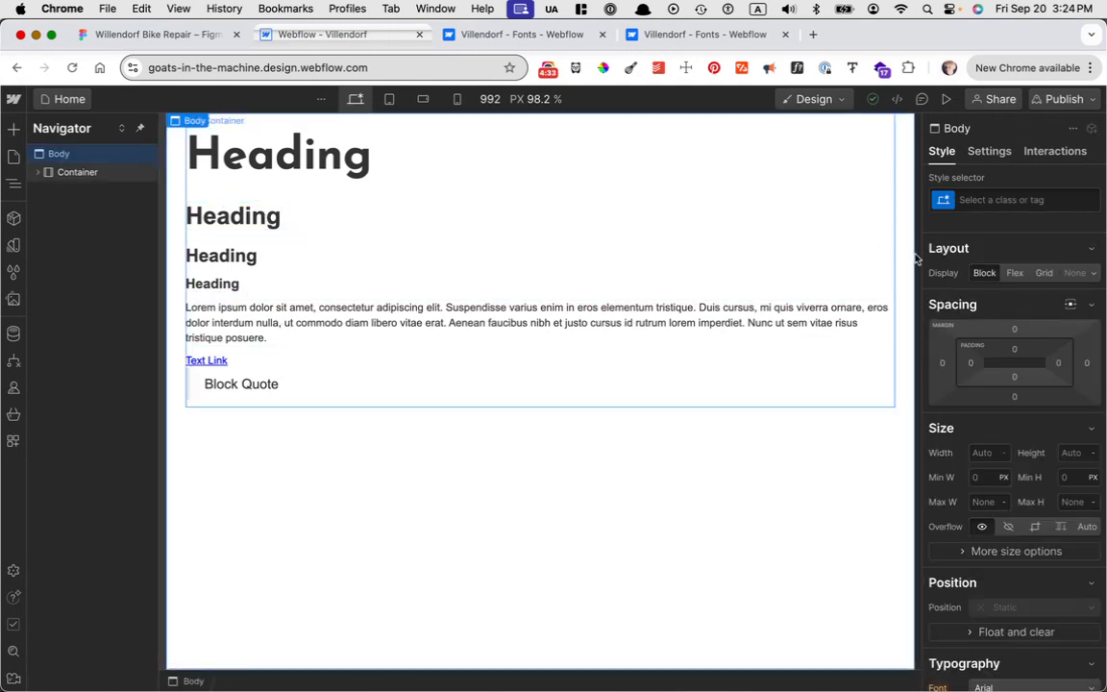
# Step: Set Body (All Pages) to Nunito Sans, size 20 px, line height 32 px
pyautogui.click(1014, 200)
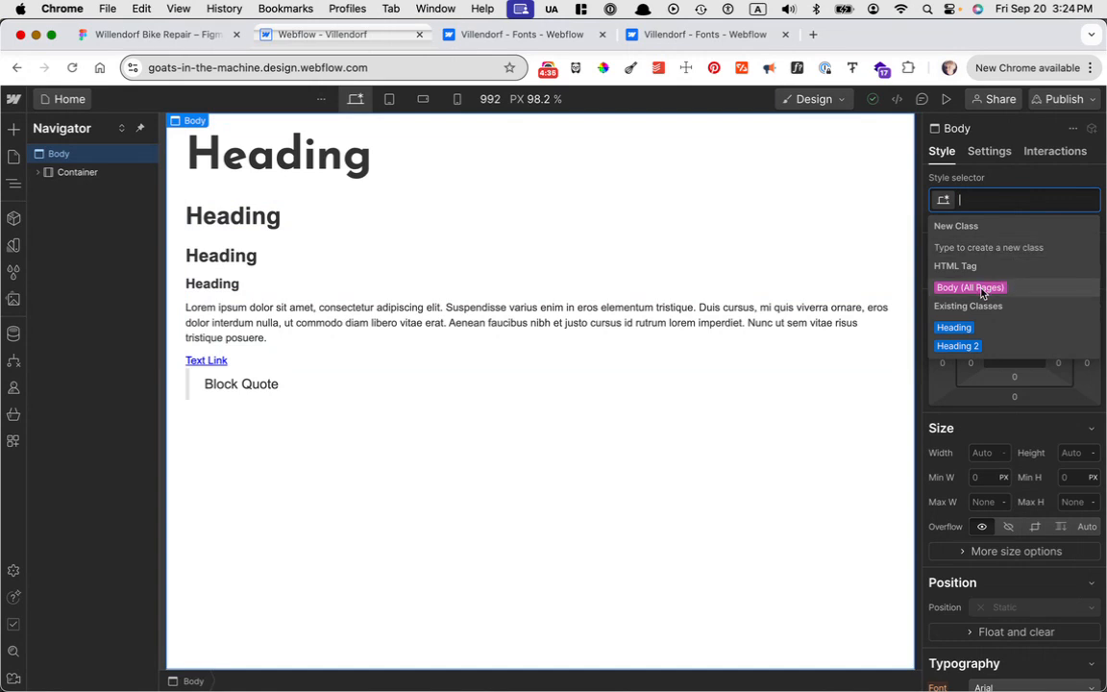
pyautogui.click(970, 288)
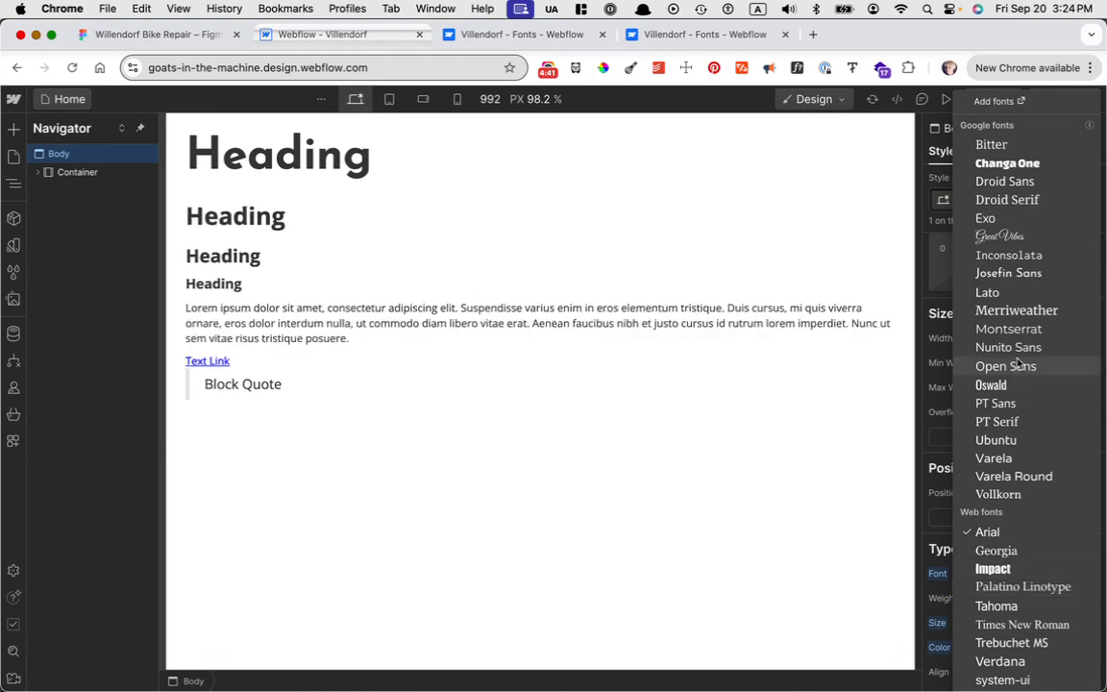
pyautogui.click(1008, 347)
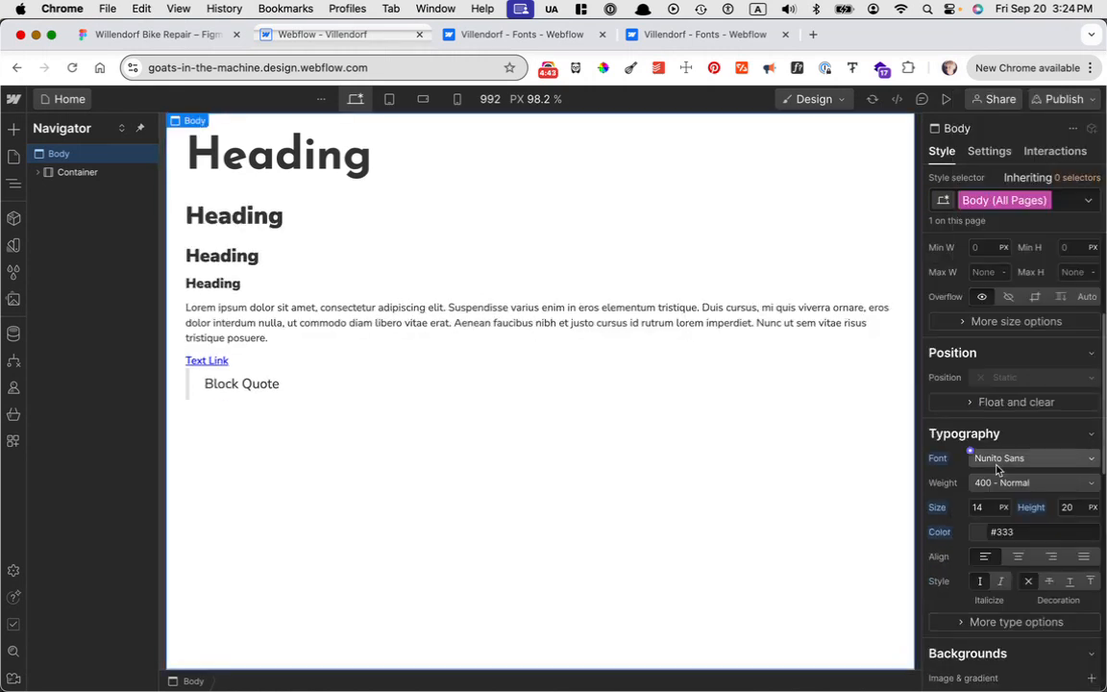
pyautogui.click(978, 506)
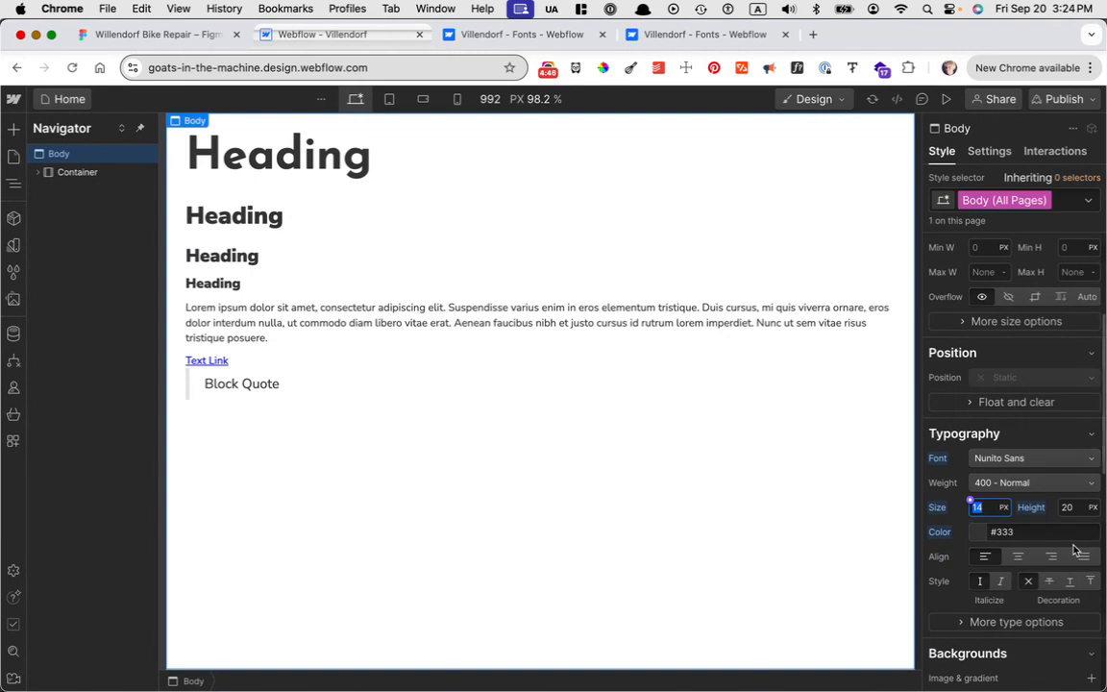
pyautogui.write('20')
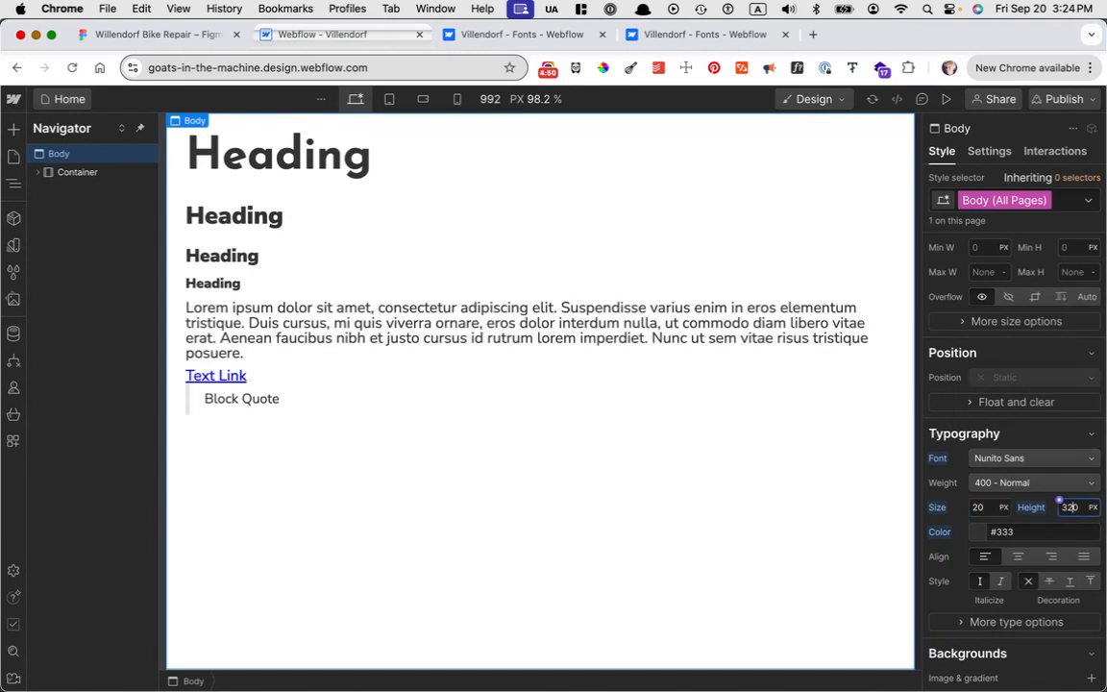
pyautogui.write('32')
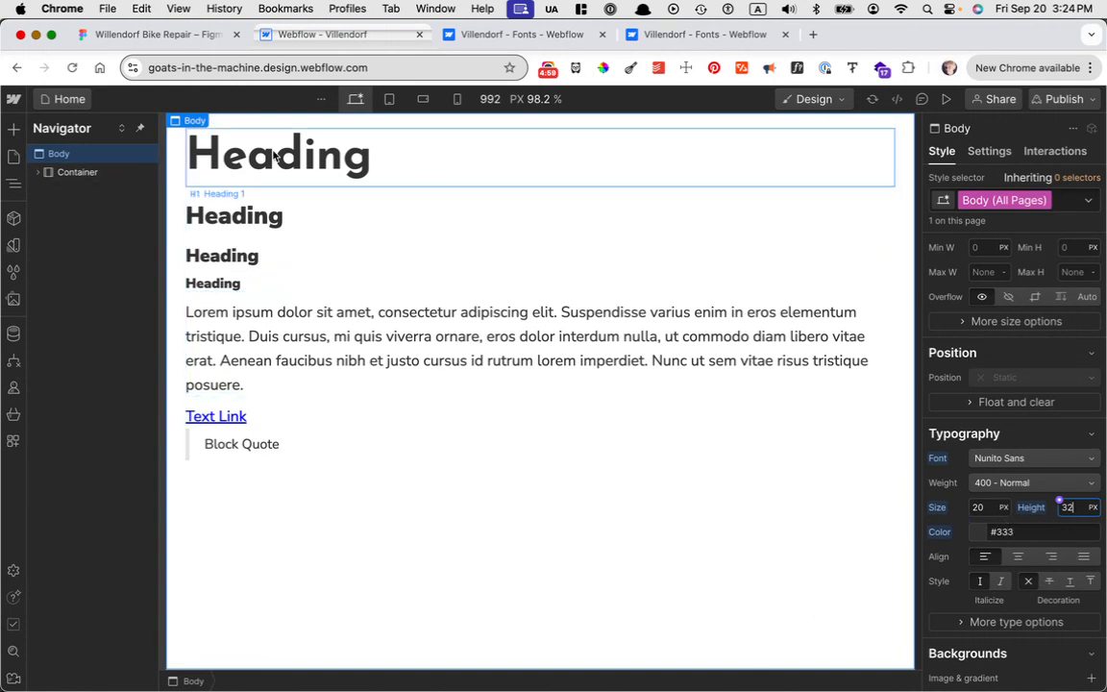
# Step: In Figma, select the Black swatch and view its Brand Black colour style details
pyautogui.click(154, 33)
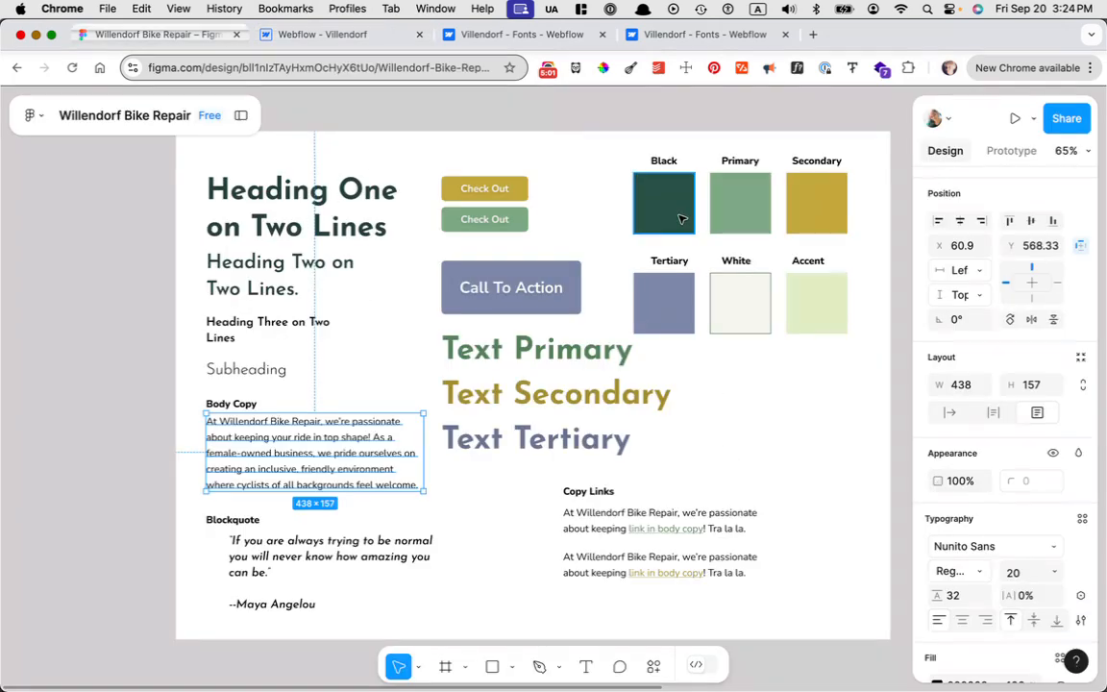
pyautogui.click(664, 203)
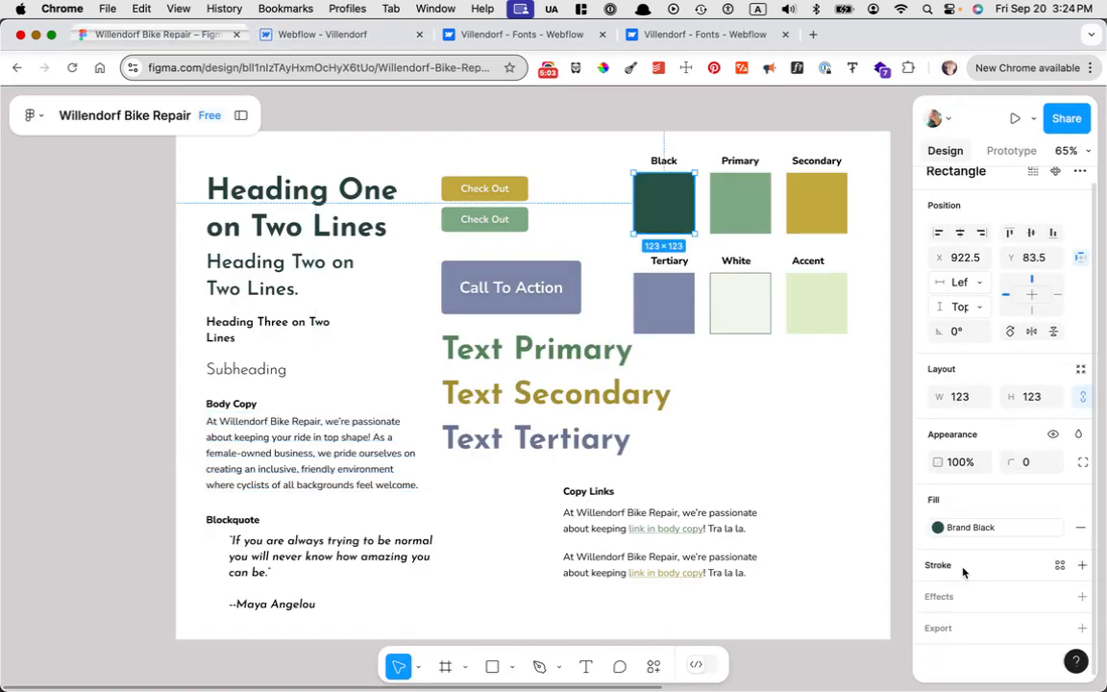
pyautogui.click(938, 527)
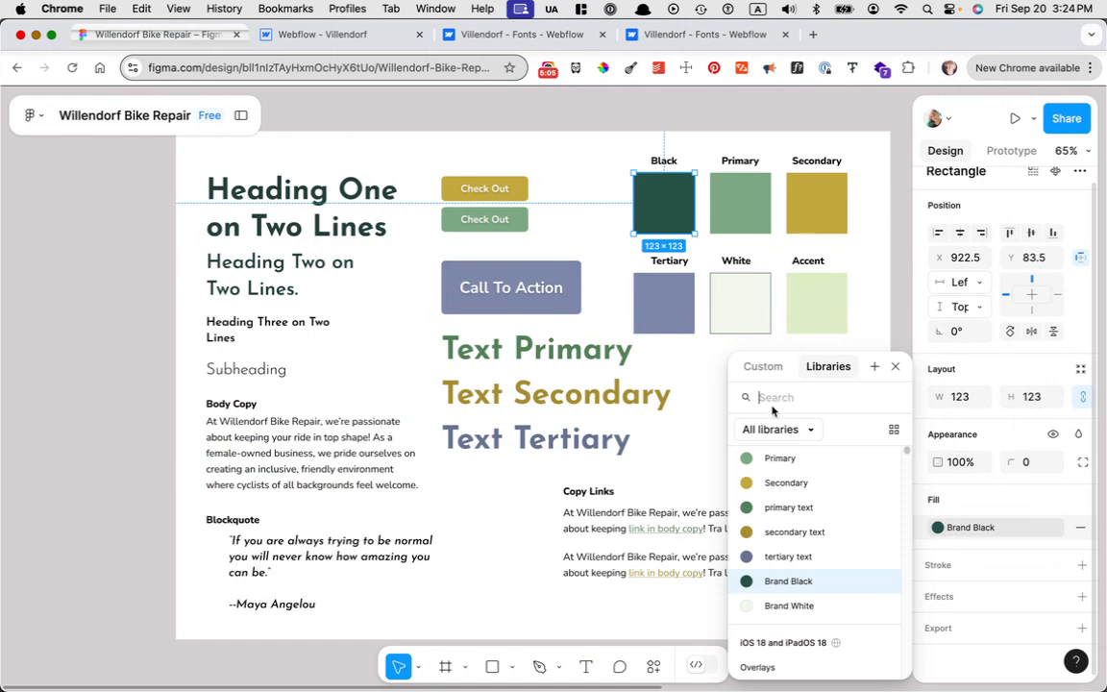
pyautogui.click(784, 580)
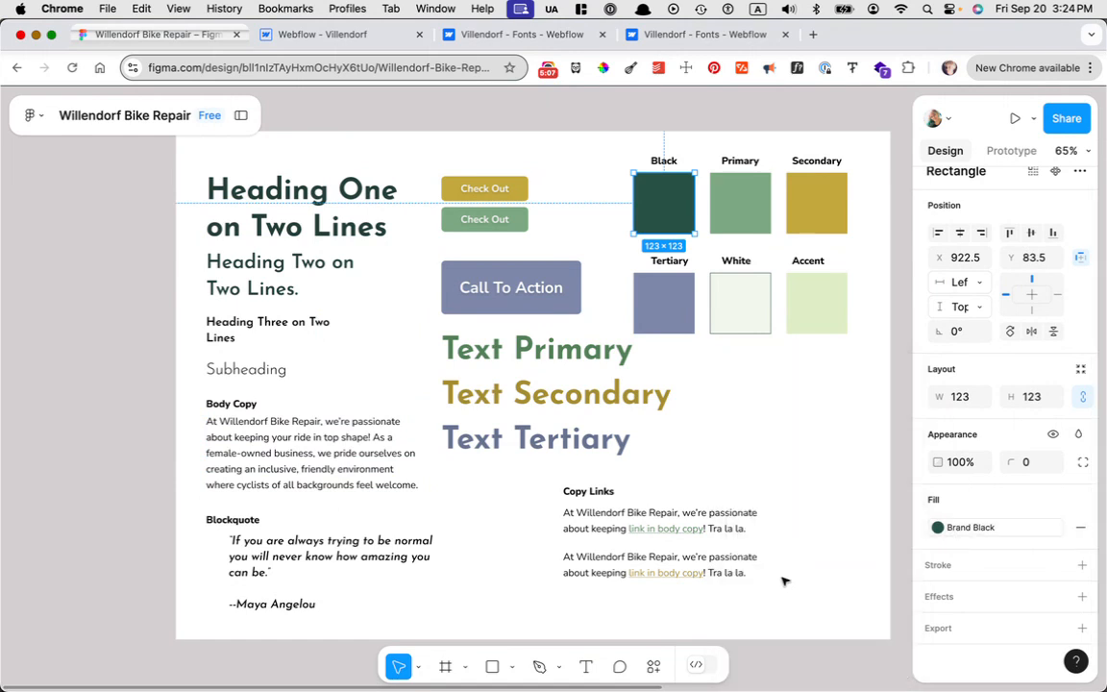
pyautogui.click(936, 526)
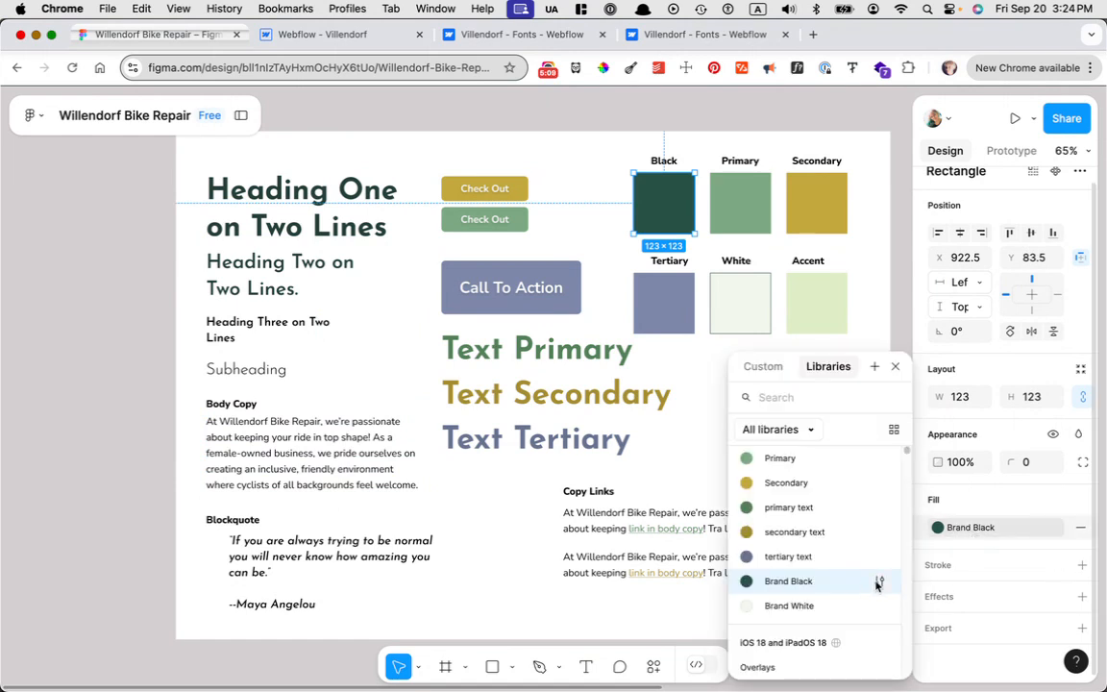
pyautogui.click(877, 580)
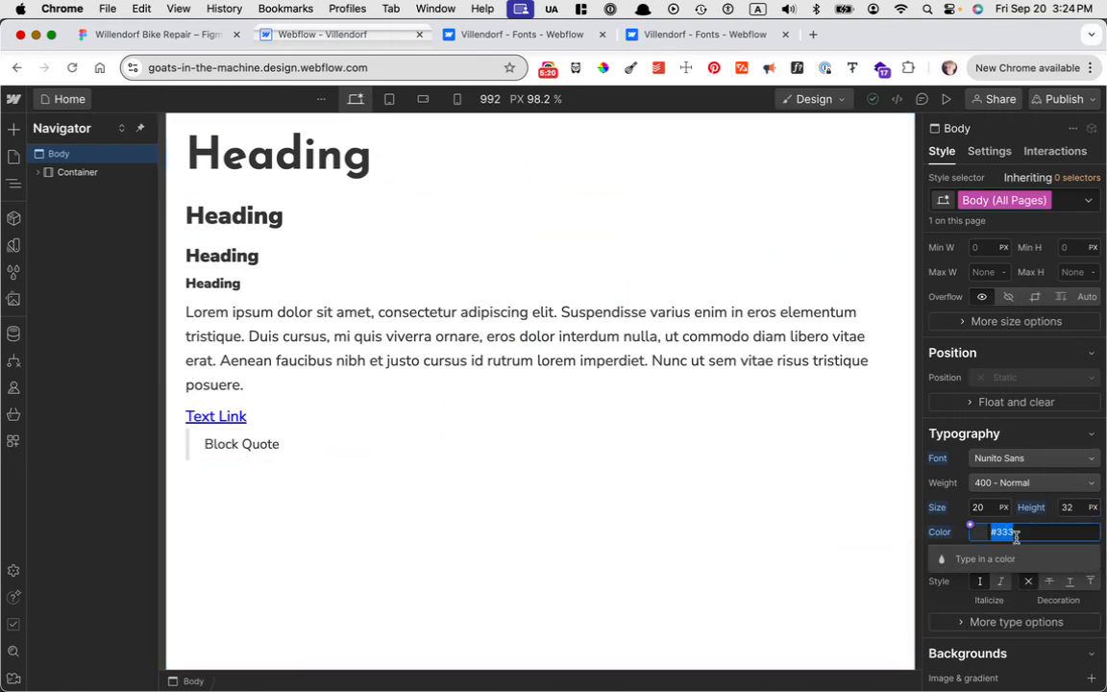
# Step: Set the all-pages Body text colour to #285145, turning headings, paragraph and quote dark green
pyautogui.write('285145')
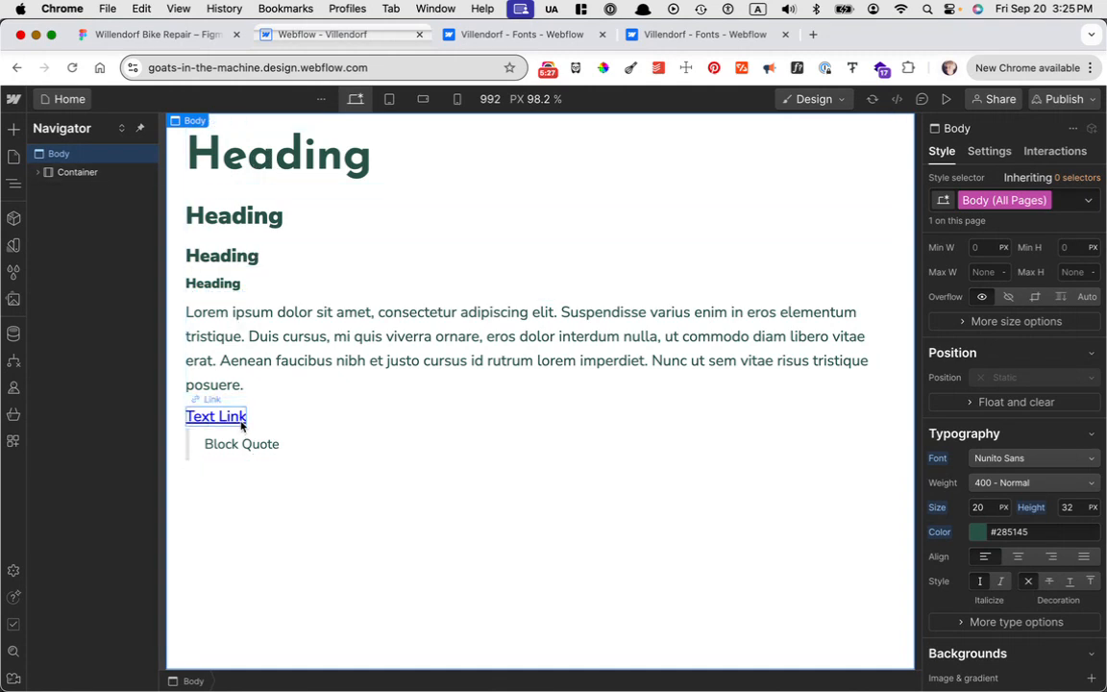
pyautogui.click(278, 154)
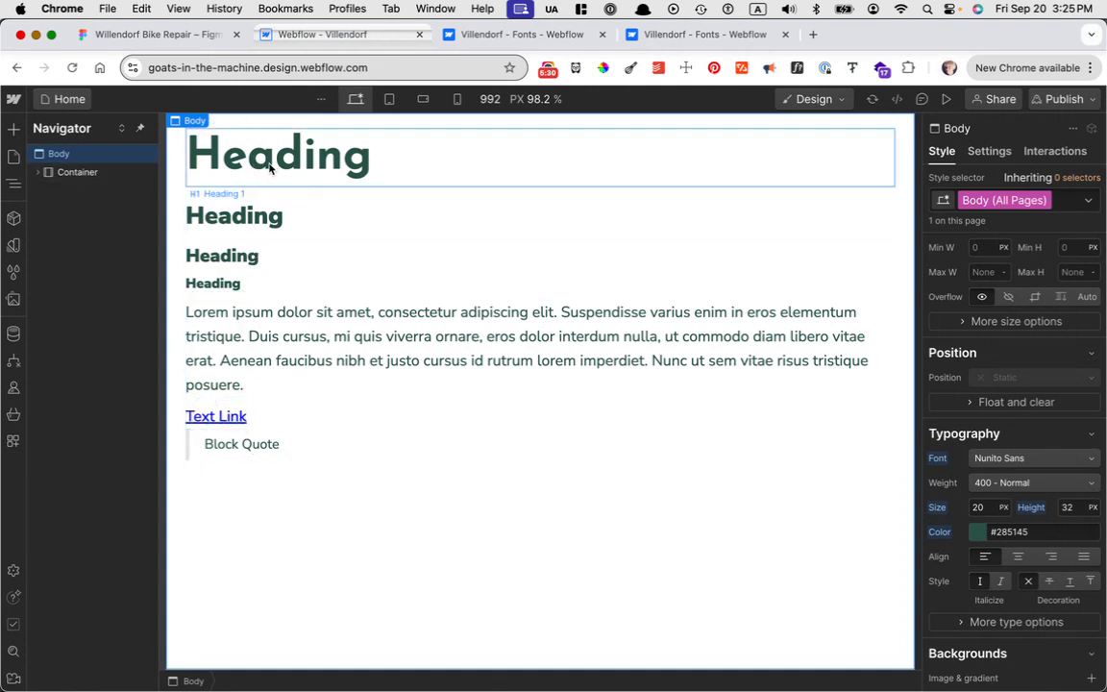
pyautogui.click(223, 255)
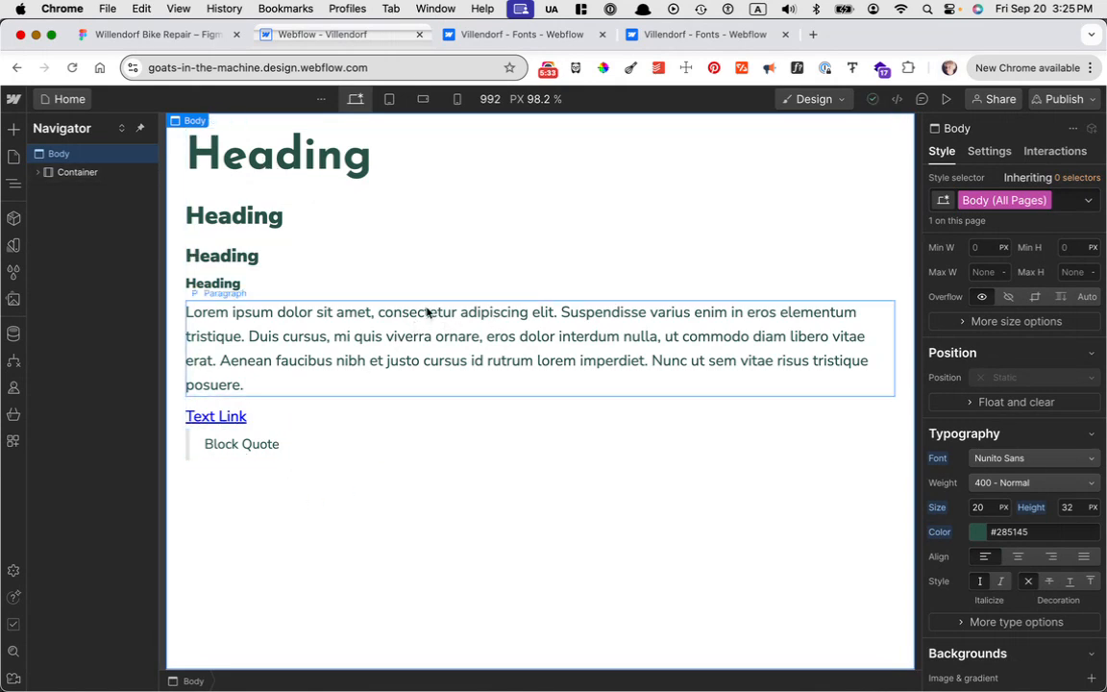
pyautogui.click(217, 417)
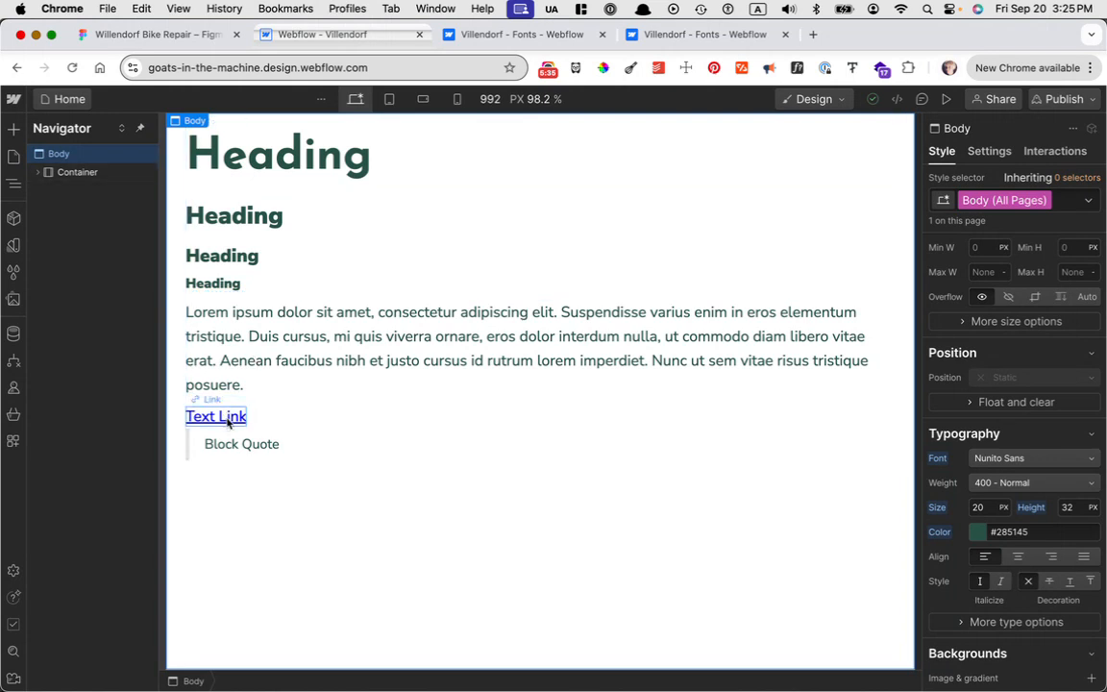
pyautogui.click(241, 443)
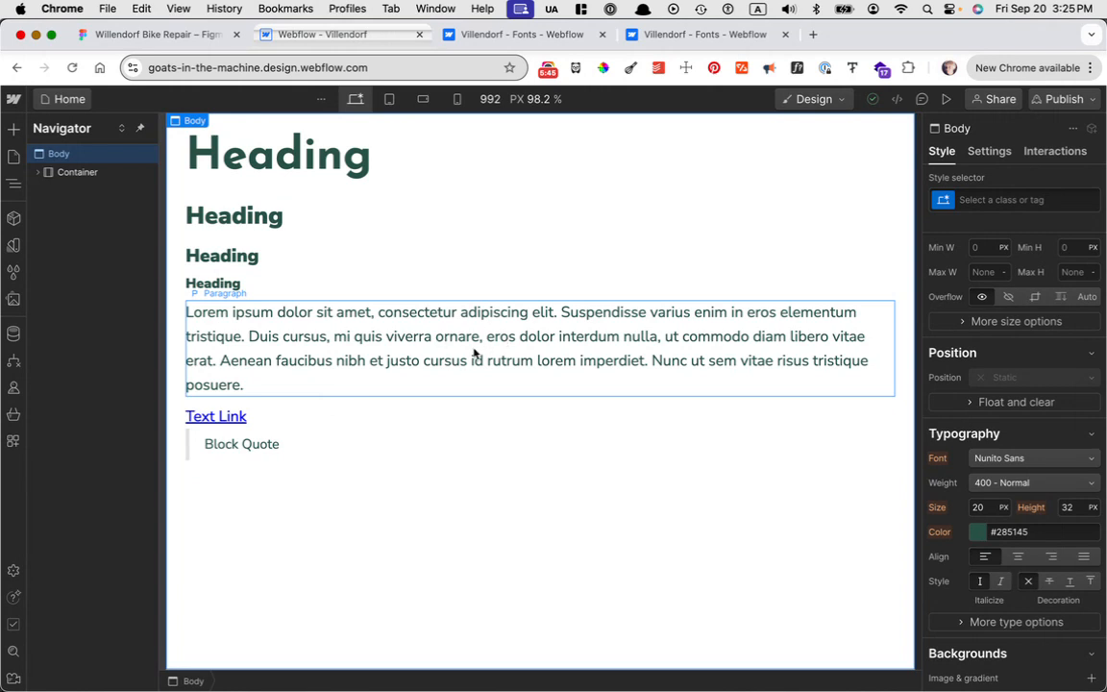
pyautogui.moveTo(436, 351)
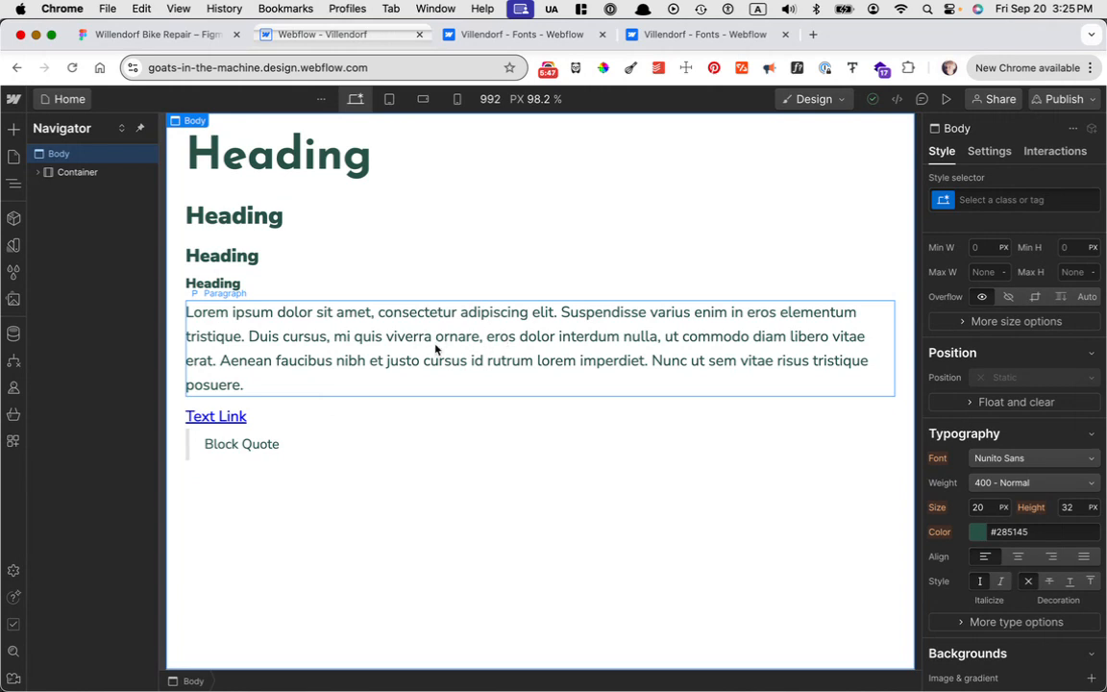
pyautogui.moveTo(385, 334)
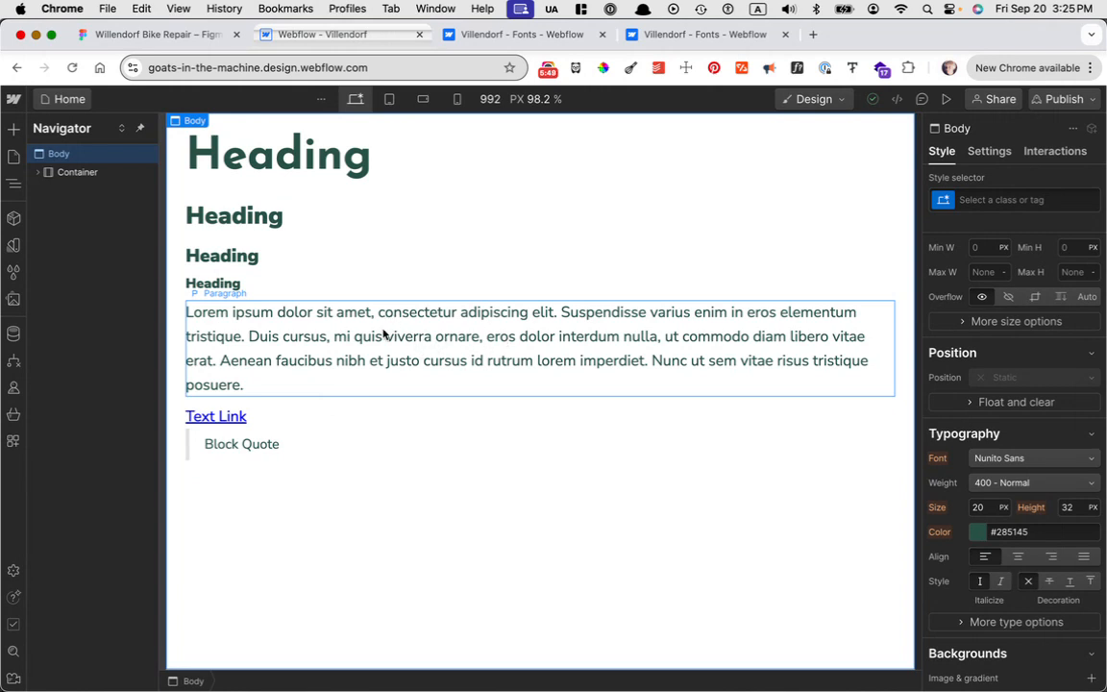
pyautogui.moveTo(413, 363)
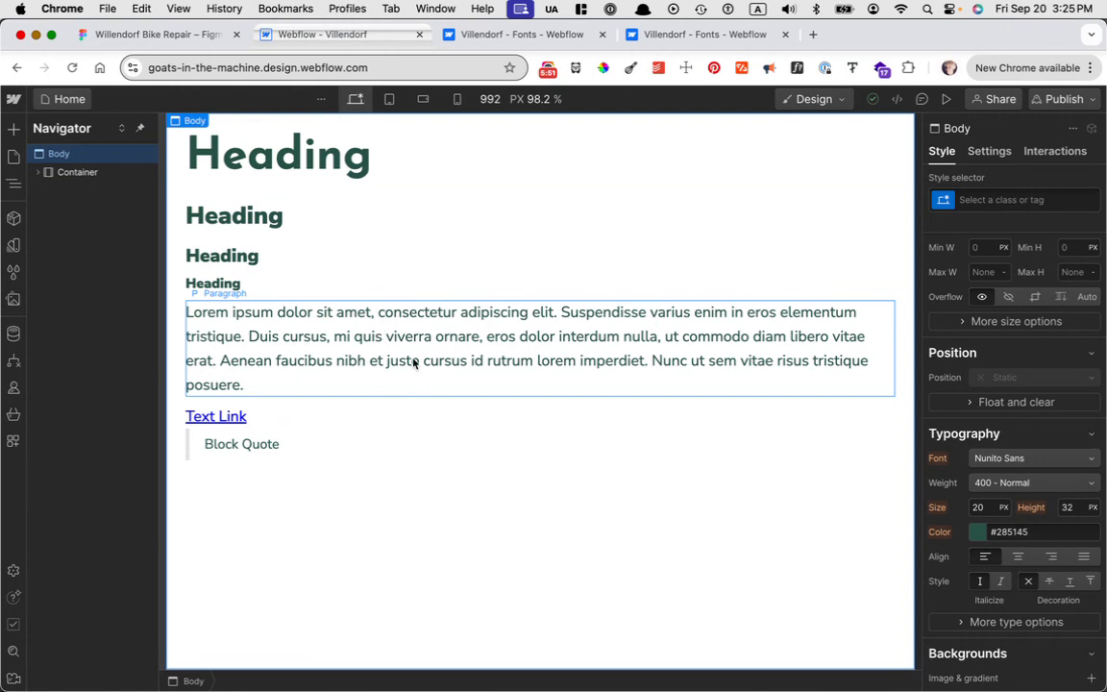
# Step: Change the top H1 heading's typography size to 3 rem, then deselect it
pyautogui.click(278, 154)
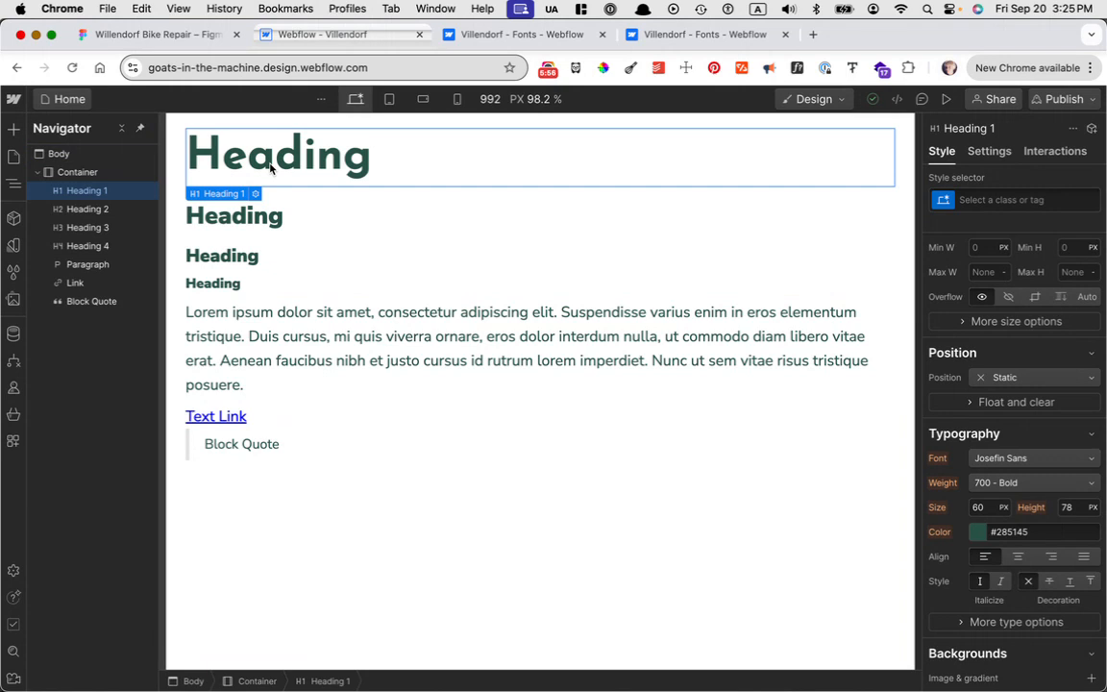
pyautogui.click(1003, 507)
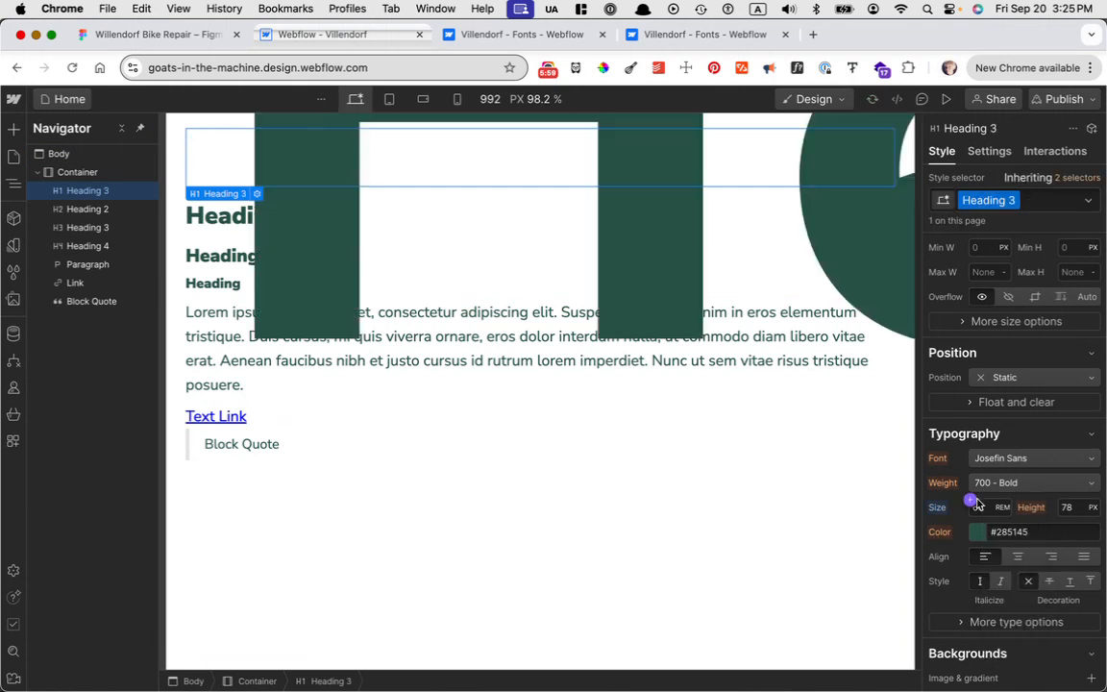
pyautogui.click(978, 506)
pyautogui.write('3')
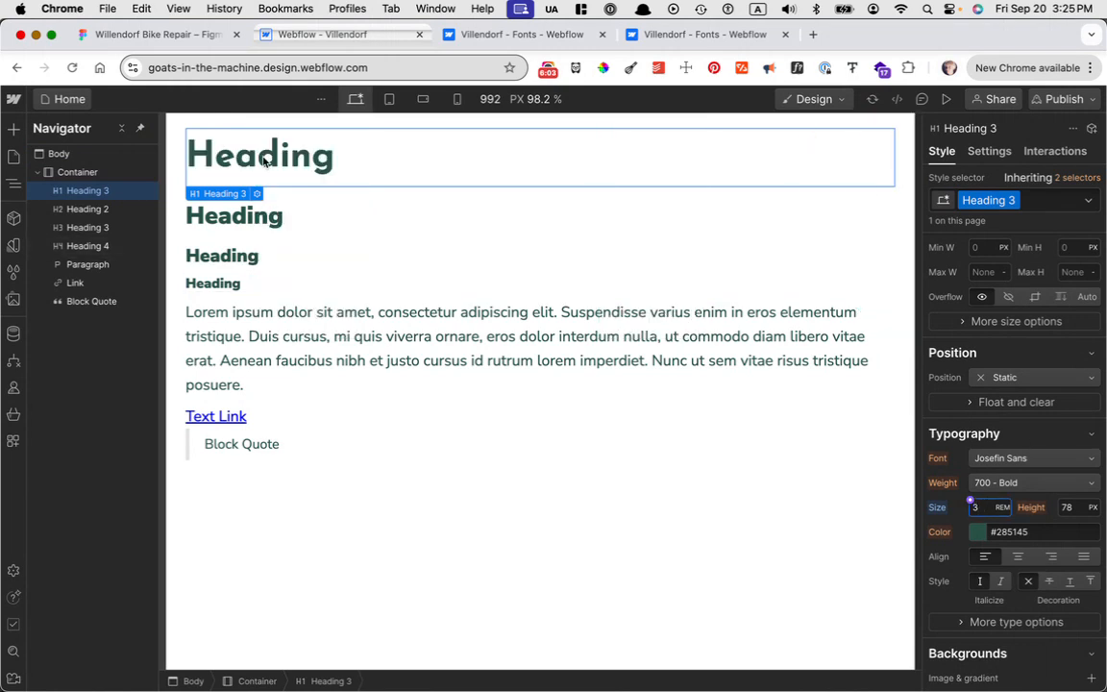
pyautogui.moveTo(386, 199)
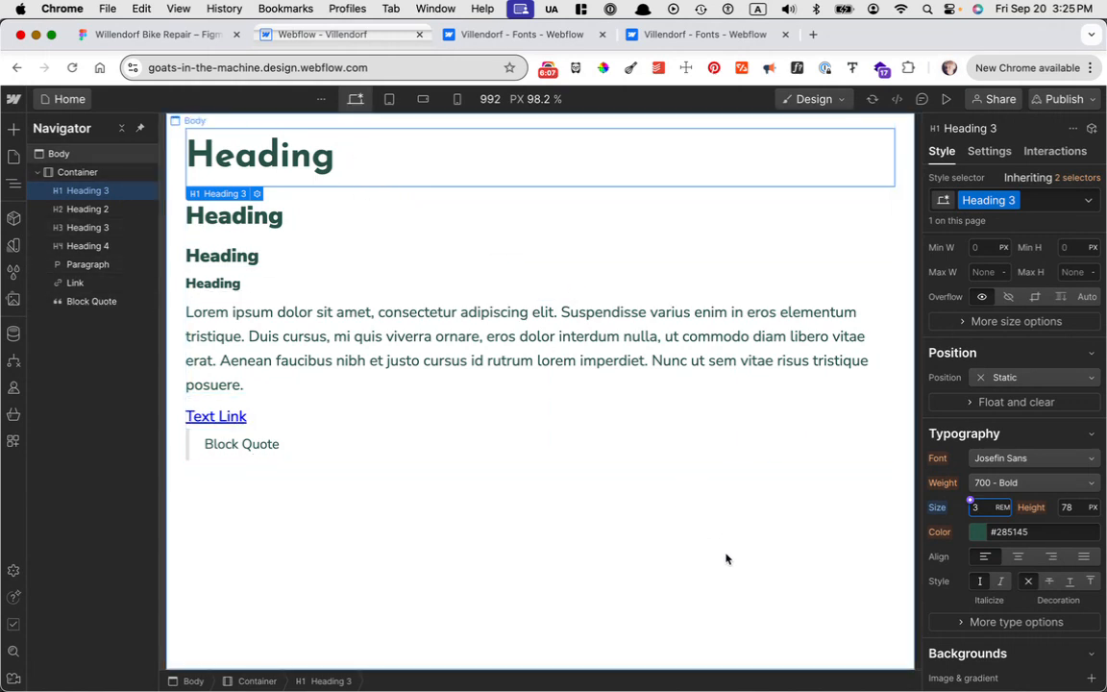
pyautogui.click(327, 348)
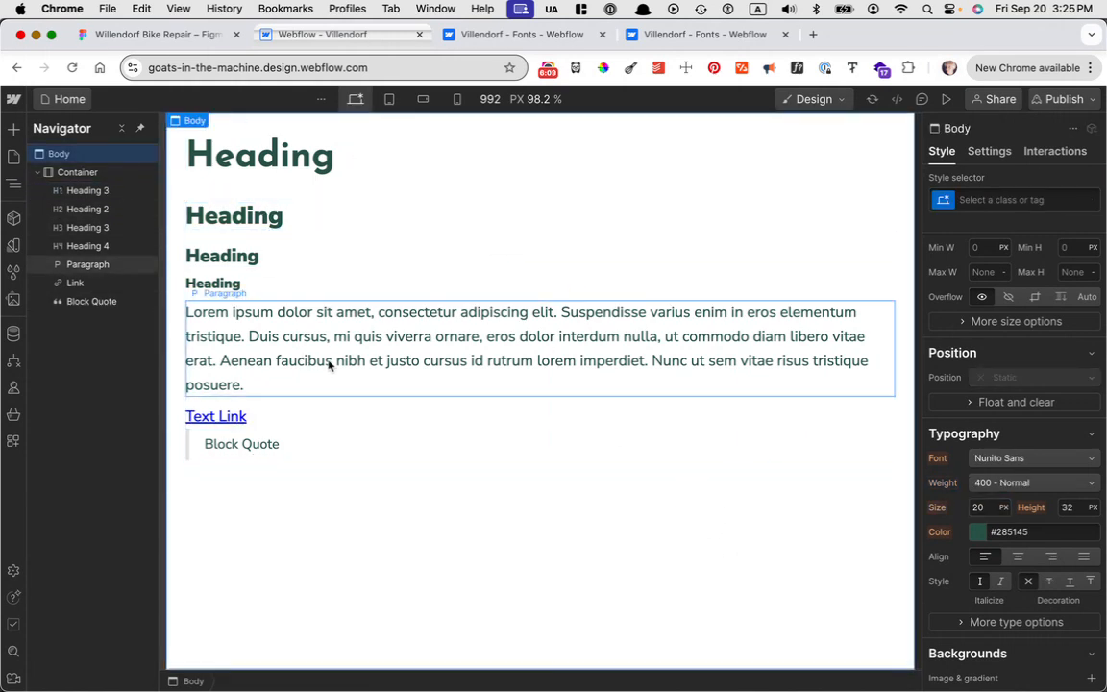
# Step: Switch the second heading's styling to the All H2 Headings tag
pyautogui.click(233, 215)
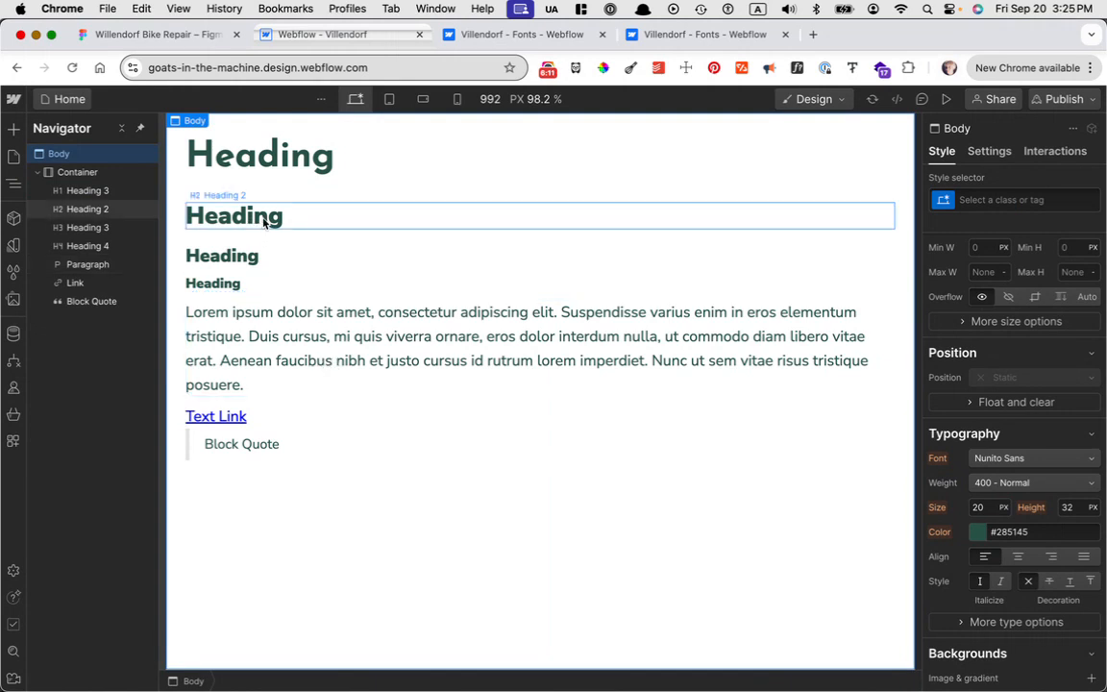
pyautogui.click(234, 215)
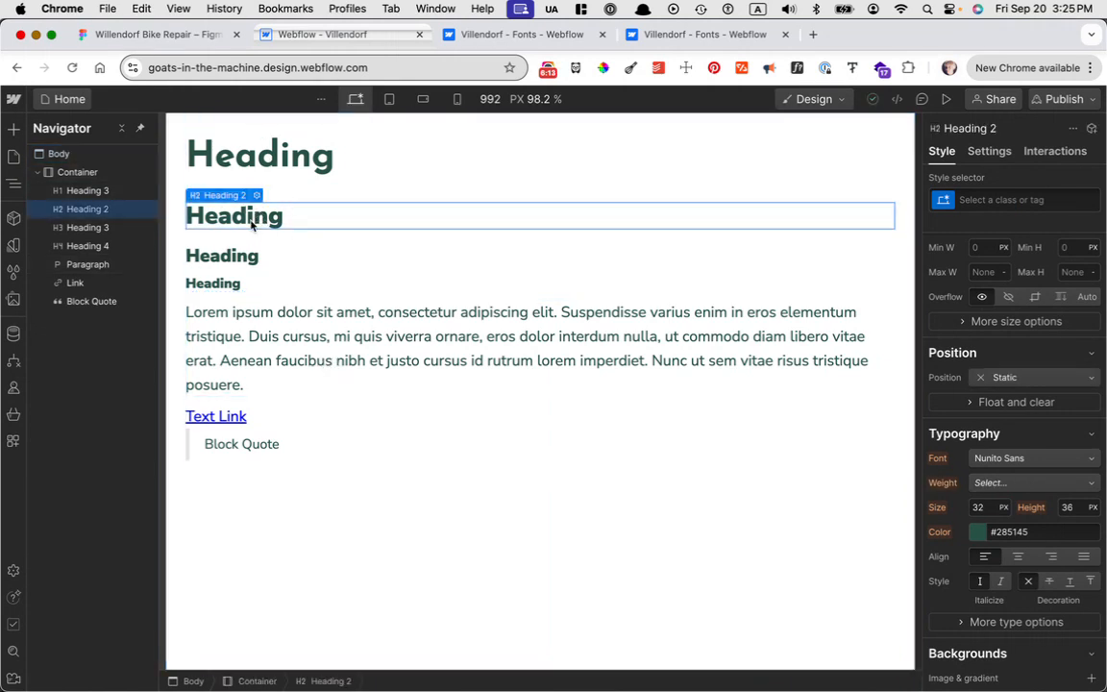
pyautogui.click(1014, 199)
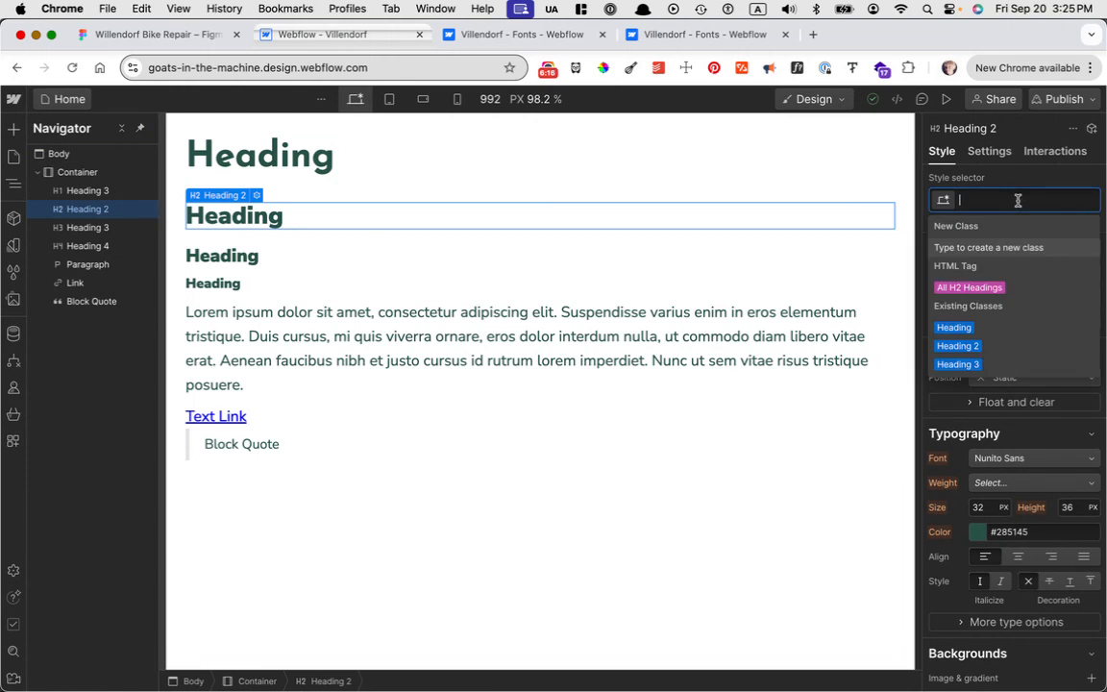
pyautogui.moveTo(1017, 242)
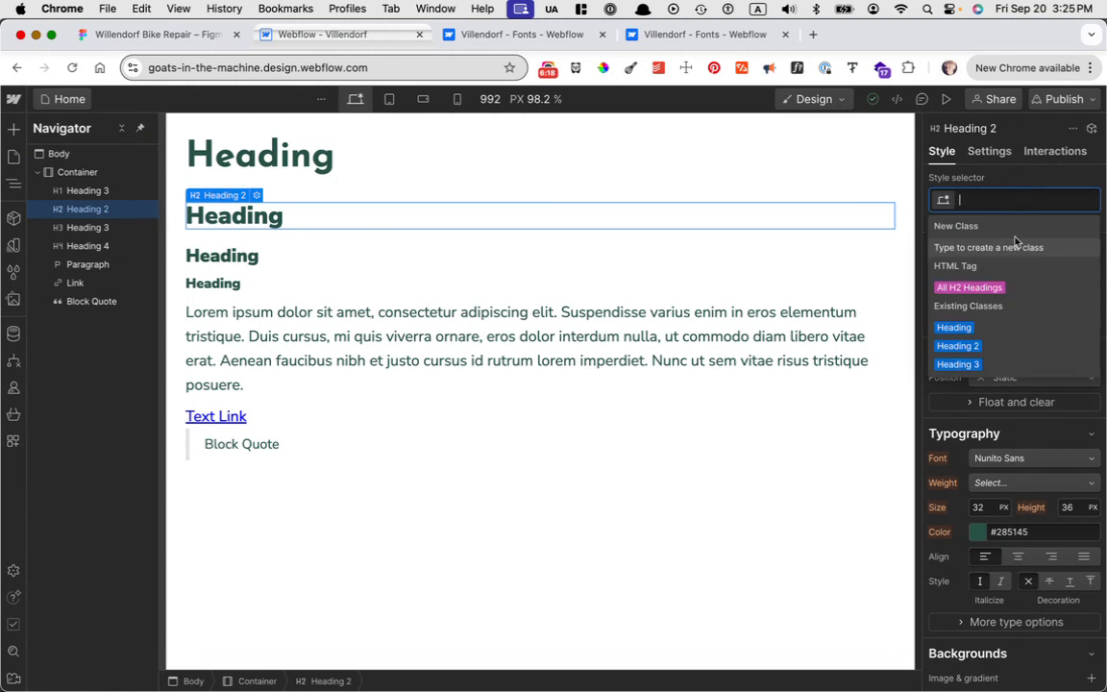
pyautogui.click(969, 287)
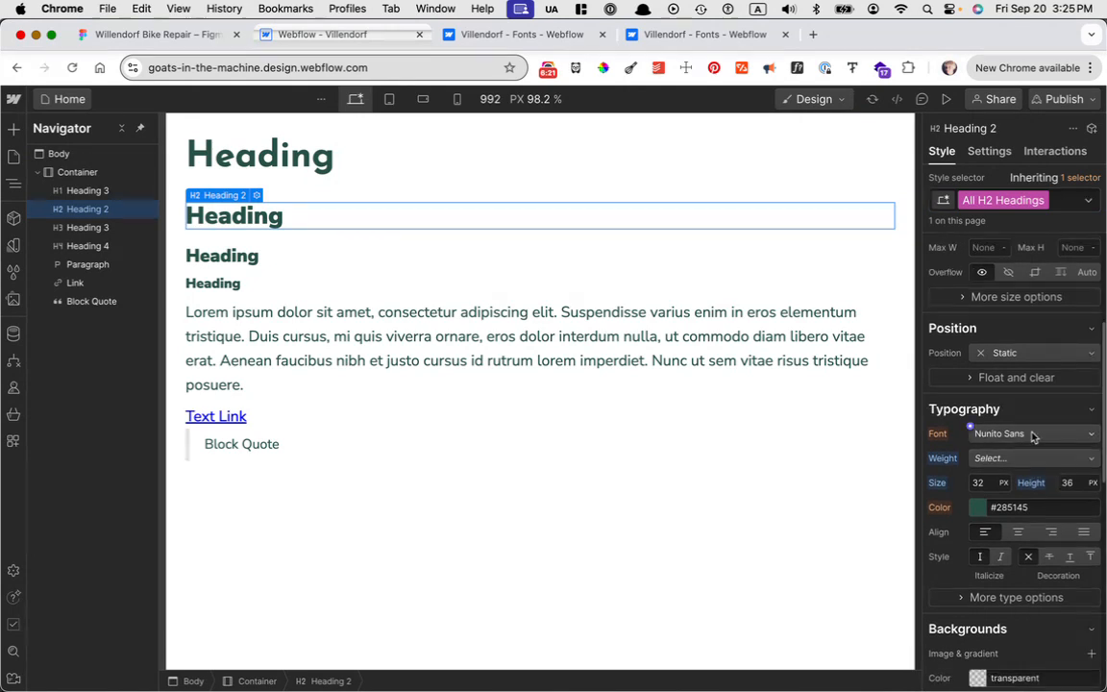
pyautogui.click(1028, 433)
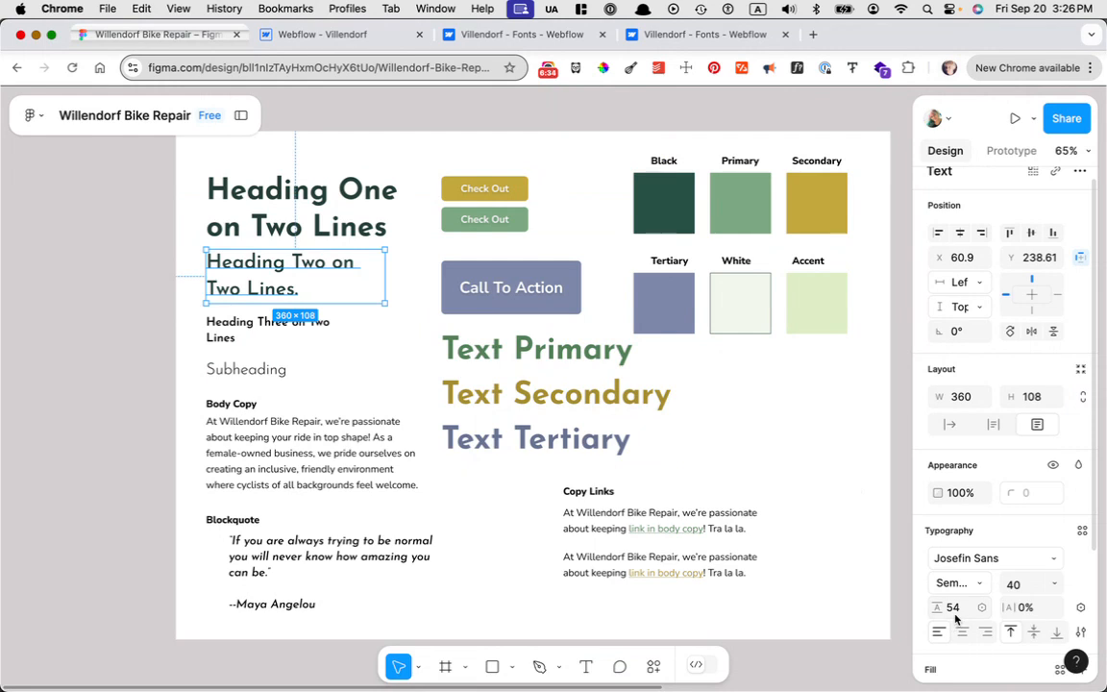
pyautogui.moveTo(337, 285)
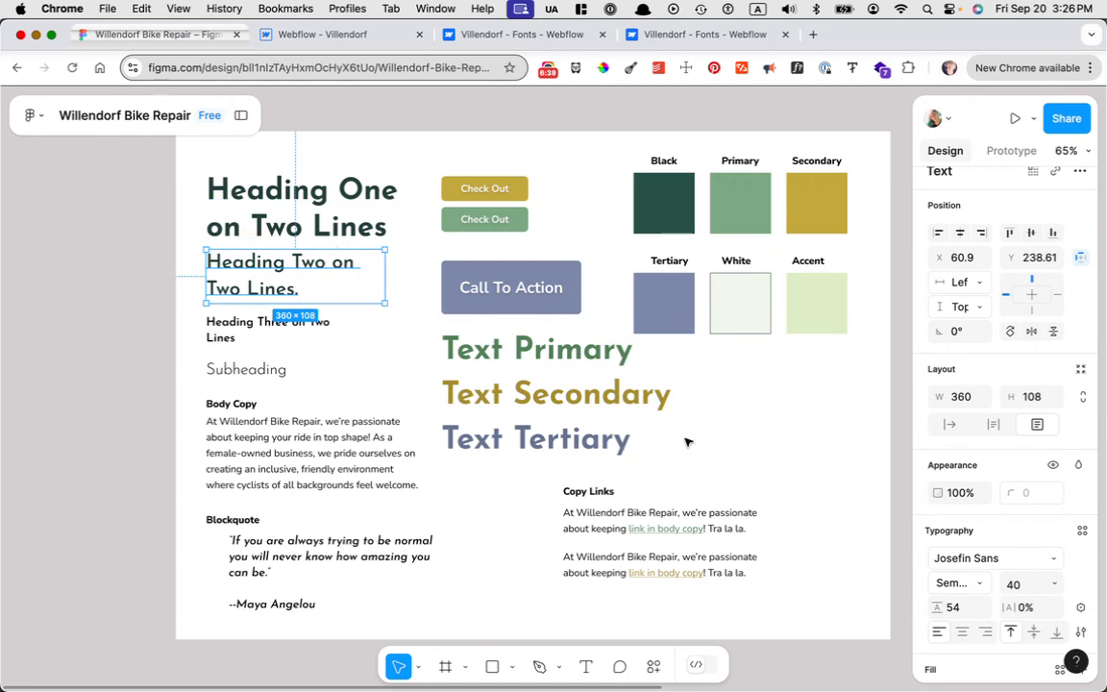
pyautogui.moveTo(416, 259)
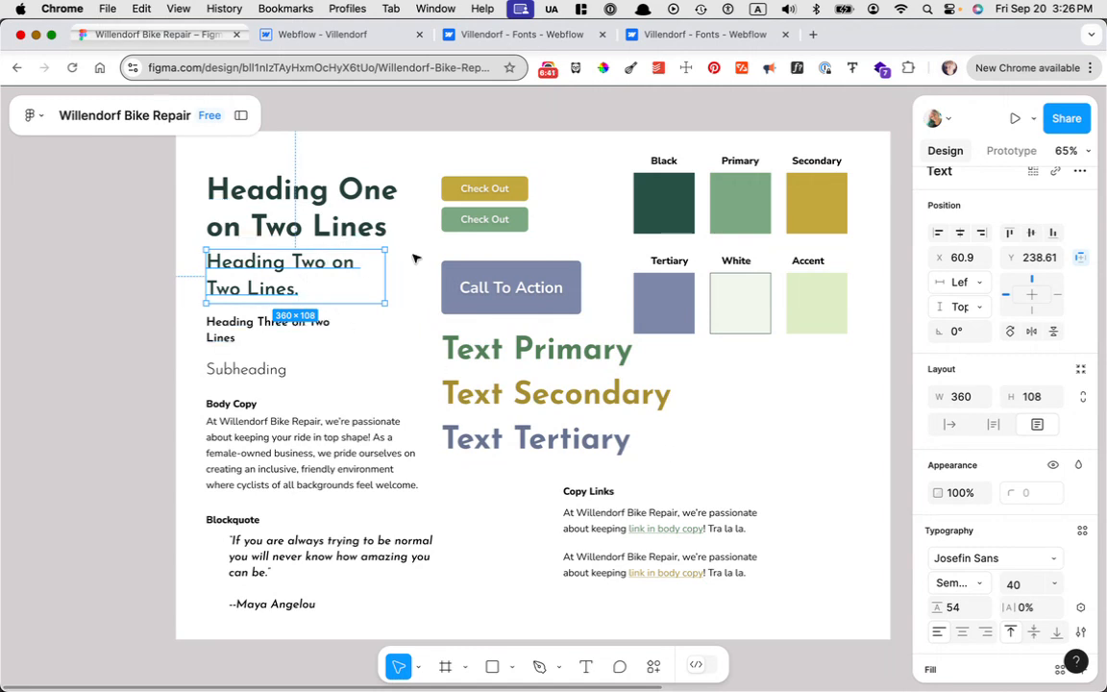
pyautogui.moveTo(402, 206)
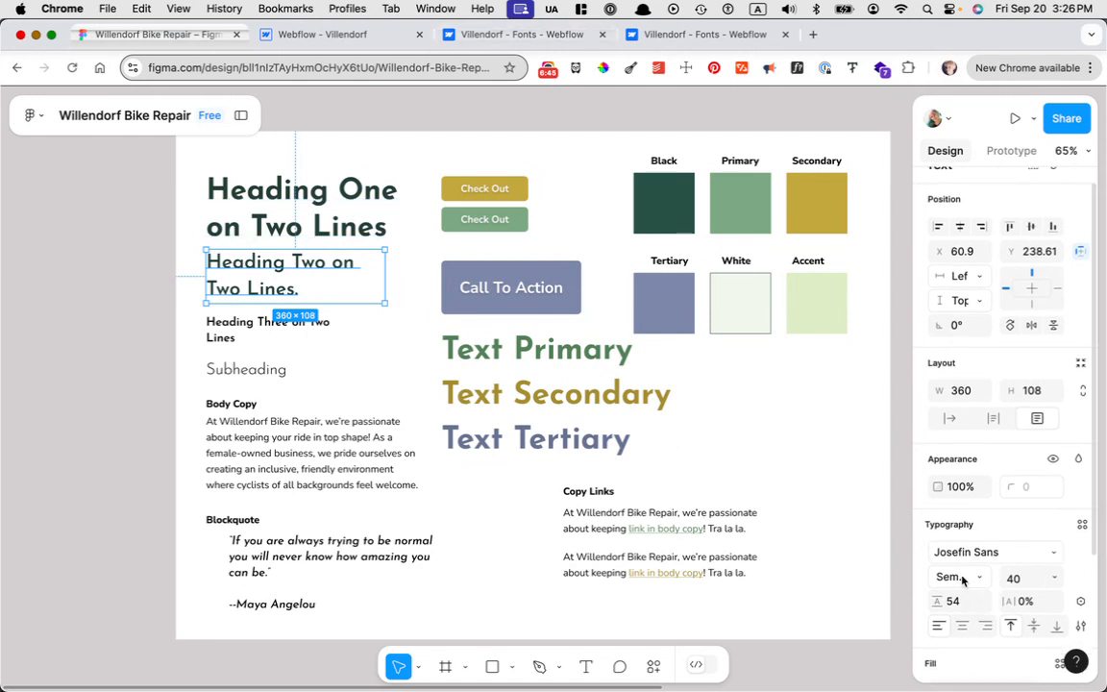
# Step: Give All H2 Headings a 600 Semi Bold weight and size 40
pyautogui.click(322, 33)
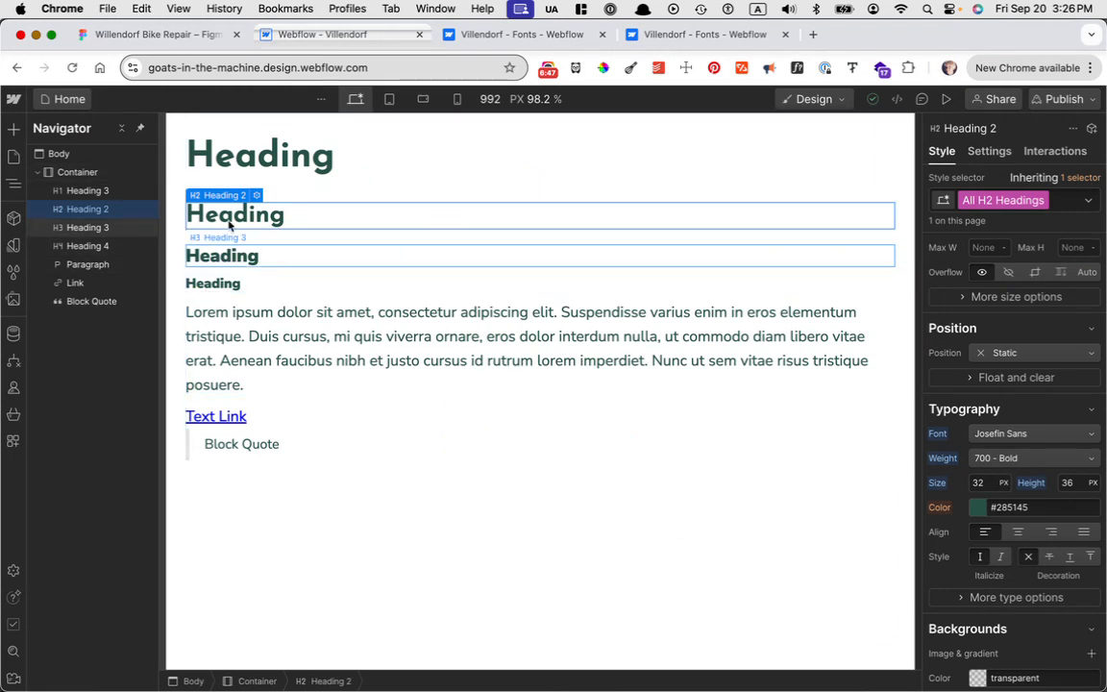
pyautogui.click(1033, 458)
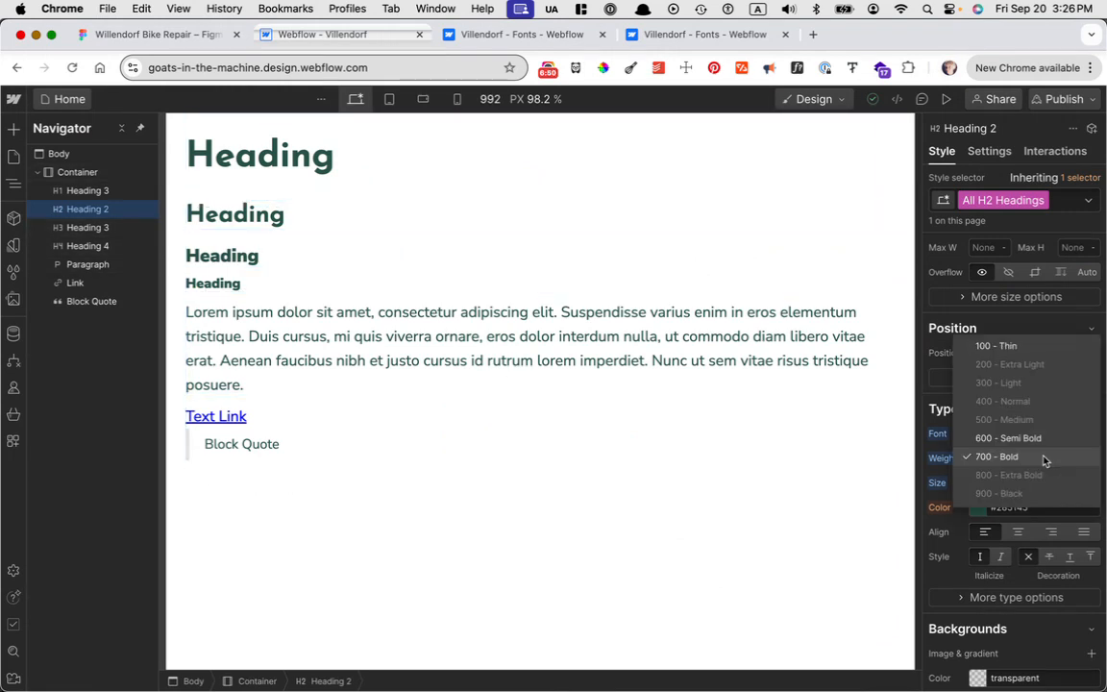
pyautogui.click(1009, 438)
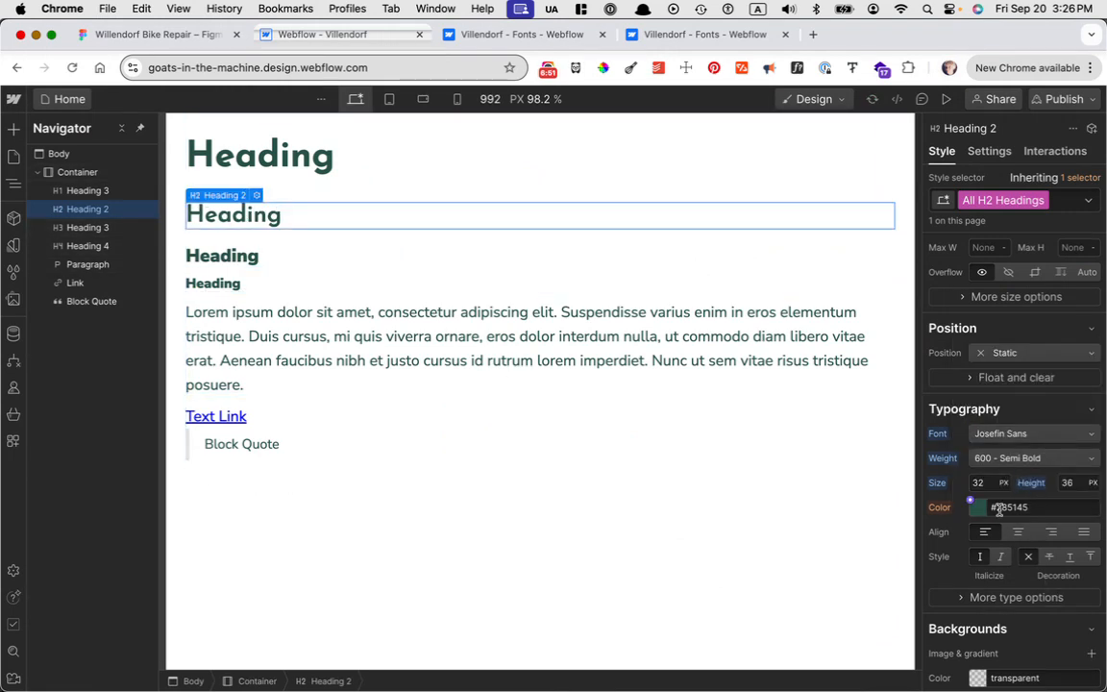
pyautogui.write('40')
pyautogui.write('54')
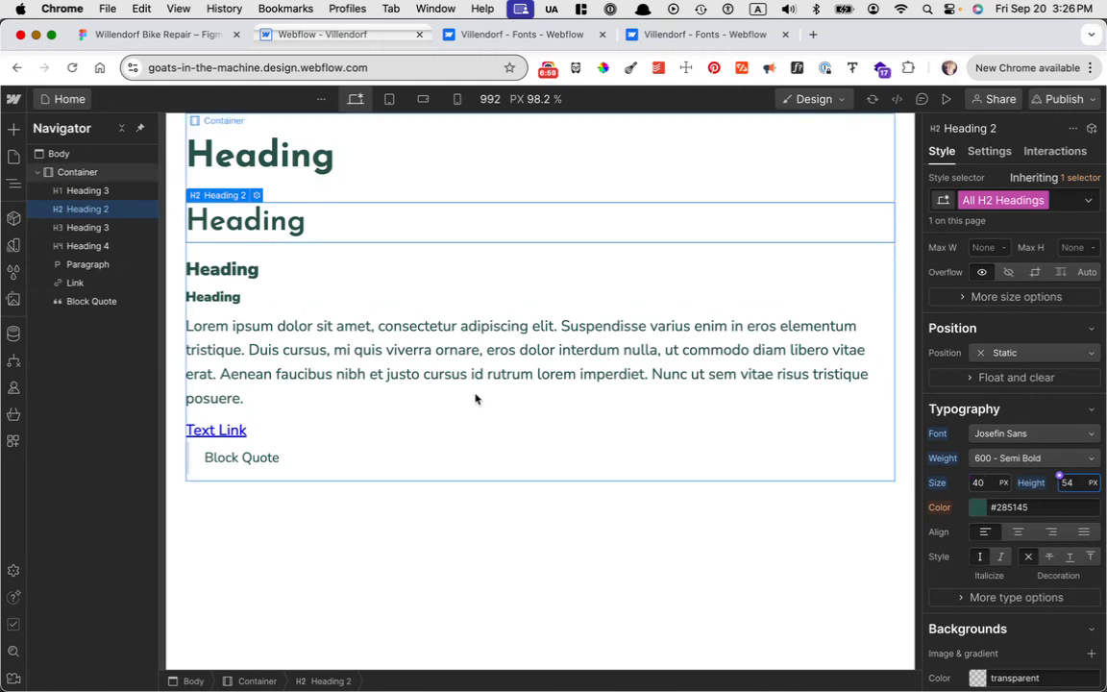
pyautogui.moveTo(217, 430)
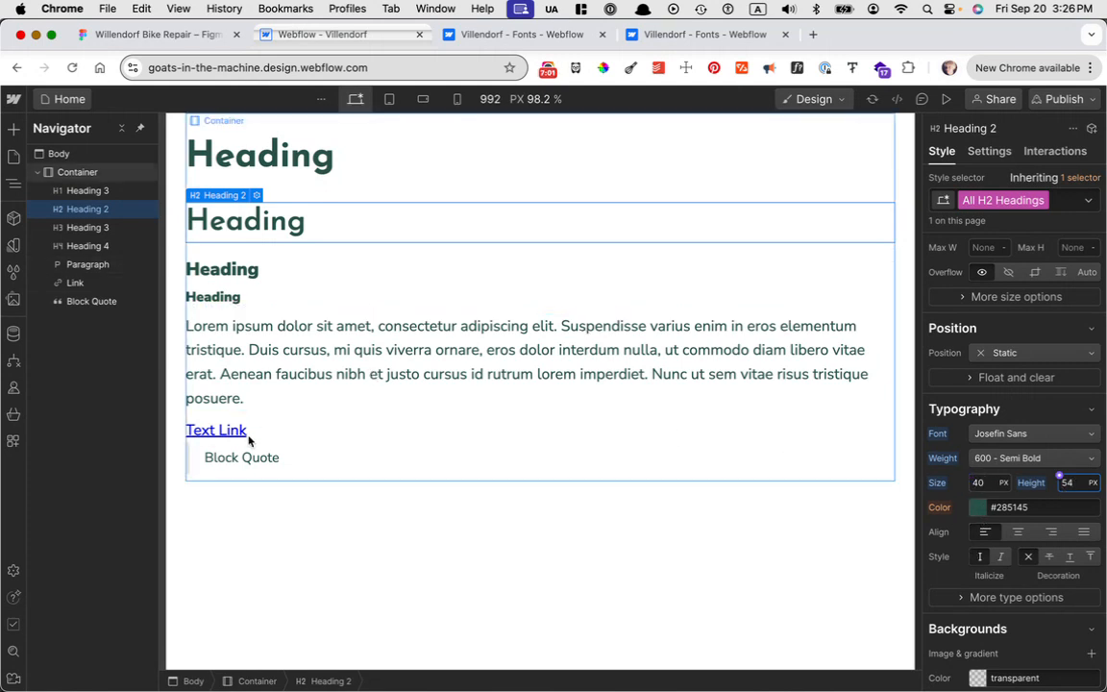
# Step: Style the Text Link through the All Links tag instead of a class
pyautogui.click(216, 429)
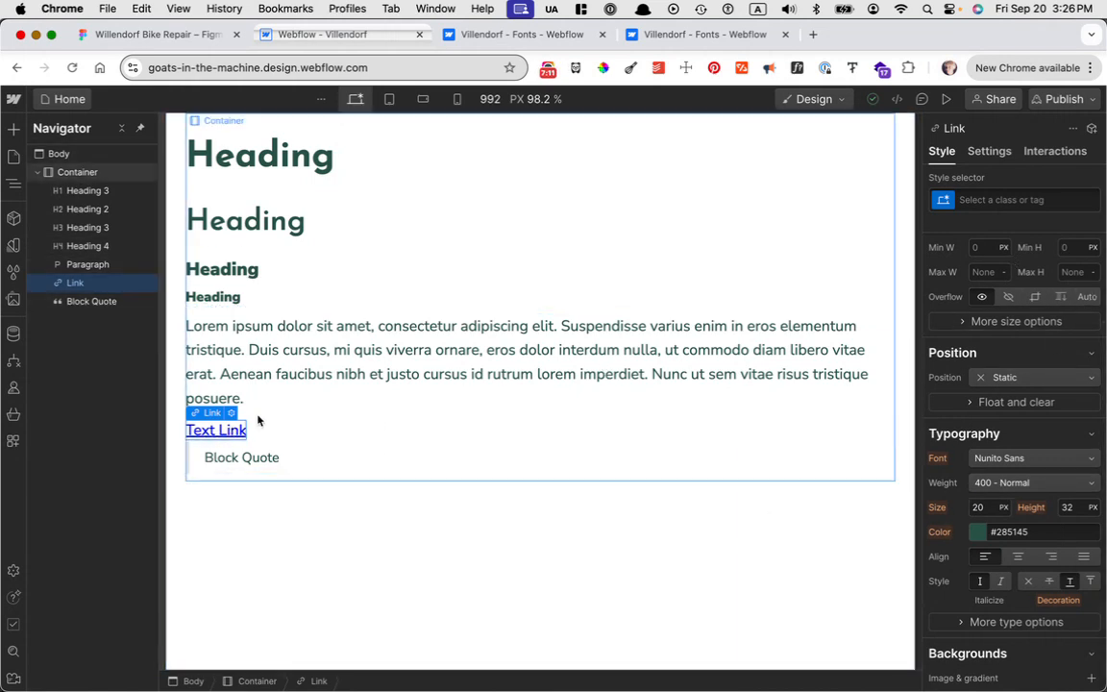
pyautogui.moveTo(215, 448)
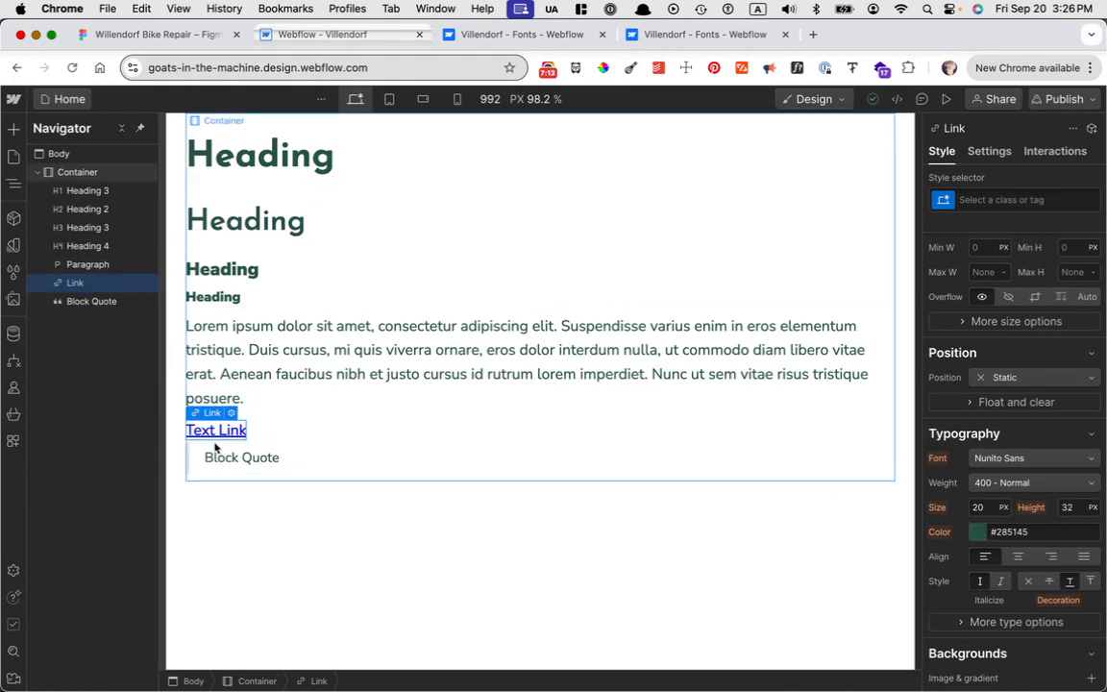
pyautogui.click(1015, 200)
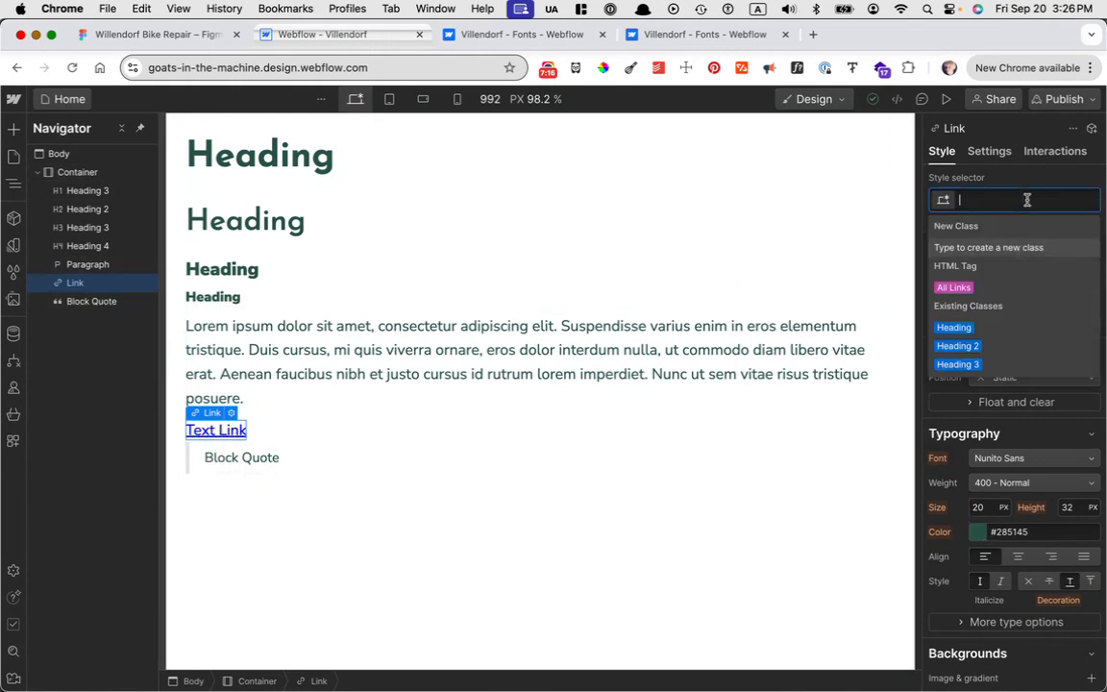
pyautogui.click(953, 287)
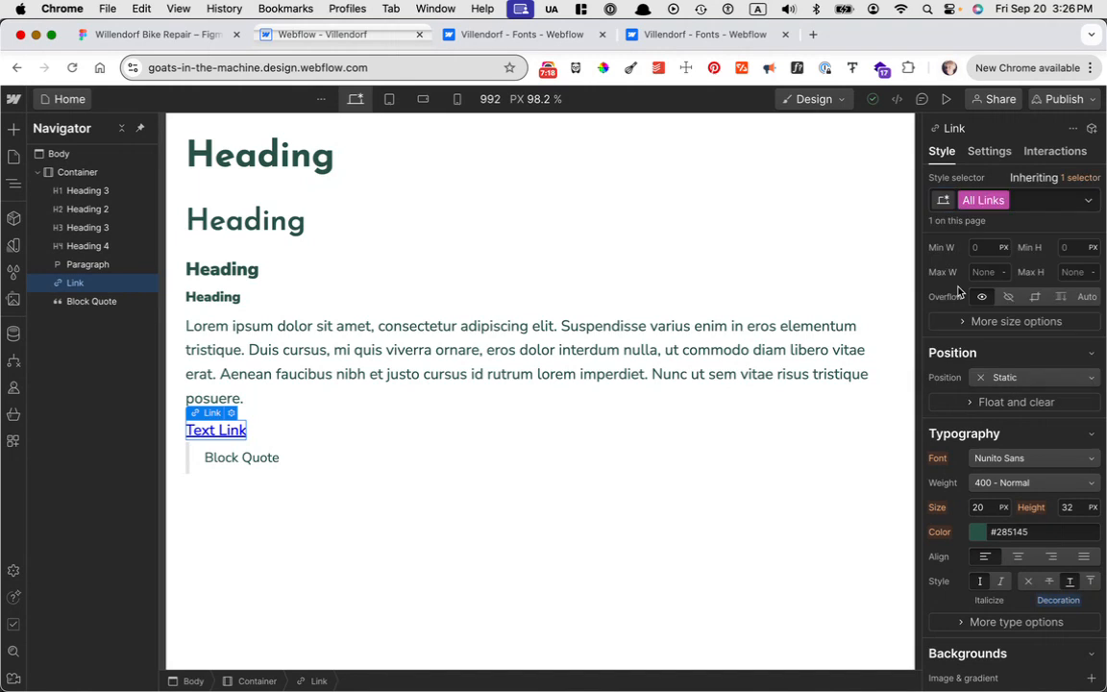
pyautogui.moveTo(1007, 419)
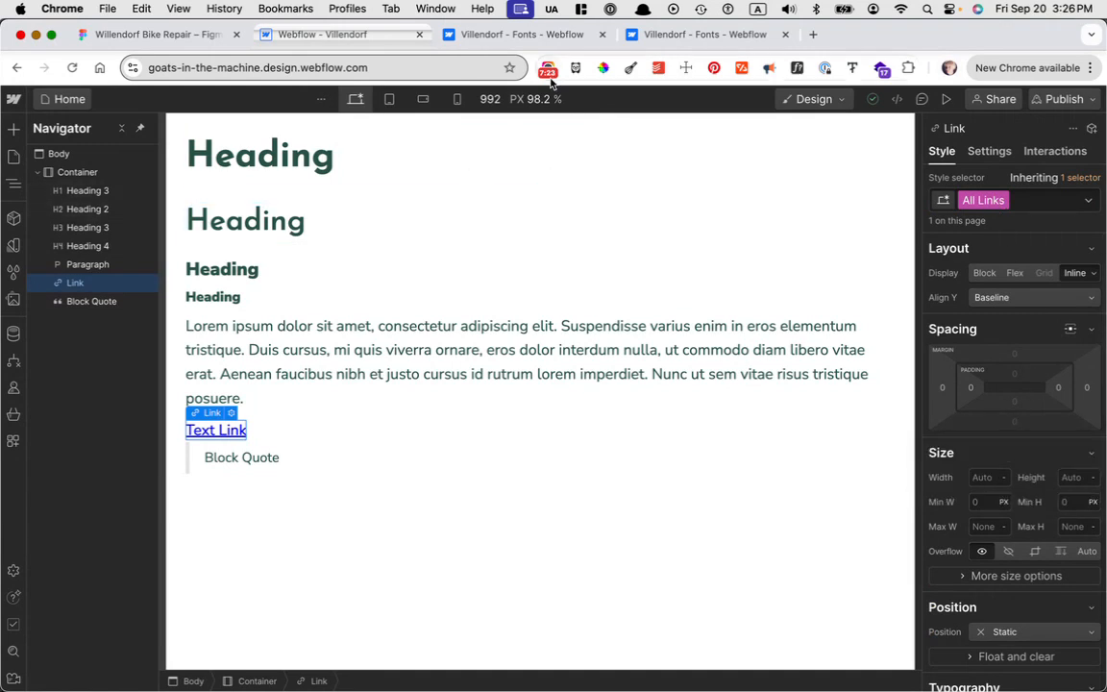
pyautogui.click(548, 67)
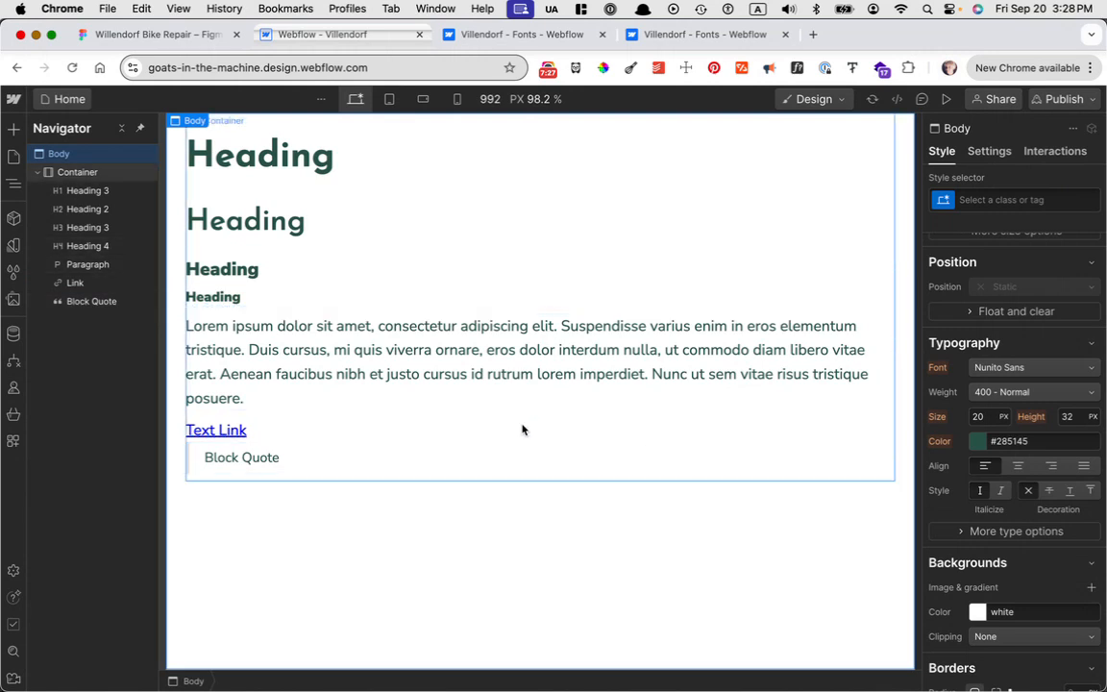
pyautogui.click(75, 283)
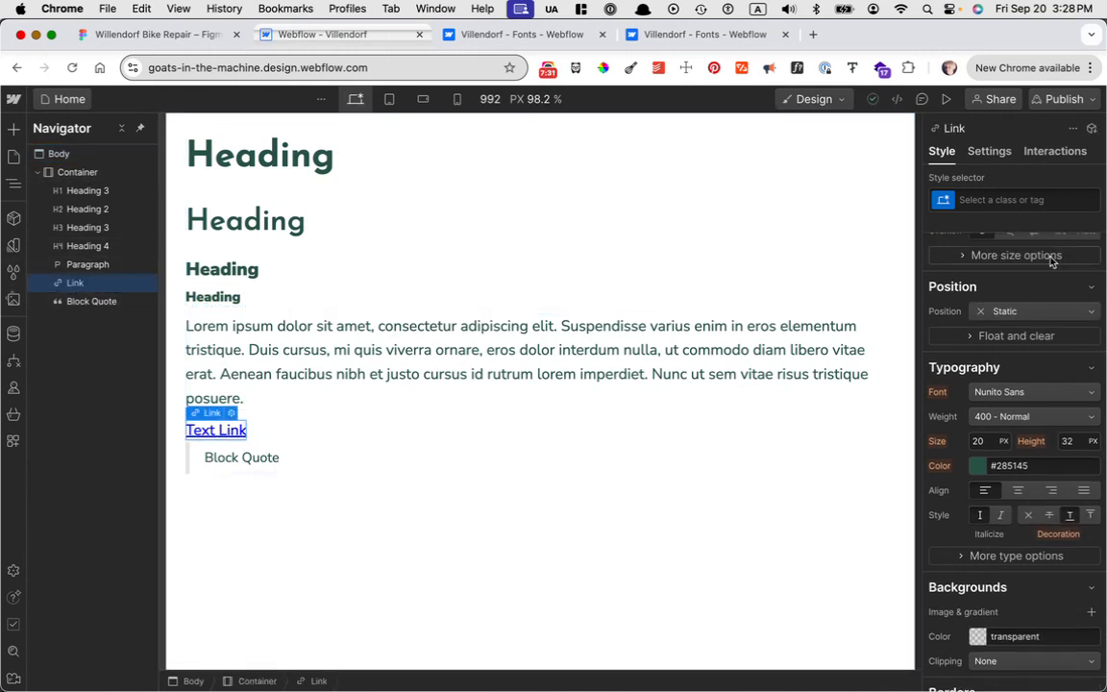
pyautogui.click(1014, 200)
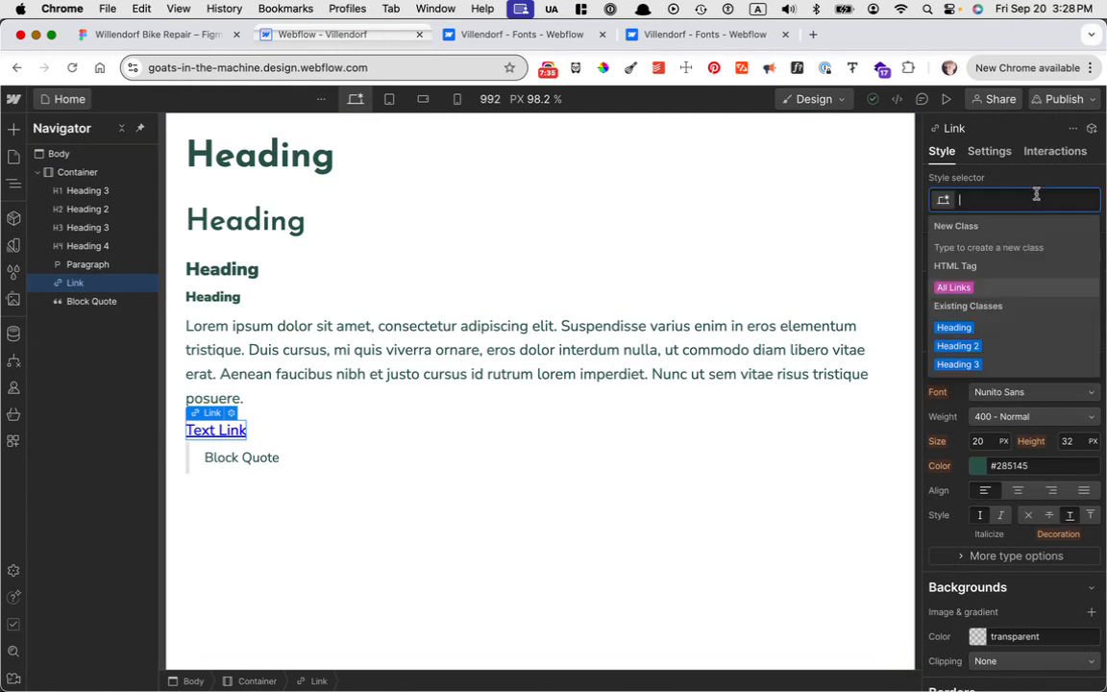
pyautogui.click(954, 287)
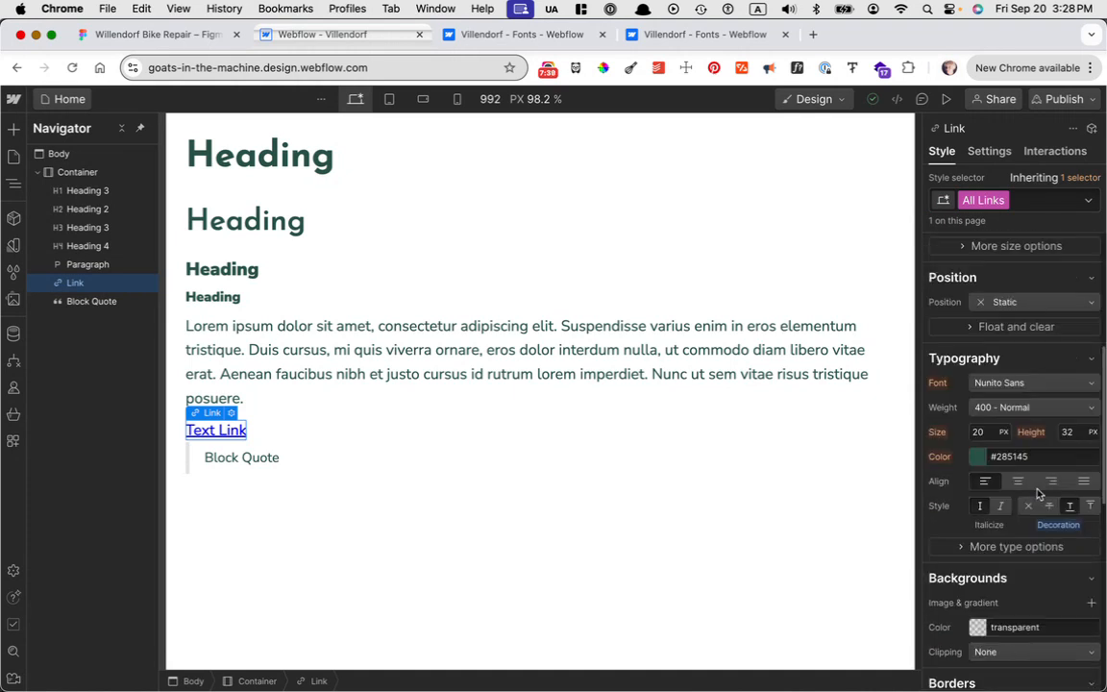
pyautogui.moveTo(335, 430)
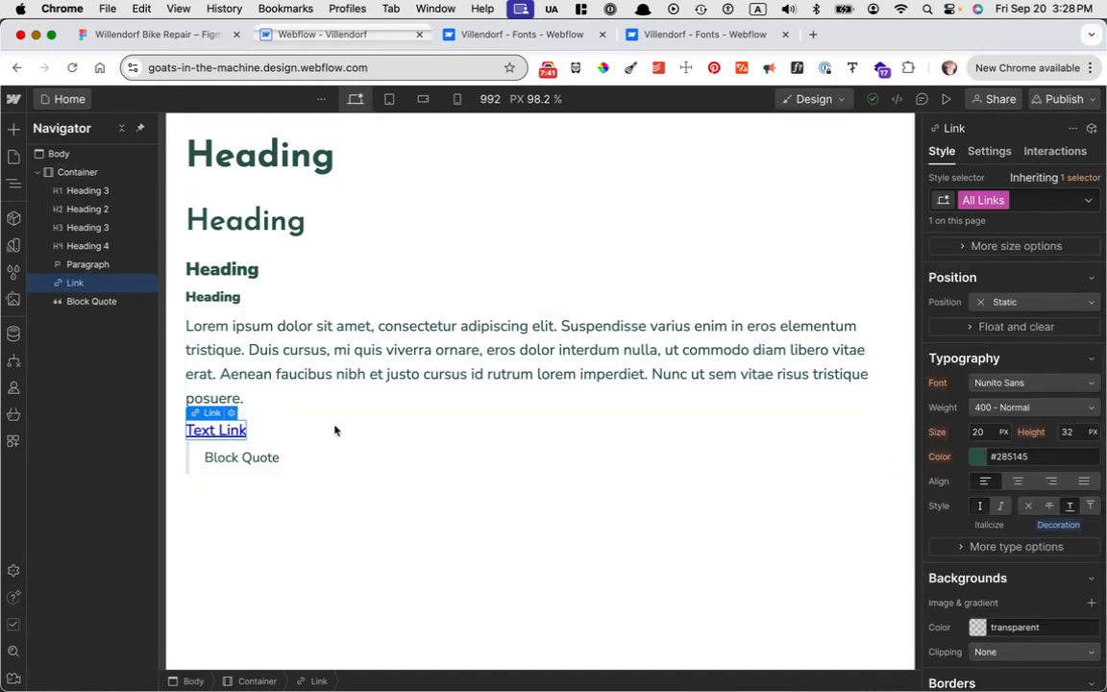
# Step: Give all links a dark green typography colour instead of default blue
pyautogui.click(1034, 457)
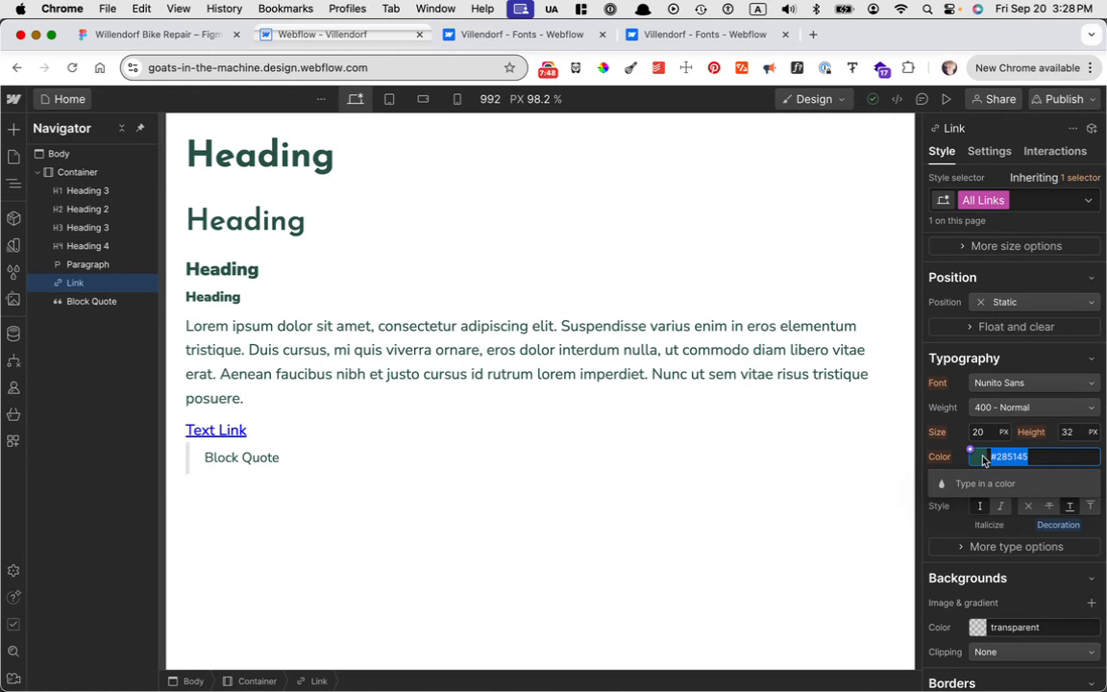
pyautogui.click(978, 457)
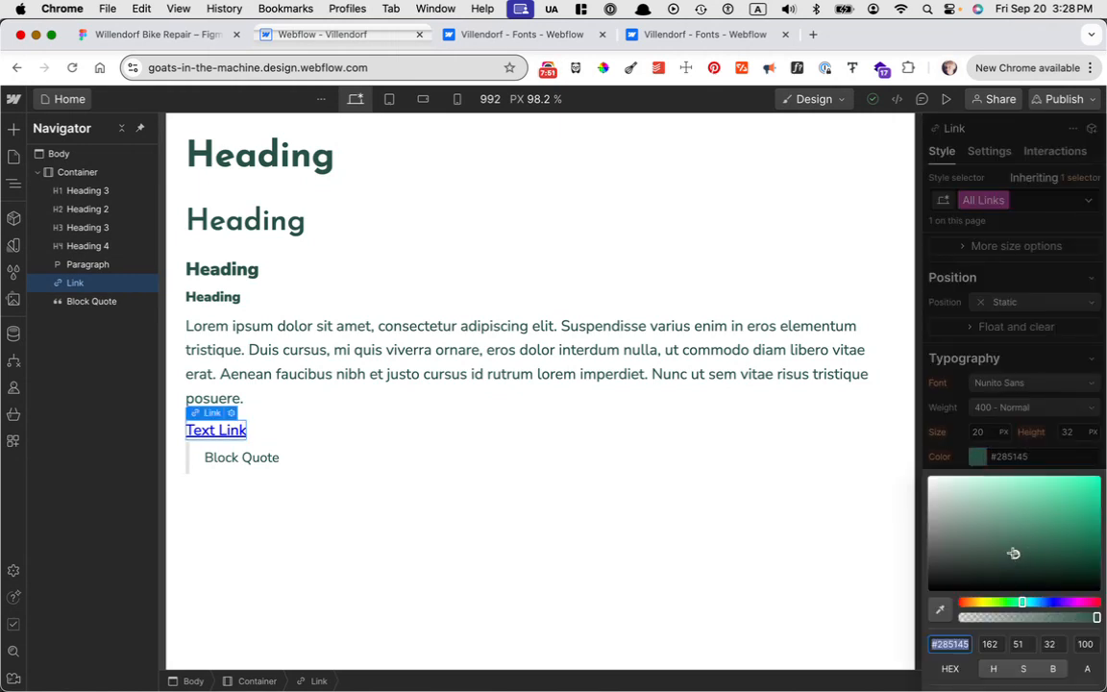
pyautogui.moveTo(1013, 553); pyautogui.dragTo(1016, 555)
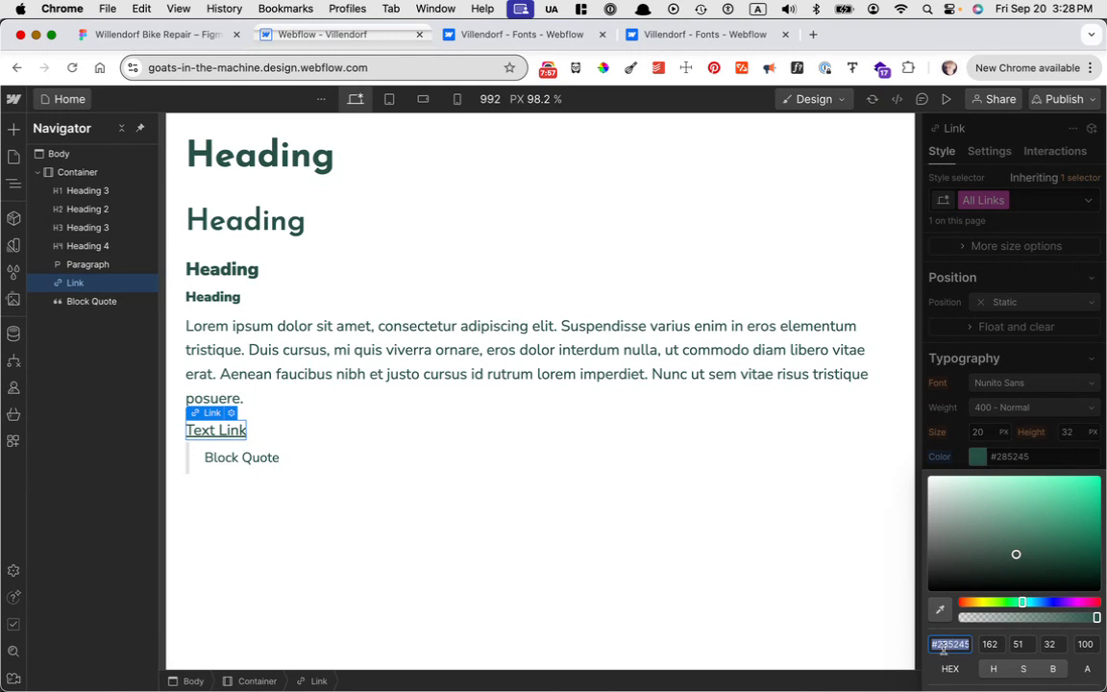
pyautogui.write('#2')
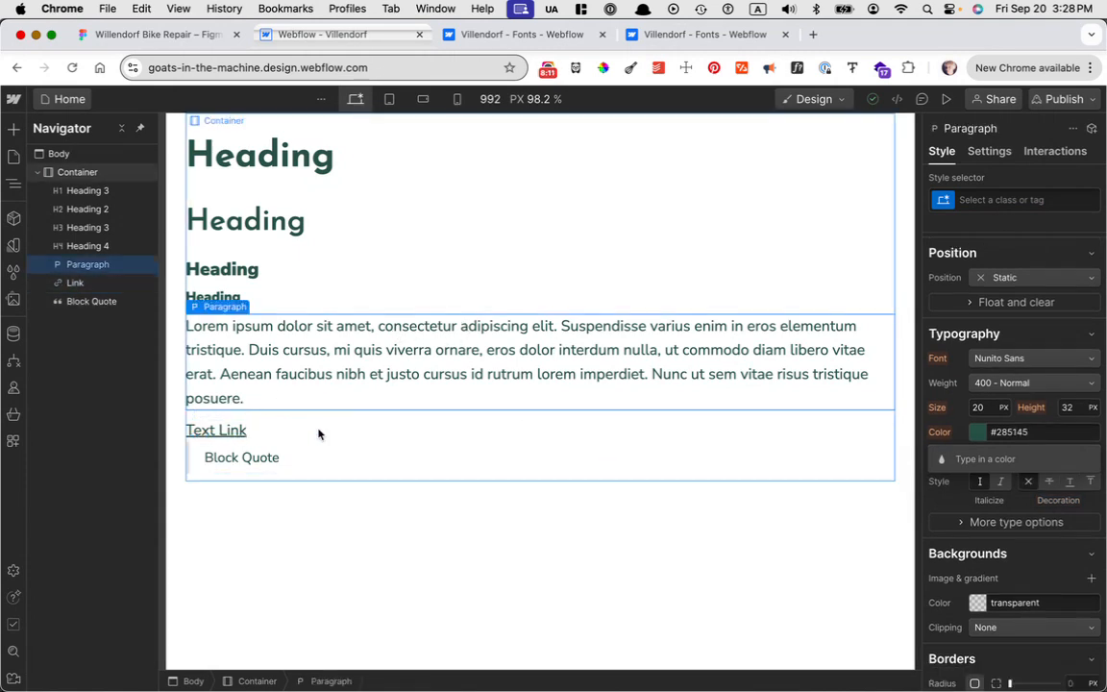
# Step: Set the Block Quote font to Josefin Sans at size 24 and try a bolder weight
pyautogui.click(241, 457)
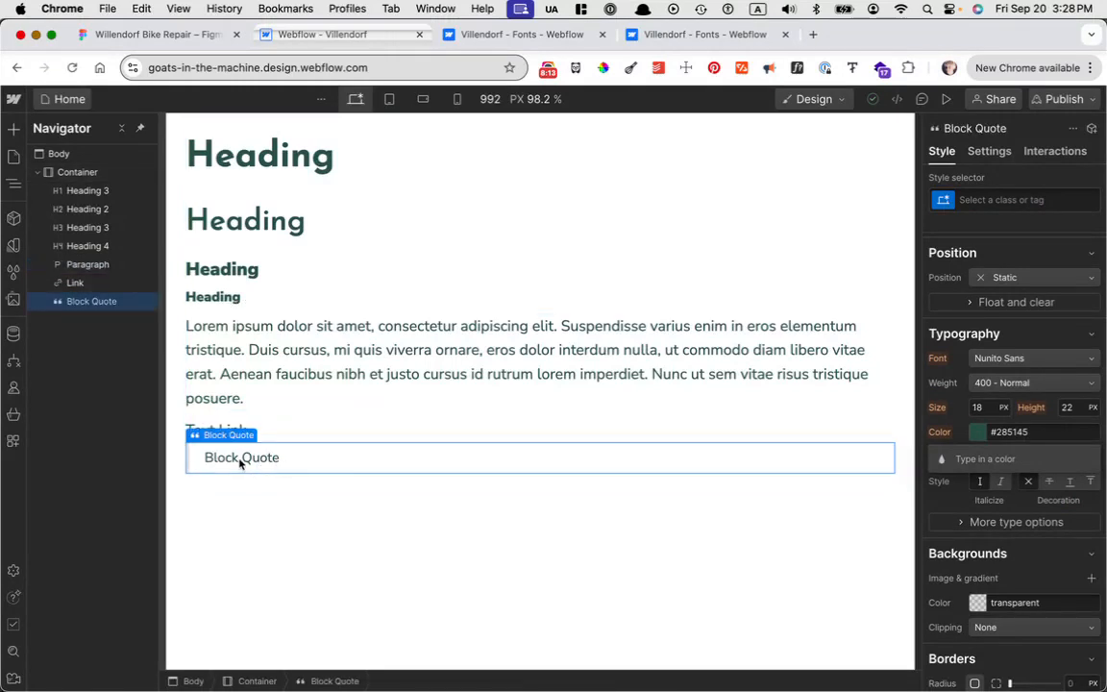
pyautogui.moveTo(969, 457)
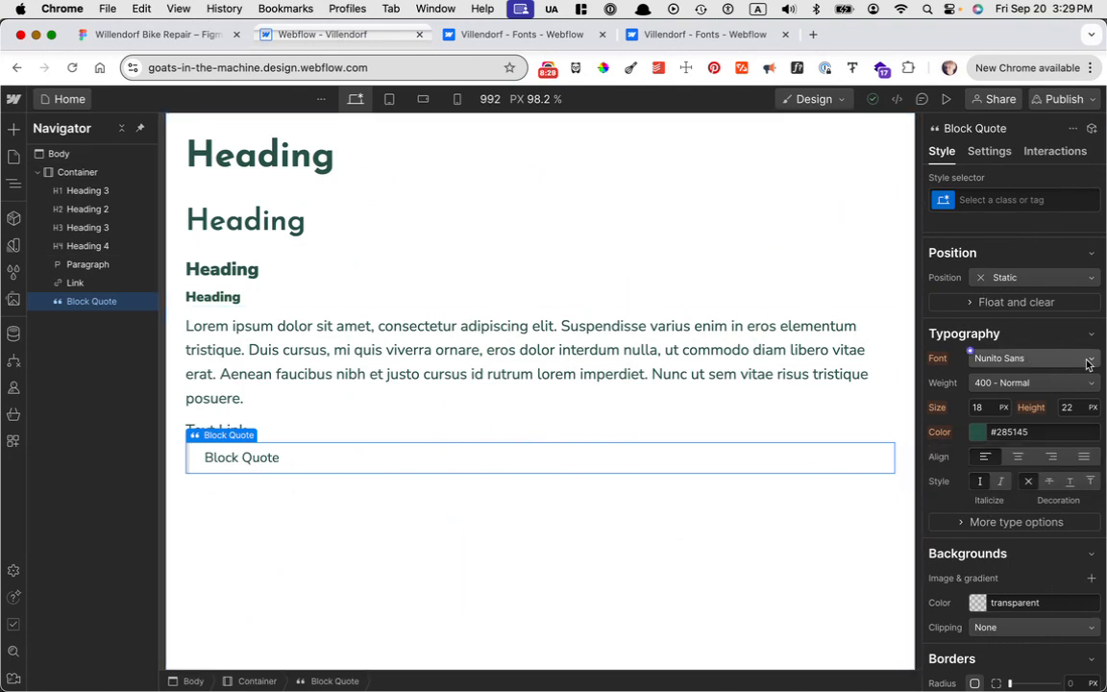
pyautogui.click(1033, 357)
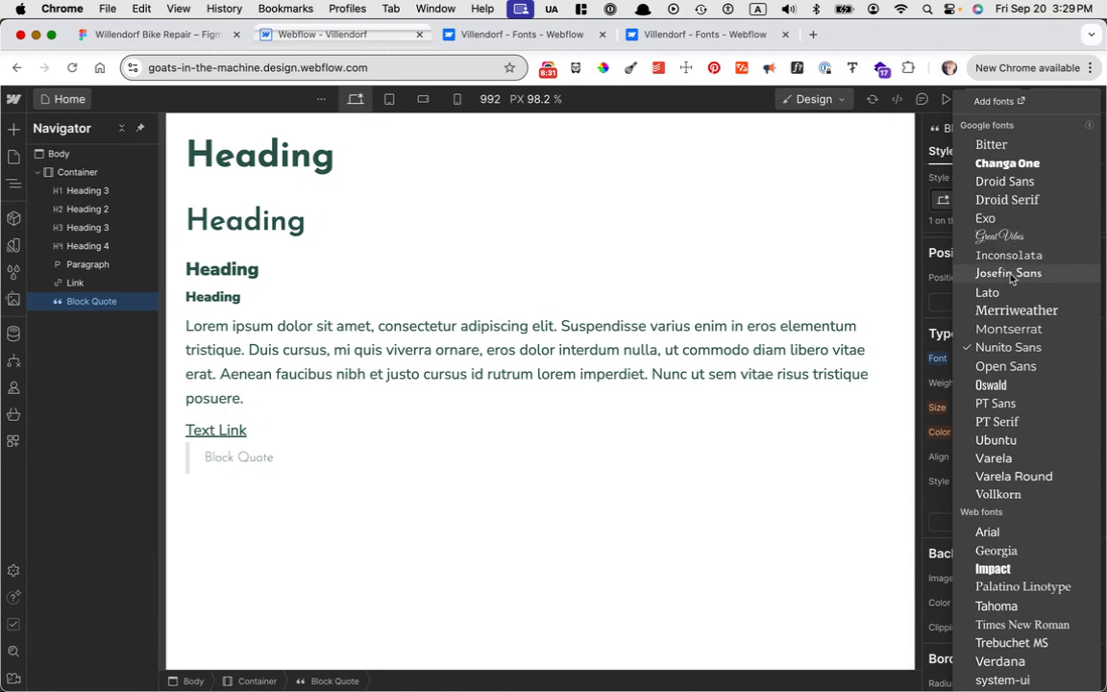
pyautogui.click(1009, 273)
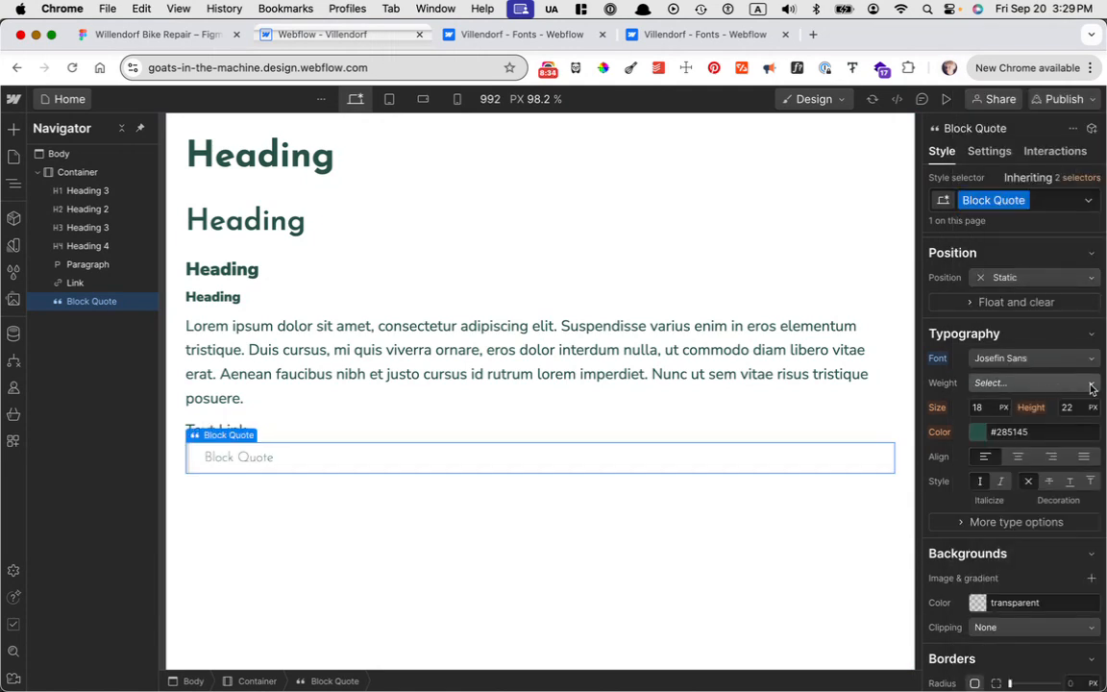
pyautogui.moveTo(997, 522)
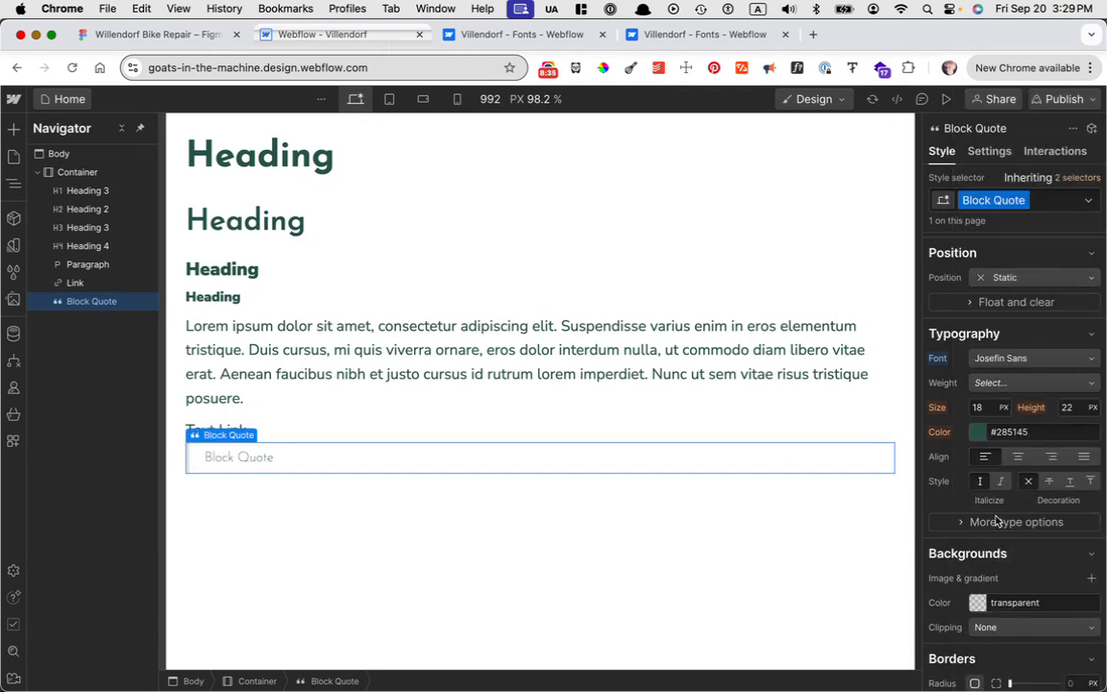
pyautogui.click(981, 406)
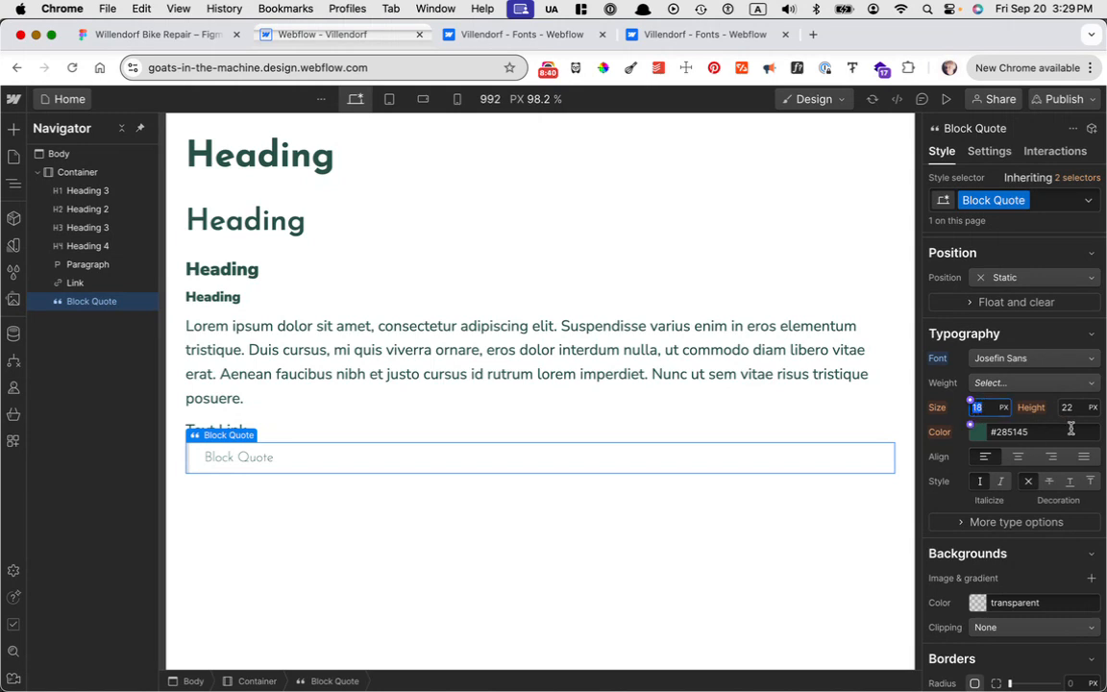
pyautogui.write('24')
pyautogui.click(1079, 407)
pyautogui.write('32')
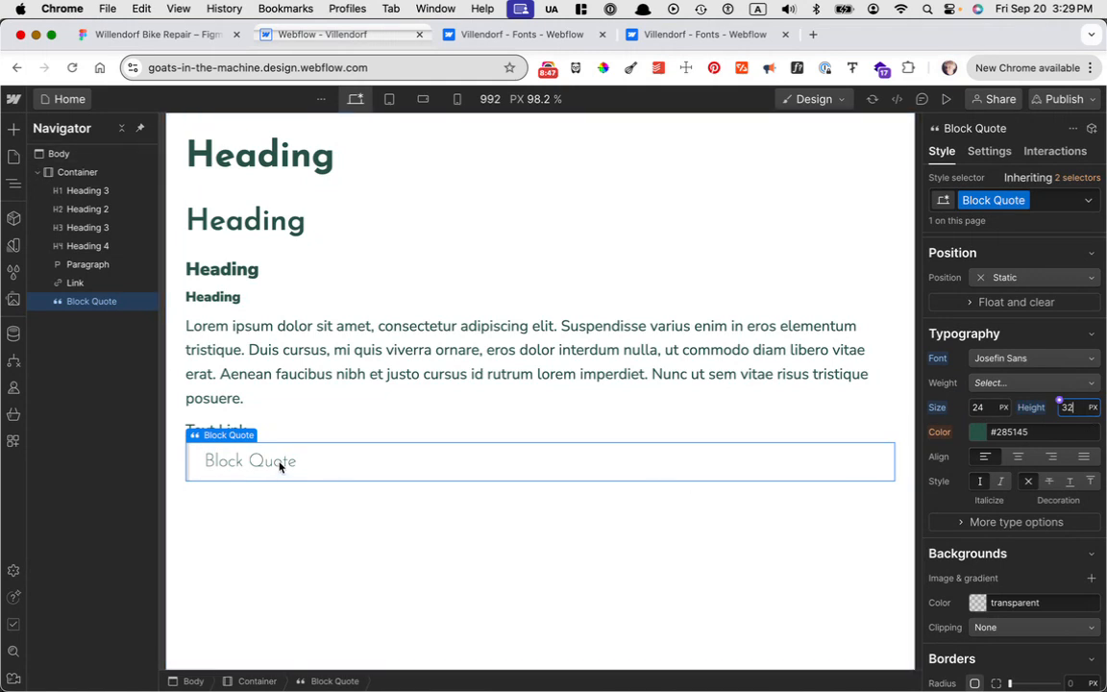
pyautogui.moveTo(1016, 382)
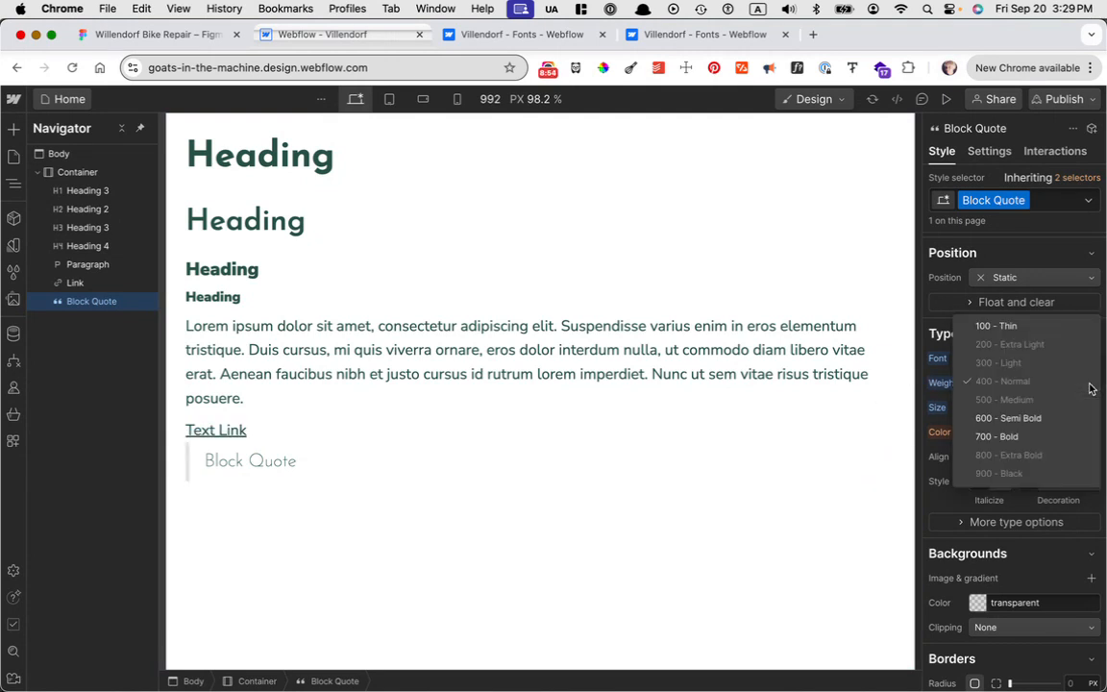
pyautogui.click(996, 437)
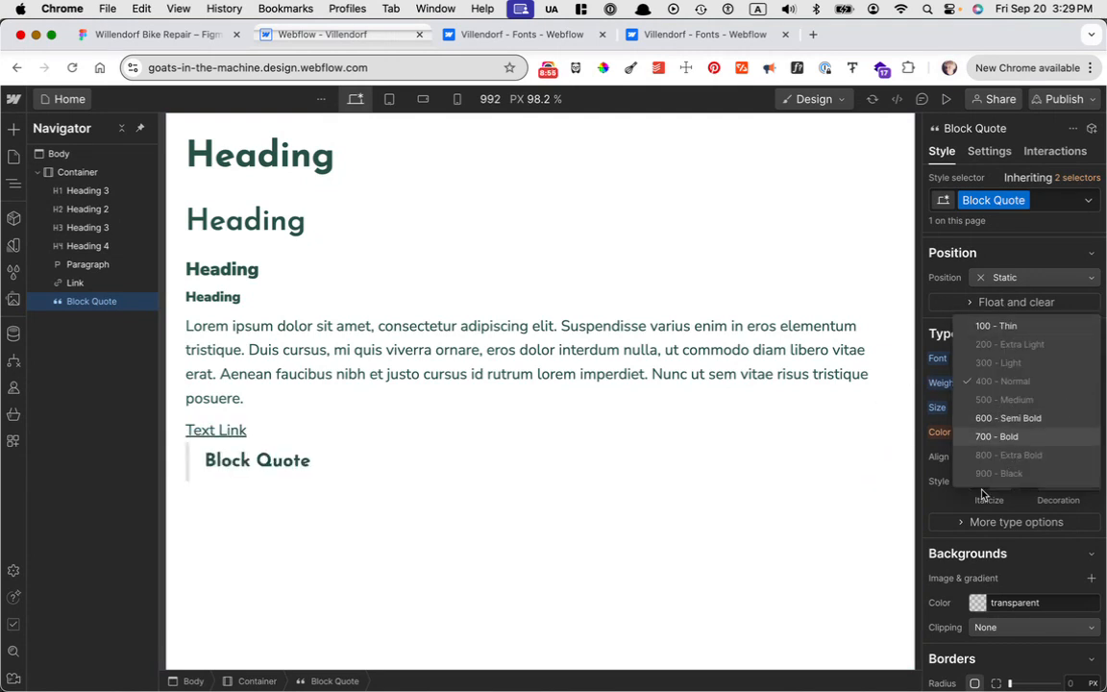
pyautogui.moveTo(830, 443)
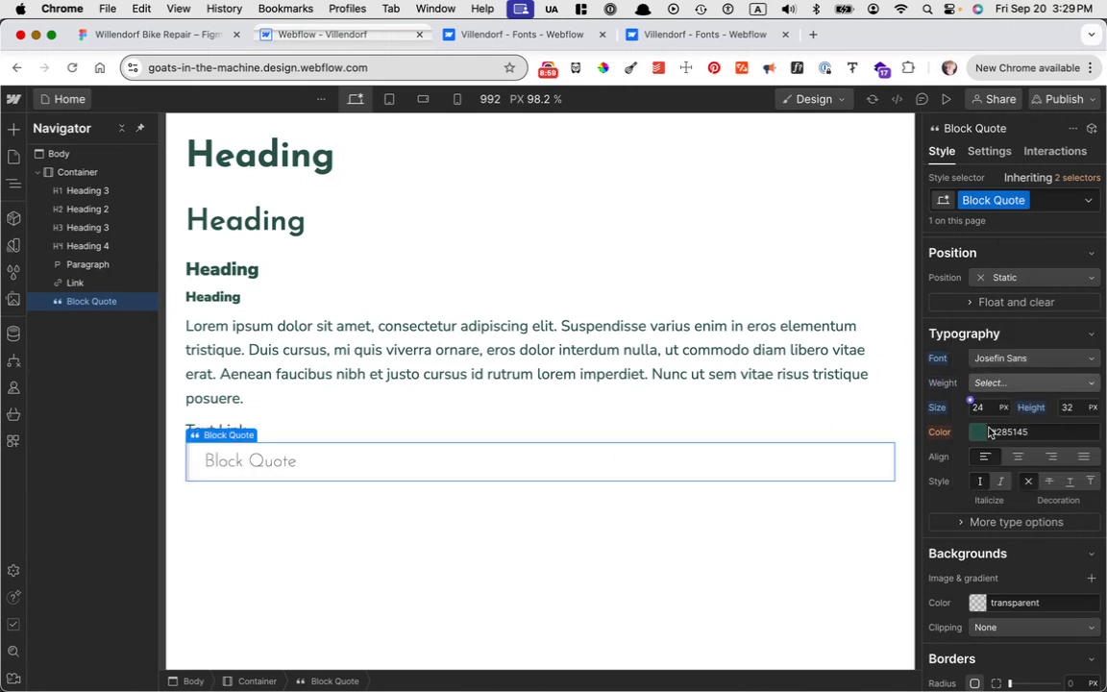
pyautogui.click(1034, 357)
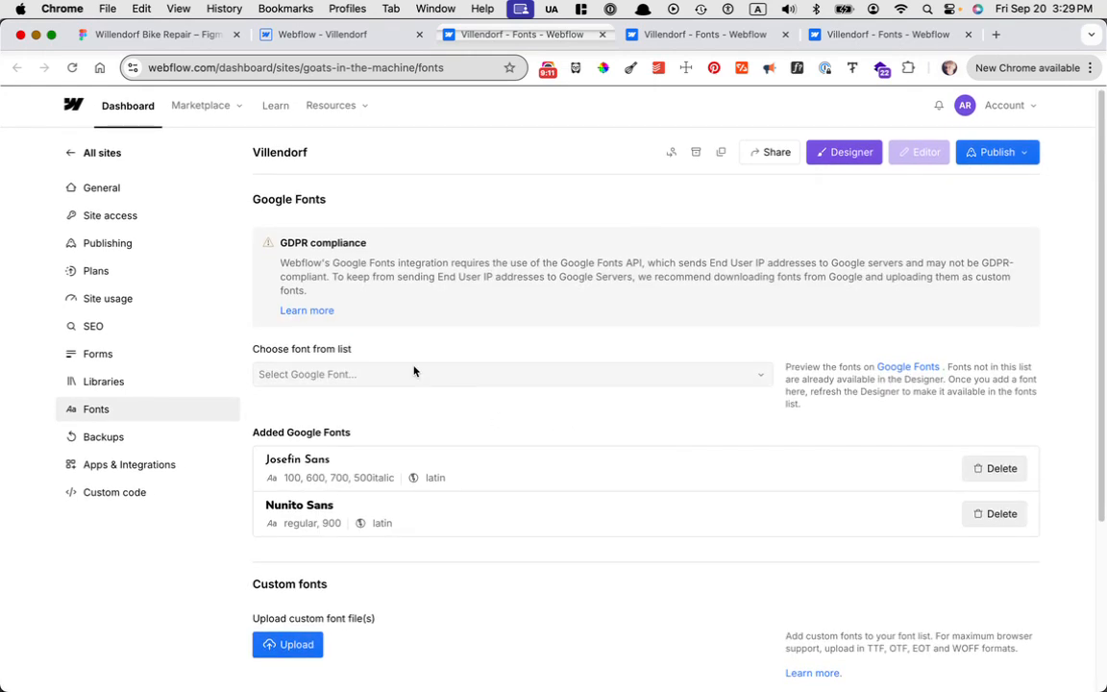
# Step: Review the site's Josefin Sans weights (100, 600, 700, 500 italic) and reload the Designer
pyautogui.scroll(-3)
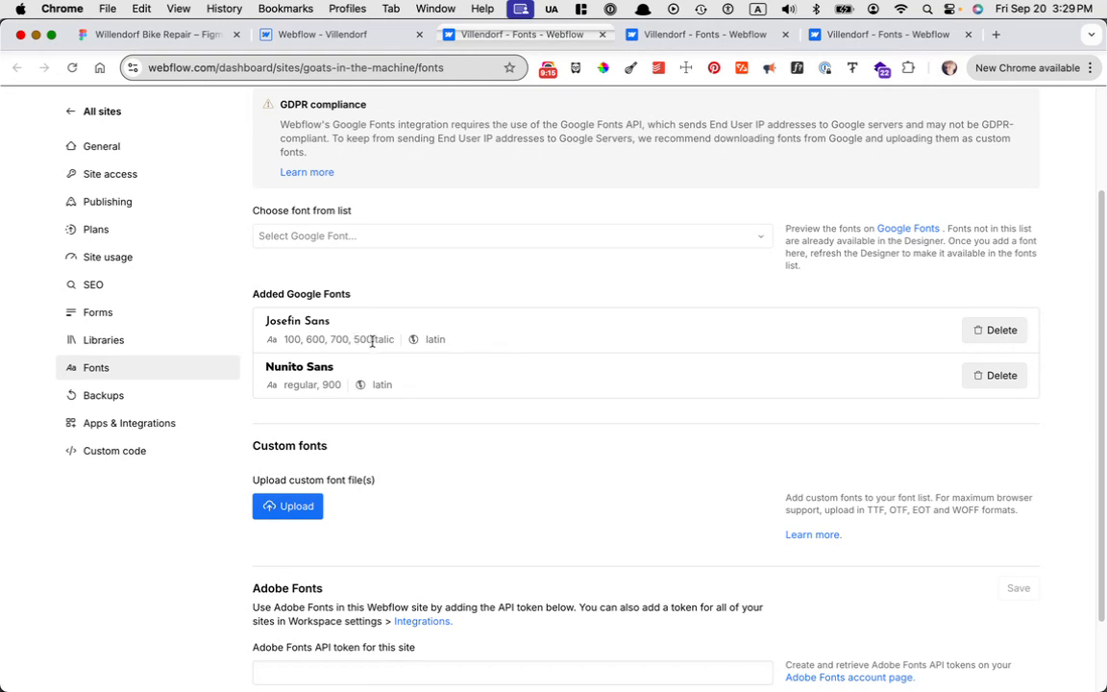
pyautogui.doubleClick(373, 339)
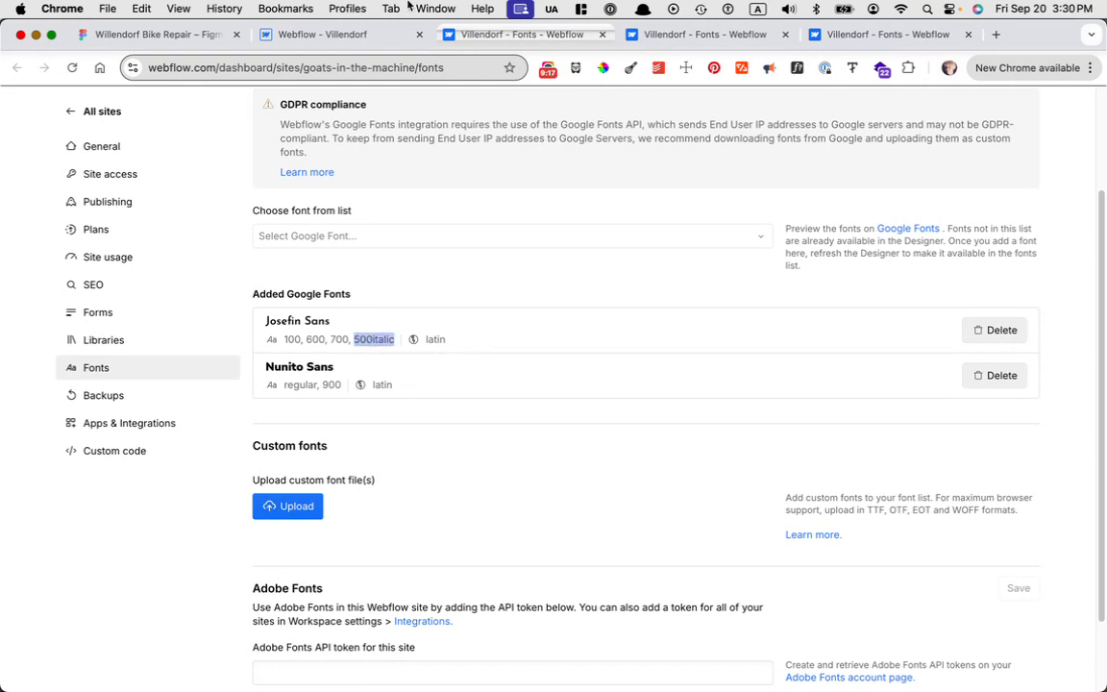
pyautogui.click(342, 33)
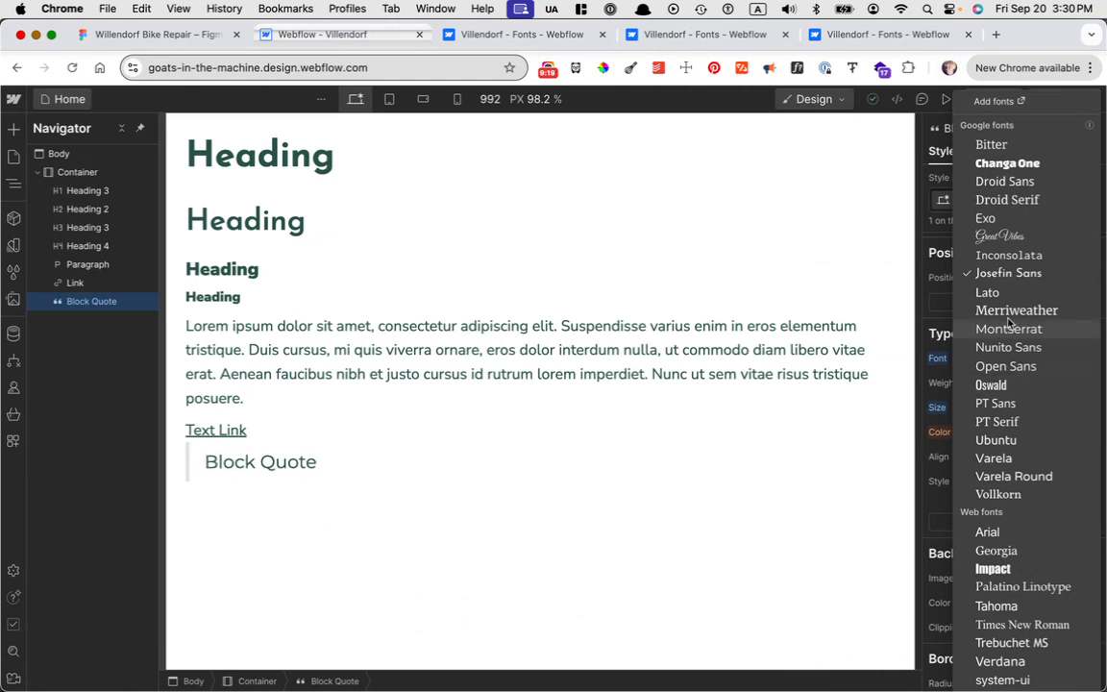
pyautogui.click(1010, 273)
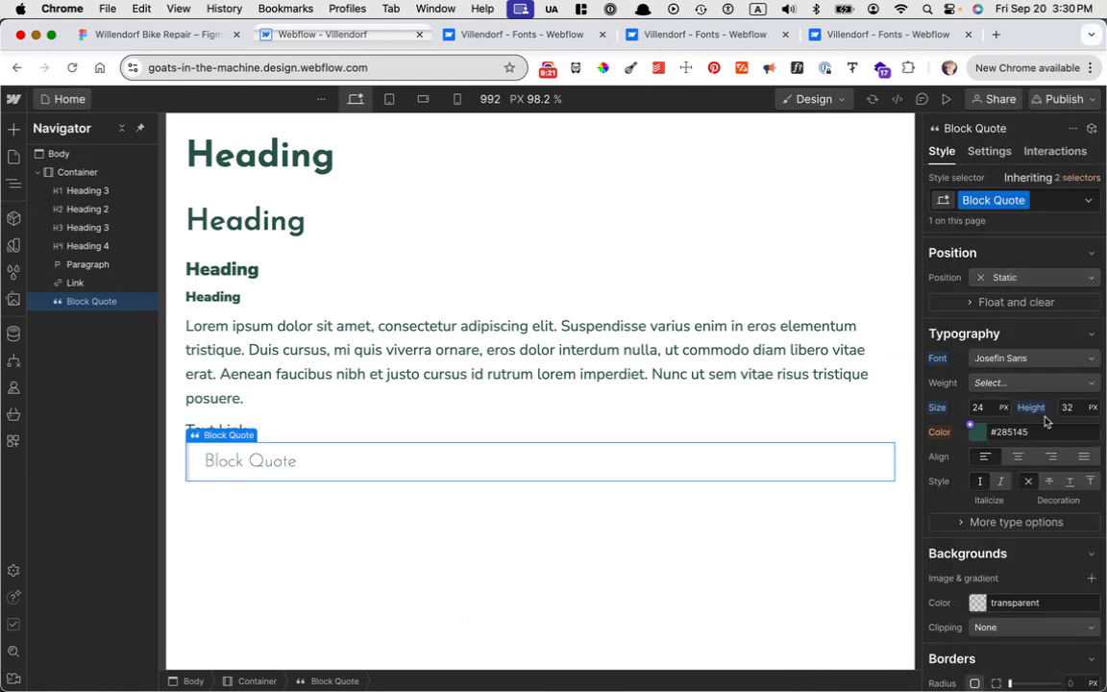
pyautogui.click(1033, 382)
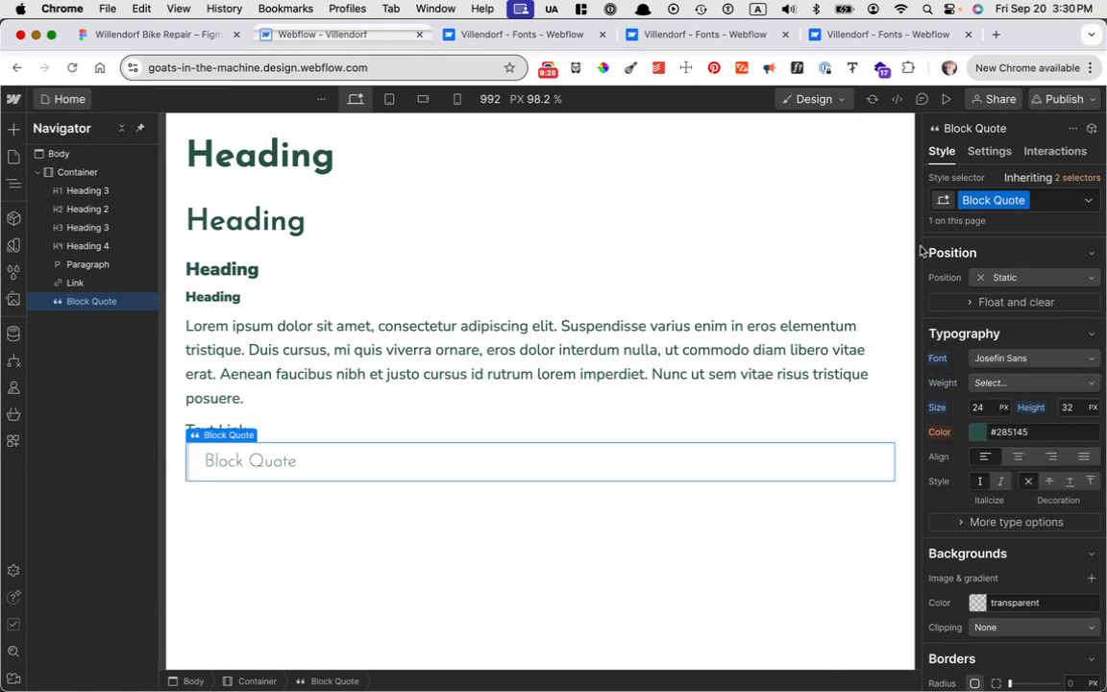
pyautogui.click(72, 68)
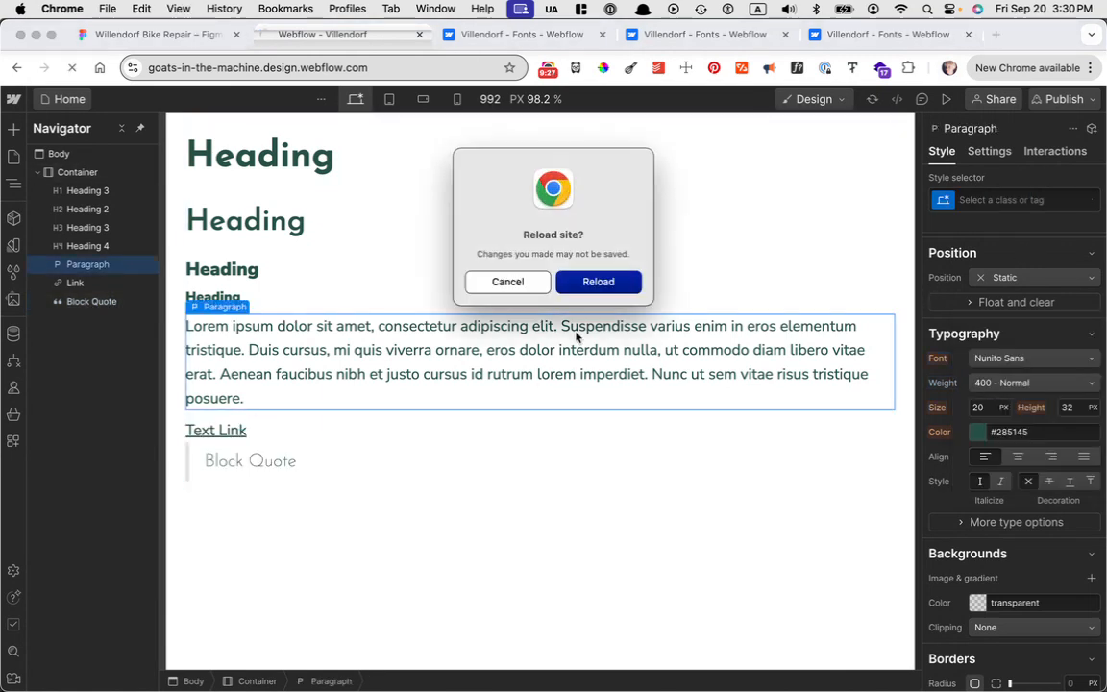
# Step: Restyle through the All Block Quotes tag with 600 Semi Bold weight and italic
pyautogui.click(598, 281)
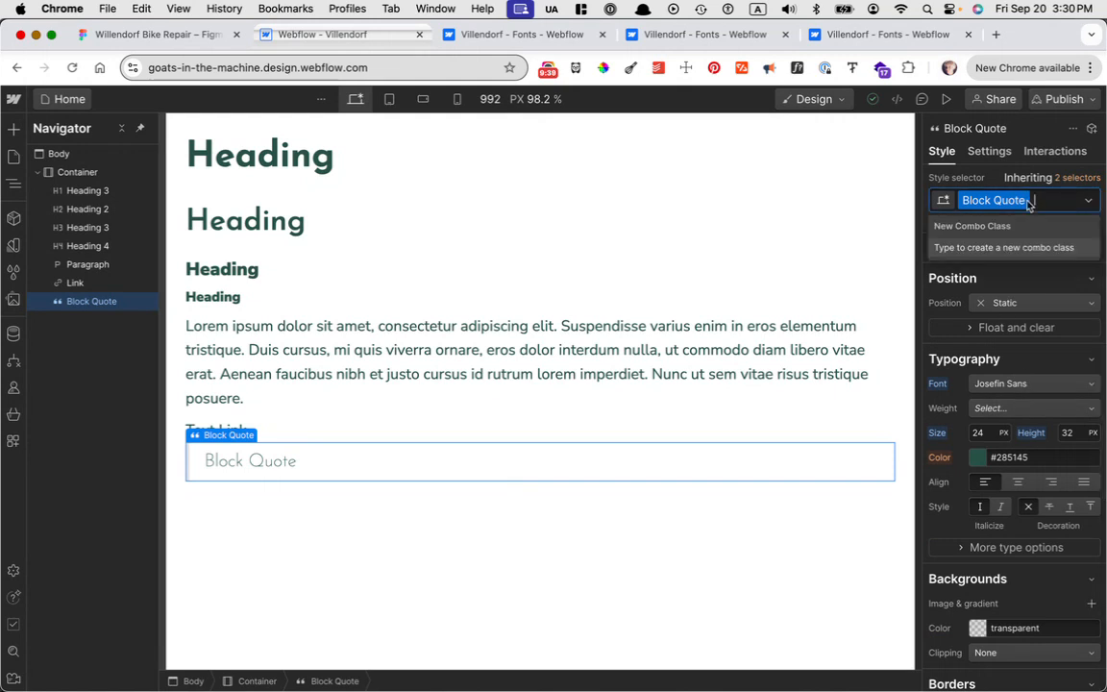
pyautogui.click(1000, 200)
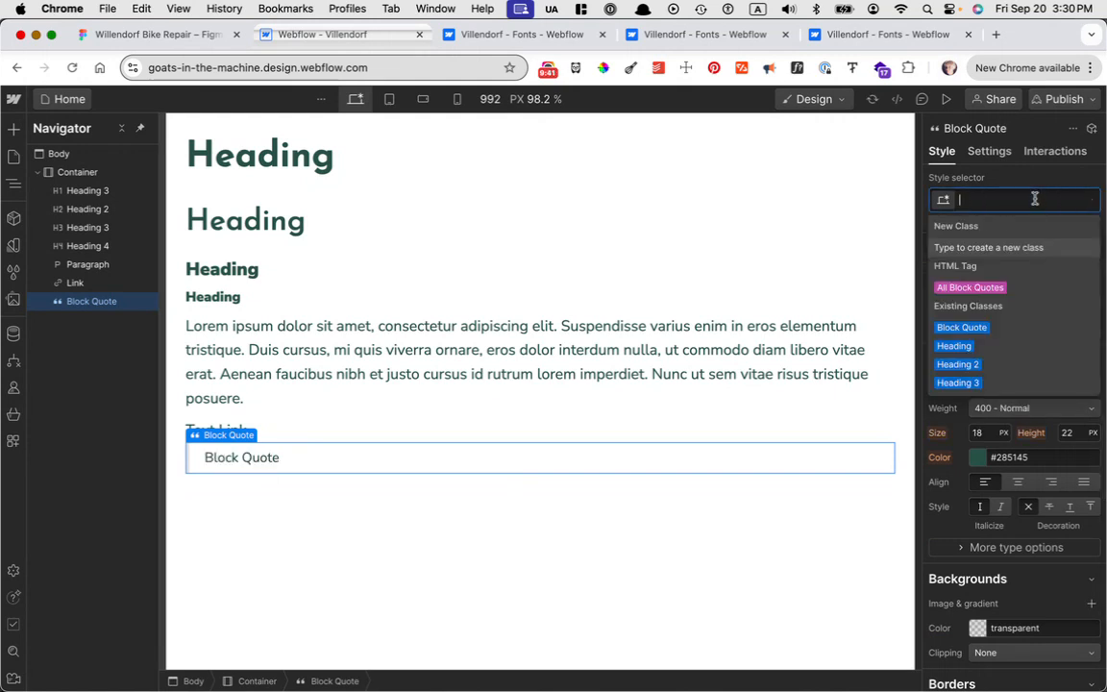
pyautogui.click(970, 286)
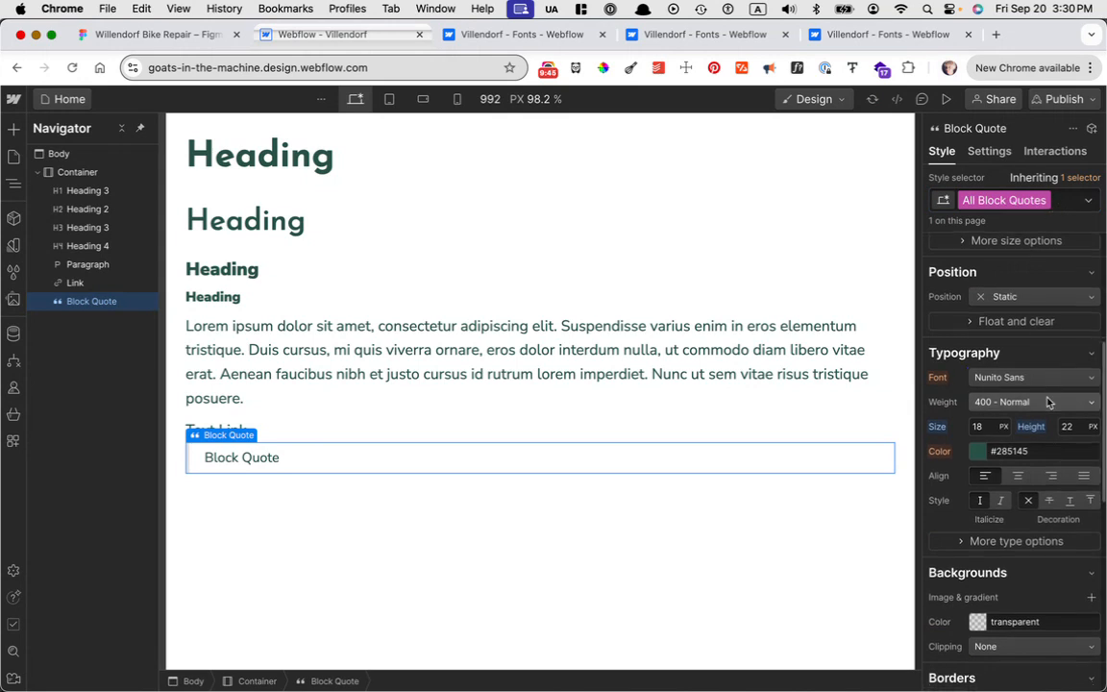
pyautogui.click(1028, 376)
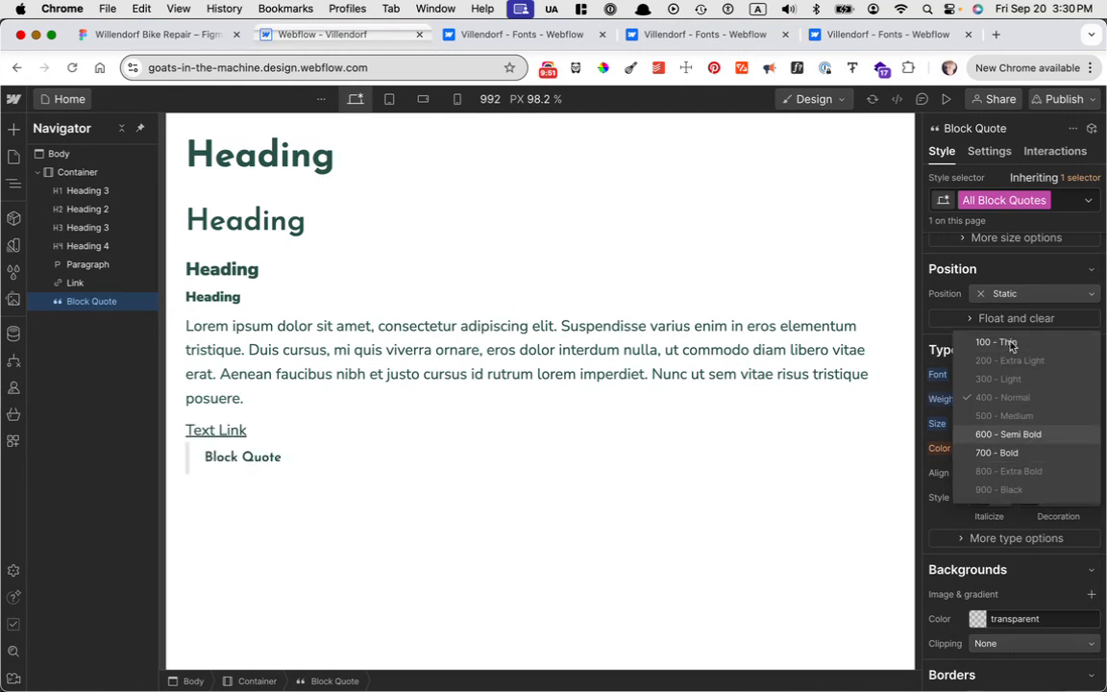
pyautogui.click(1008, 434)
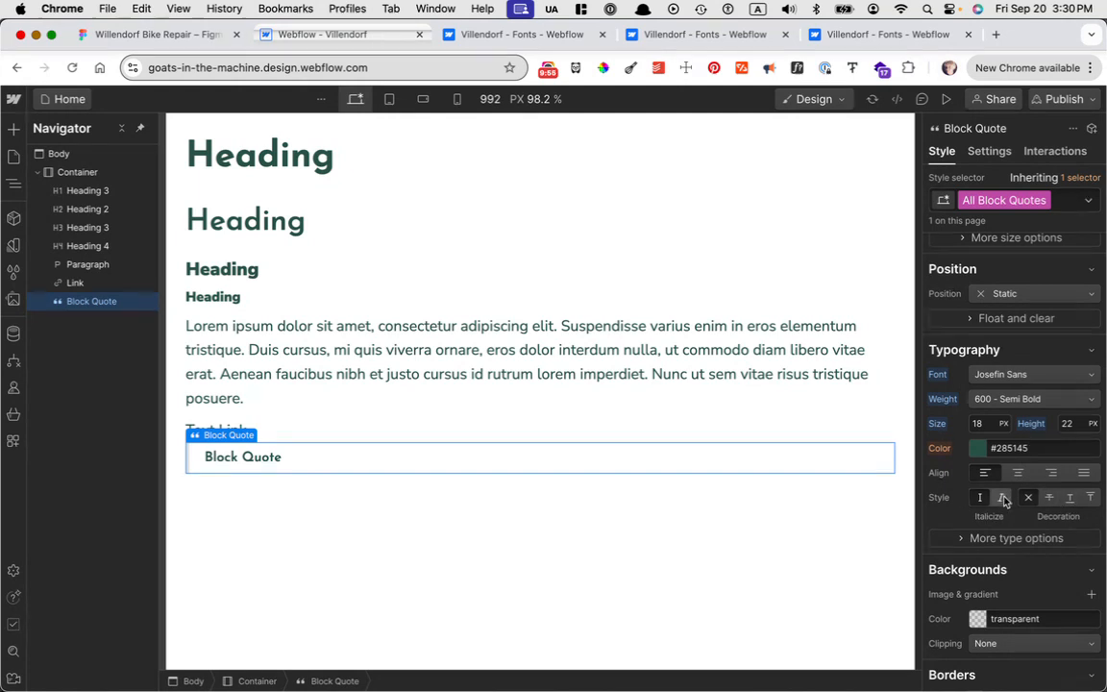
pyautogui.click(981, 497)
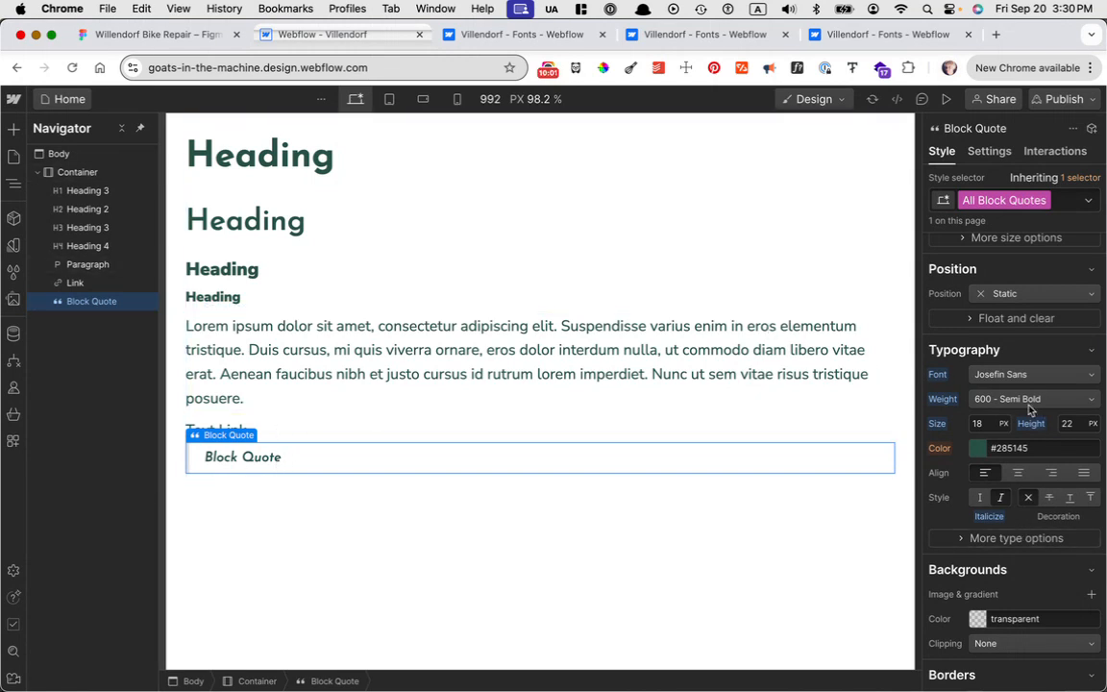
pyautogui.click(1033, 398)
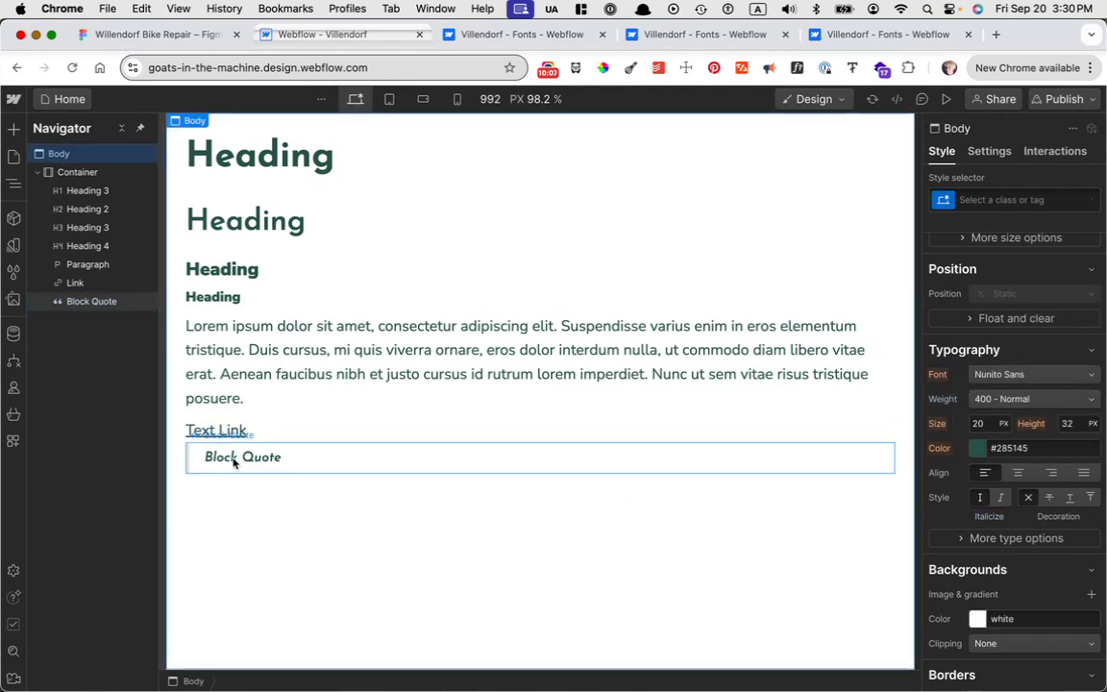
pyautogui.click(244, 457)
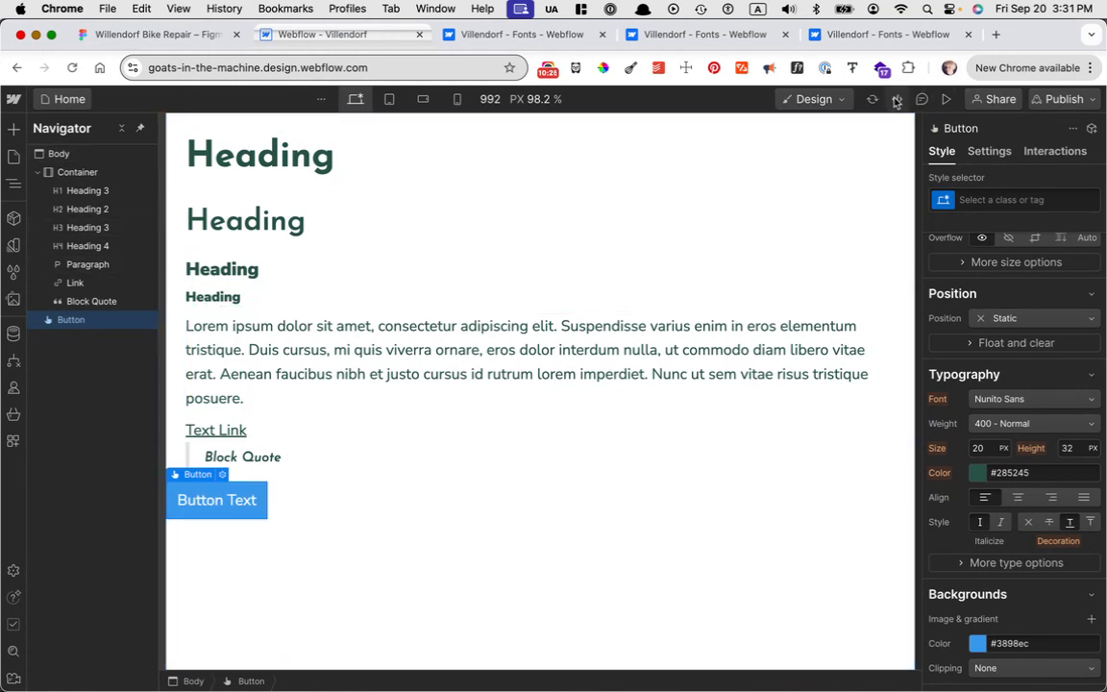
# Step: Review the button's exported HTML, then leave the button without the All Links style
pyautogui.click(897, 99)
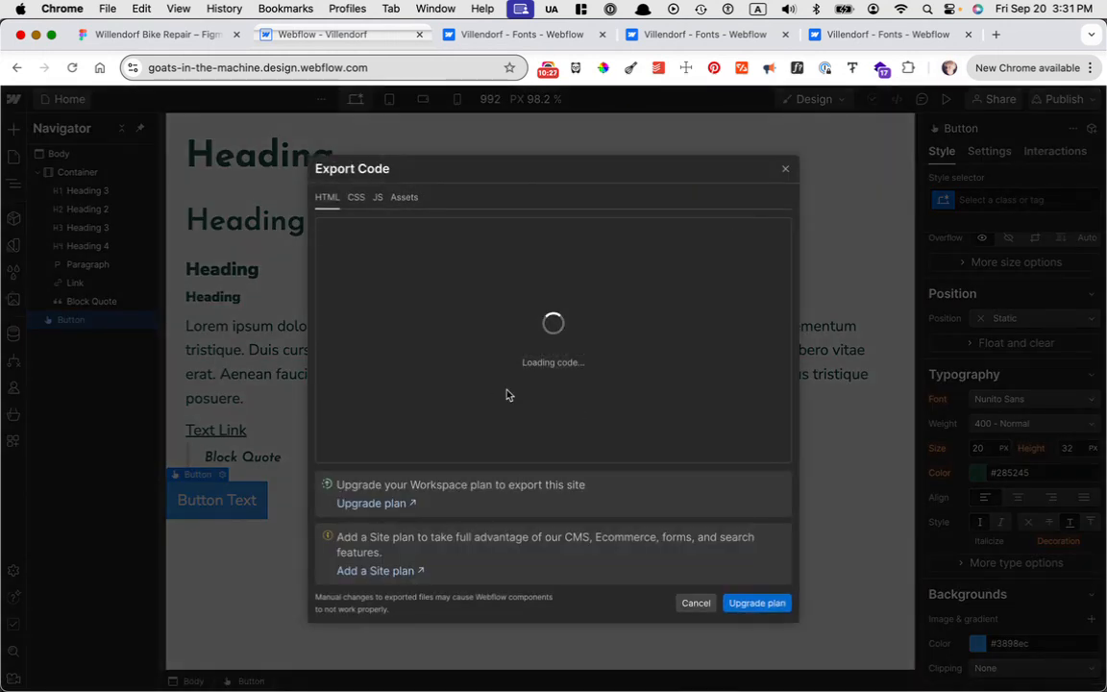
pyautogui.moveTo(462, 364)
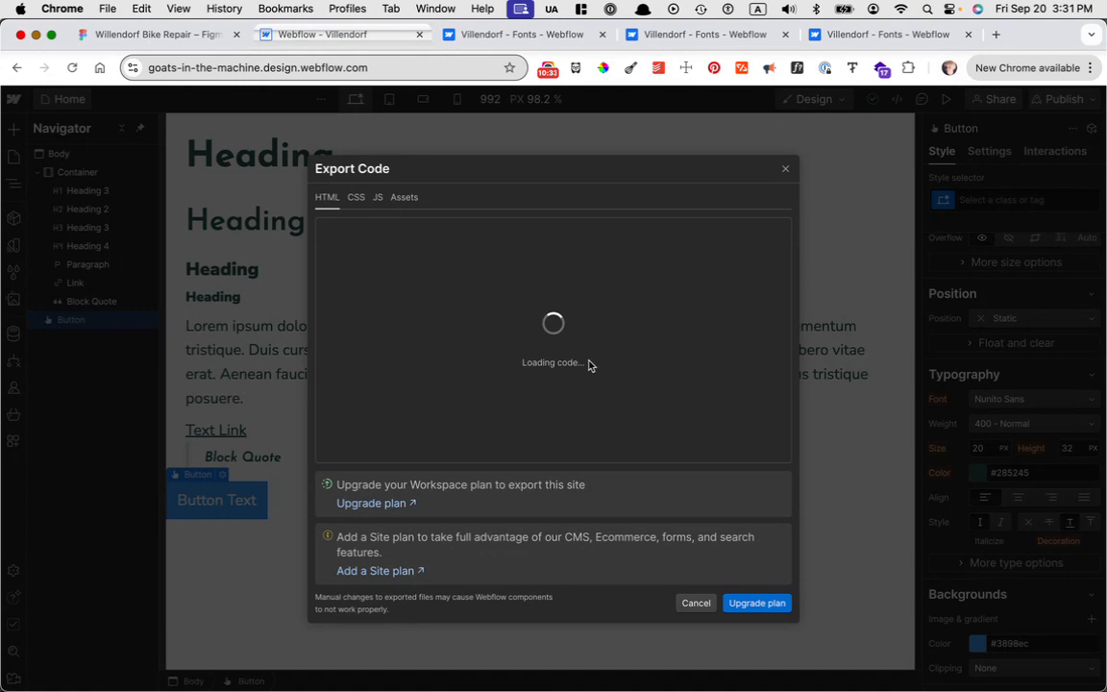
pyautogui.moveTo(555, 360)
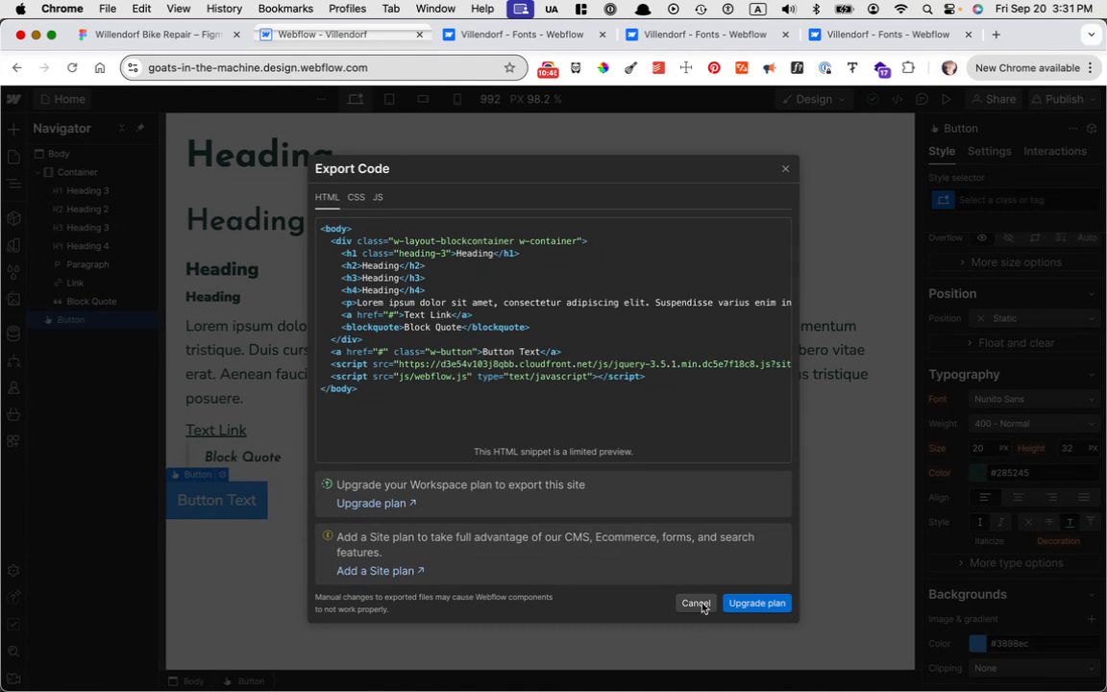
pyautogui.click(696, 602)
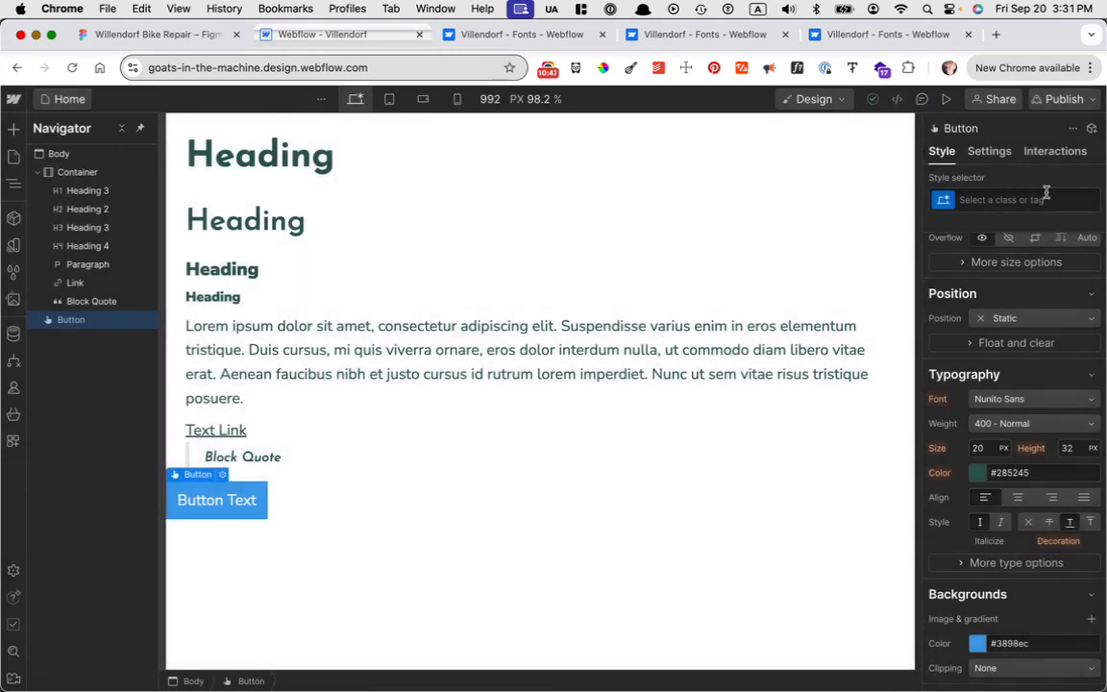
pyautogui.click(1014, 200)
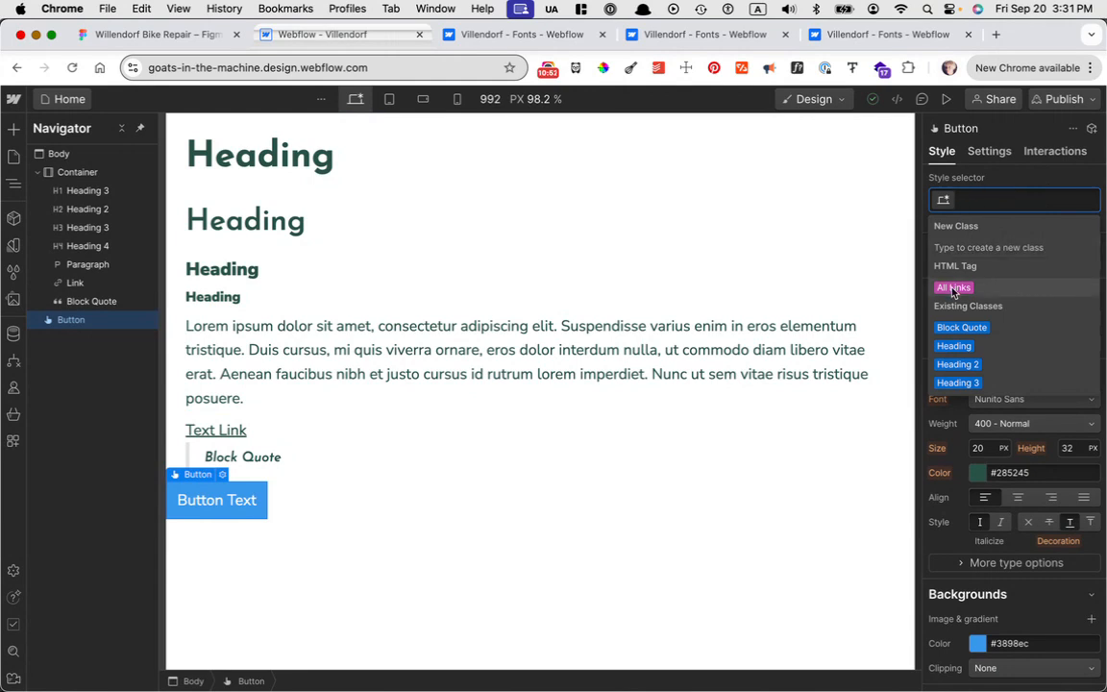
pyautogui.click(953, 287)
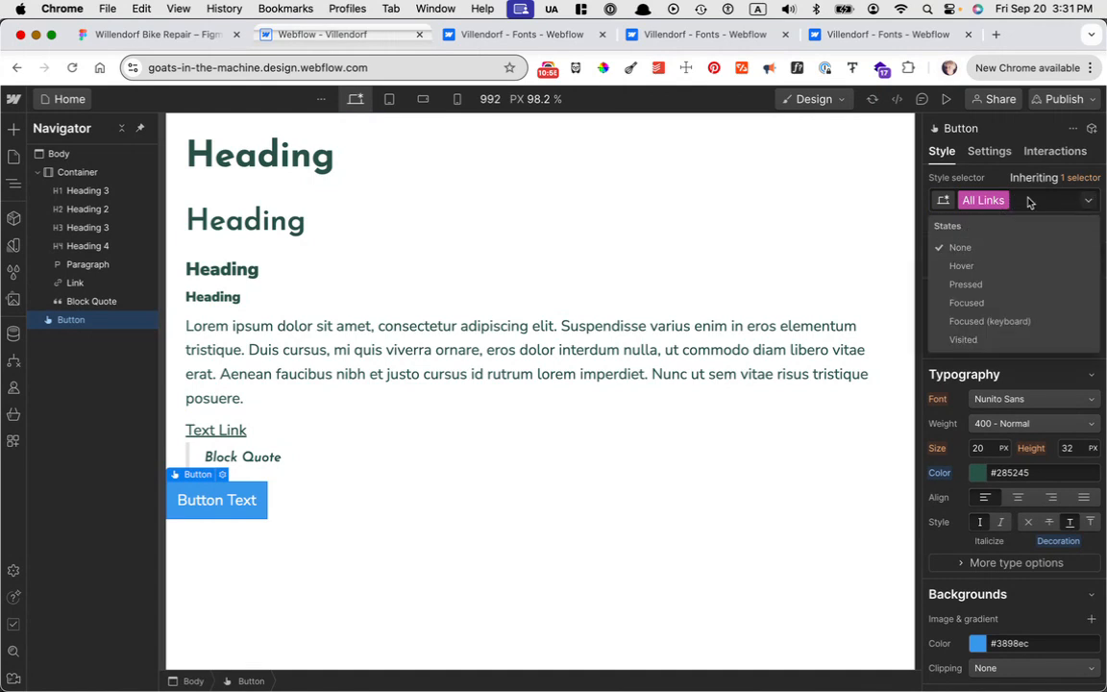
pyautogui.click(1009, 200)
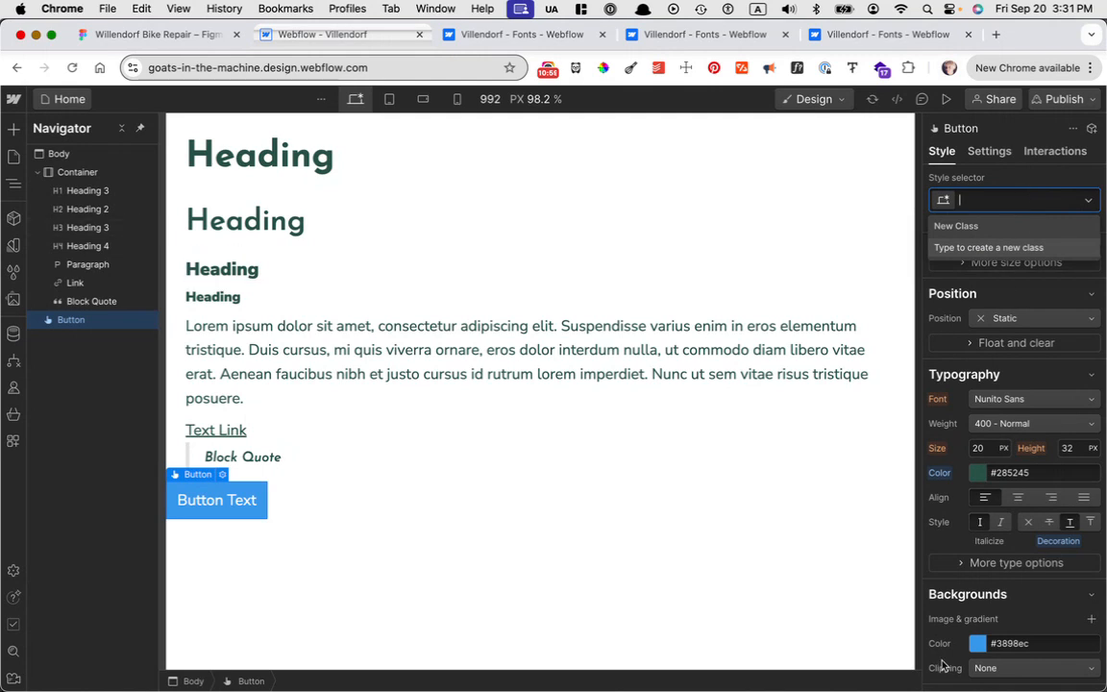
pyautogui.moveTo(656, 249)
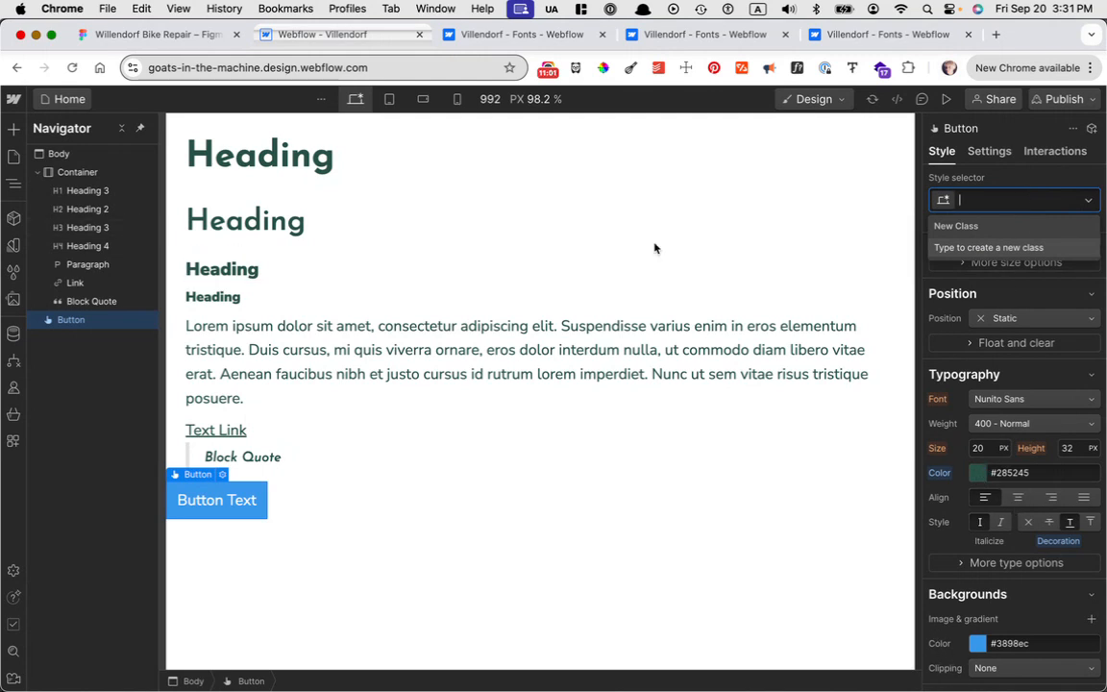
pyautogui.click(154, 33)
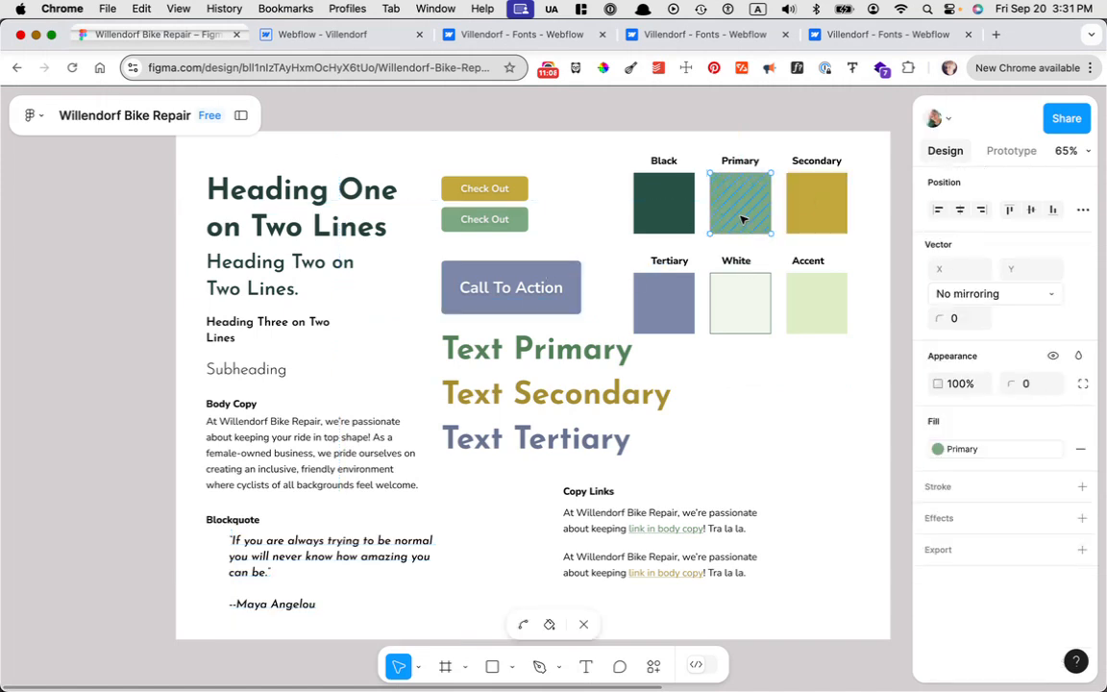
# Step: Inspect the Primary colour swatch's fill in the Figma style guide
pyautogui.click(940, 449)
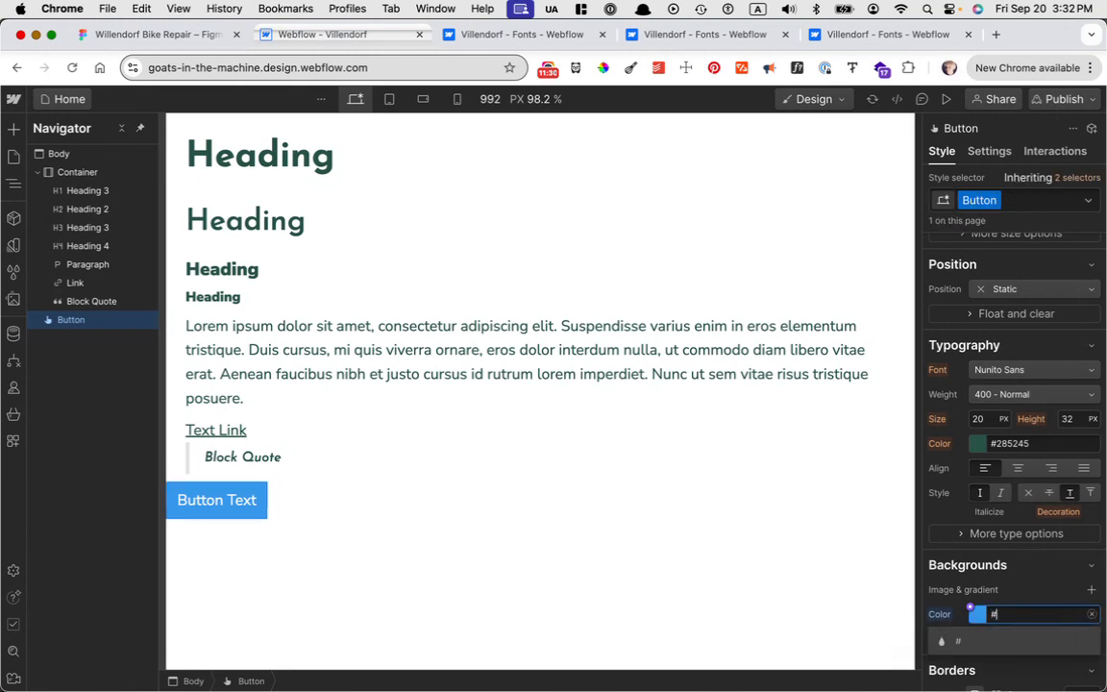
# Step: Enter 7ca982 as the Button class background colour
pyautogui.write('7ca982')
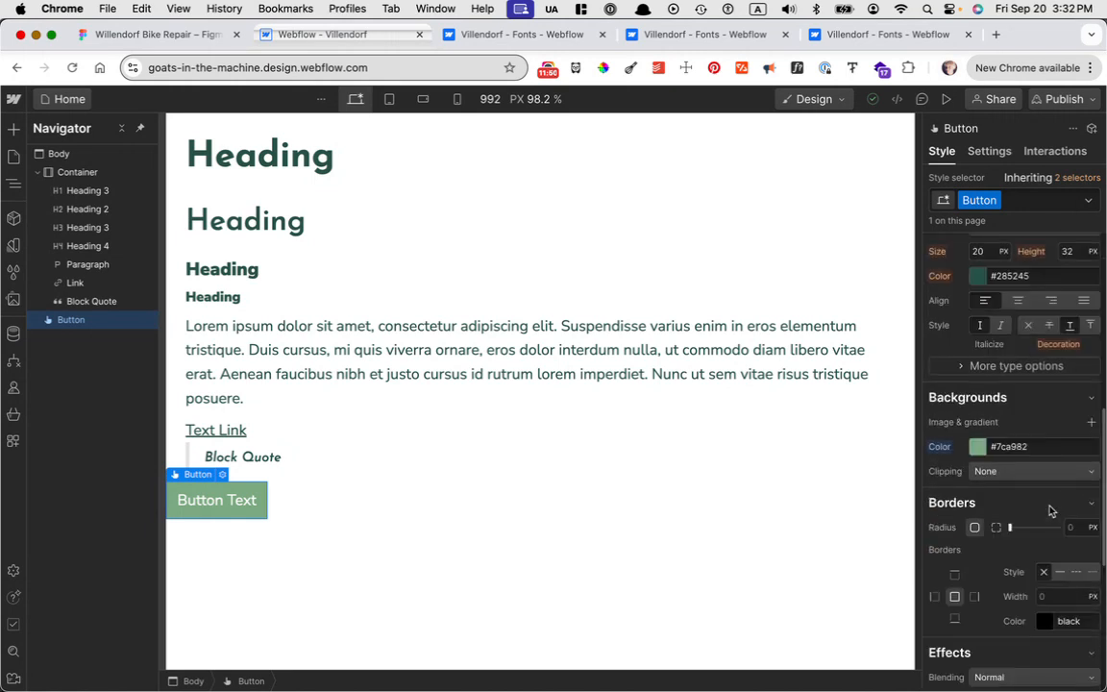
pyautogui.scroll(-3)
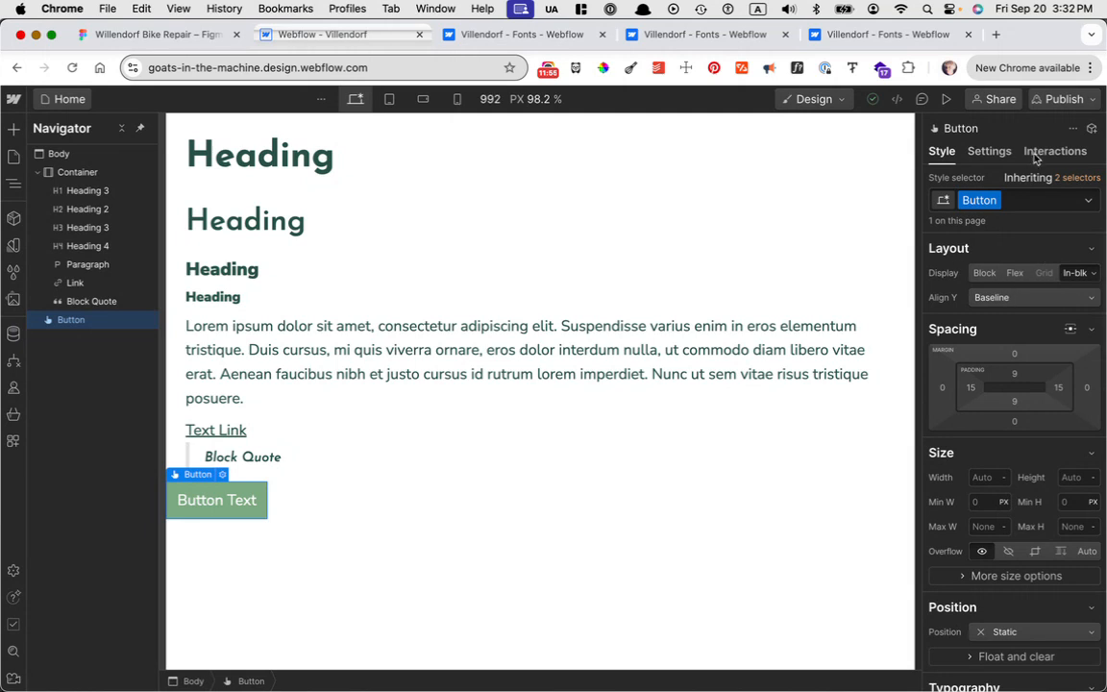
# Step: Switch the Button class to its Hover state and edit its background colour
pyautogui.click(1090, 200)
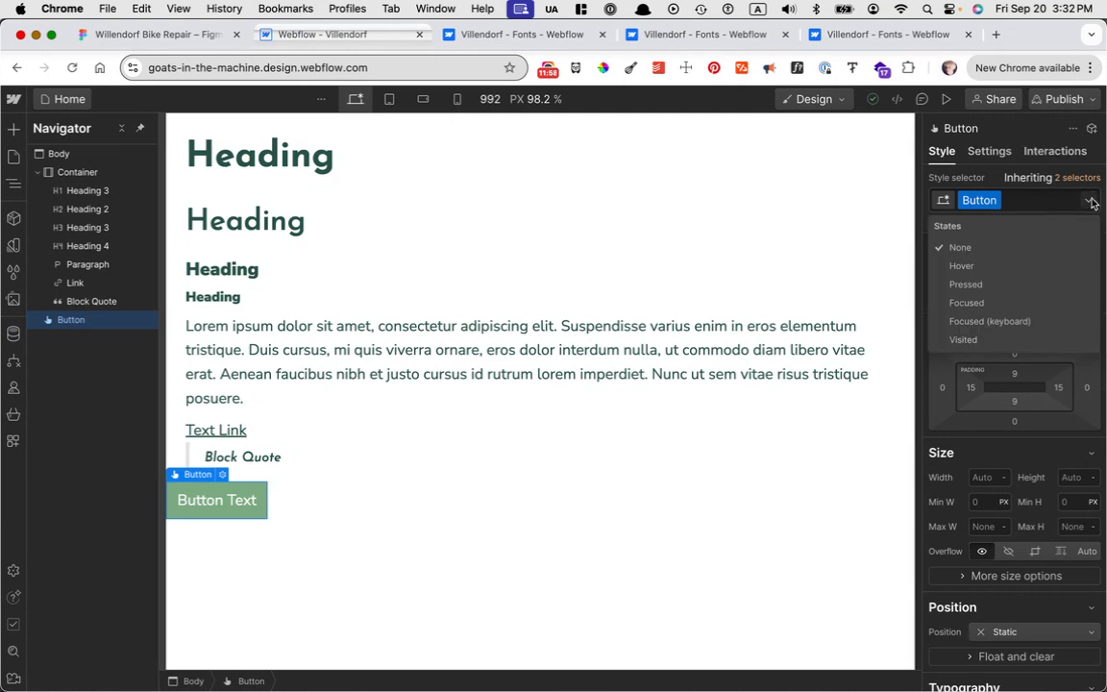
pyautogui.click(1089, 200)
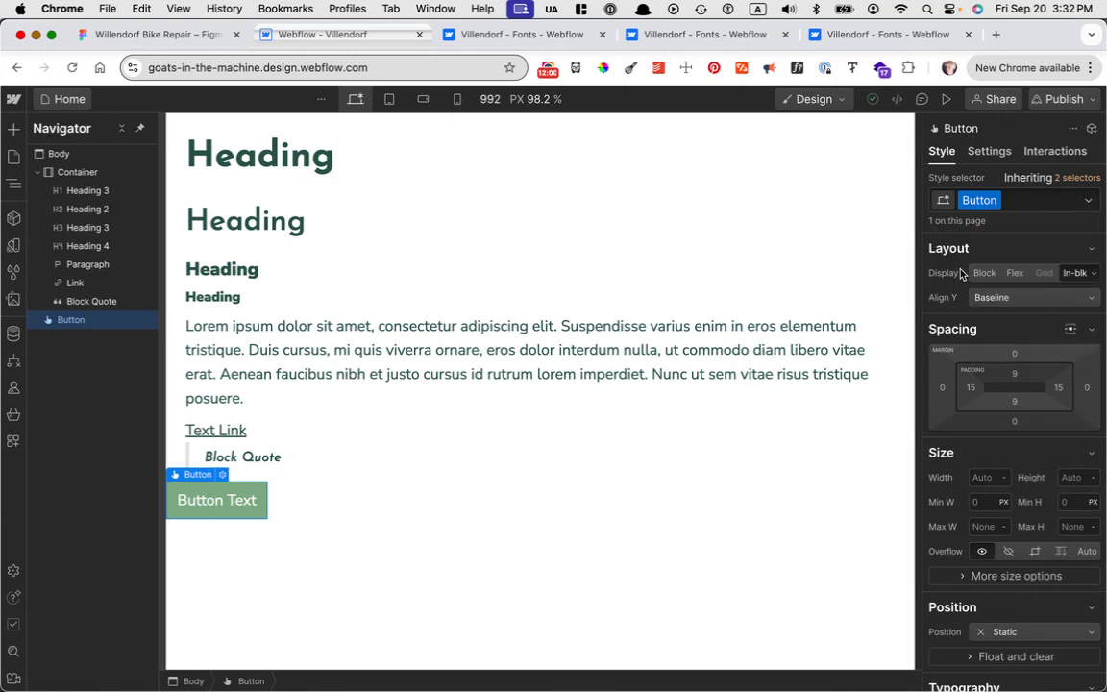
pyautogui.click(1024, 200)
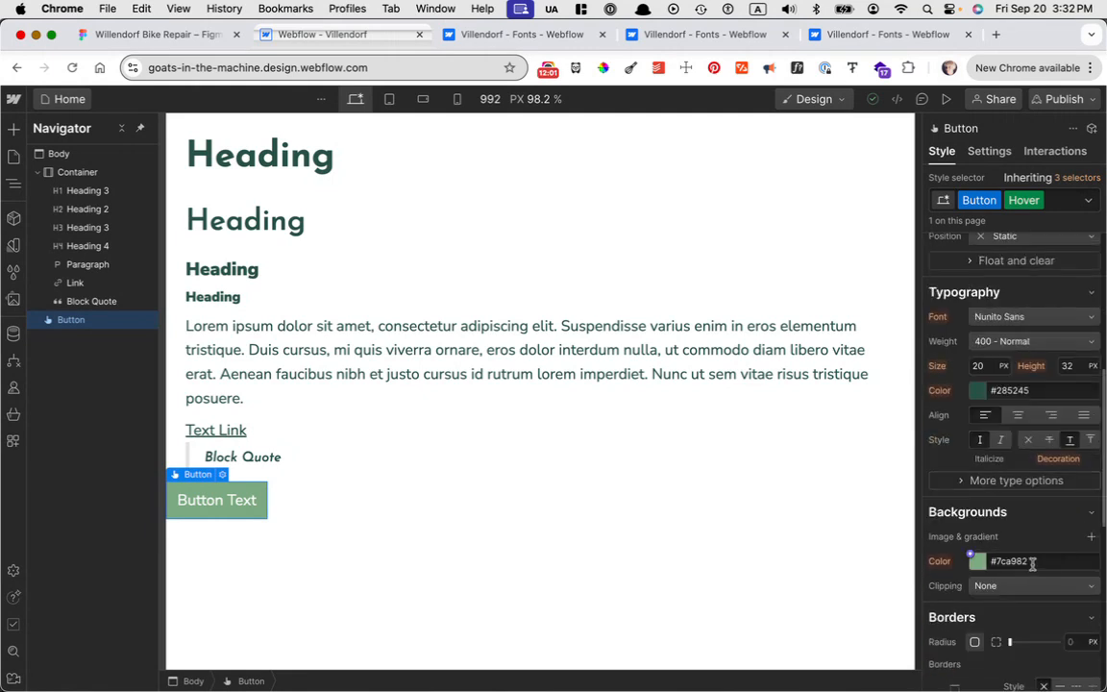
pyautogui.click(1019, 561)
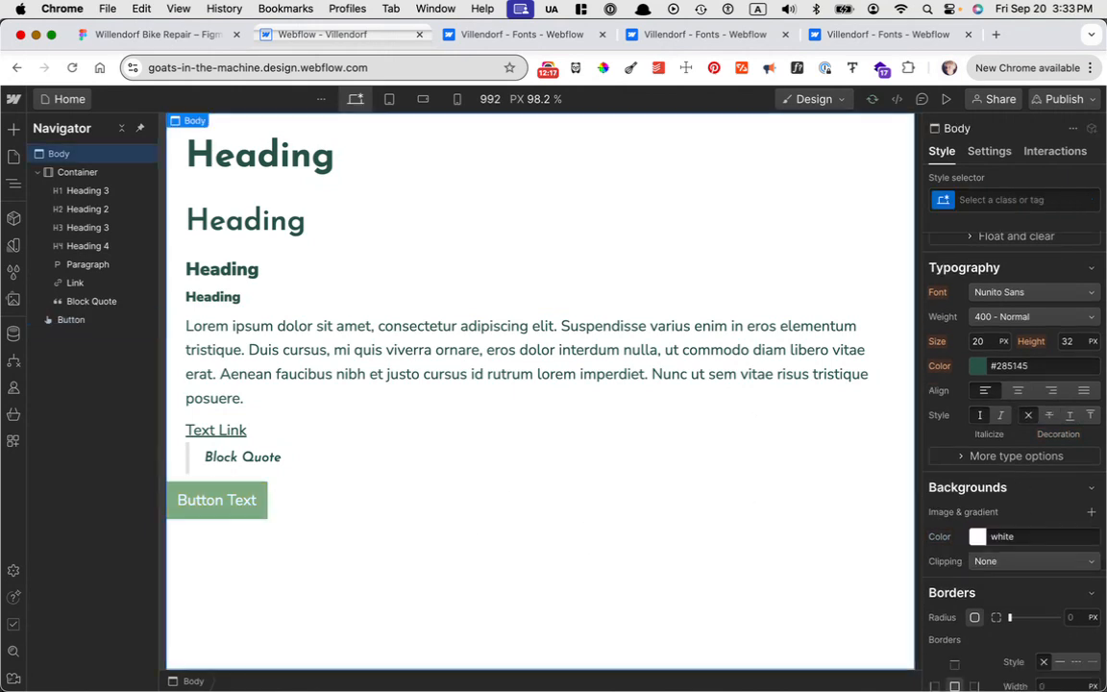
# Step: Drag the Button into the Container in the Navigator and add a second Button beside it
pyautogui.click(212, 296)
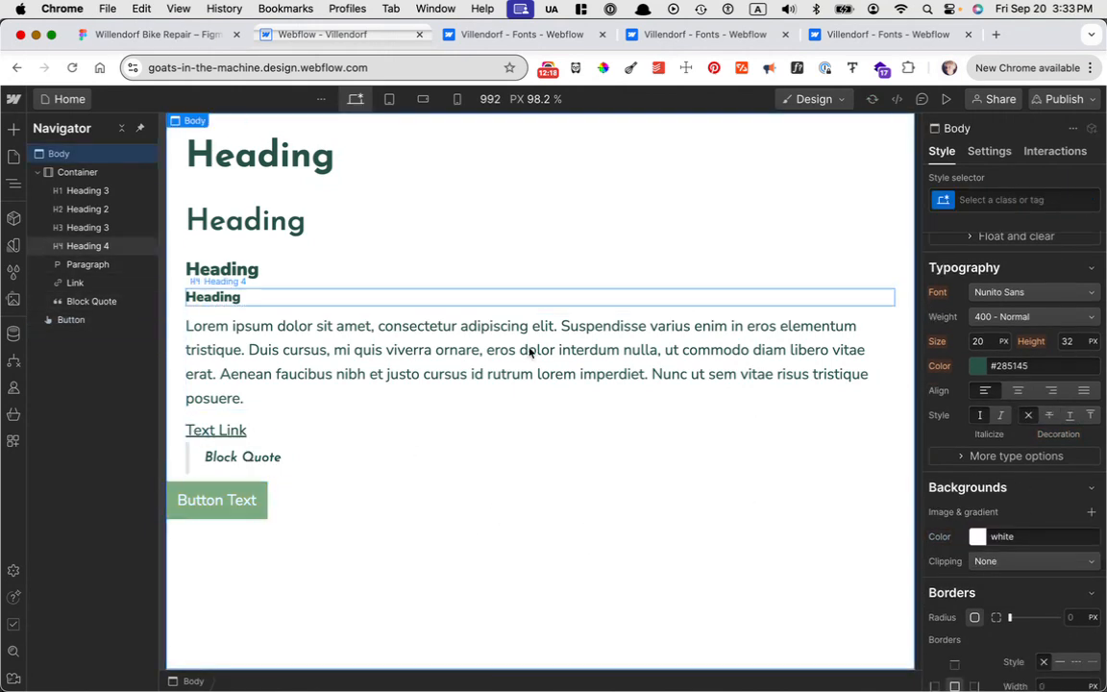
pyautogui.click(217, 498)
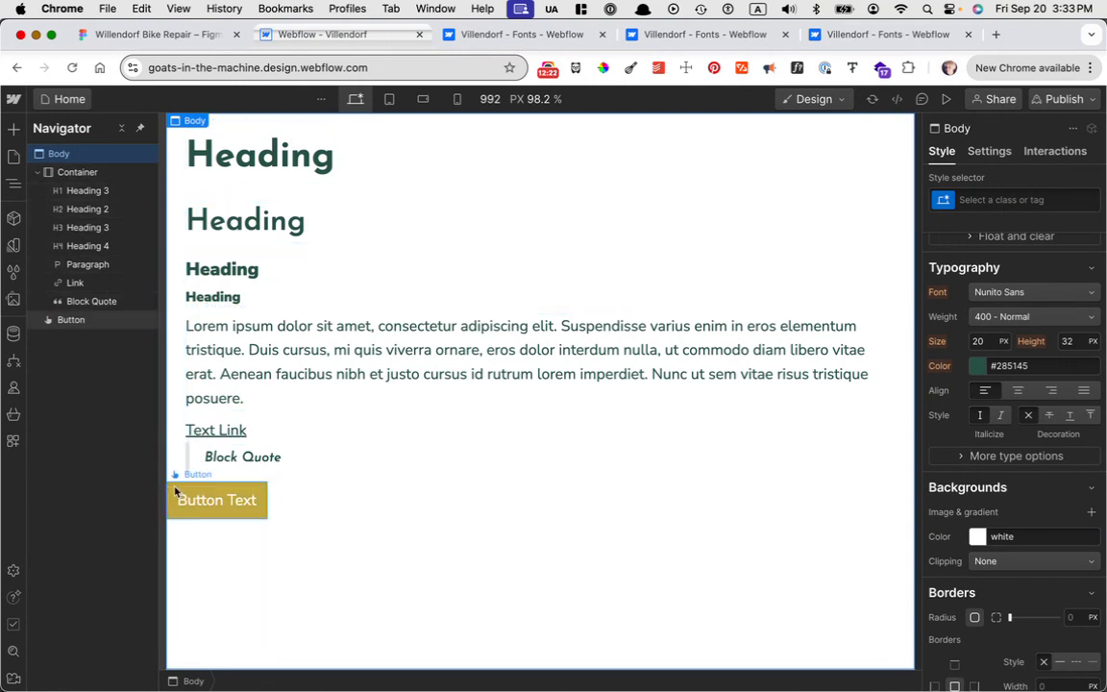
pyautogui.click(217, 499)
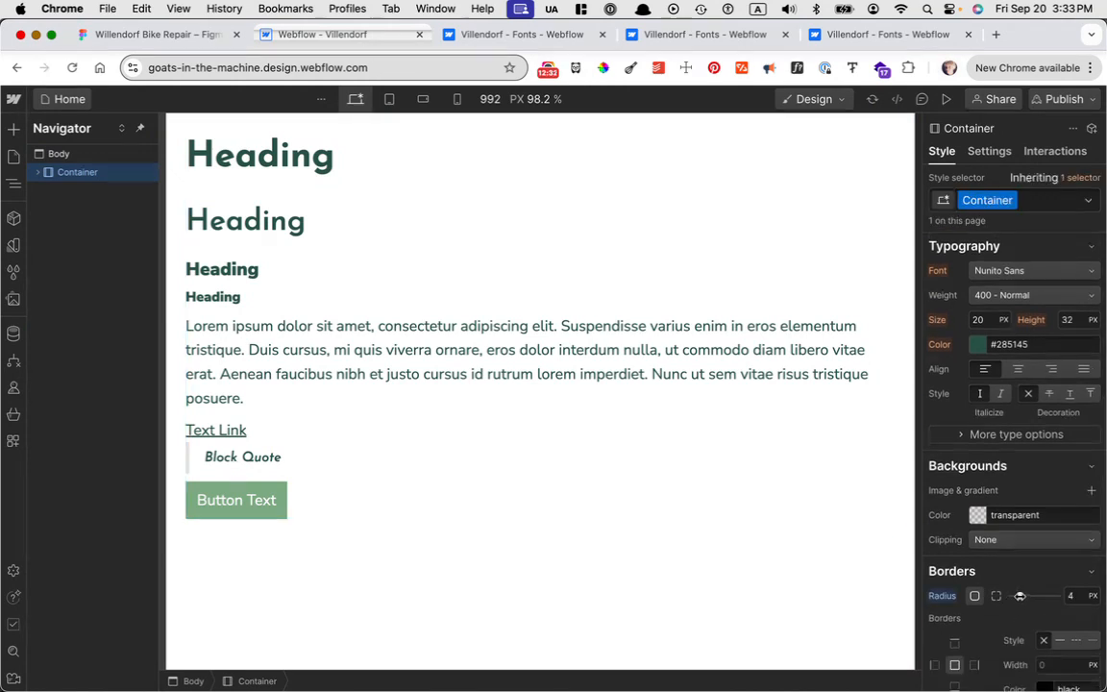
pyautogui.moveTo(1021, 596); pyautogui.dragTo(1029, 596)
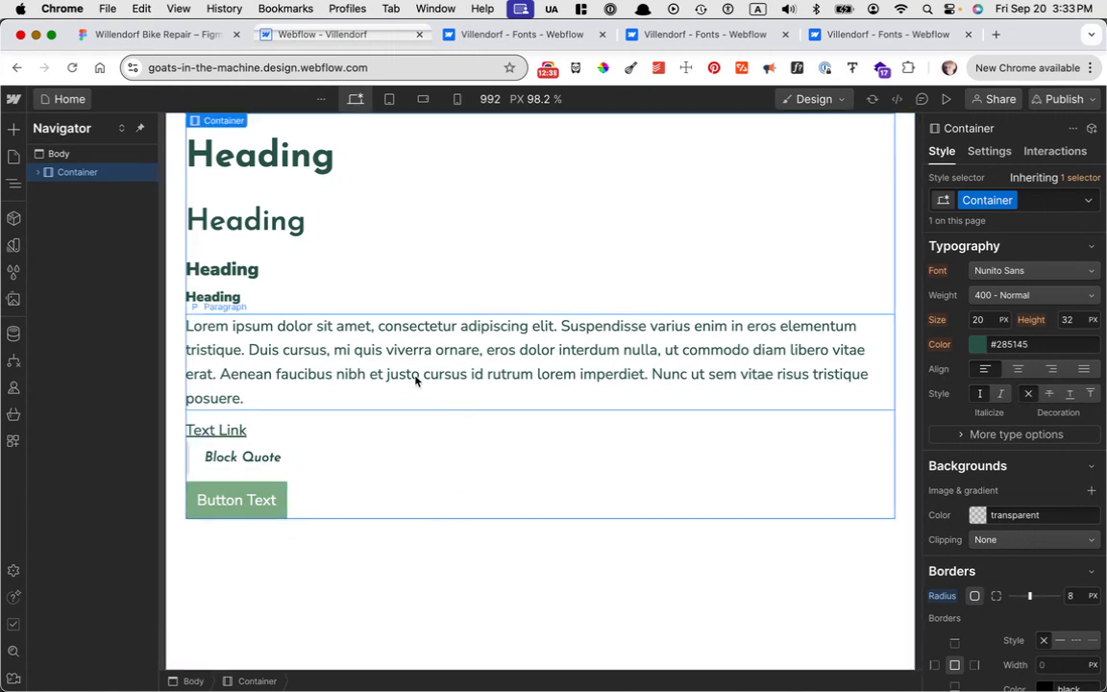
pyautogui.click(236, 499)
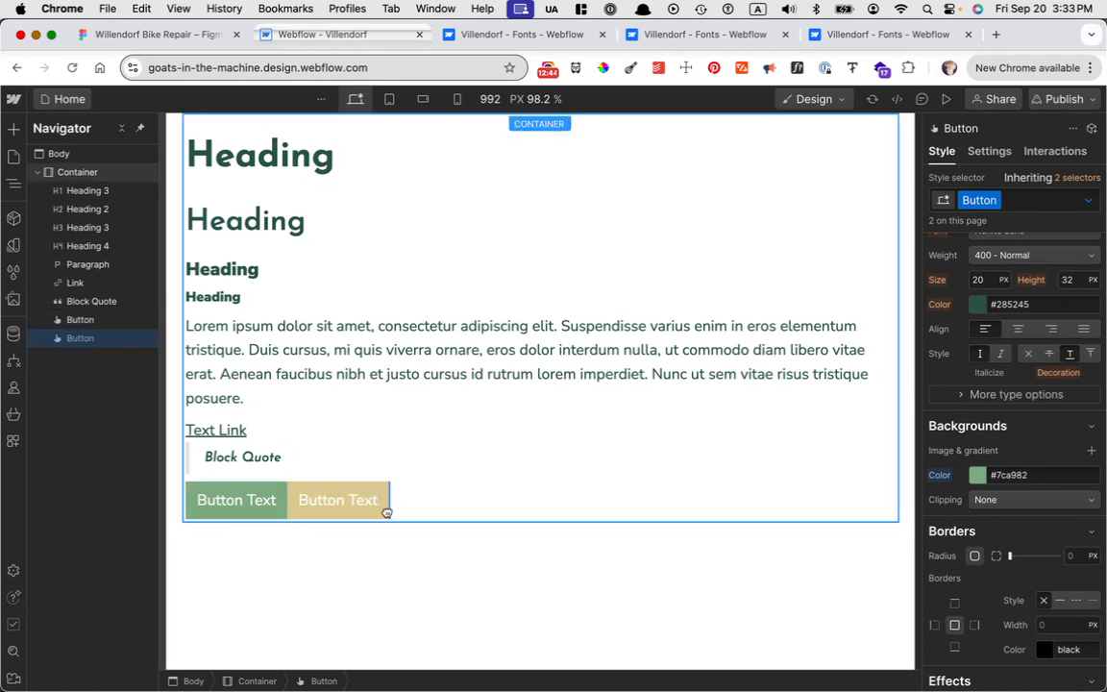
# Step: Add a button_cta combo class to the second button
pyautogui.click(337, 500)
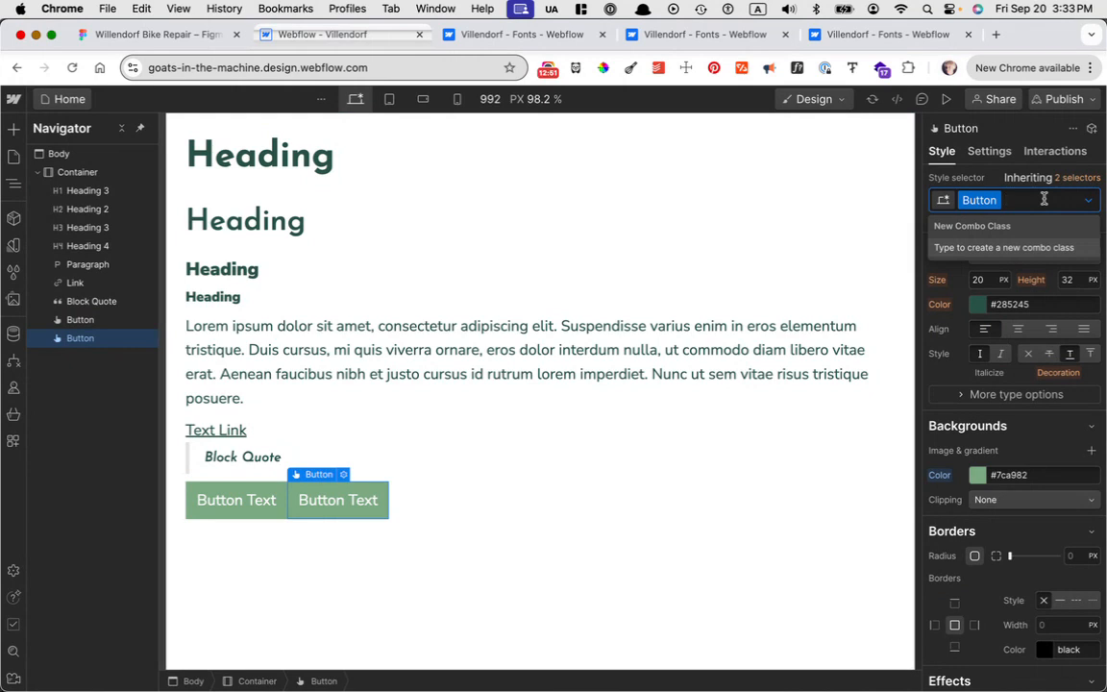
pyautogui.write('ct')
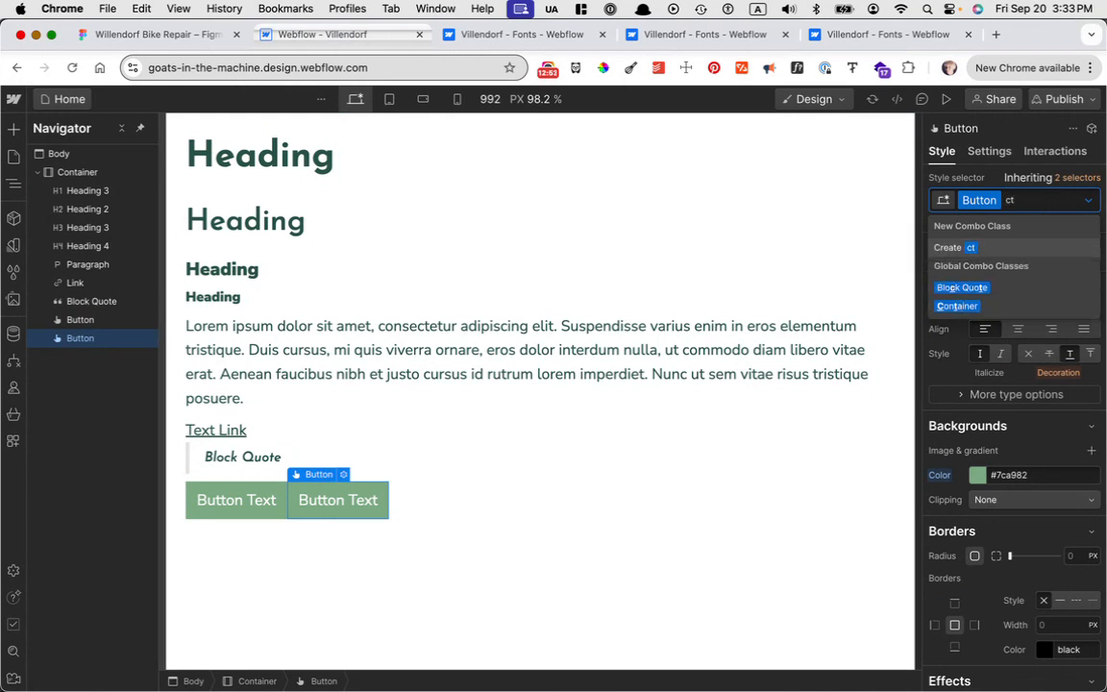
pyautogui.write('b')
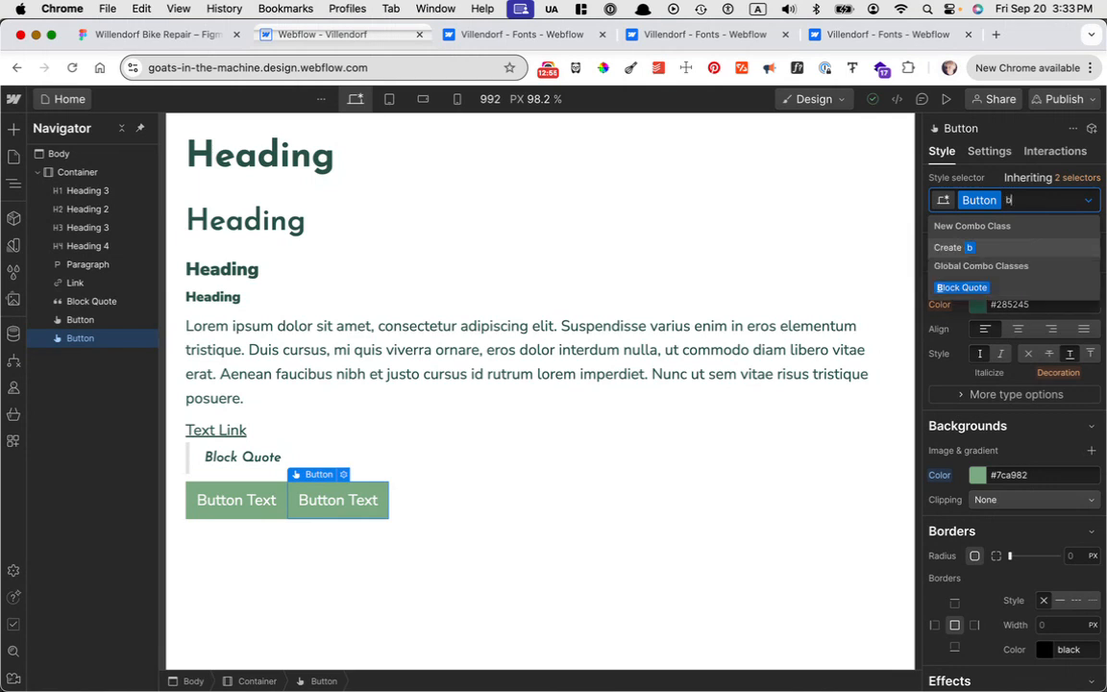
pyautogui.write('utton_cta')
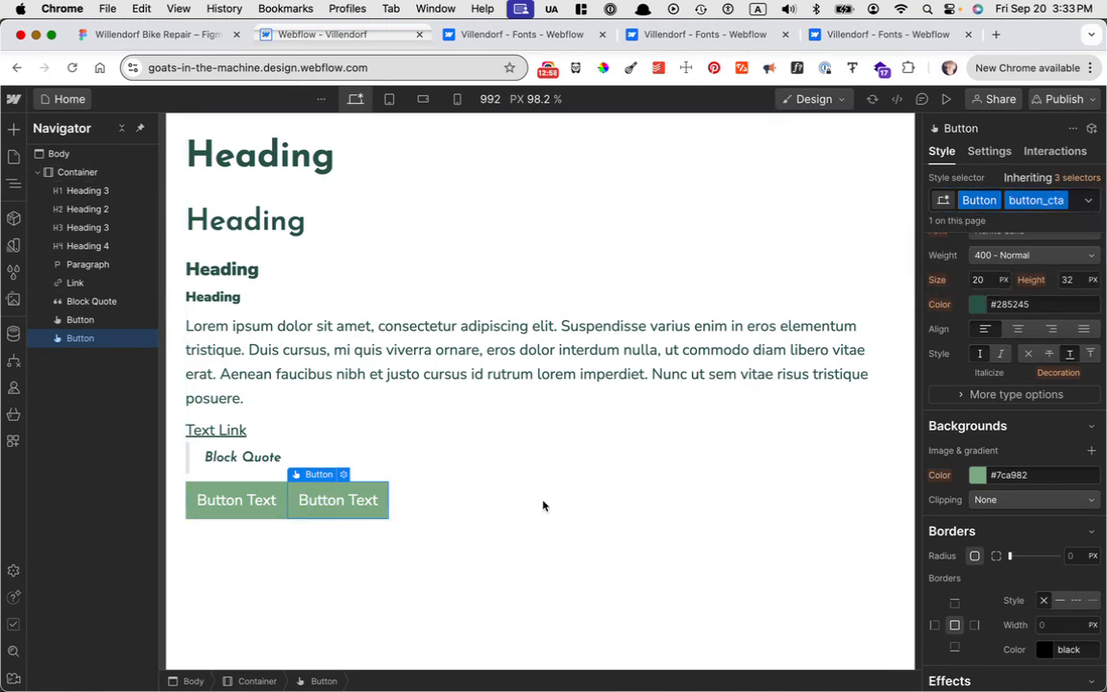
# Step: Set button_cta text size to 32 and its top and bottom padding to 17
pyautogui.scroll(-3)
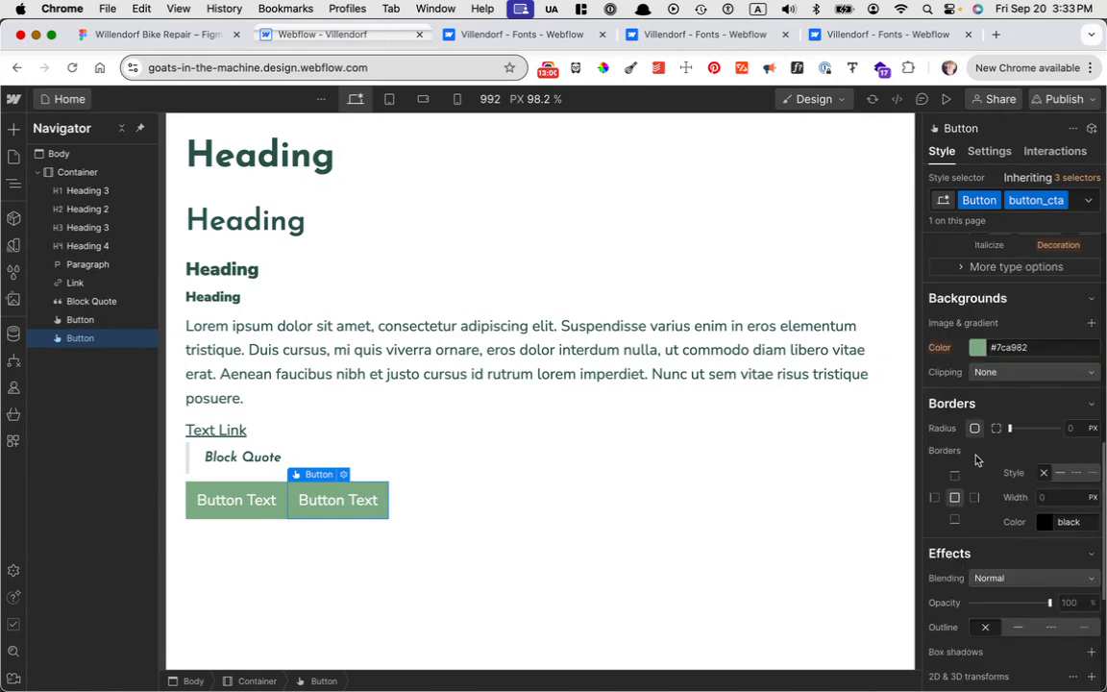
pyautogui.scroll(-3)
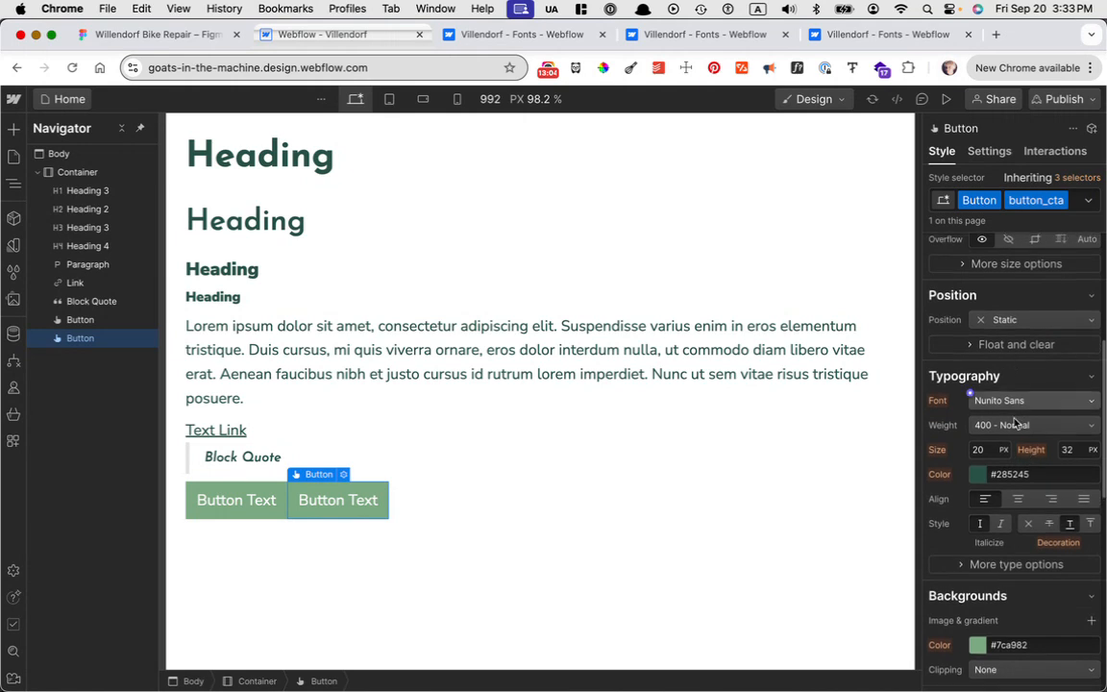
pyautogui.click(978, 449)
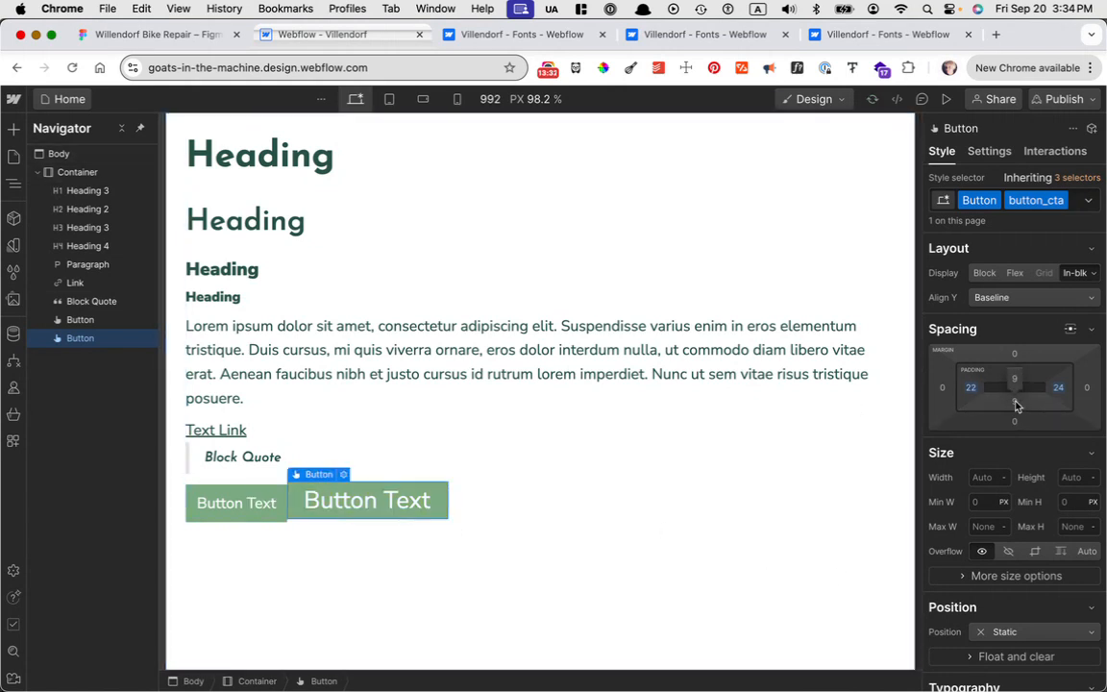
pyautogui.moveTo(1014, 387); pyautogui.dragTo(1014, 380)
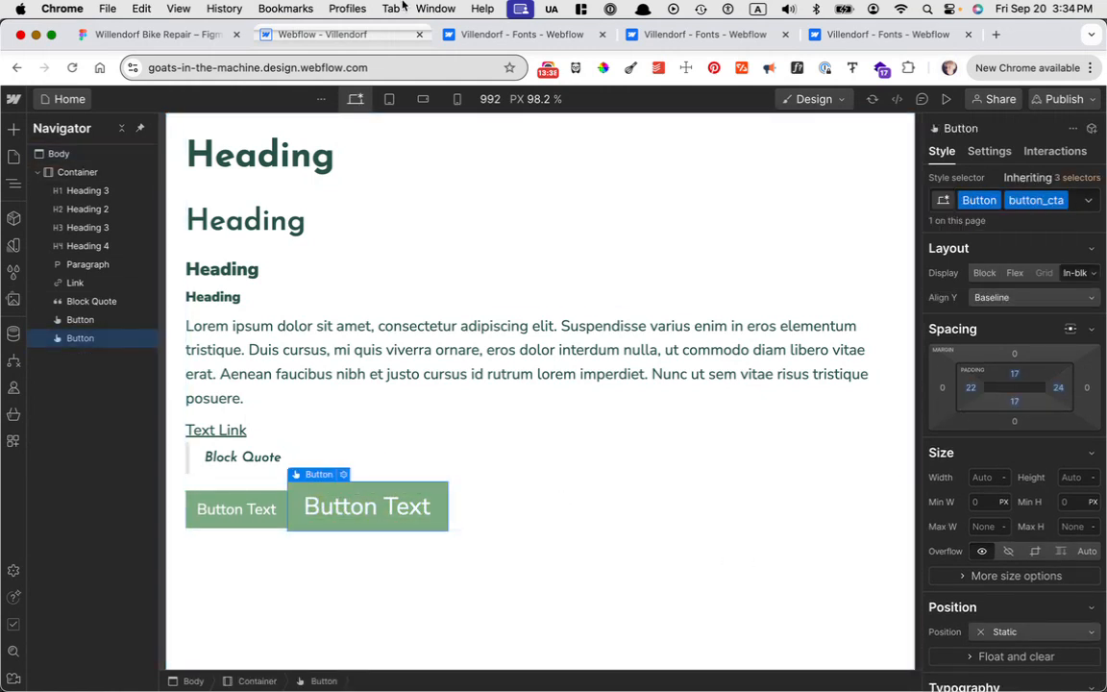
pyautogui.click(159, 33)
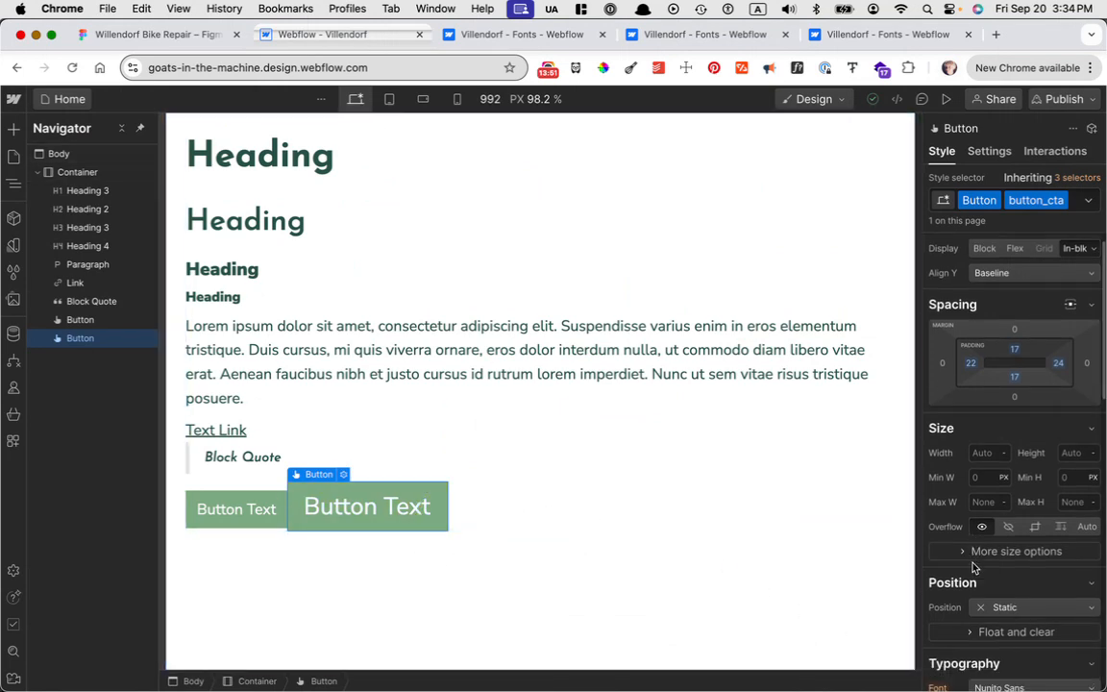
pyautogui.scroll(-3)
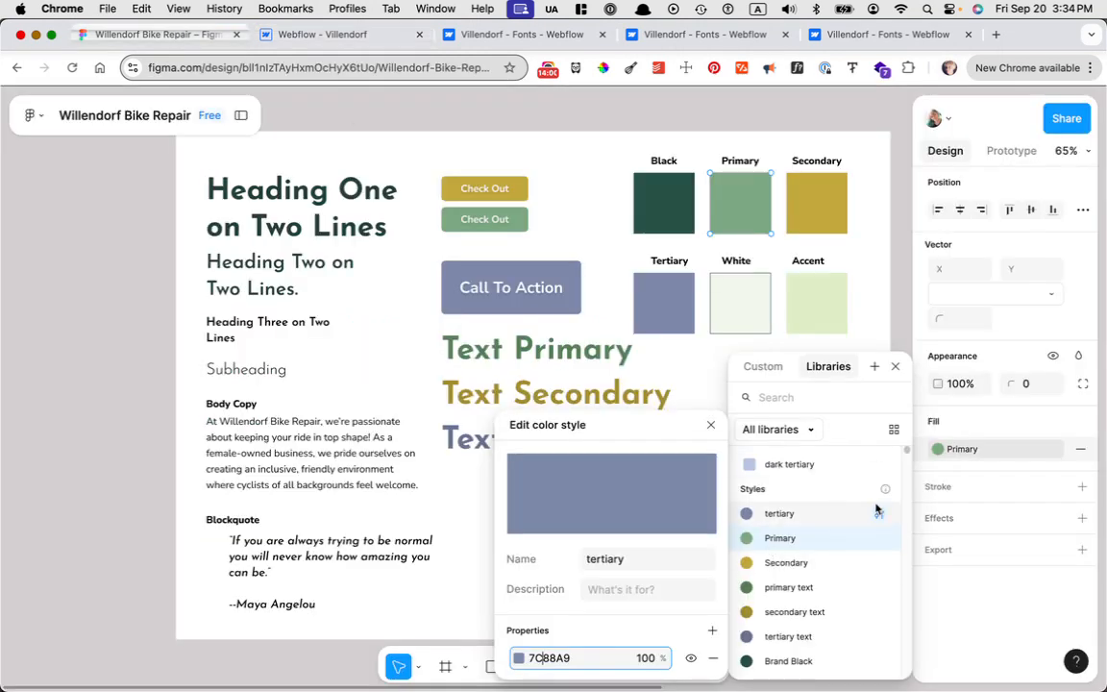
# Step: Set the button_cta combo class background colour to #7c88a9
pyautogui.click(710, 425)
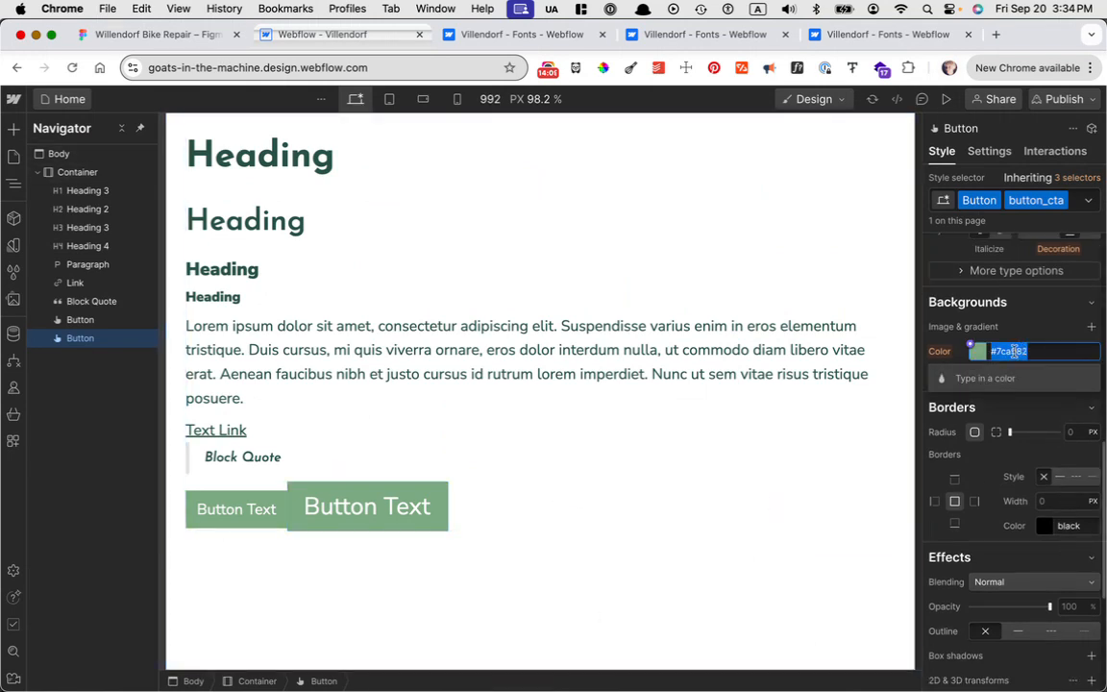
pyautogui.write('7c88a9')
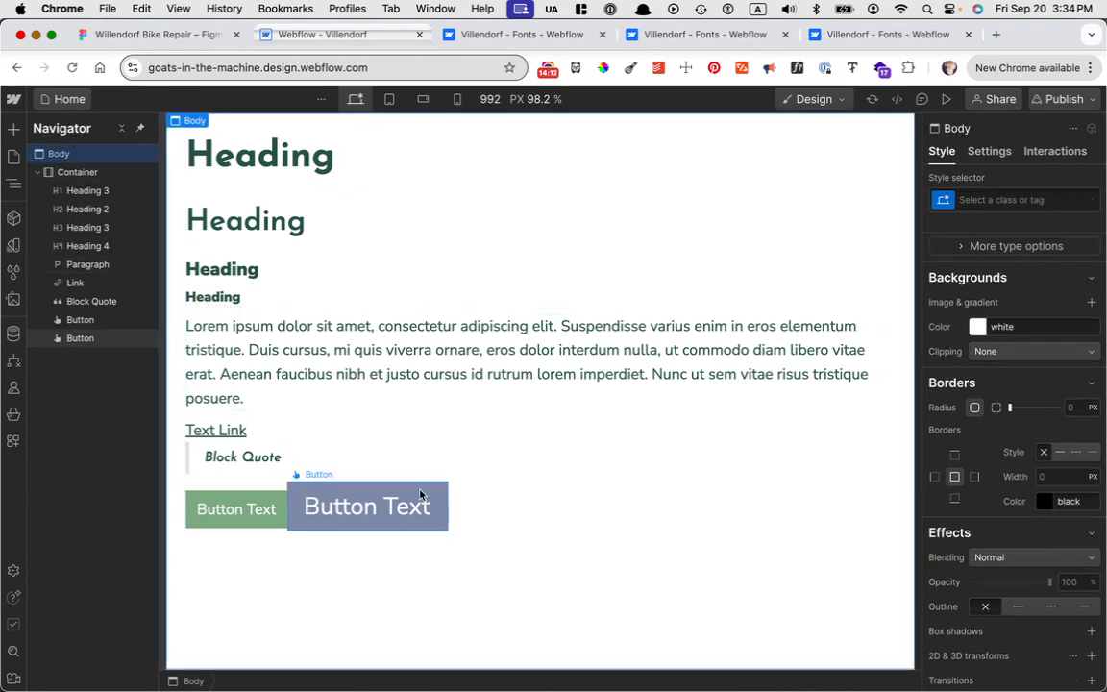
pyautogui.click(367, 507)
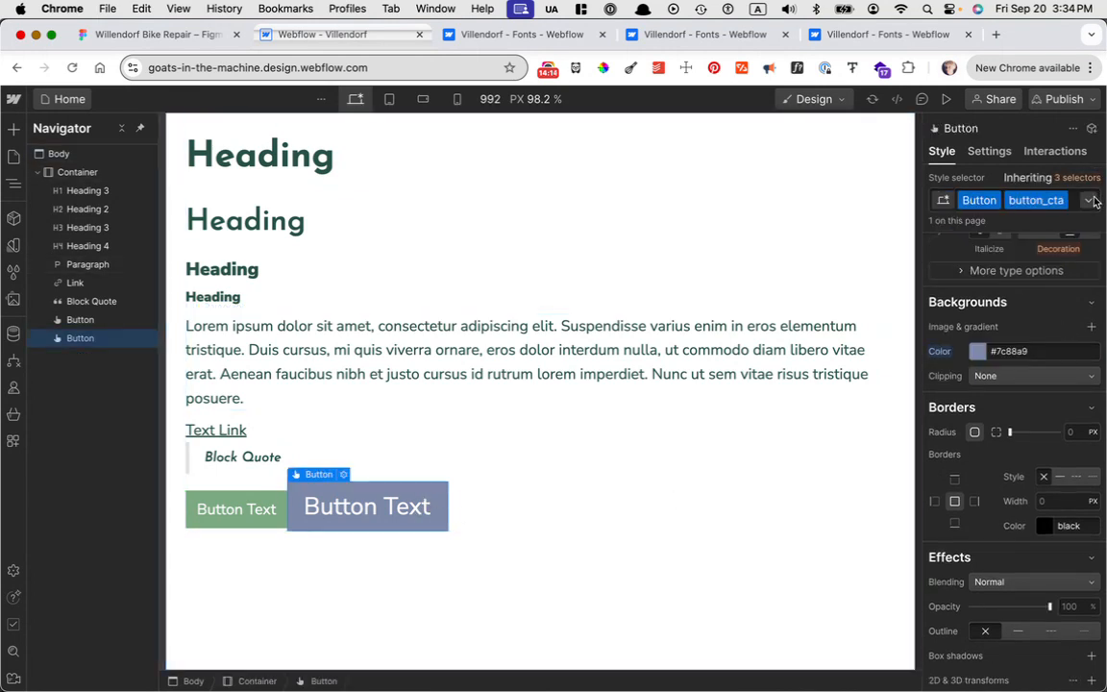
pyautogui.click(1088, 200)
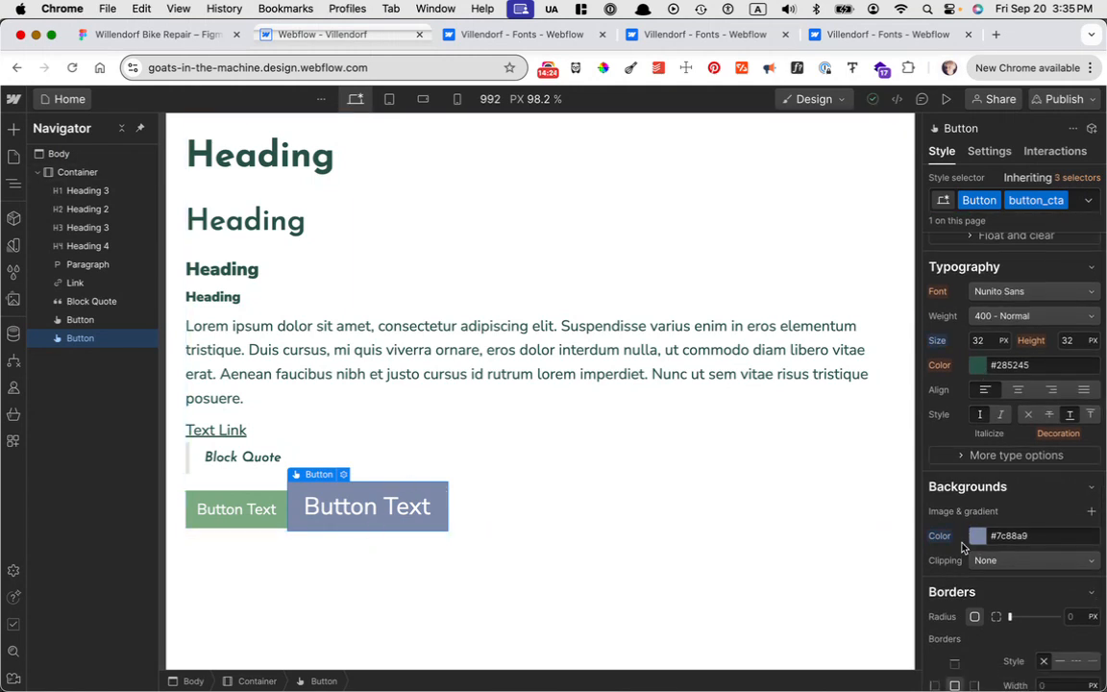
pyautogui.click(977, 536)
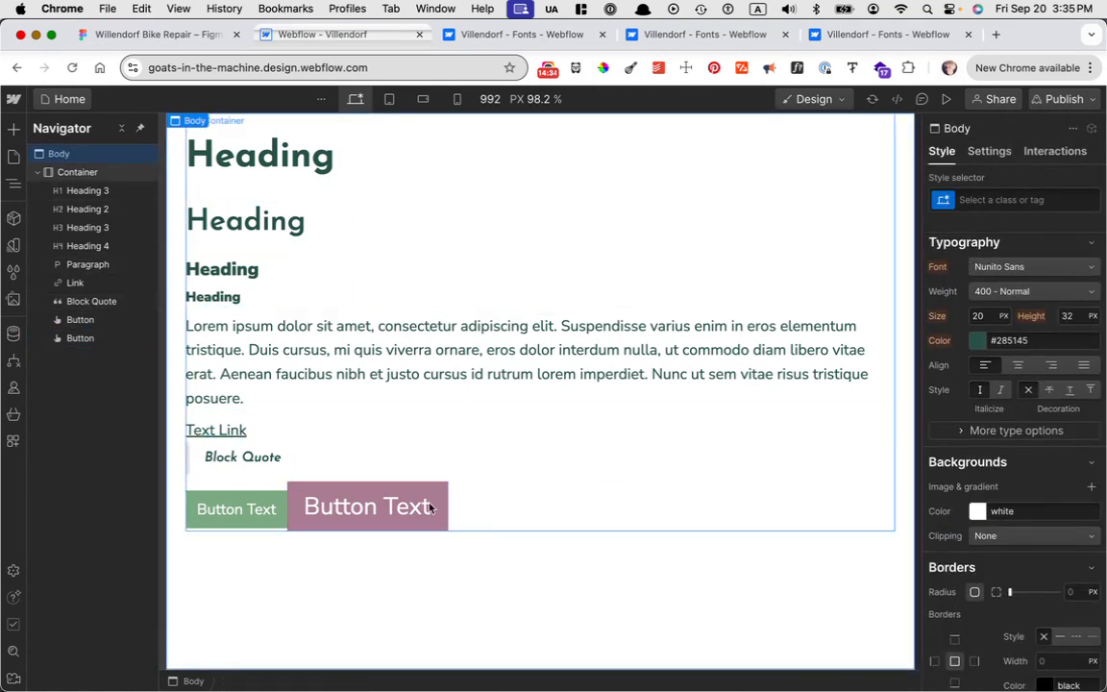
pyautogui.click(367, 507)
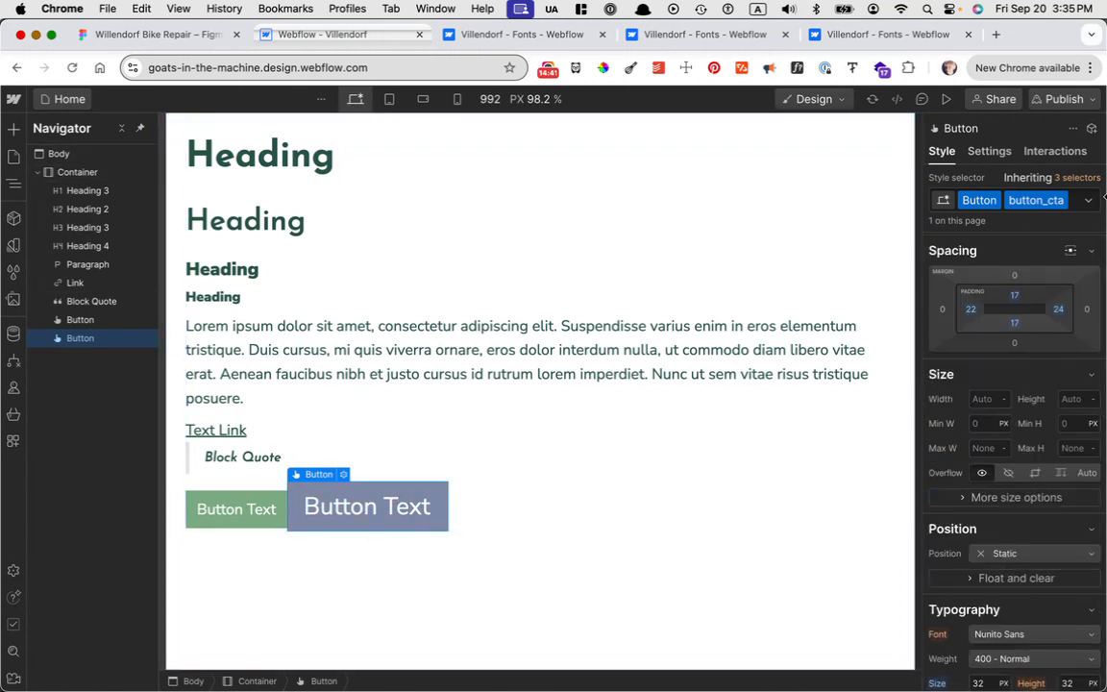
pyautogui.click(1087, 200)
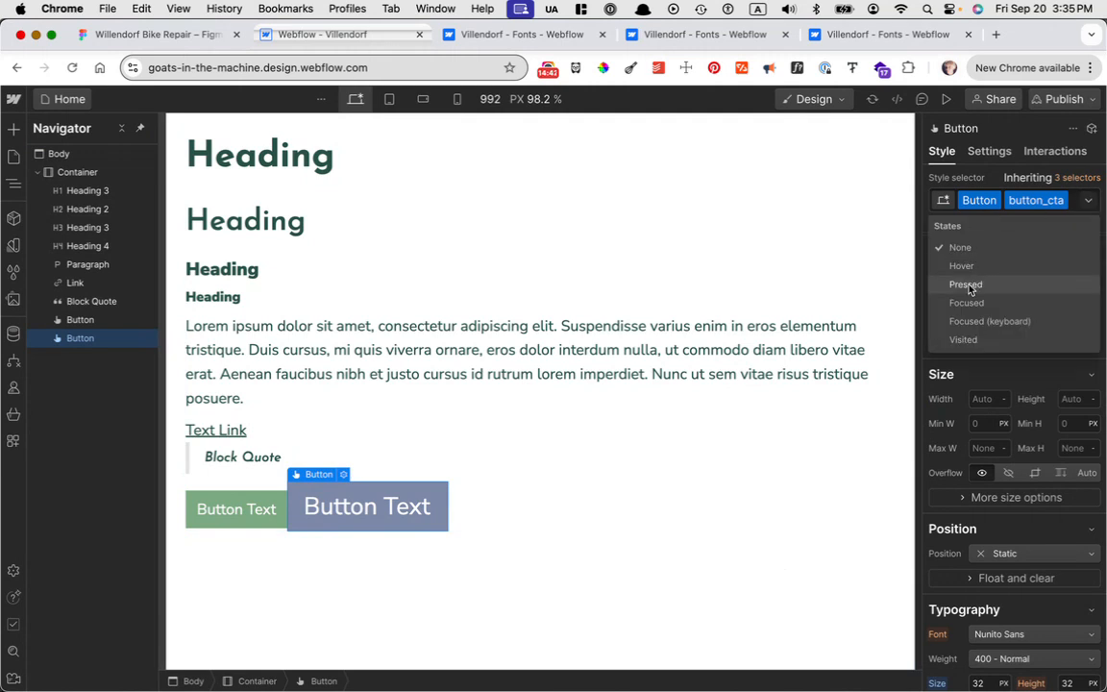
pyautogui.click(962, 265)
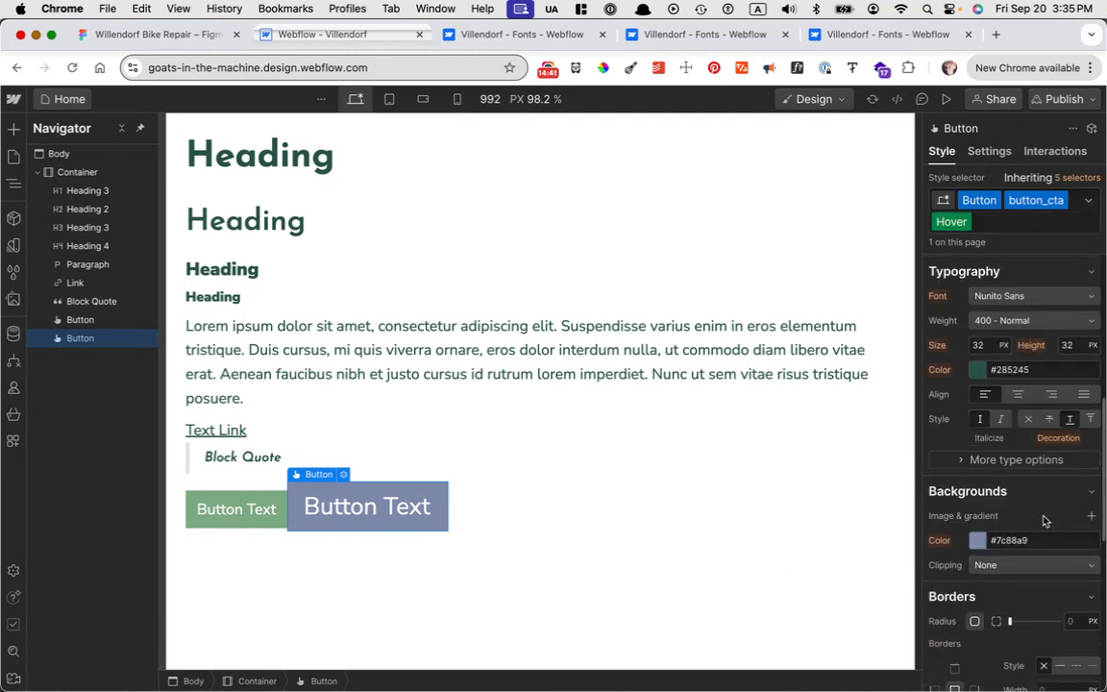
pyautogui.click(977, 539)
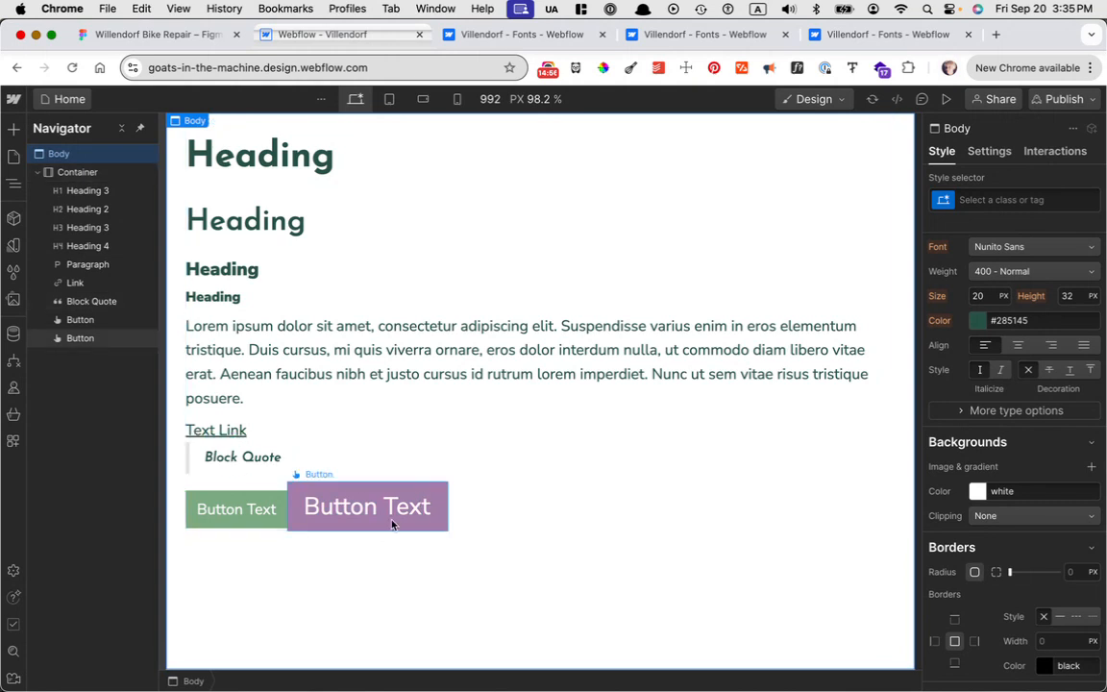
pyautogui.click(243, 456)
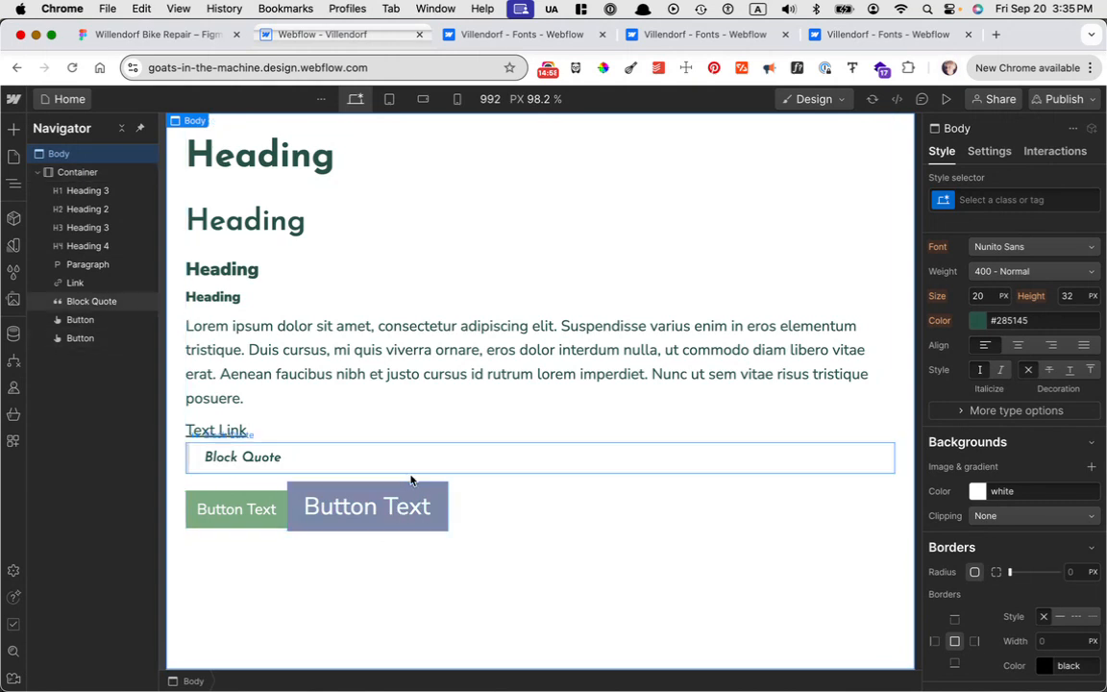
pyautogui.click(366, 507)
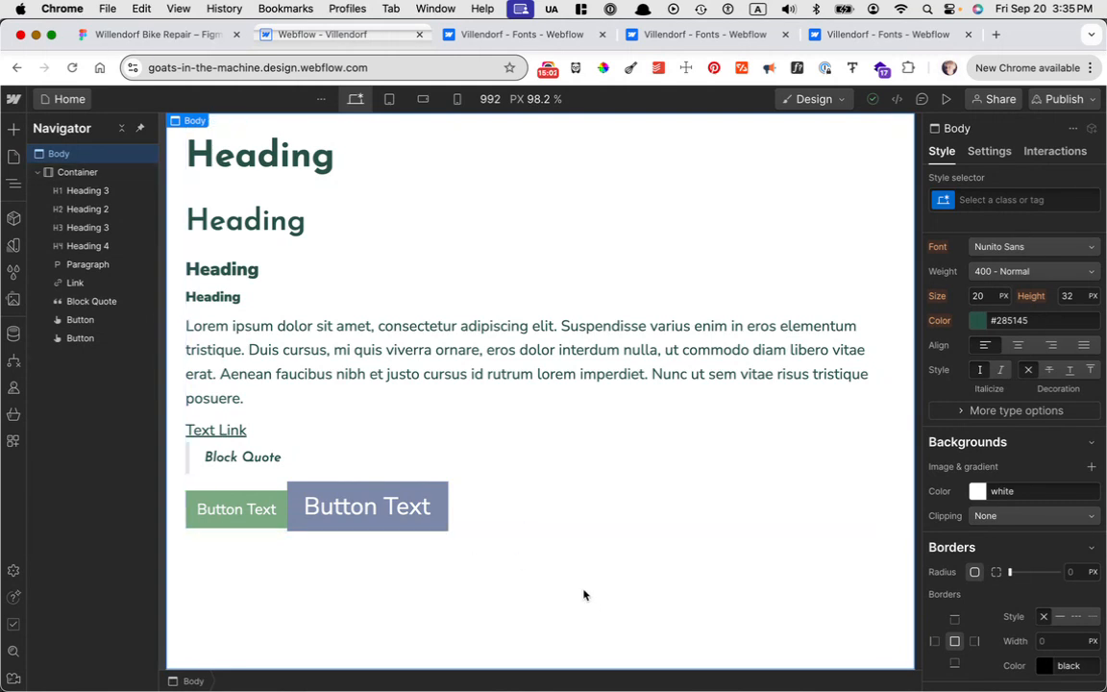
pyautogui.moveTo(77, 171)
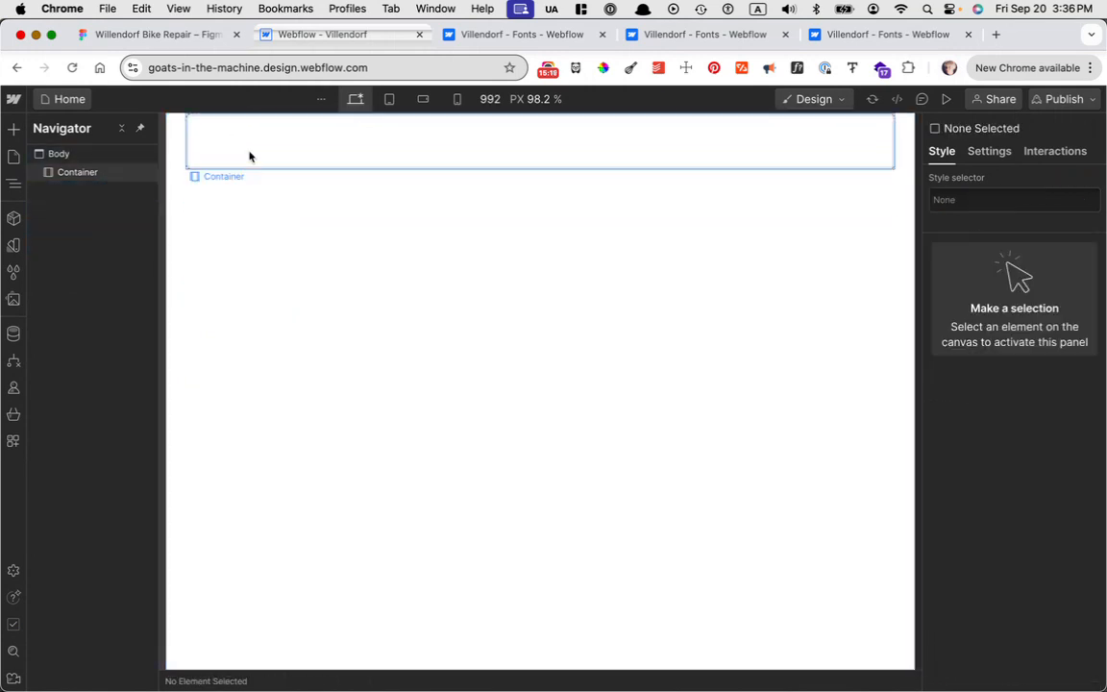
# Step: Select the empty Container on the new page and show the Add elements panel
pyautogui.click(77, 172)
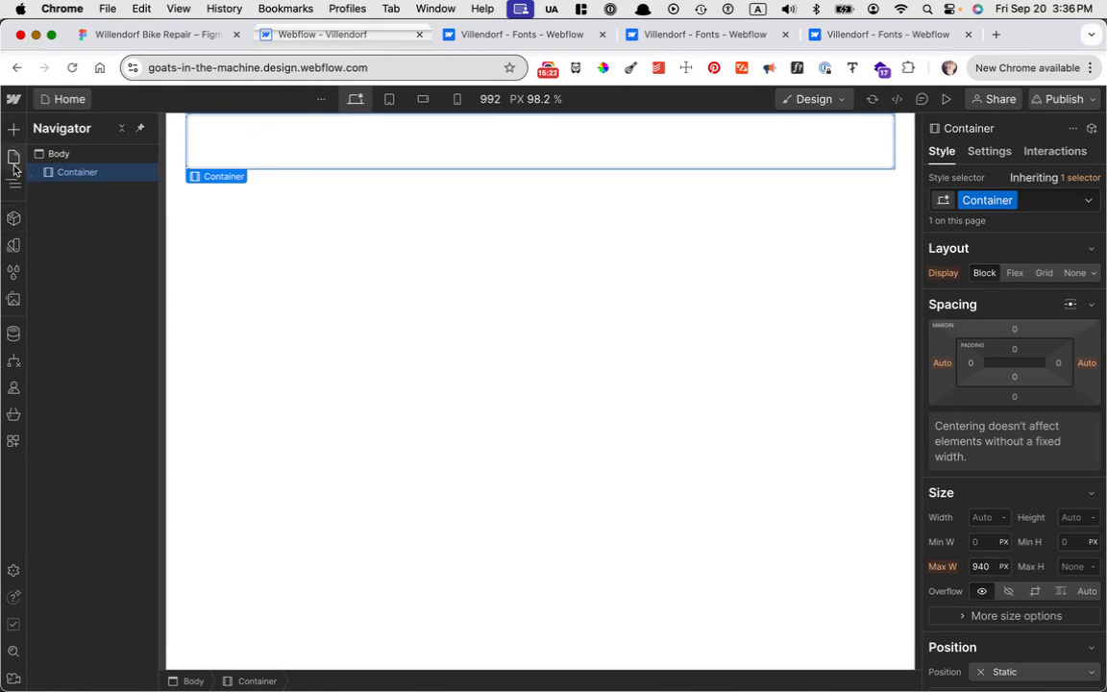
pyautogui.click(14, 128)
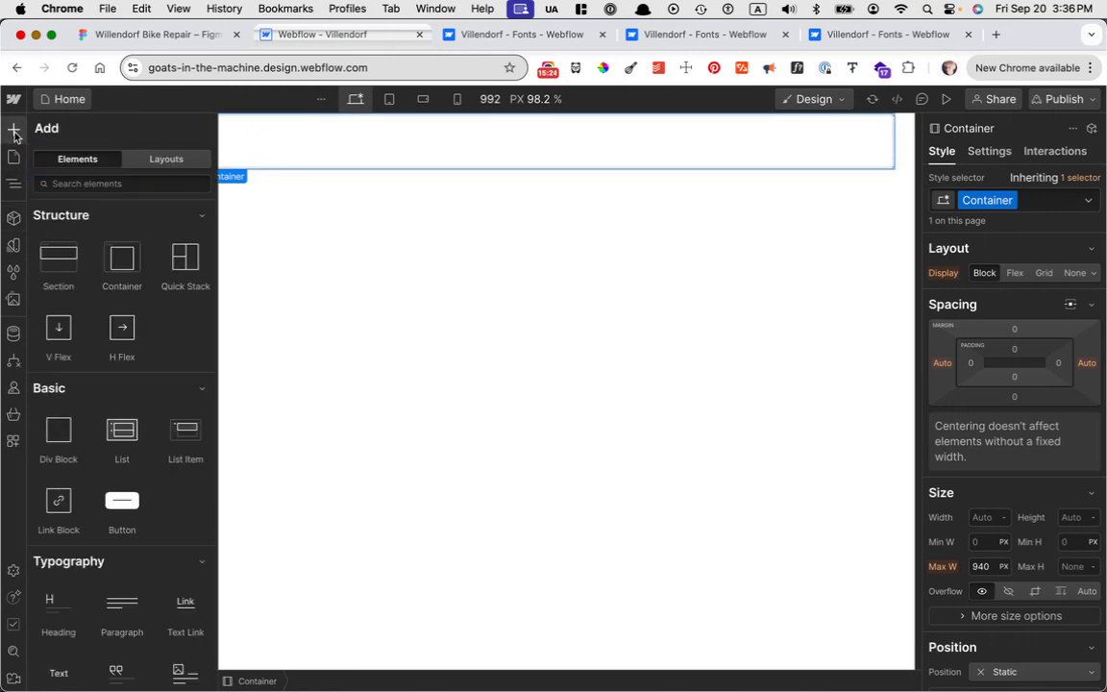
pyautogui.scroll(-3)
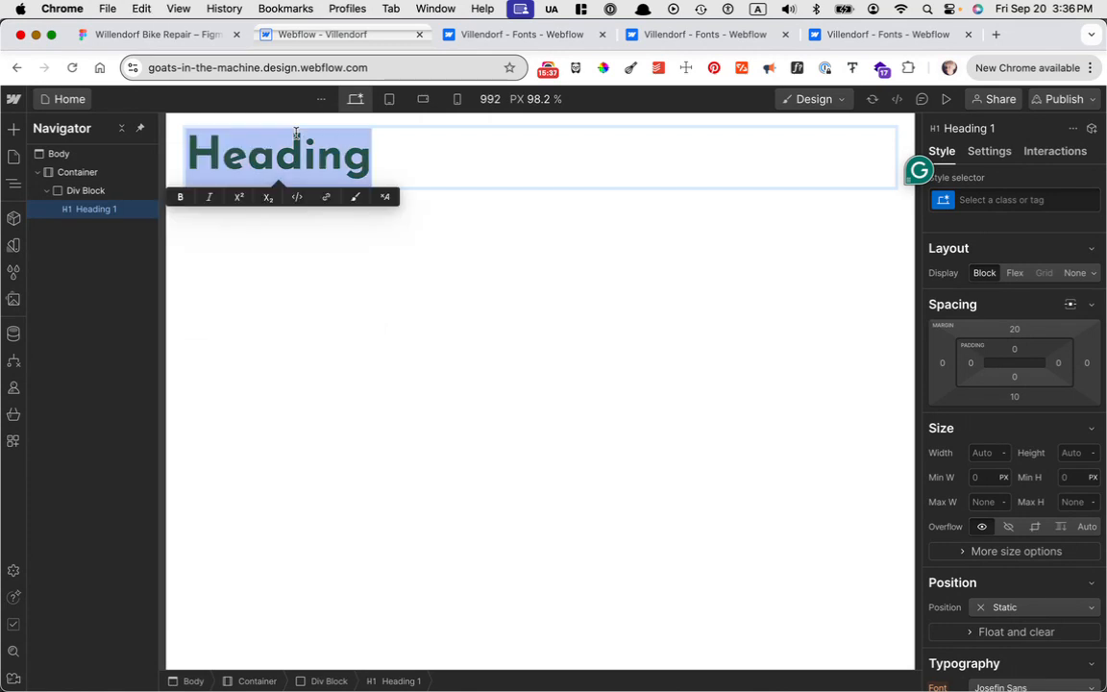
# Step: Type the heading 'Villendorf Bike Repair' and select the misspelled word to correct it
pyautogui.write('V')
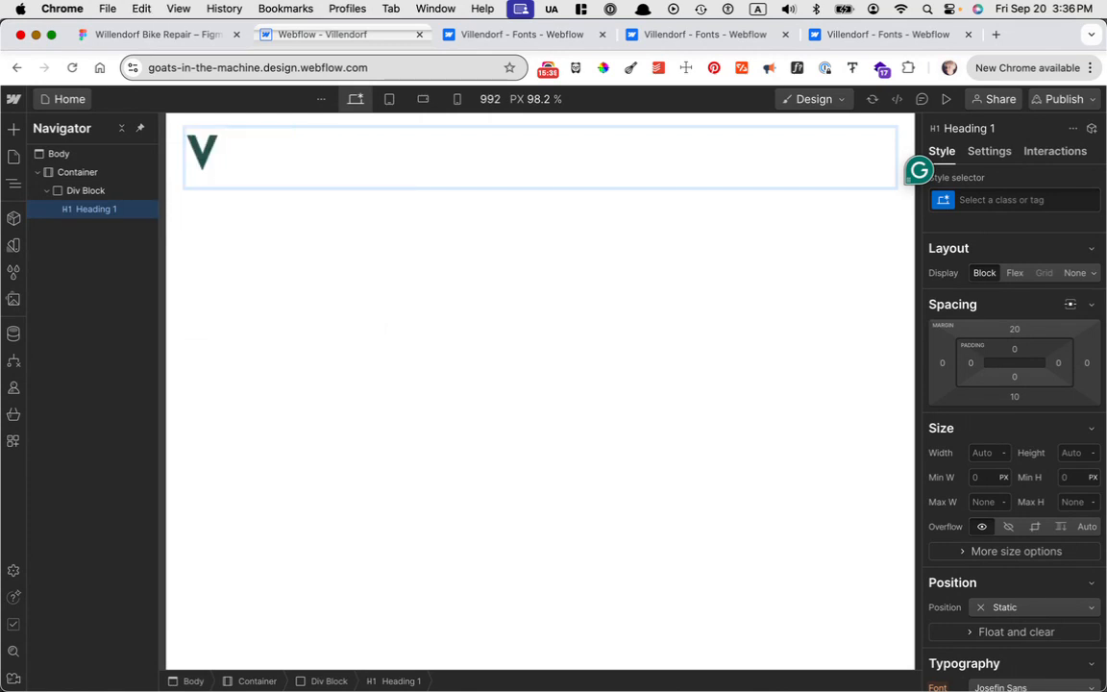
pyautogui.write('u')
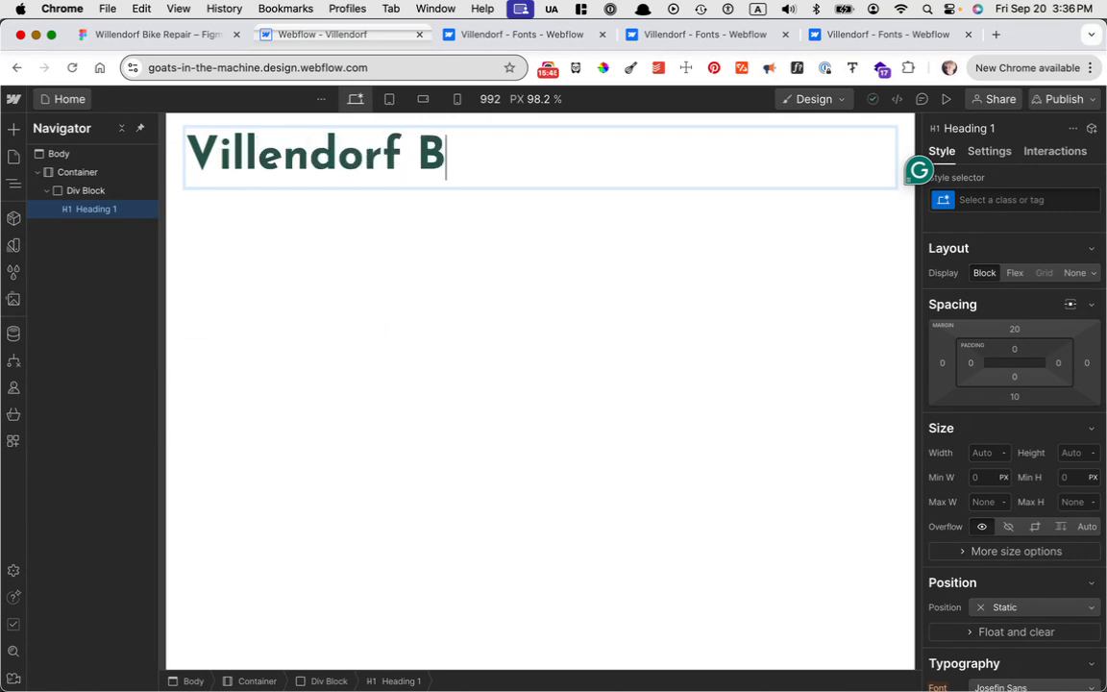
pyautogui.write('ie Repair')
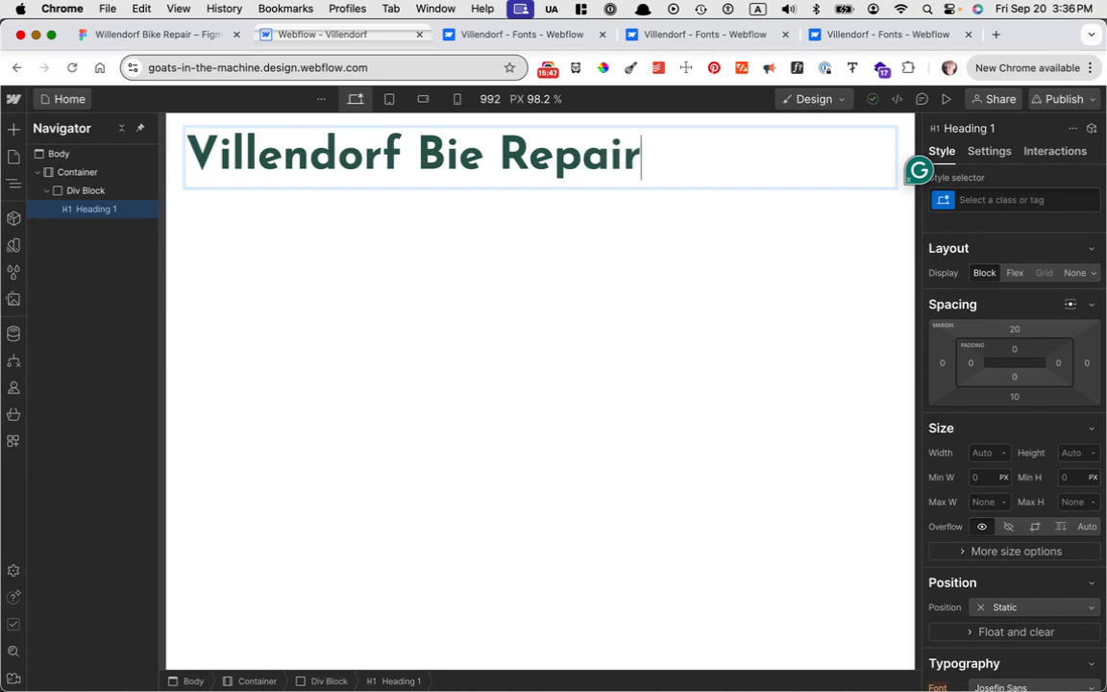
pyautogui.click(467, 154)
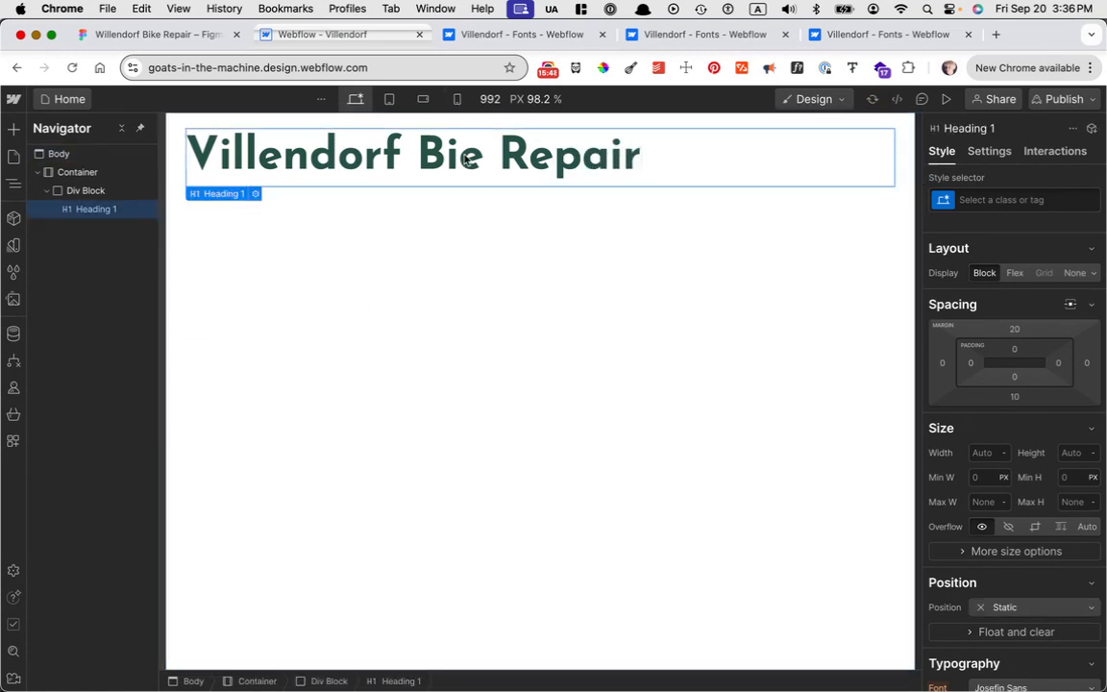
pyautogui.doubleClick(447, 154)
pyautogui.write('k')
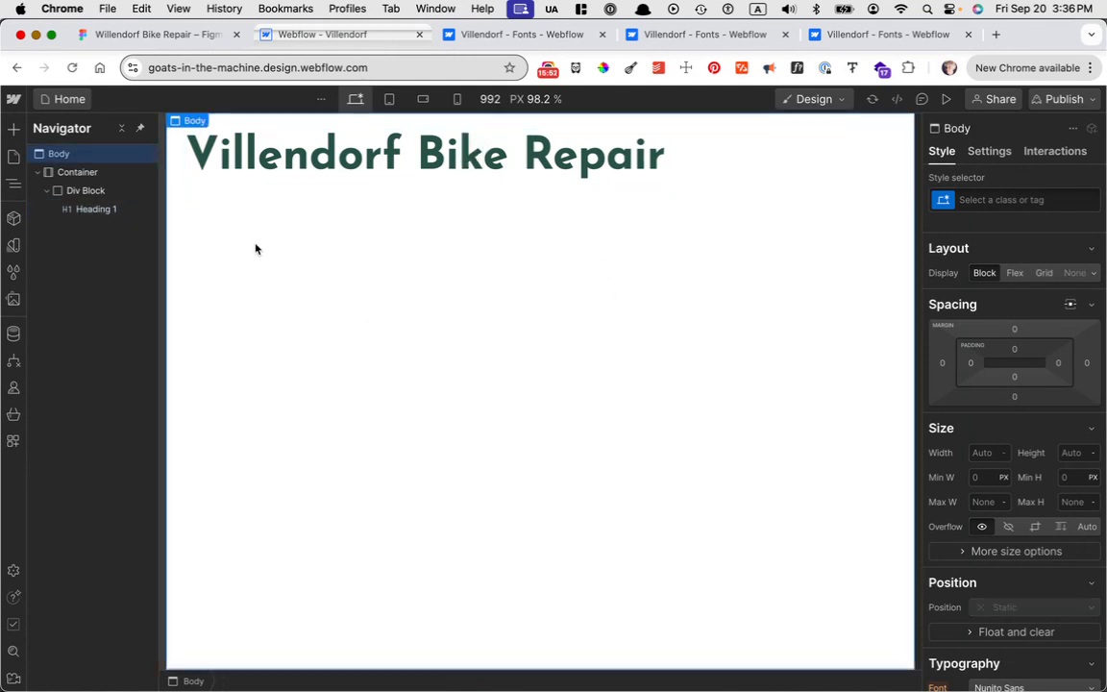
# Step: Add a lorem-ipsum Paragraph and move it into the Div Block
pyautogui.click(14, 127)
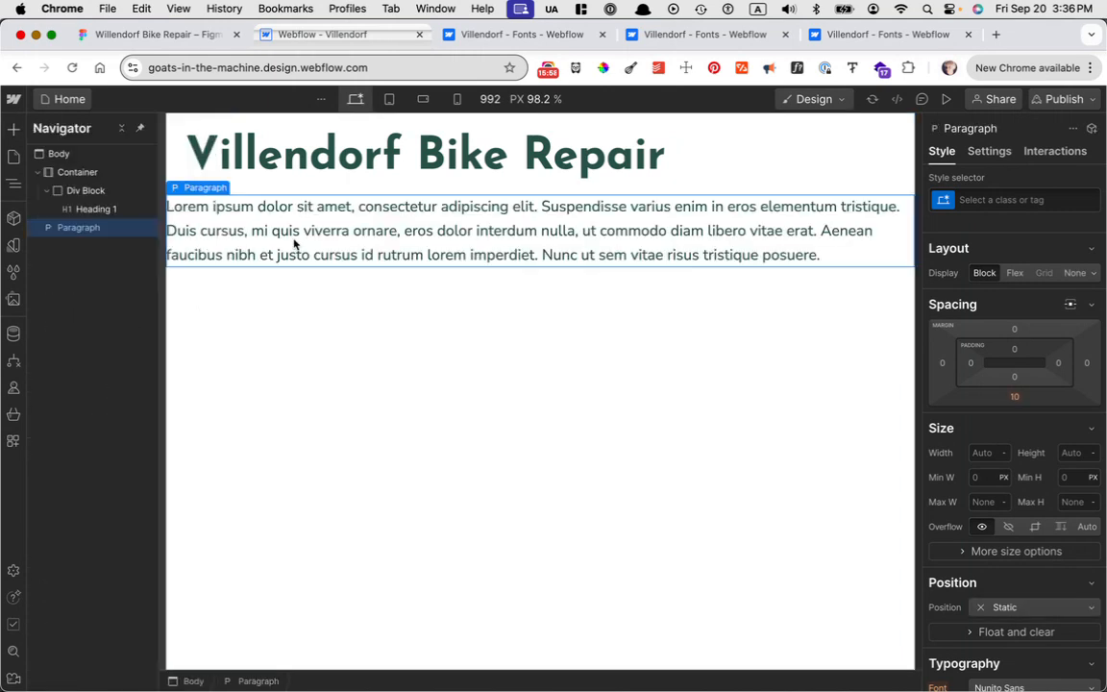
pyautogui.click(59, 154)
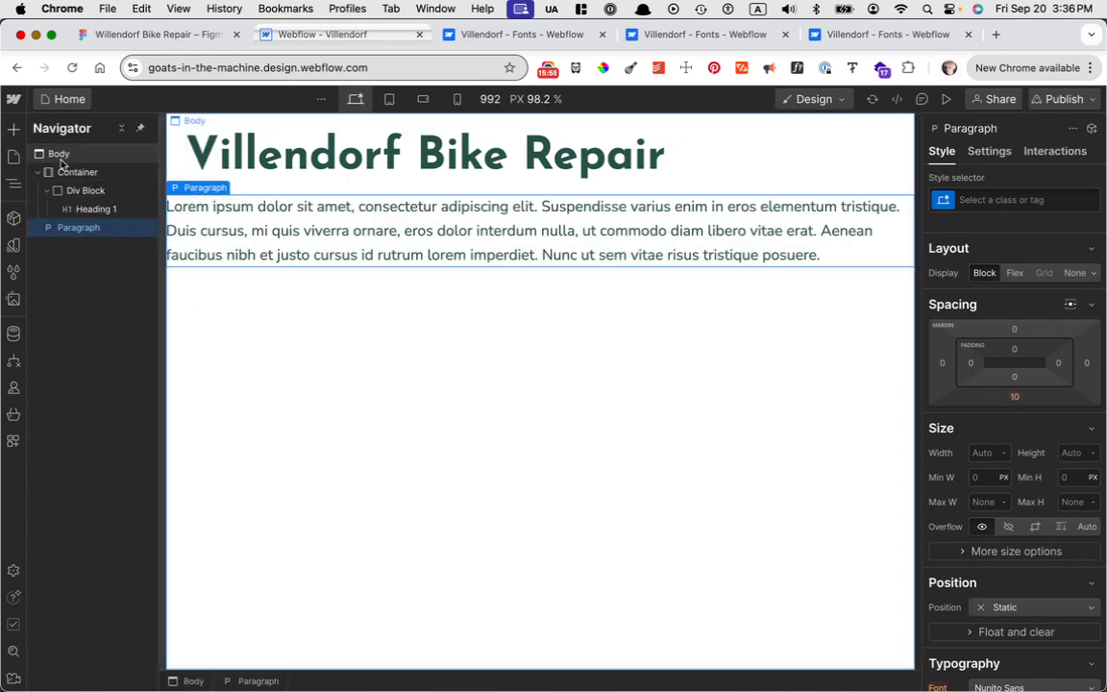
pyautogui.click(85, 191)
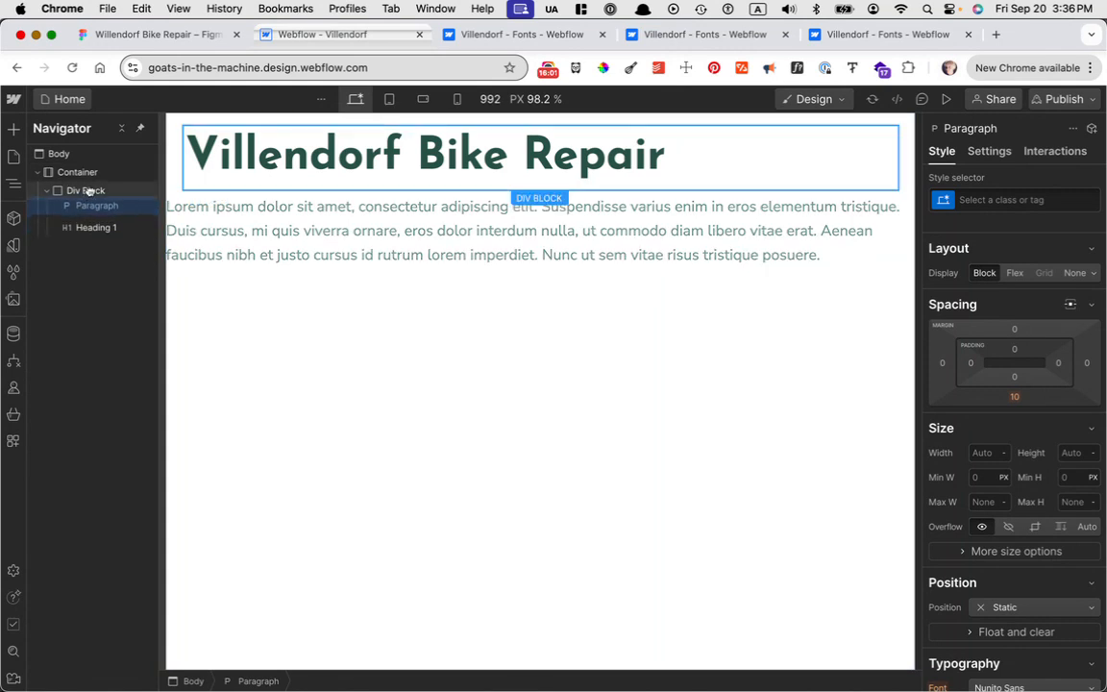